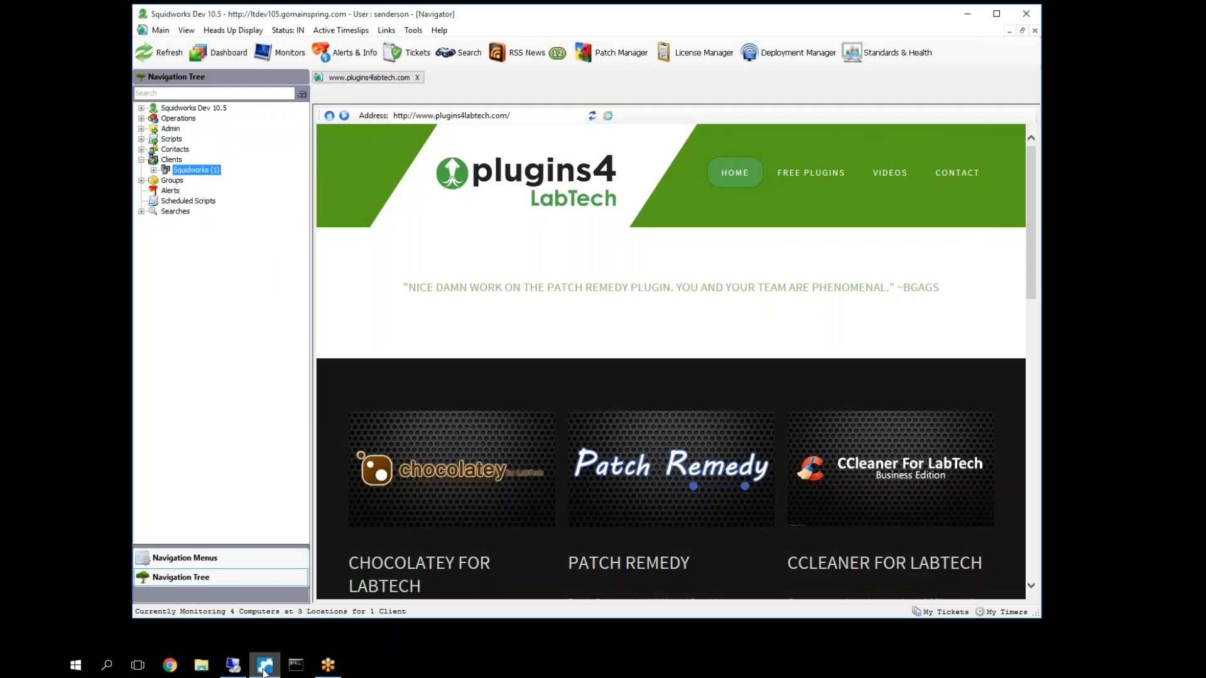
pyautogui.moveTo(603, 383)
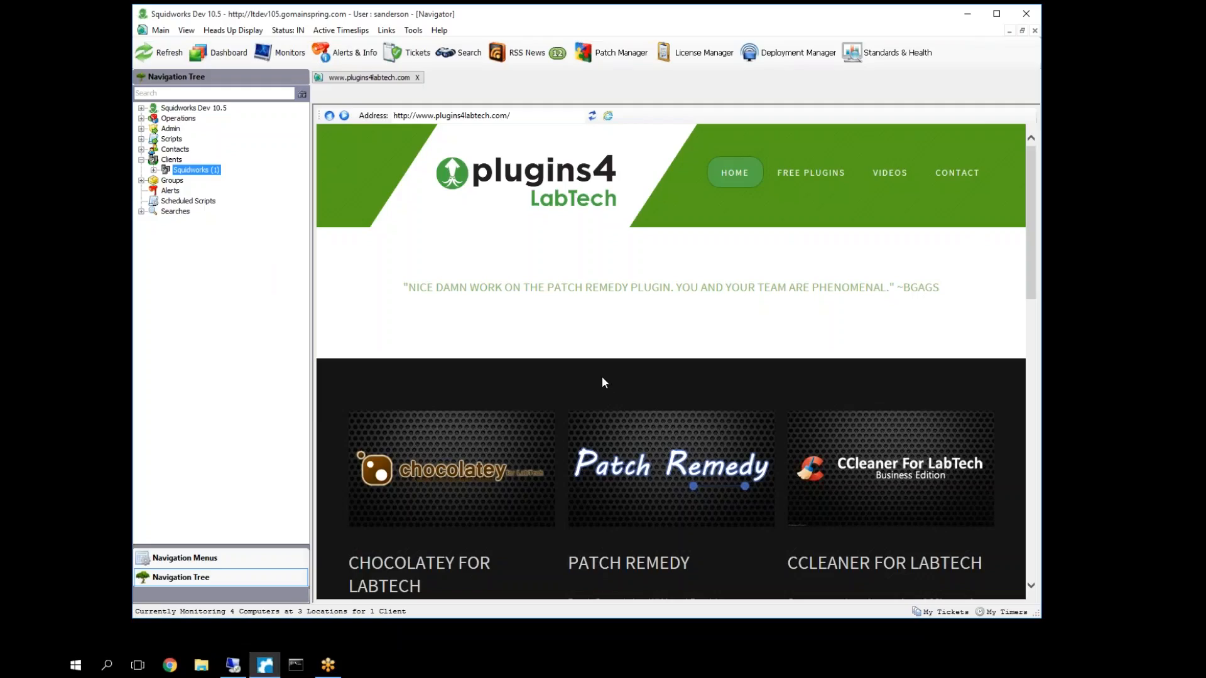
# - Scroll down the plugins4labtech.com plugin list until the SurfLog card appears
pyautogui.scroll(-3)
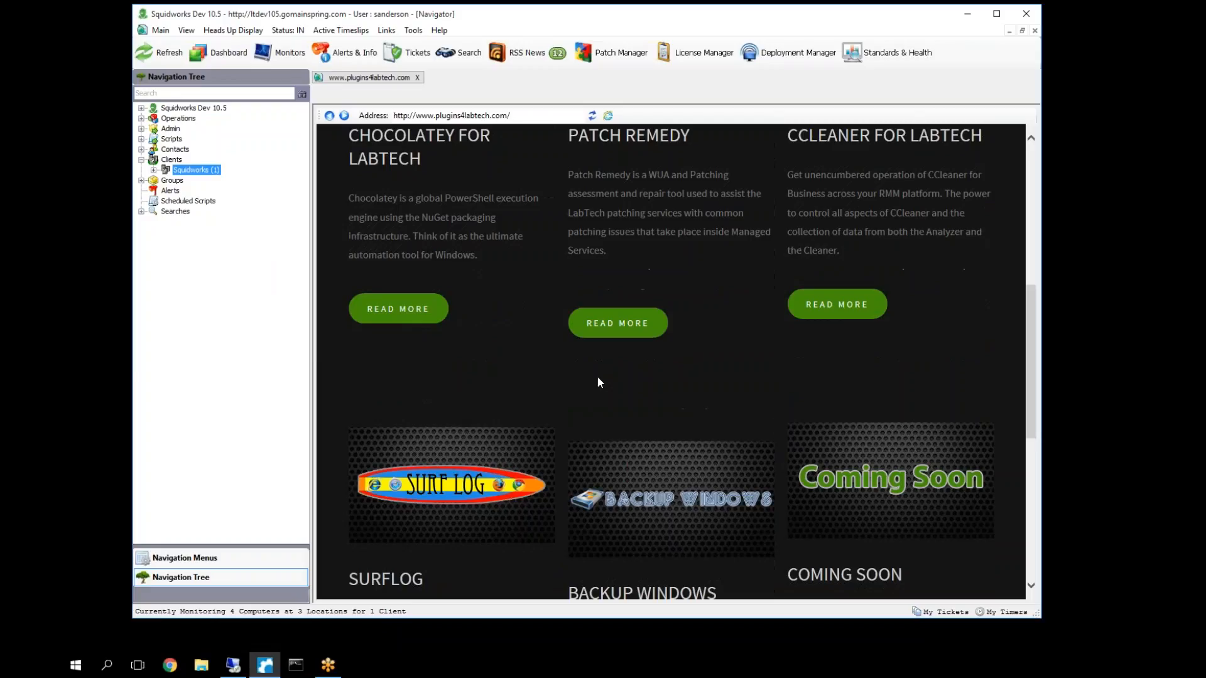
pyautogui.scroll(-3)
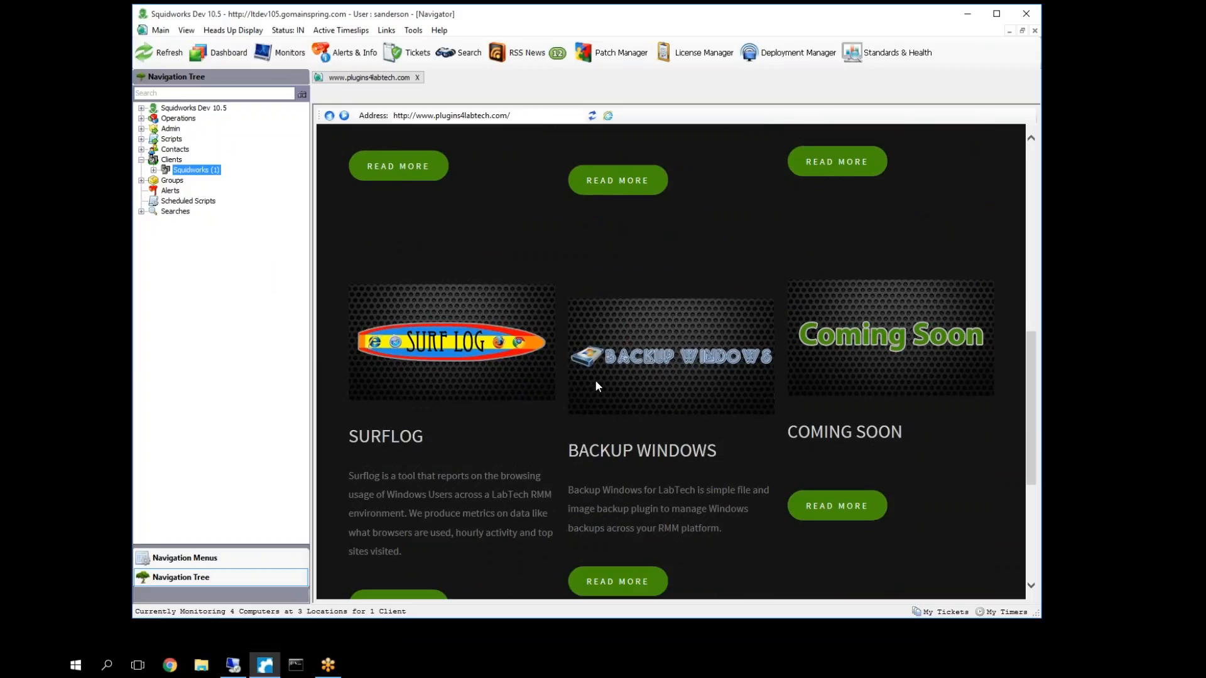
pyautogui.moveTo(570, 378)
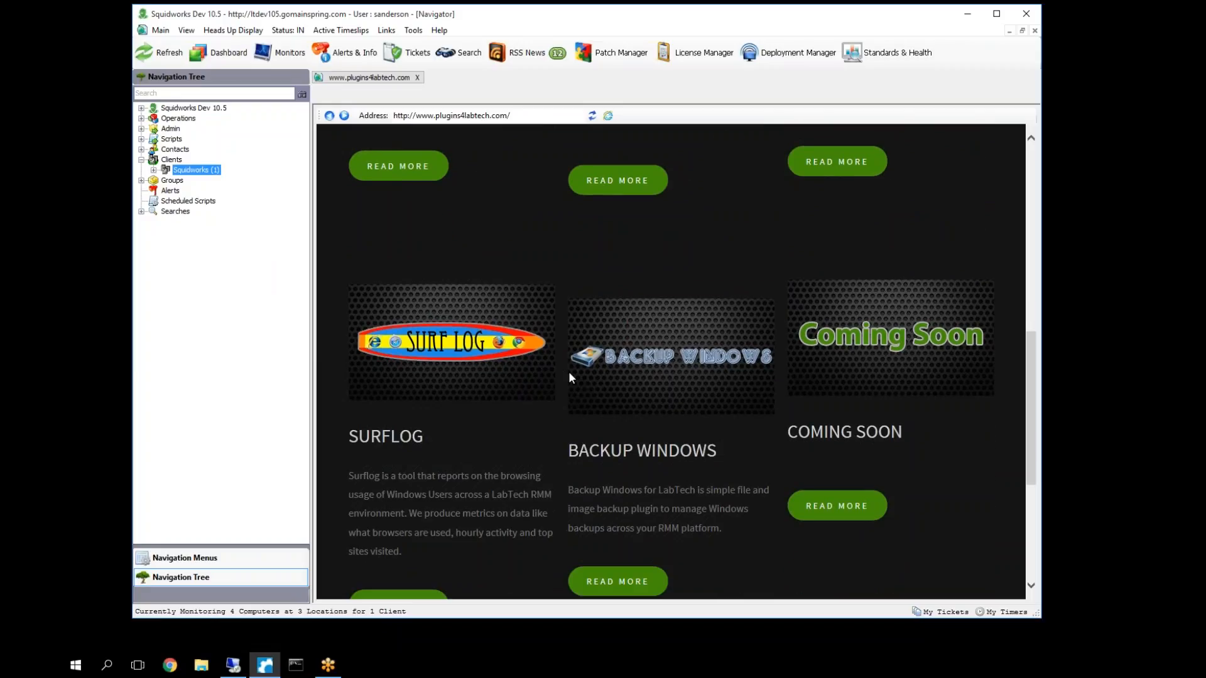
pyautogui.moveTo(539, 349)
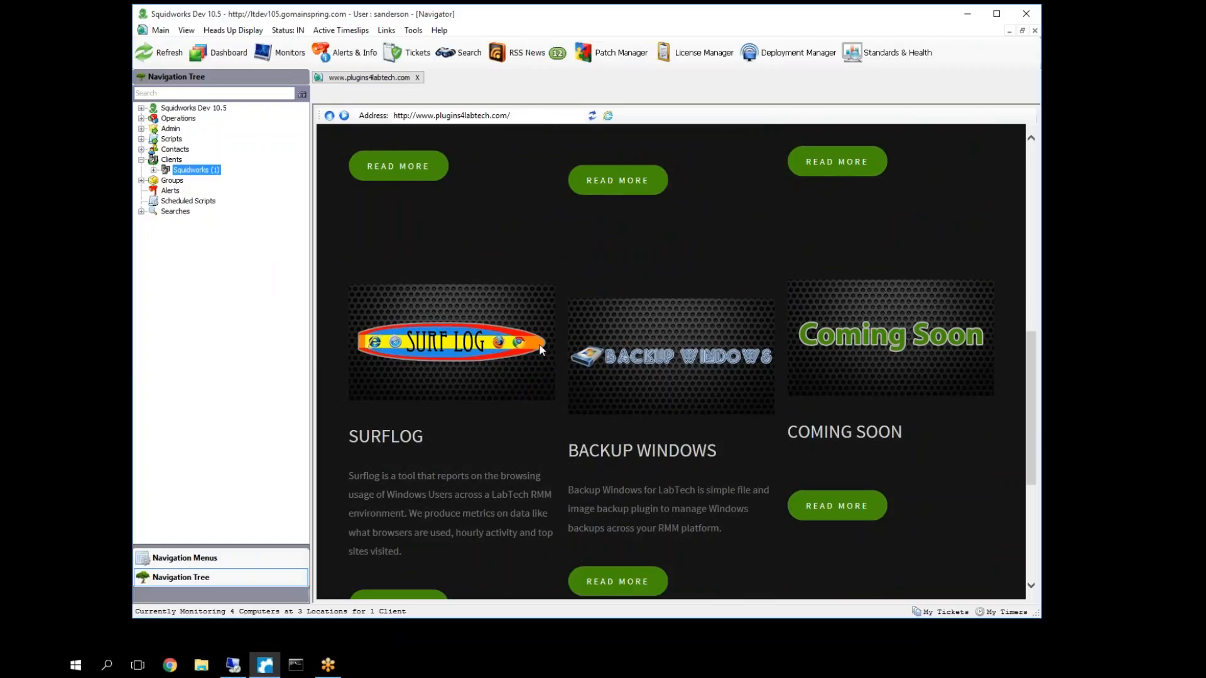
pyautogui.moveTo(544, 342)
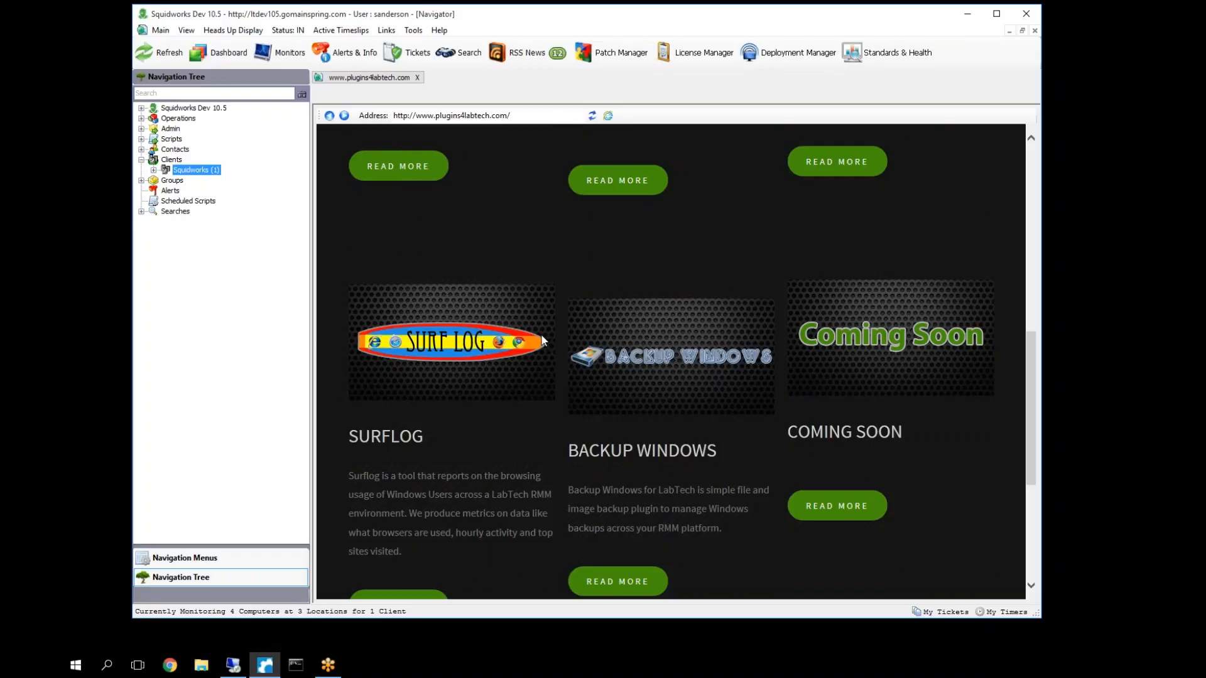
pyautogui.moveTo(553, 361)
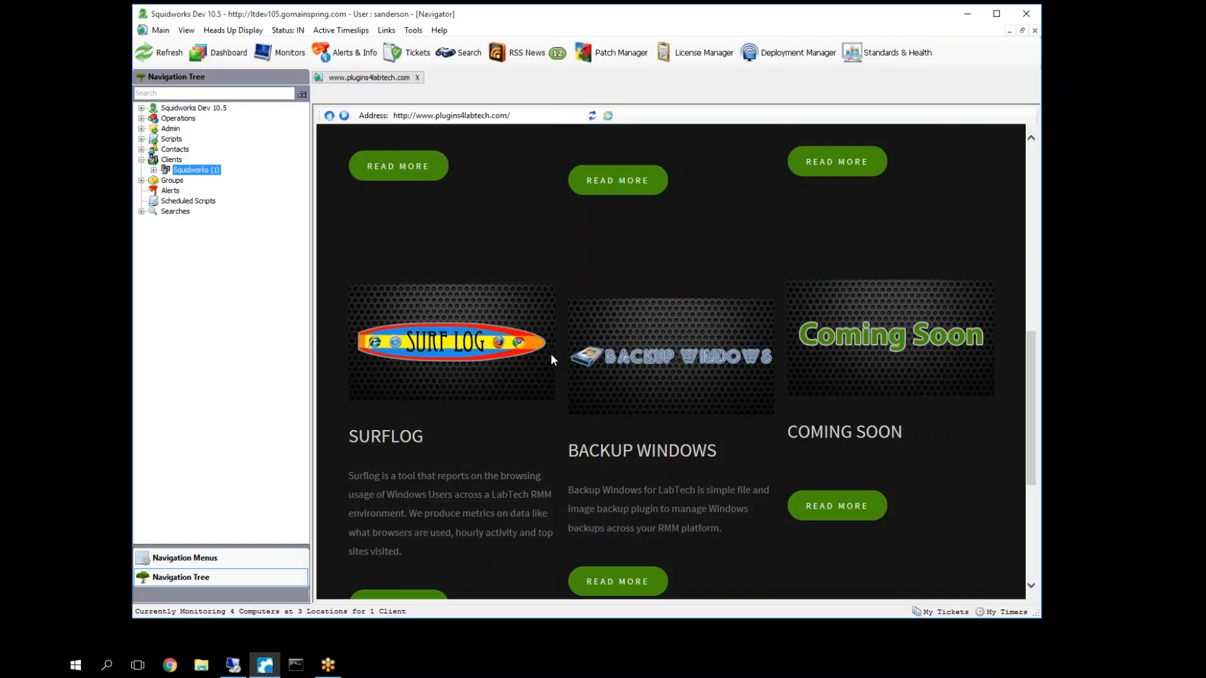
pyautogui.moveTo(508, 286)
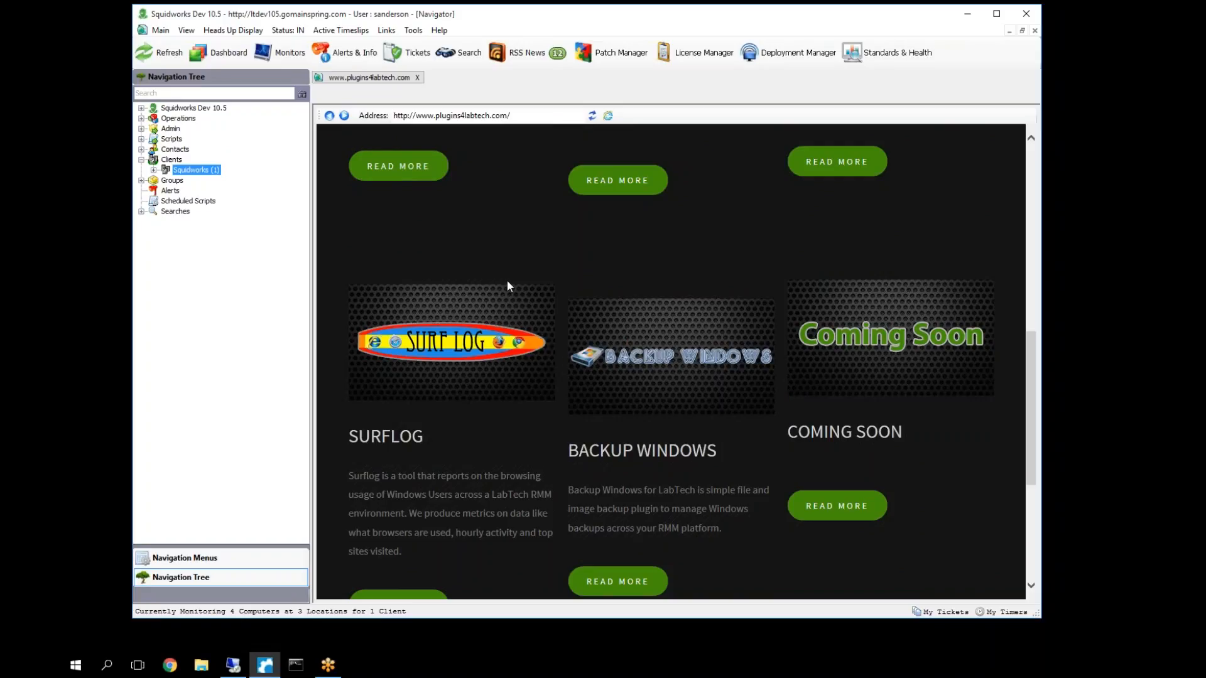
pyautogui.moveTo(527, 273)
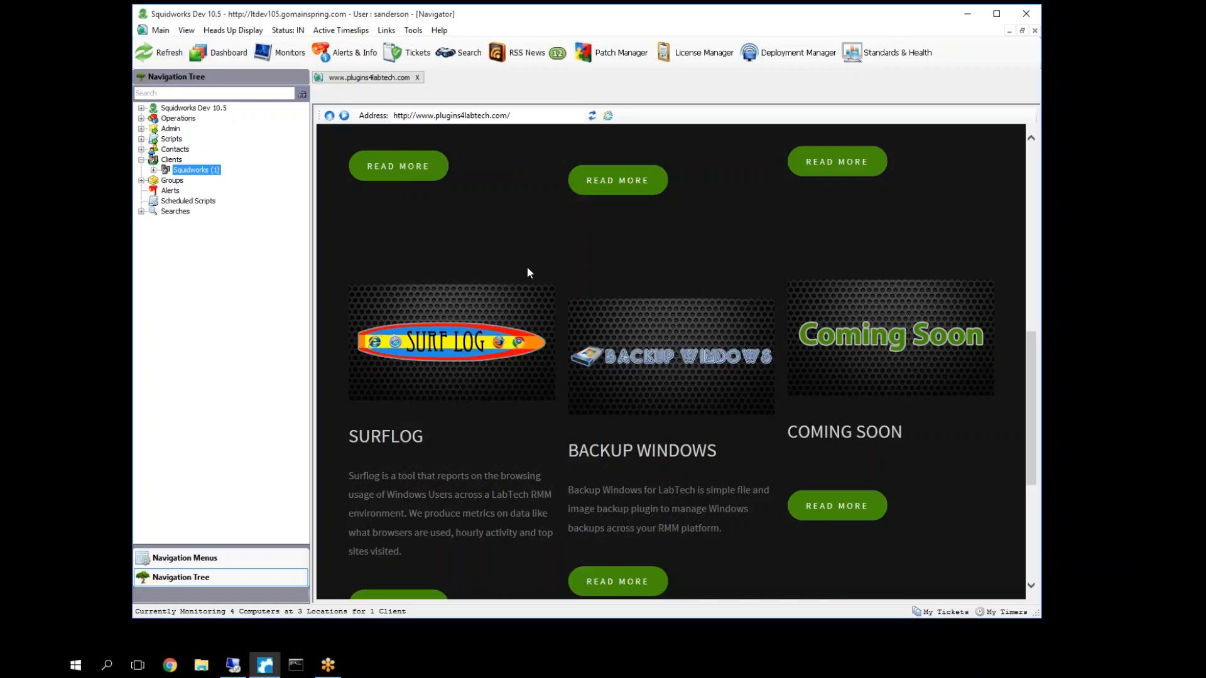
pyautogui.moveTo(528, 265)
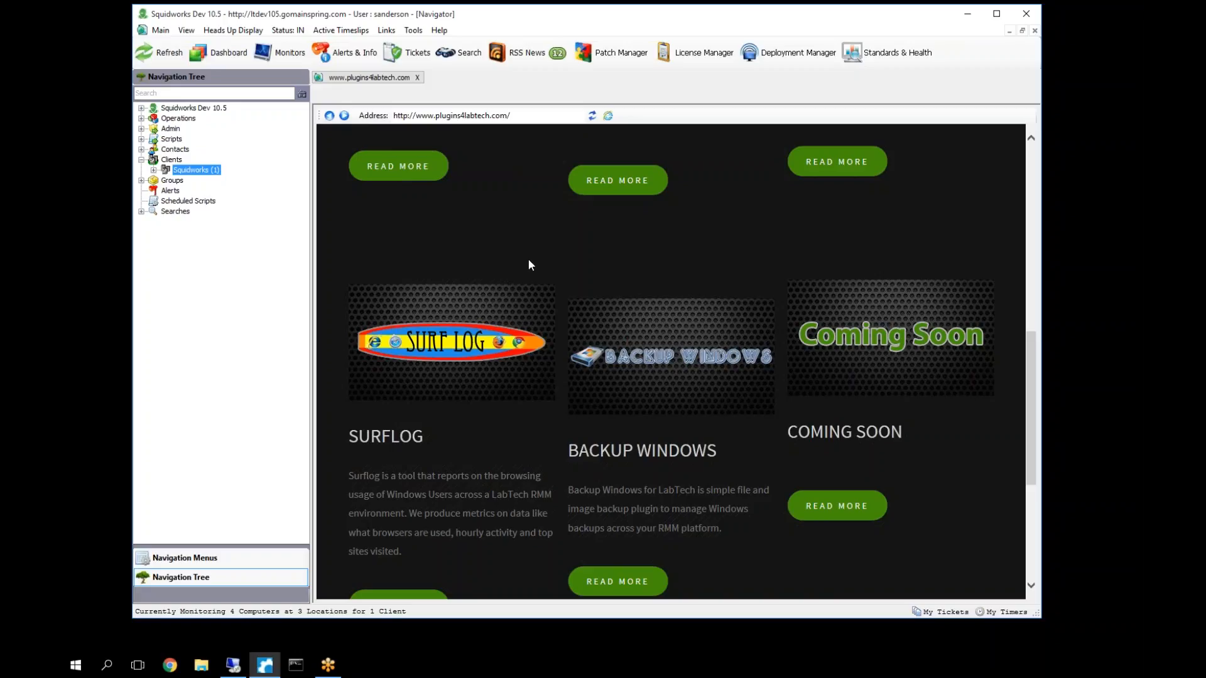
pyautogui.moveTo(518, 279)
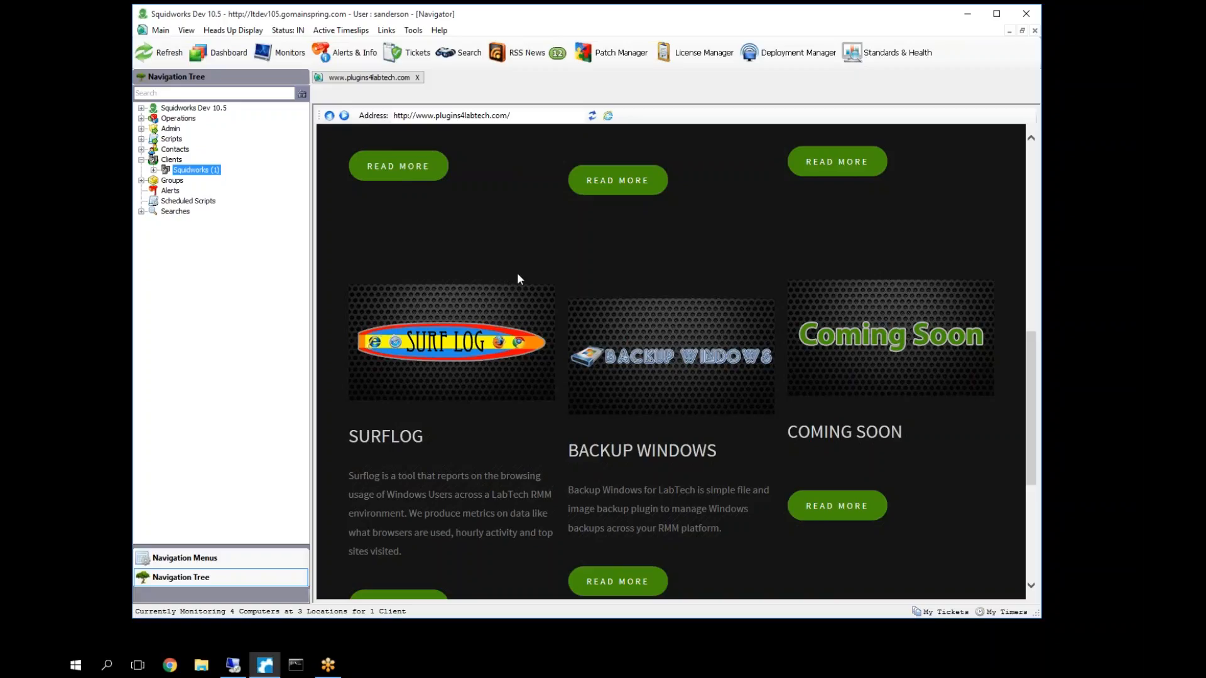
pyautogui.moveTo(522, 250)
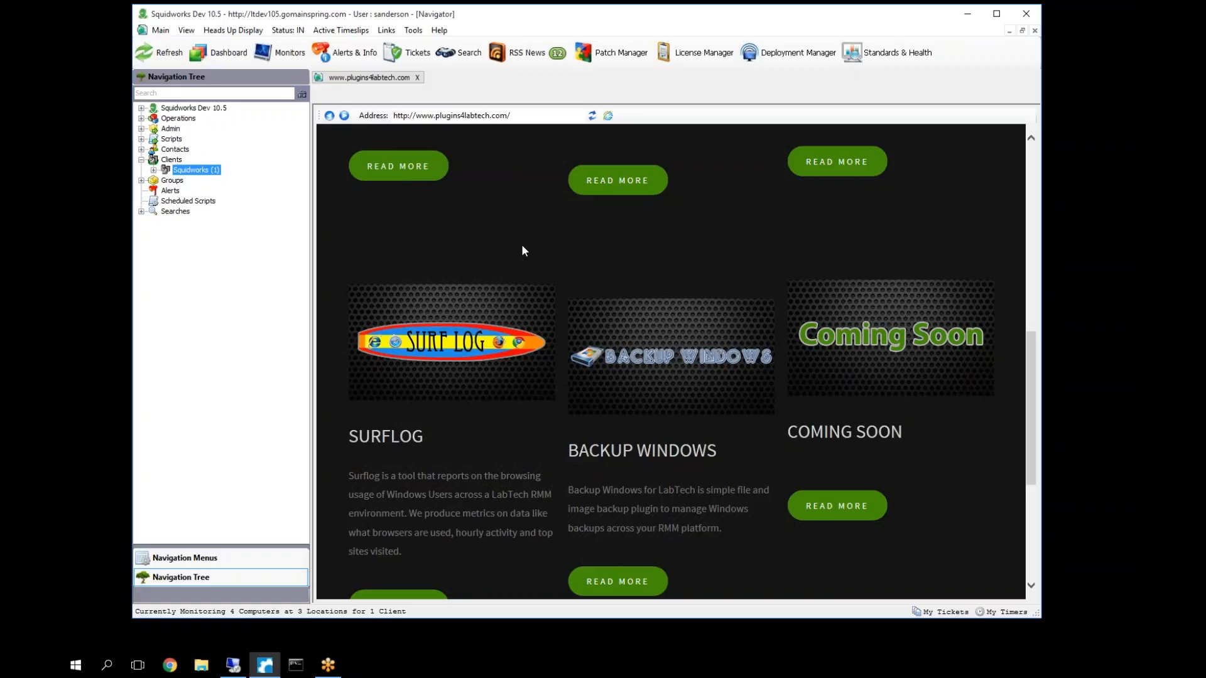
pyautogui.moveTo(528, 238)
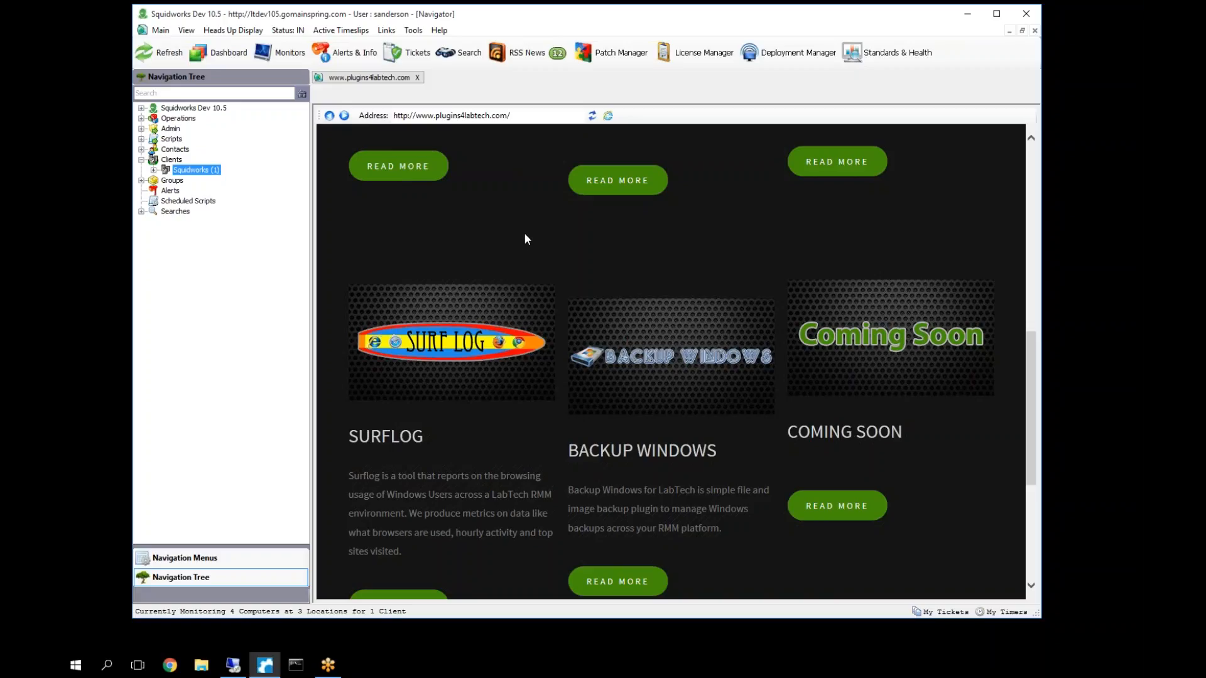
pyautogui.moveTo(516, 255)
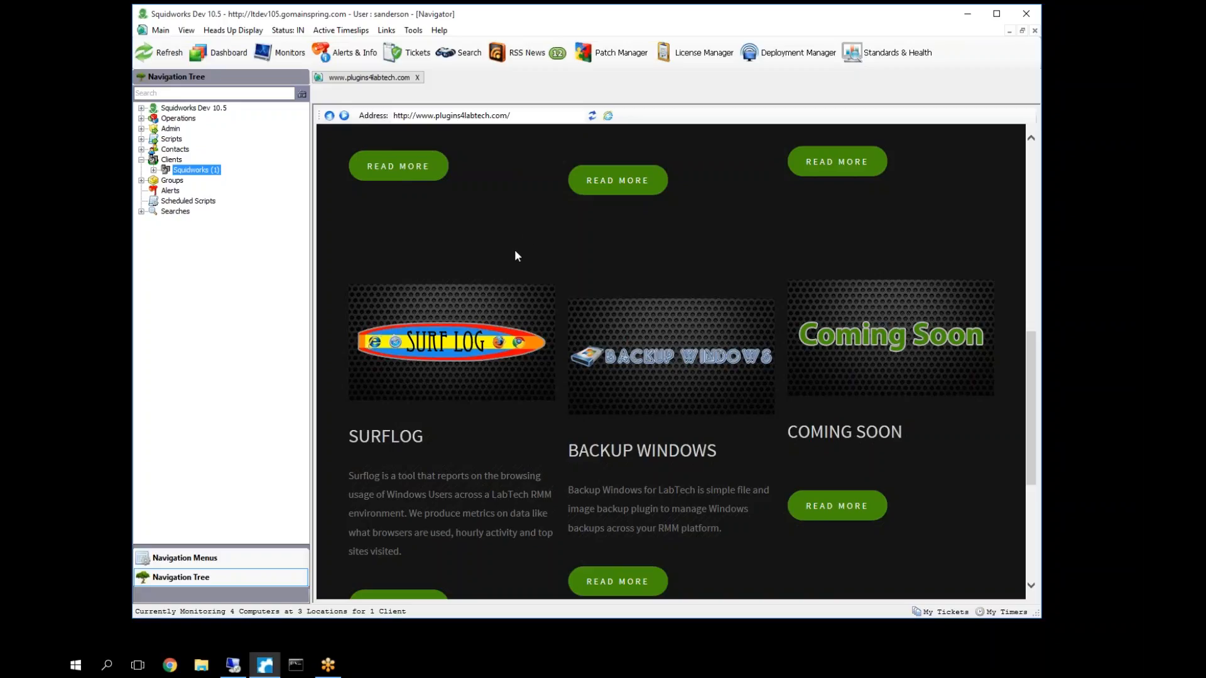
pyautogui.moveTo(555, 229)
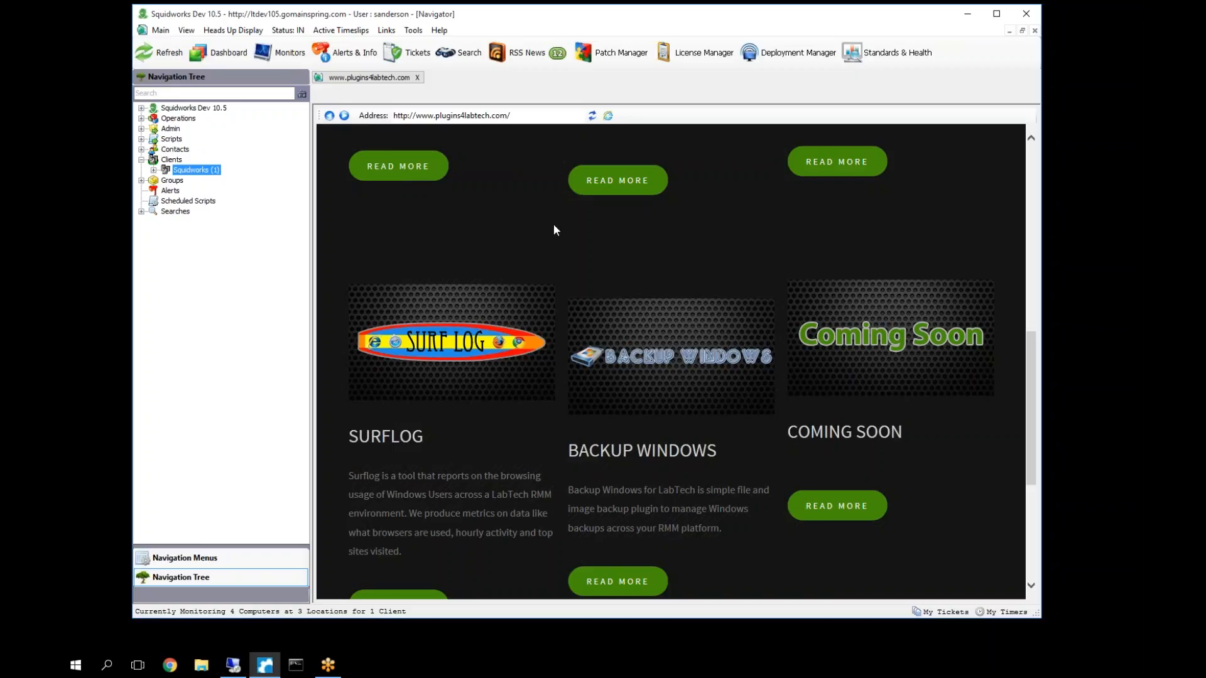
pyautogui.moveTo(514, 221)
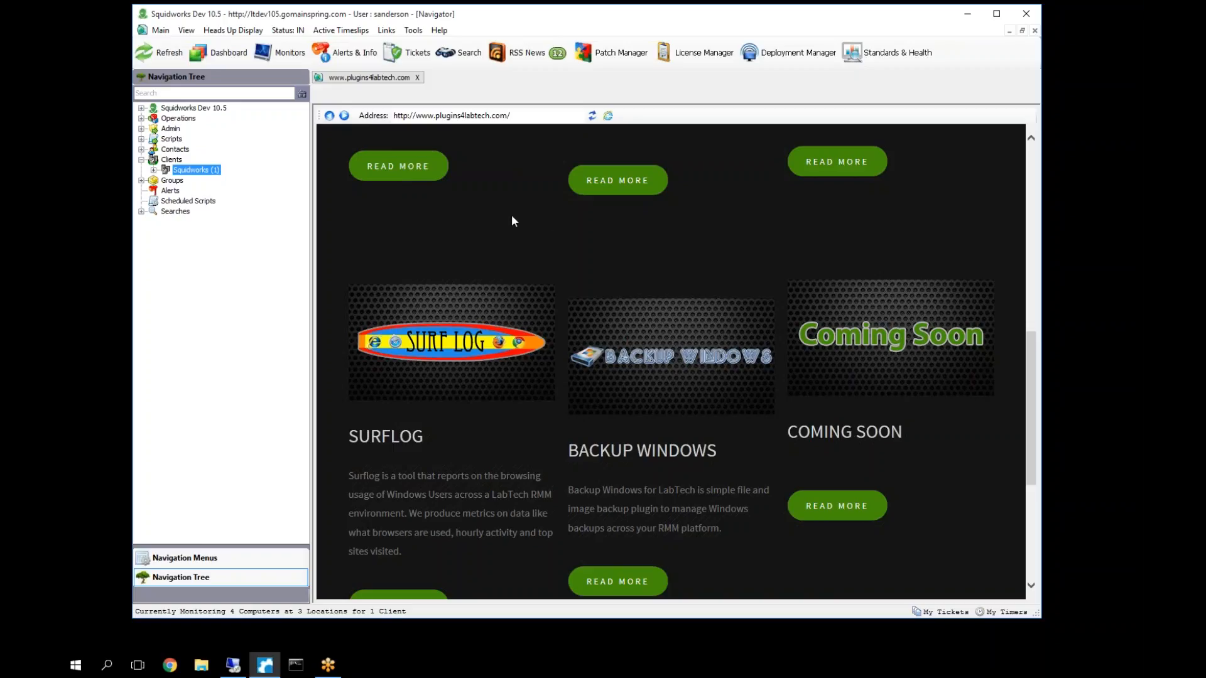
pyautogui.moveTo(502, 191)
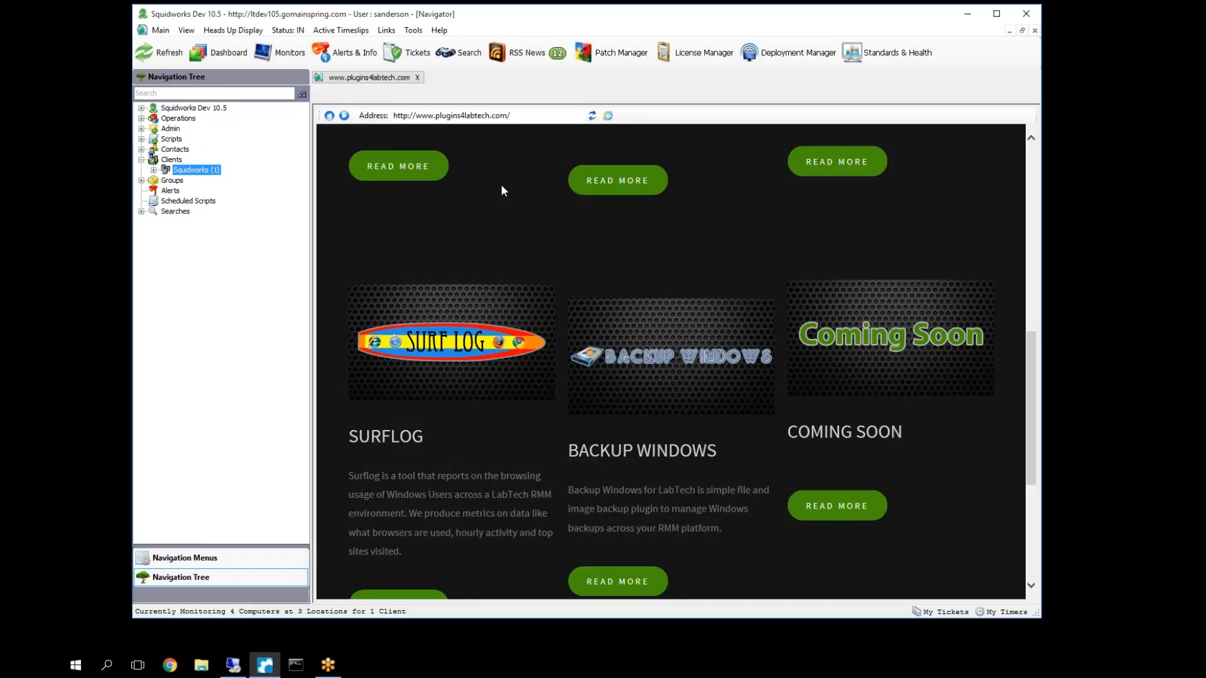
pyautogui.moveTo(1002, 223)
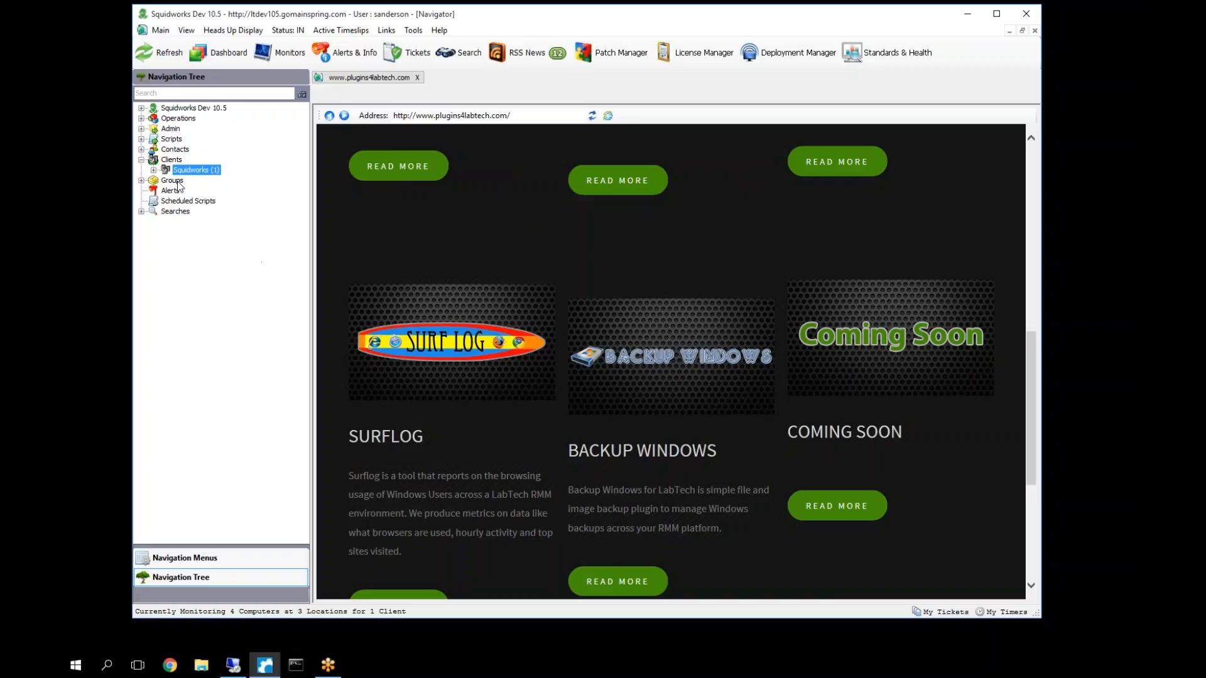
pyautogui.moveTo(398, 207)
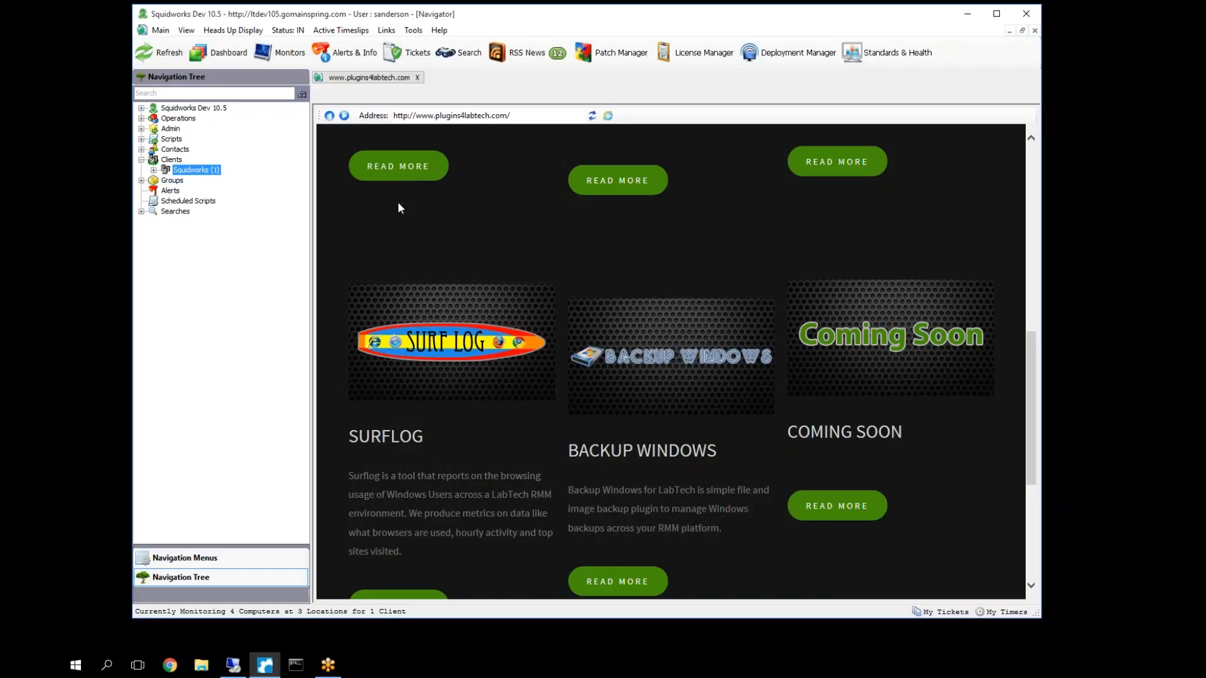
pyautogui.scroll(-3)
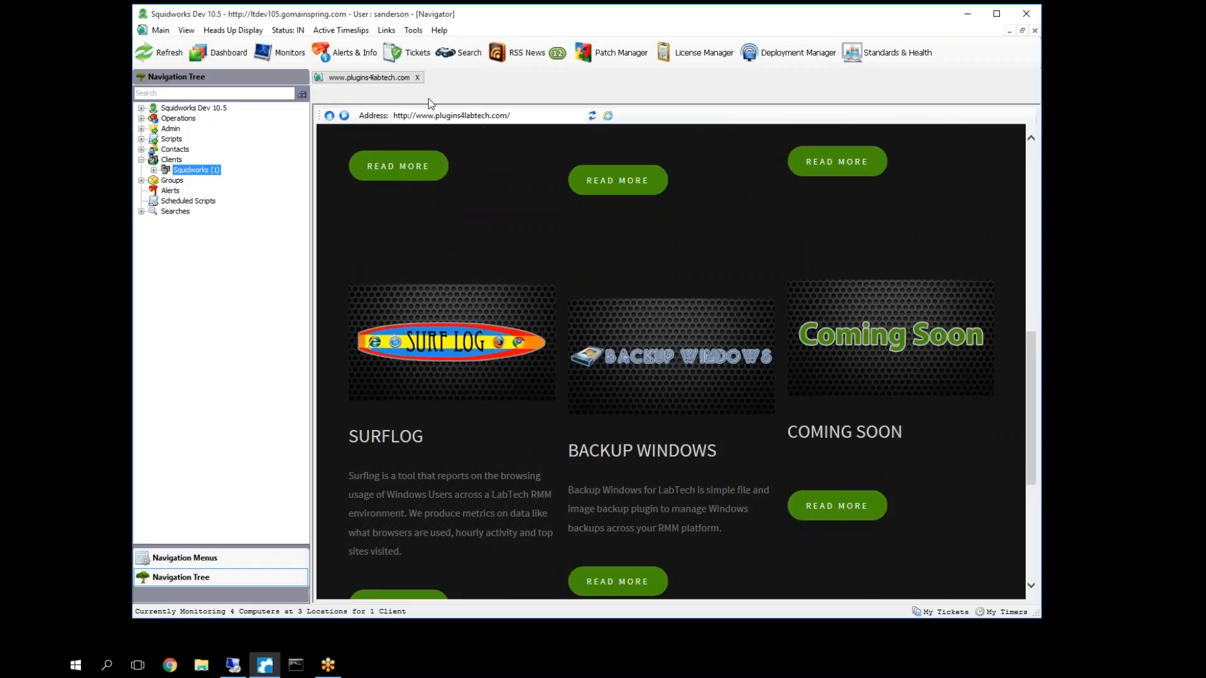
pyautogui.scroll(-3)
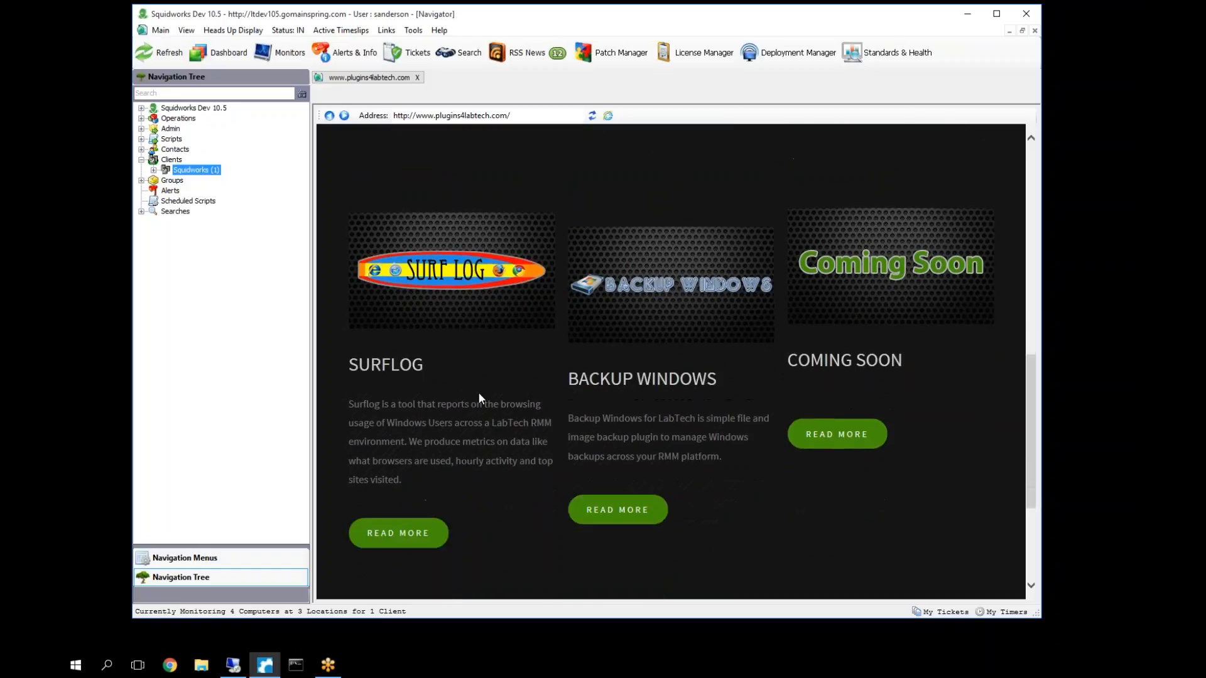
pyautogui.moveTo(553, 29)
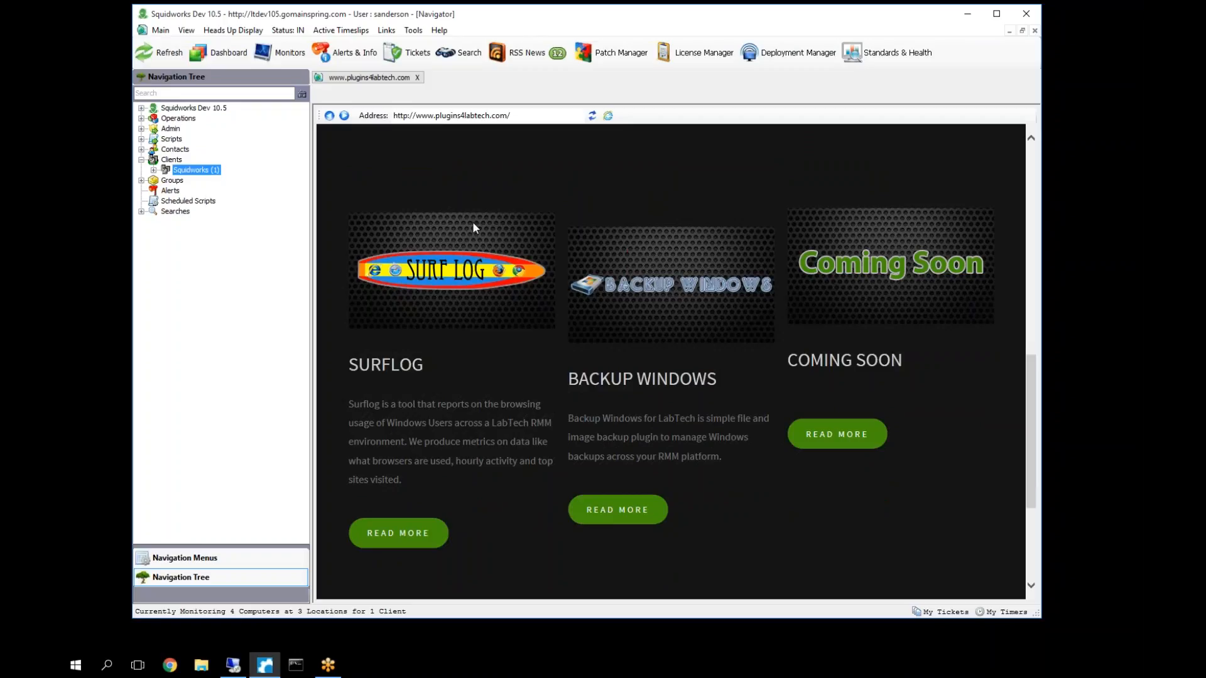
pyautogui.moveTo(399, 510)
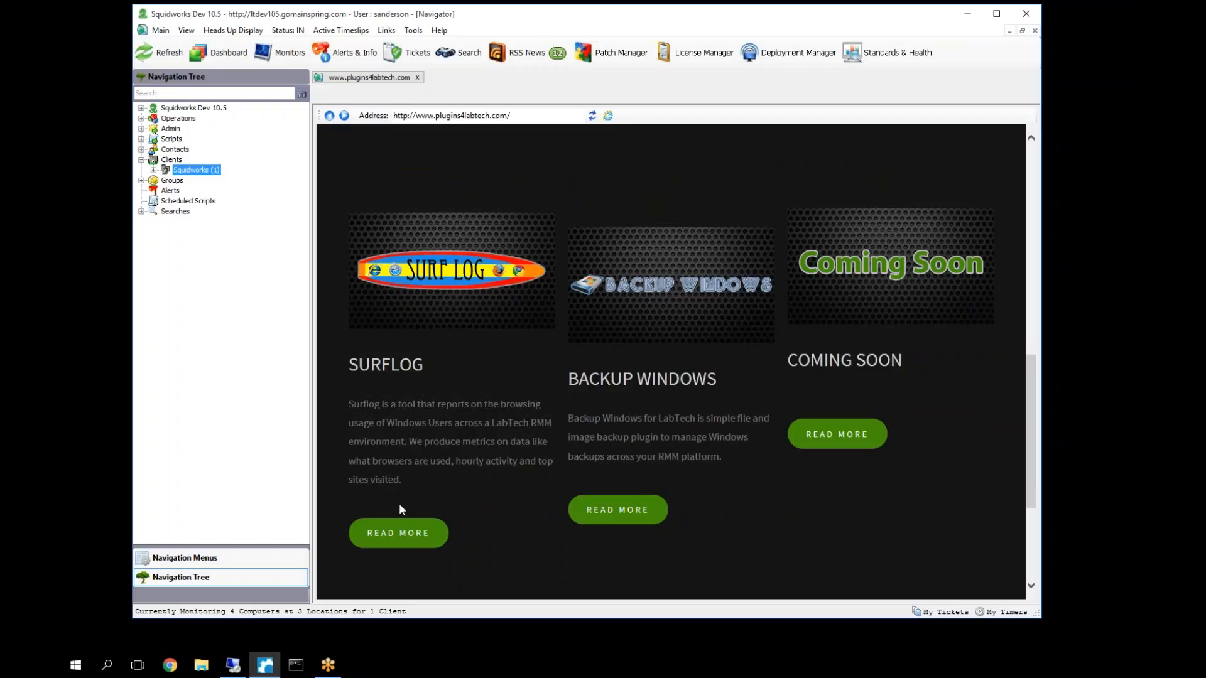
# - Go from the SurfLog product page to its Downloads page showing build 1.1.4.9
pyautogui.click(398, 532)
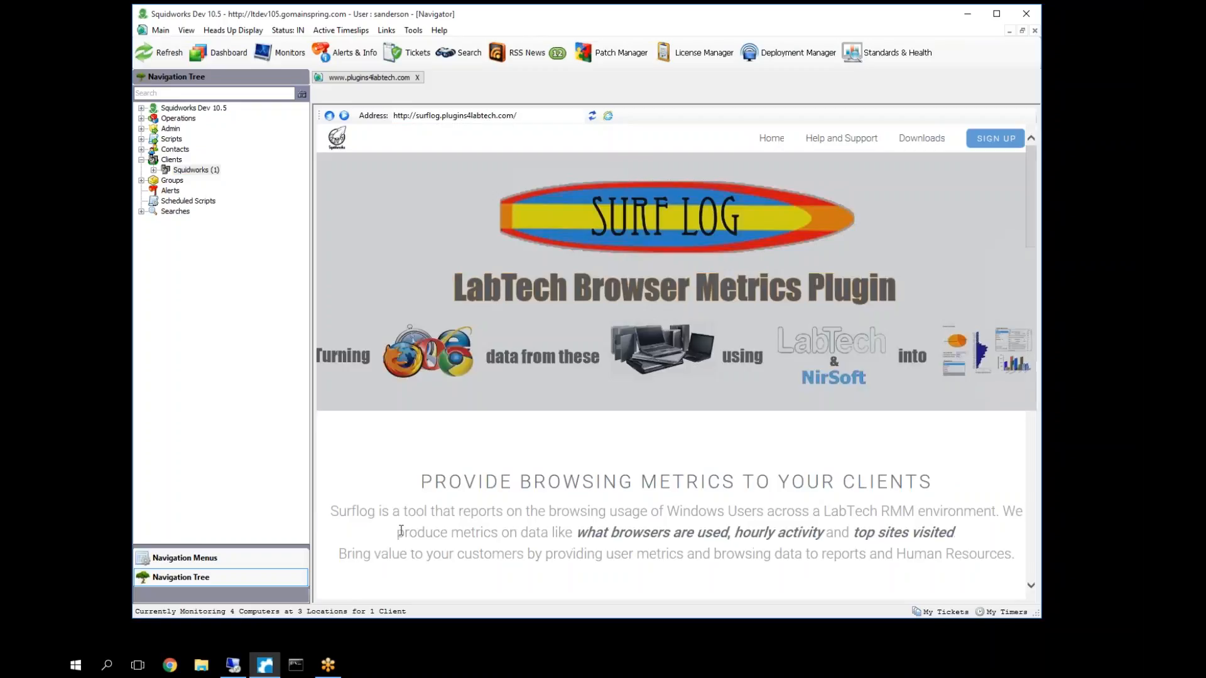
pyautogui.moveTo(772, 246)
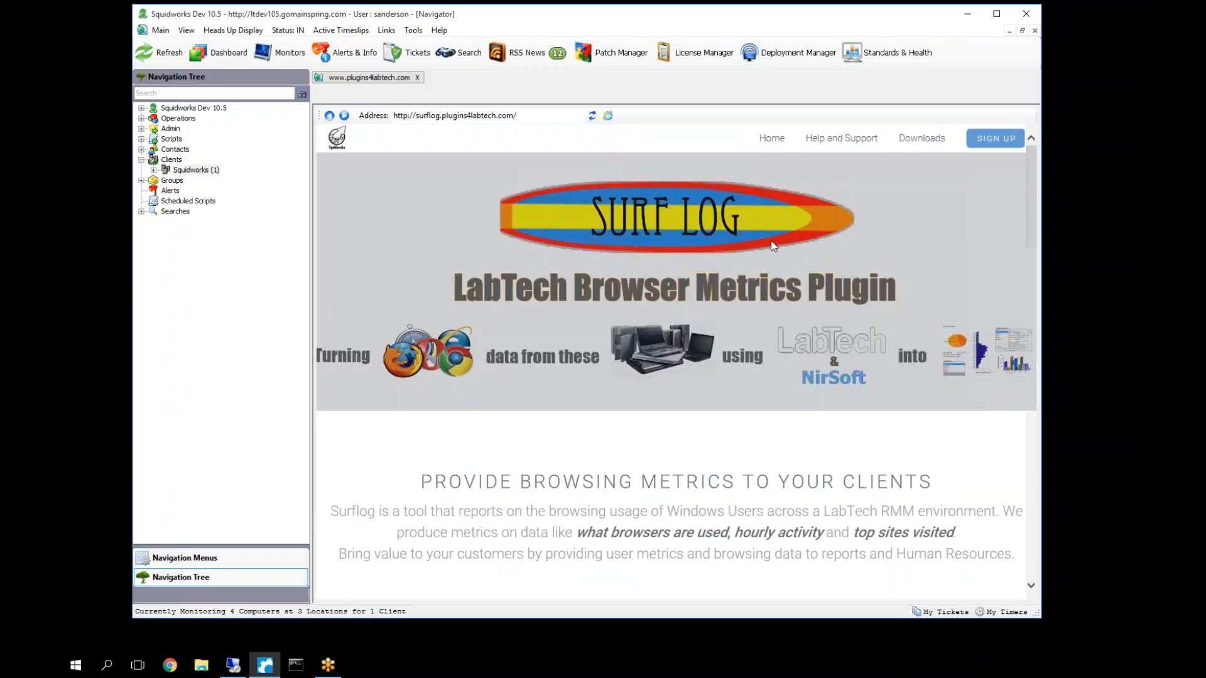
pyautogui.moveTo(920, 143)
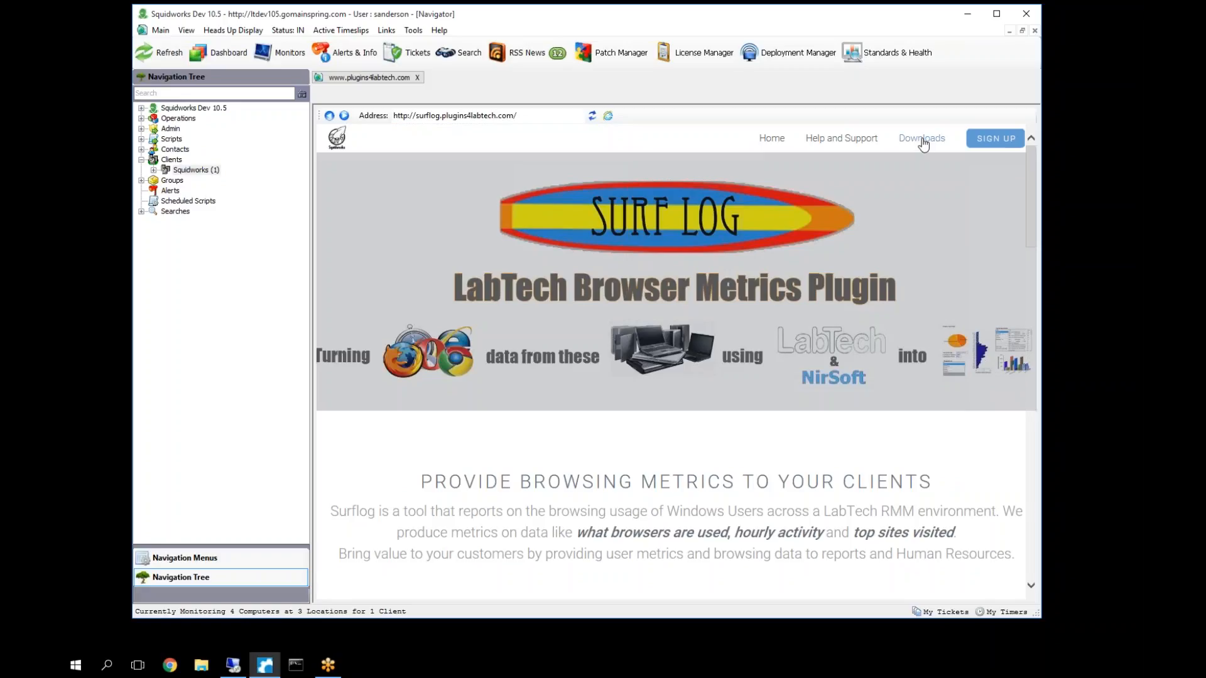
pyautogui.click(920, 139)
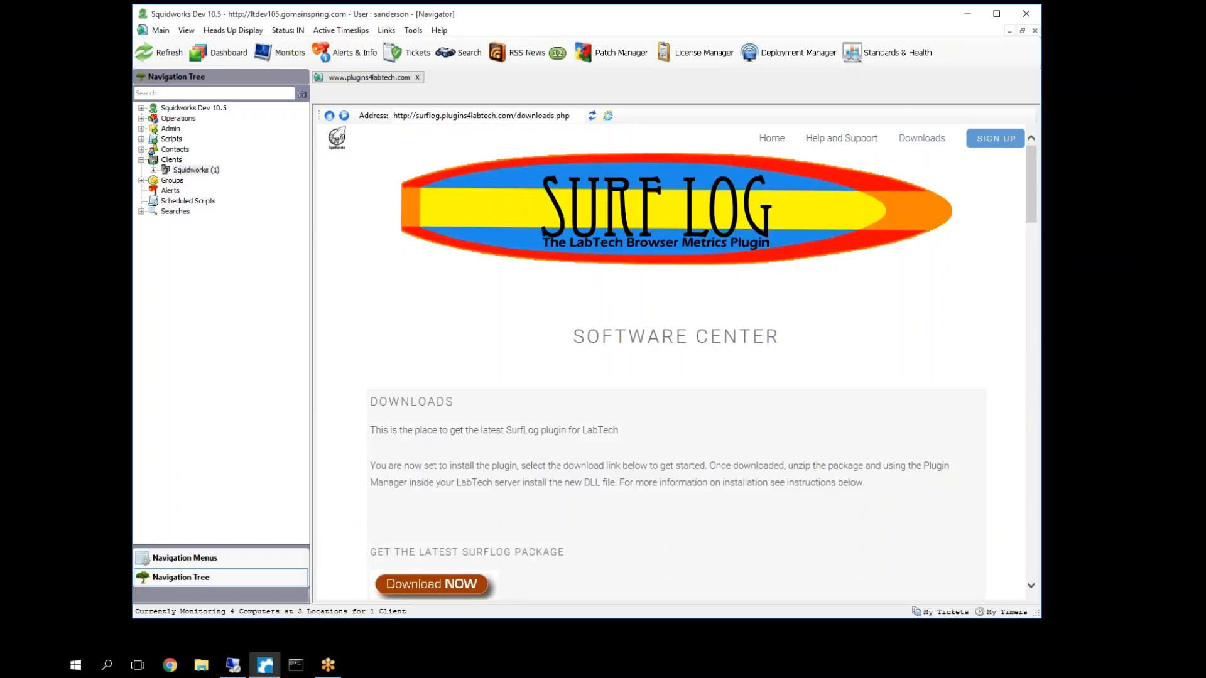
pyautogui.scroll(-3)
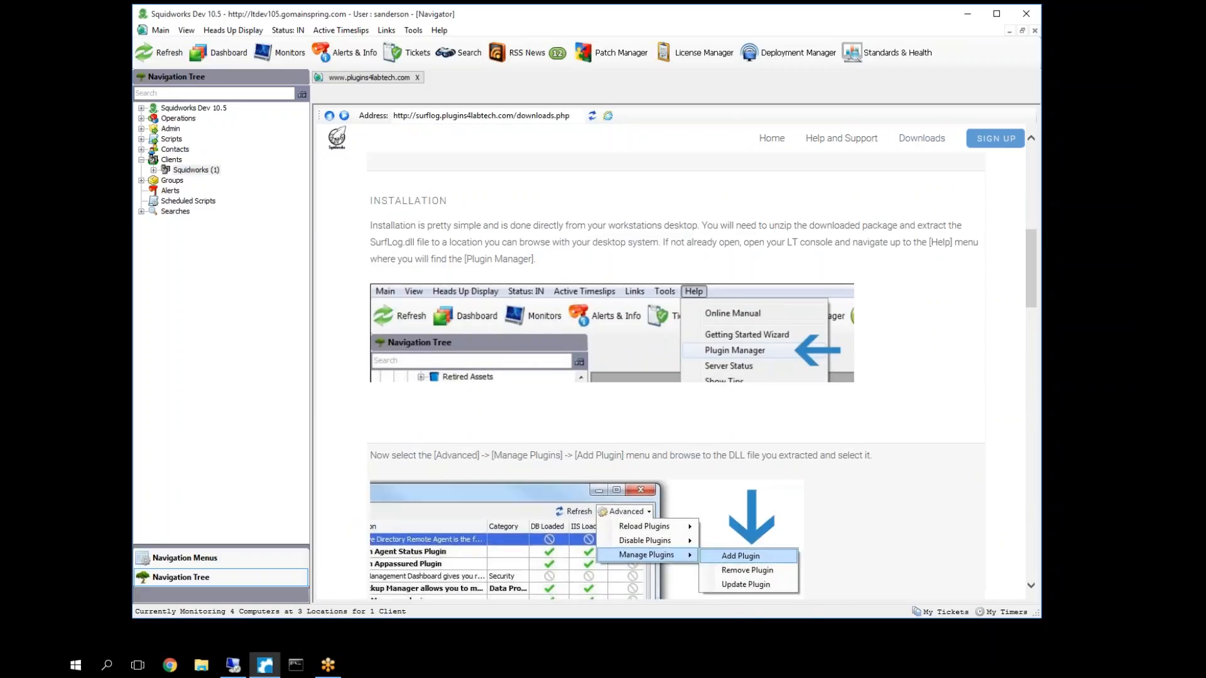
pyautogui.scroll(3)
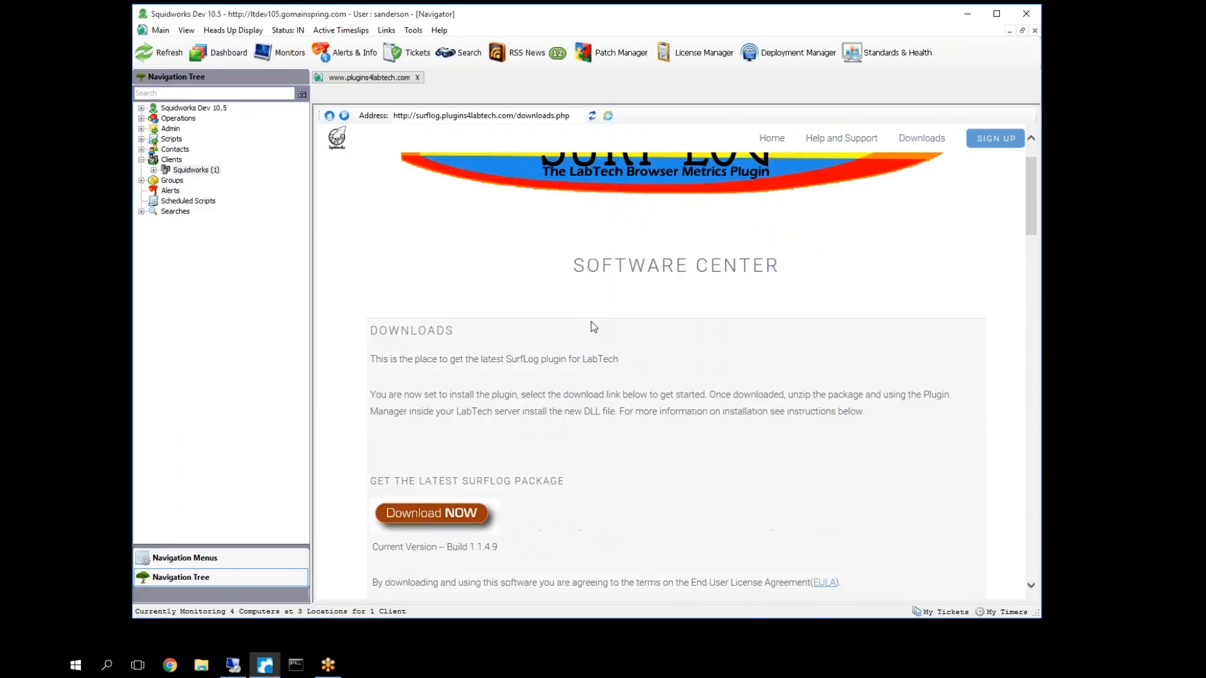
pyautogui.moveTo(584, 320)
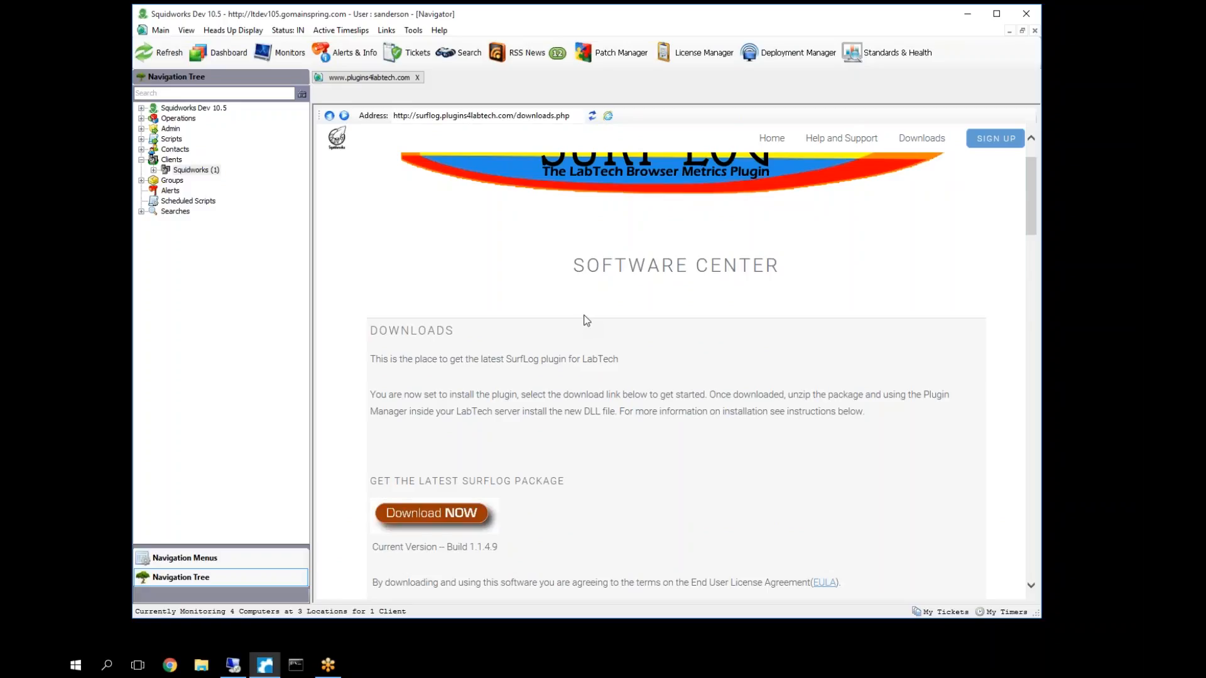
pyautogui.scroll(-3)
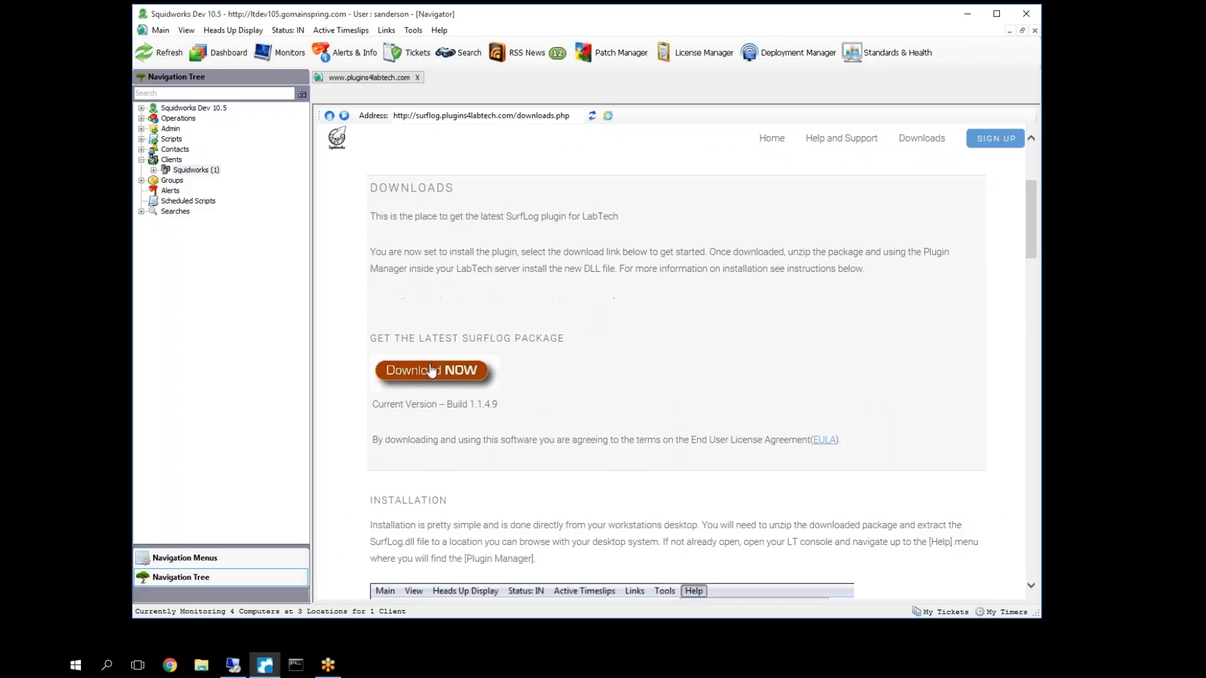
# - Download the latest SurfLog package as latest.zip saved to the Desktop
pyautogui.click(430, 369)
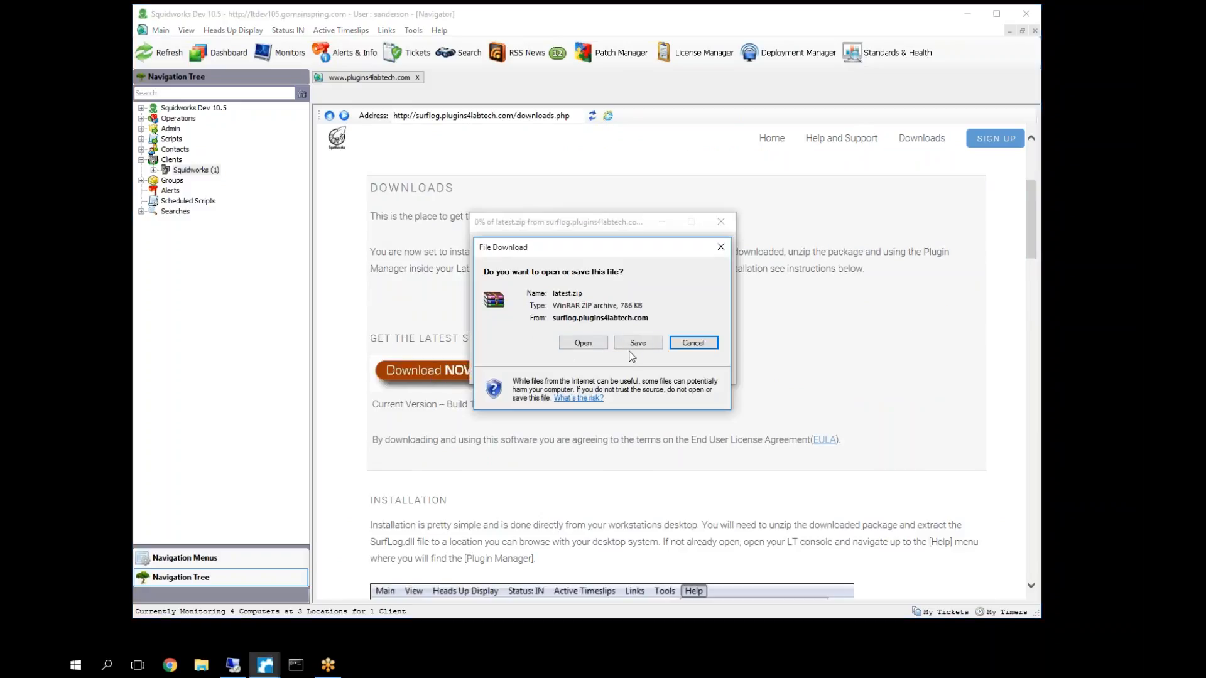
pyautogui.click(637, 342)
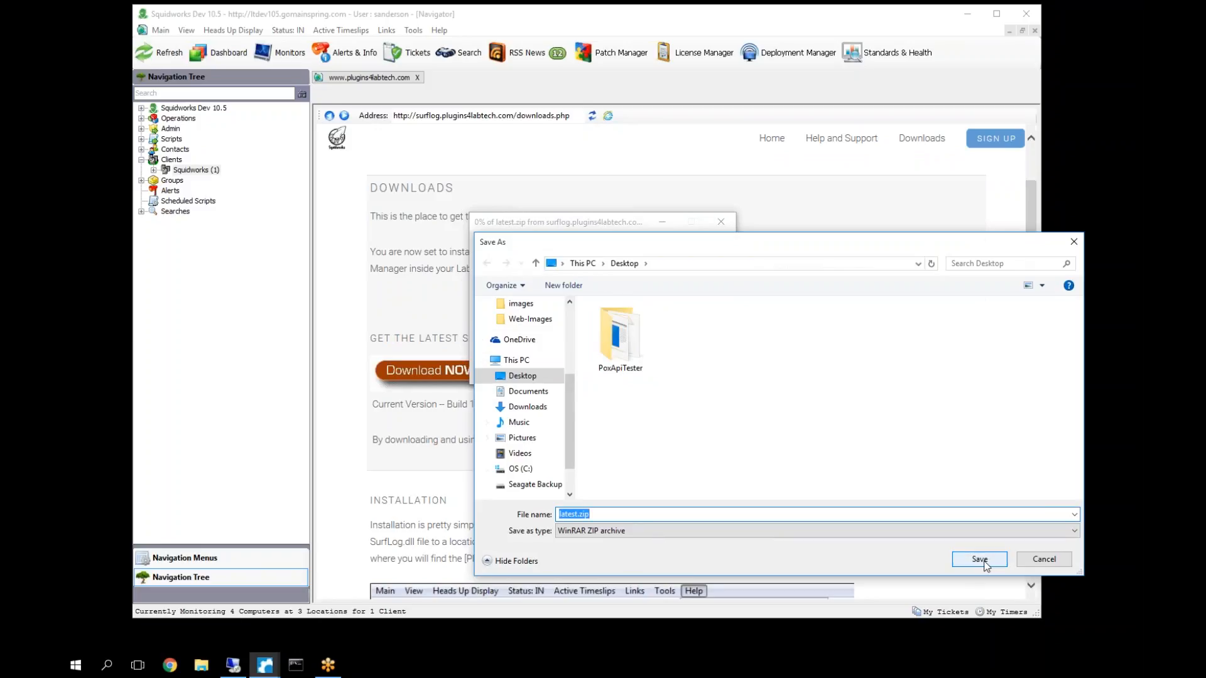
pyautogui.click(980, 559)
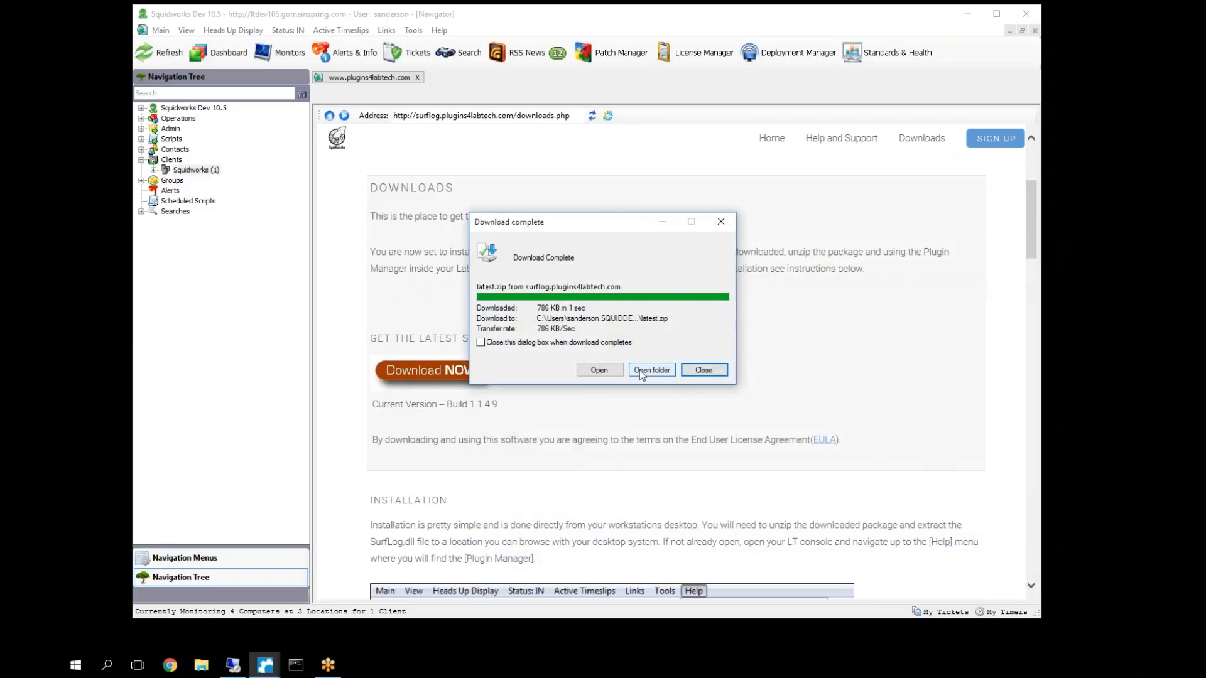
# - Extract SurfLog.dll from the download onto the desktop and return to the site home page
pyautogui.click(701, 370)
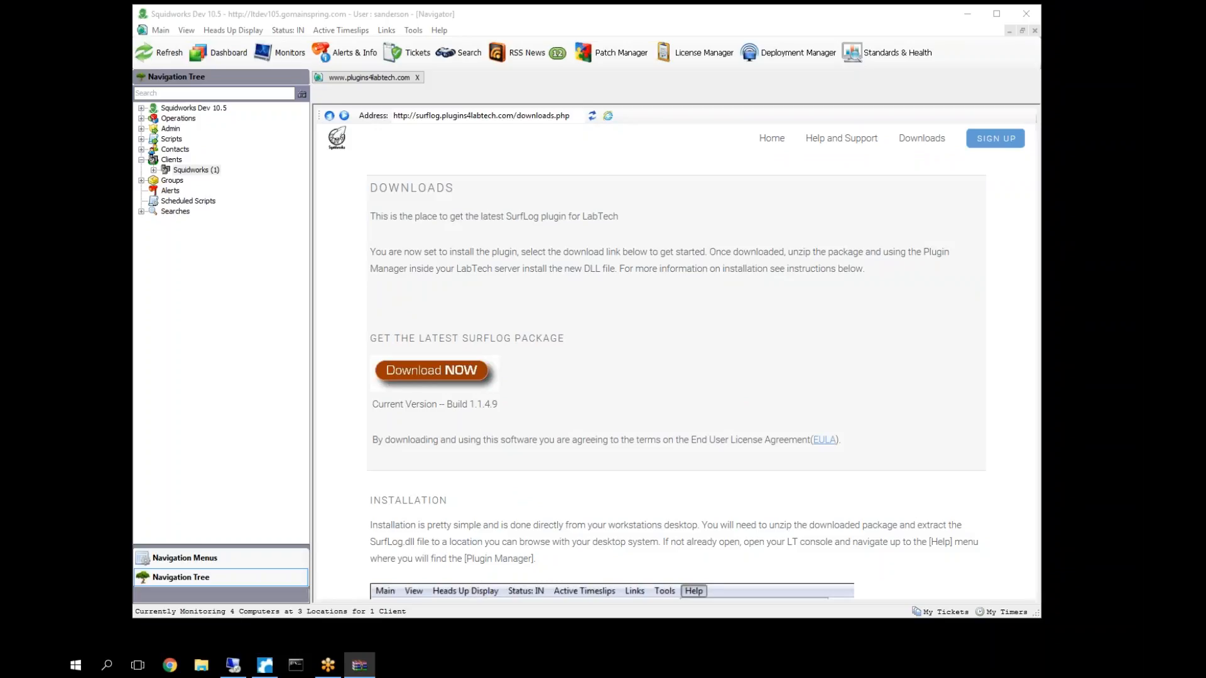
pyautogui.click(430, 369)
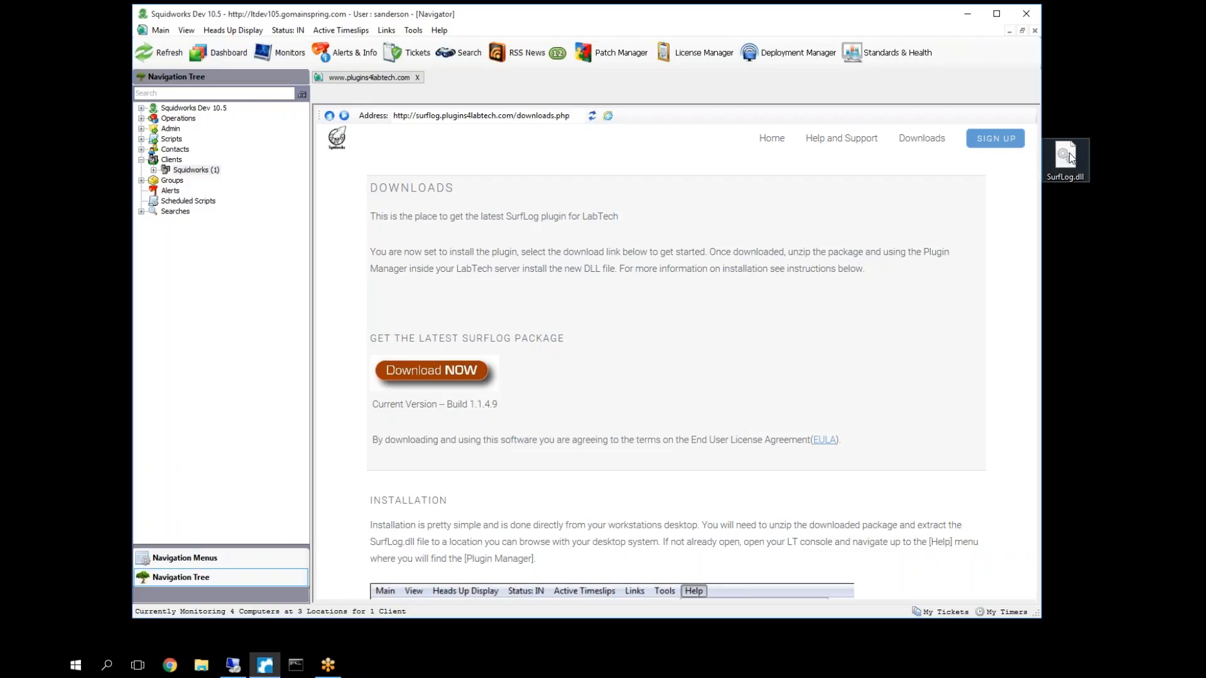
pyautogui.click(331, 116)
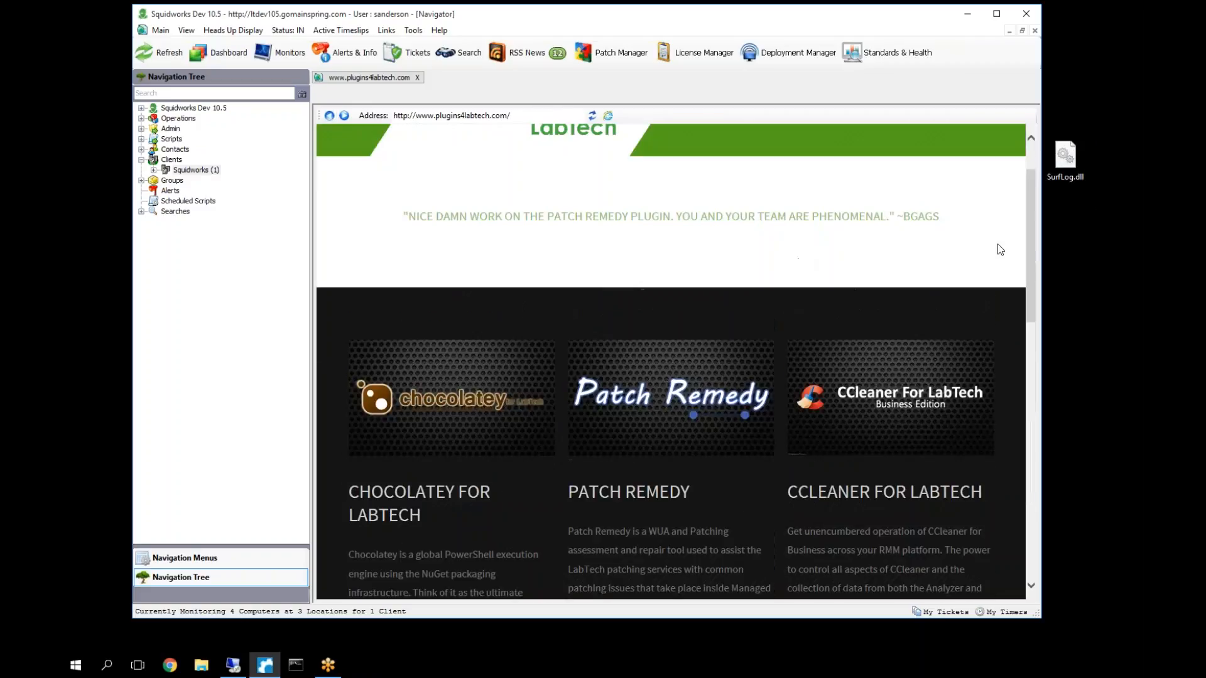
# - Unblock SurfLog.dll through its file Properties and apply the change
pyautogui.rightClick(1064, 153)
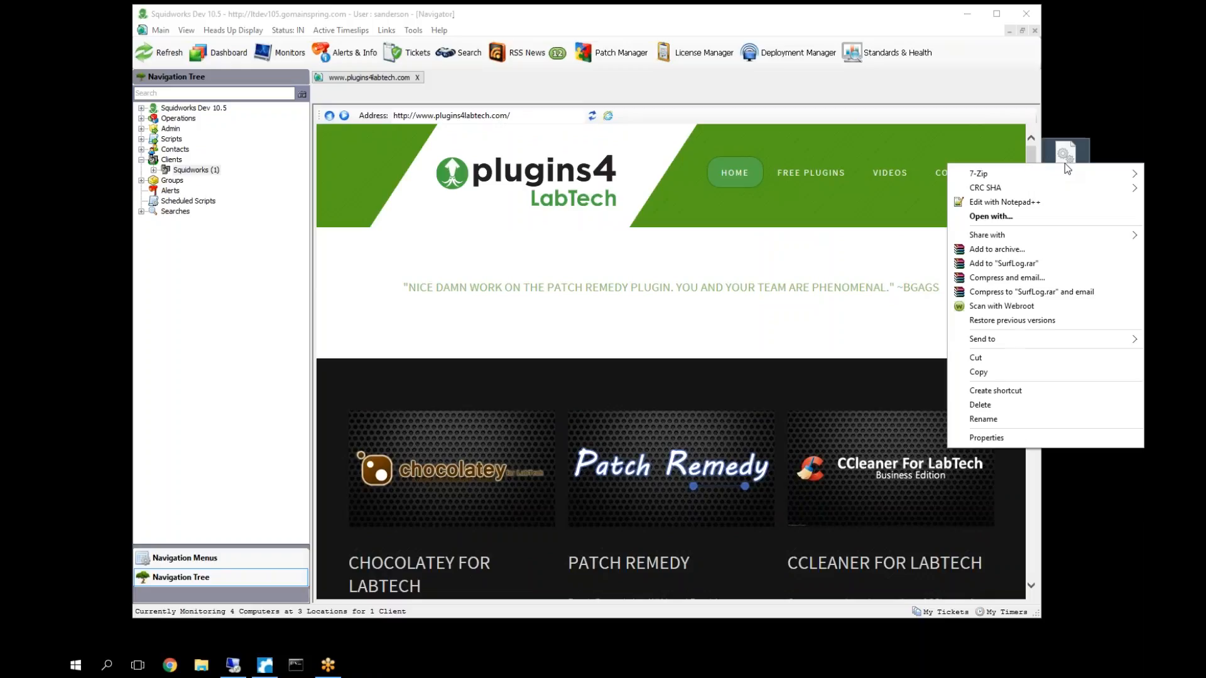
pyautogui.moveTo(1040, 455)
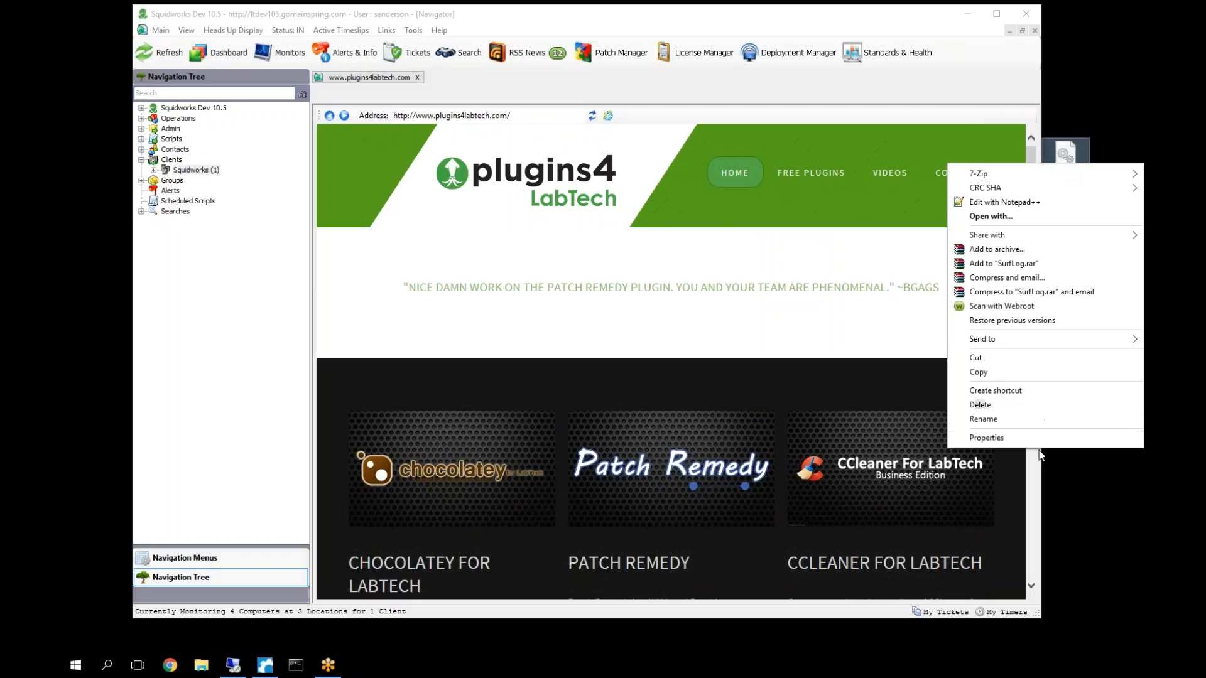
pyautogui.click(986, 437)
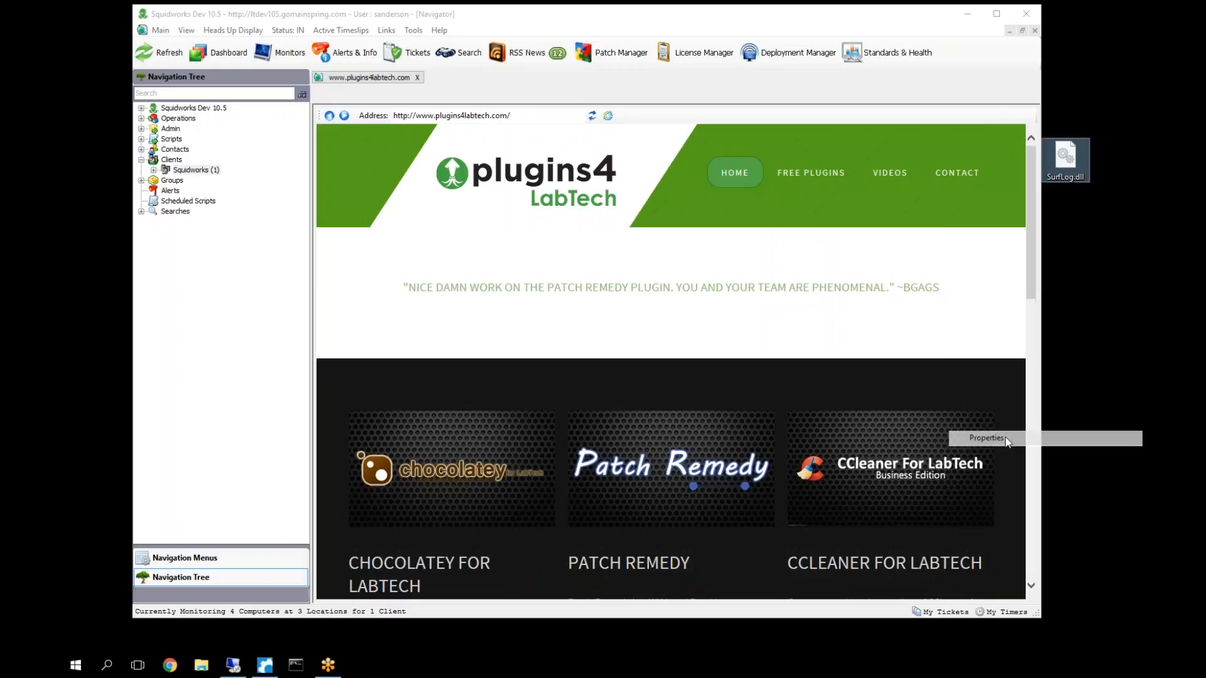
pyautogui.click(987, 437)
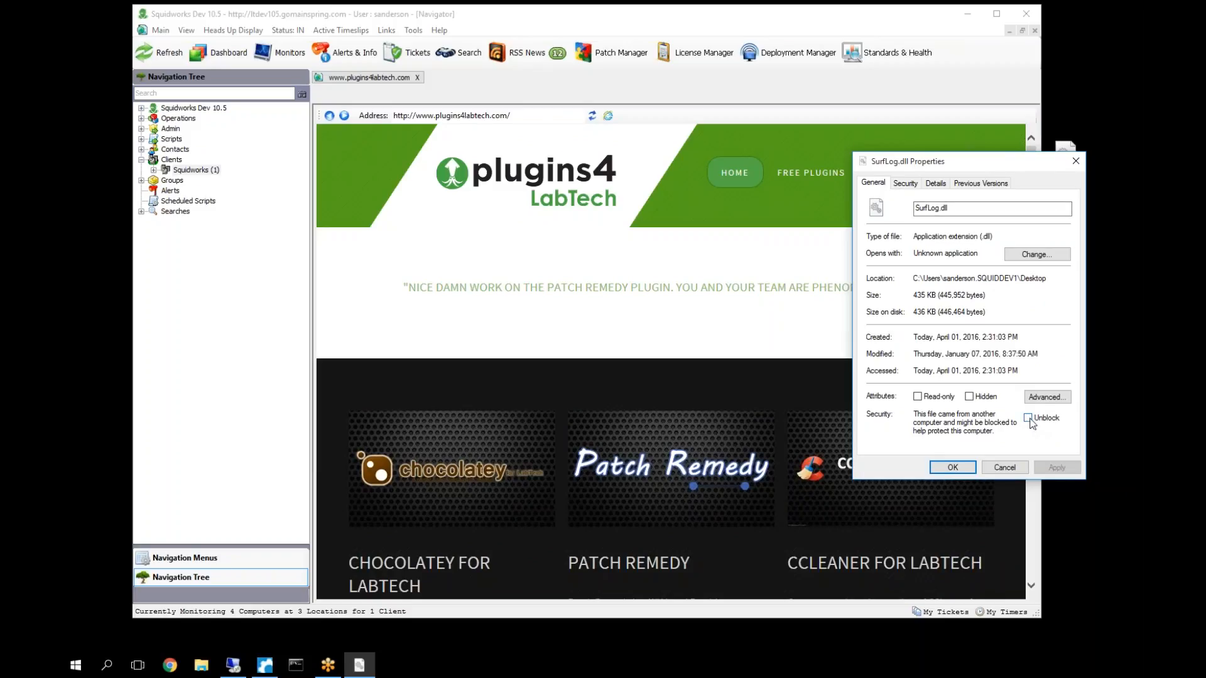
pyautogui.moveTo(1059, 419)
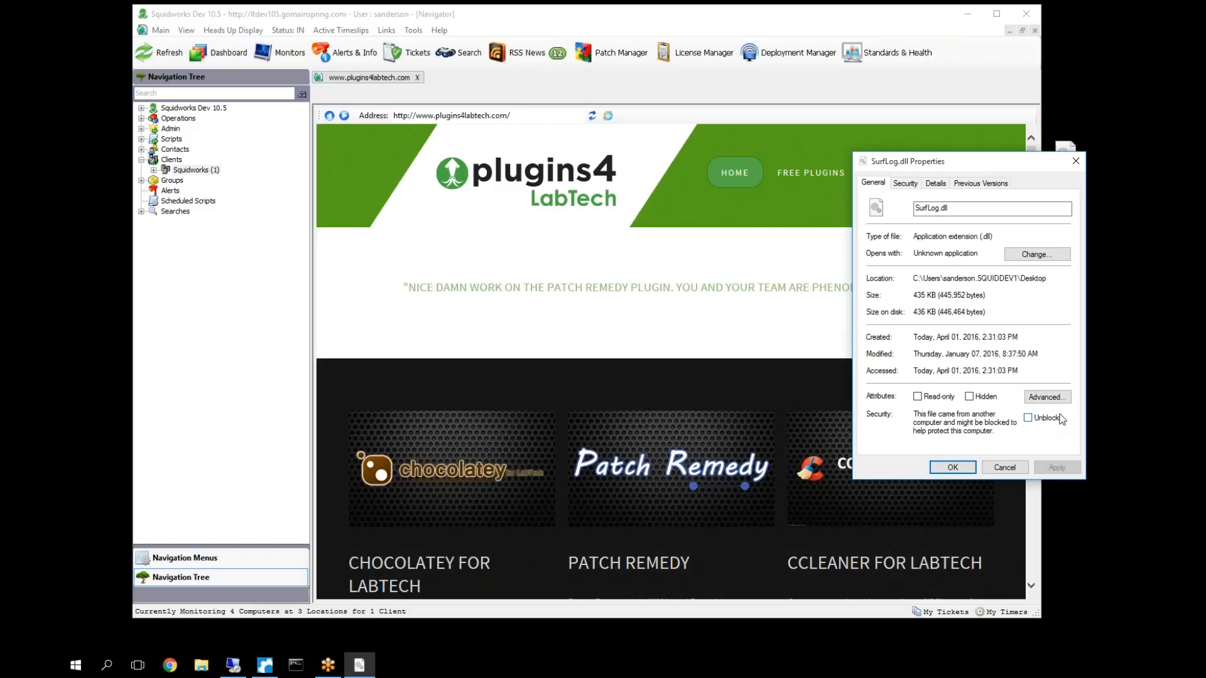
pyautogui.moveTo(1062, 440)
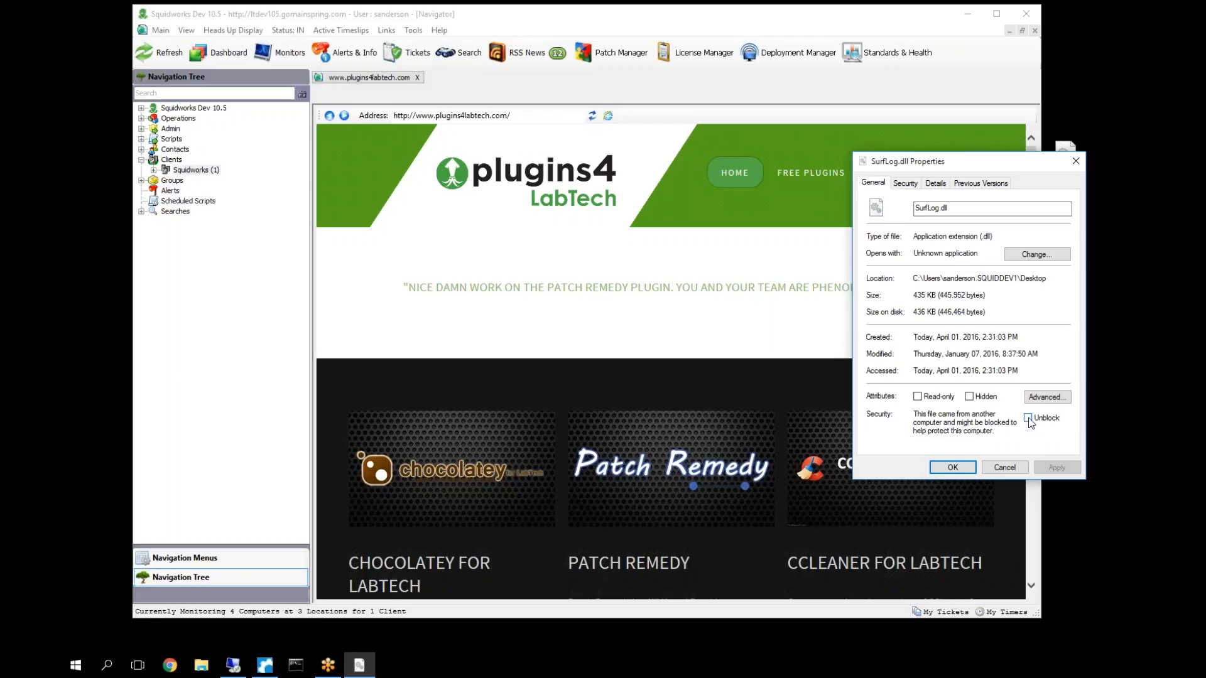
pyautogui.click(1029, 416)
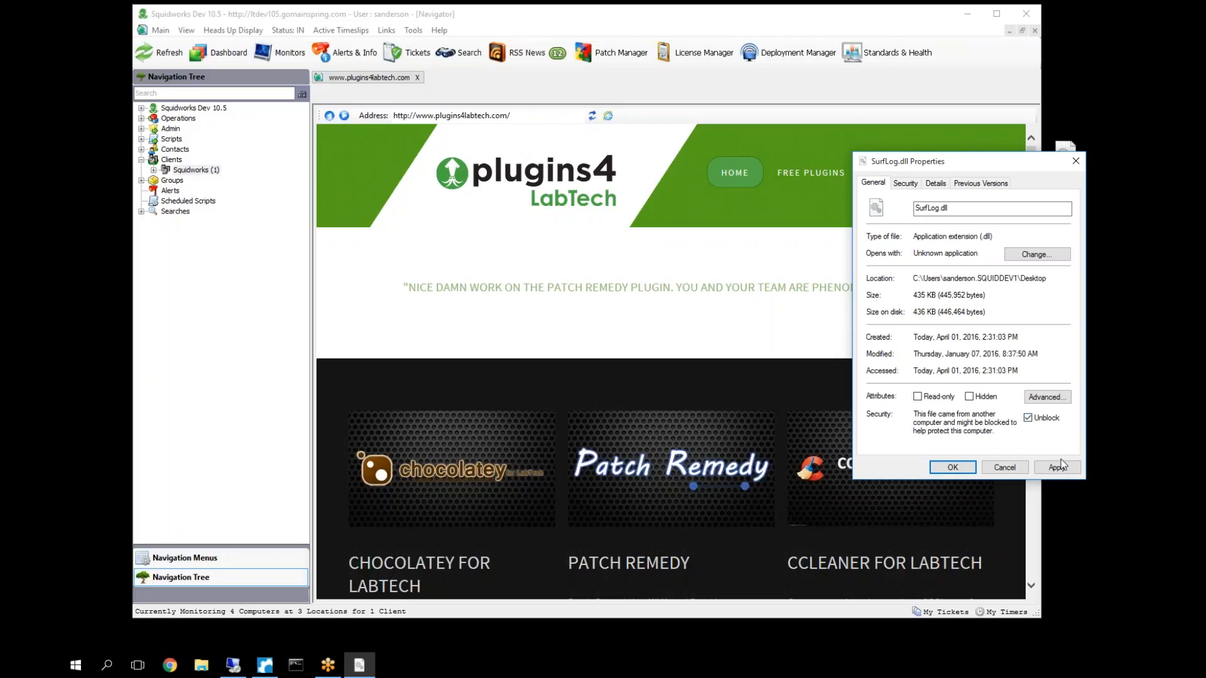
pyautogui.click(1056, 467)
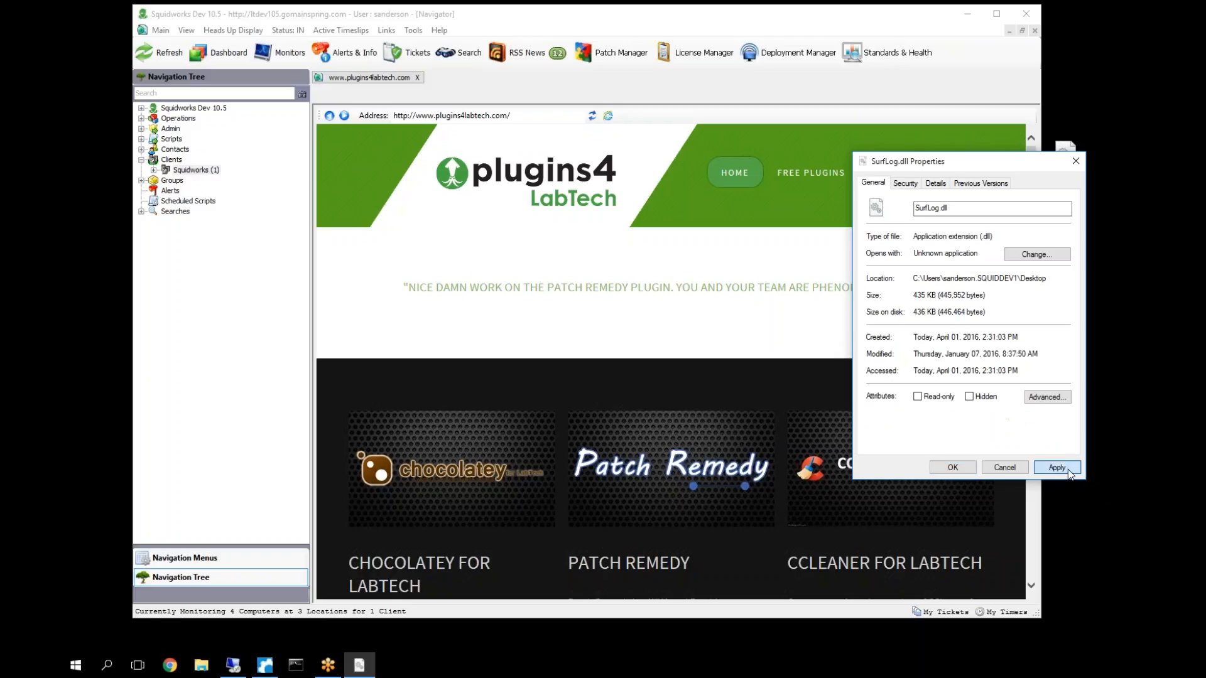
# - Dismiss the SurfLog.dll Properties dialog with OK
pyautogui.click(1056, 467)
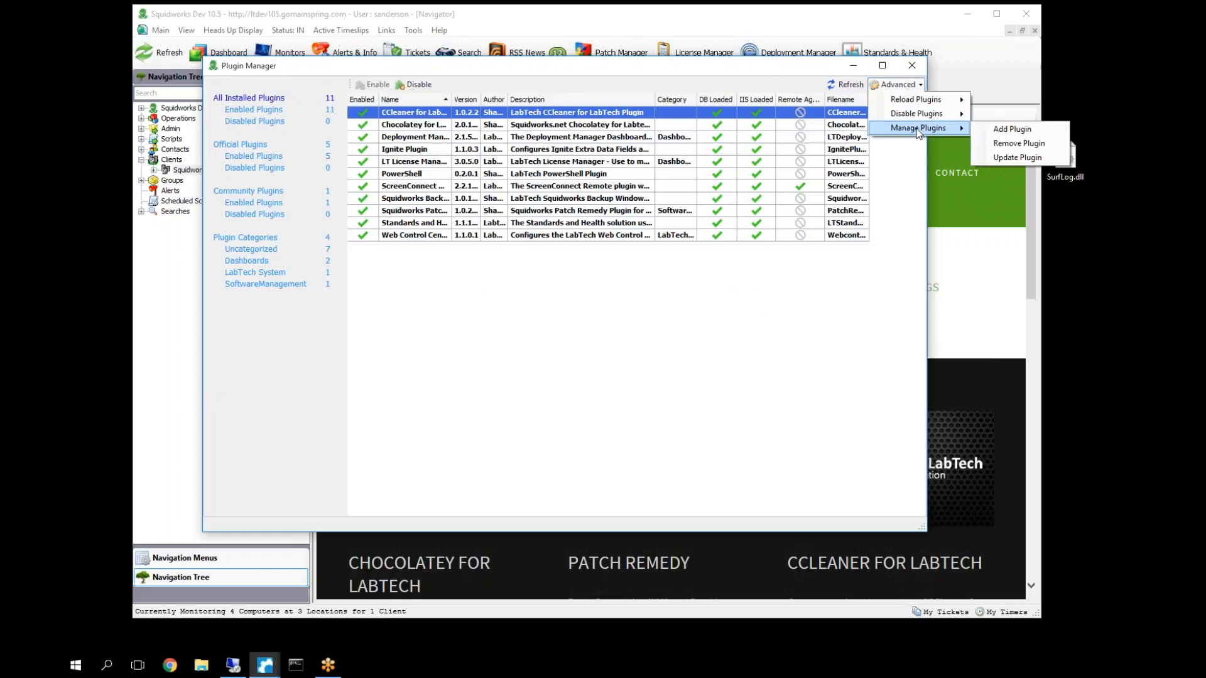
# - Add SurfLog.dll from the Desktop as a new plugin and enable it among the installed plugins
pyautogui.click(1012, 128)
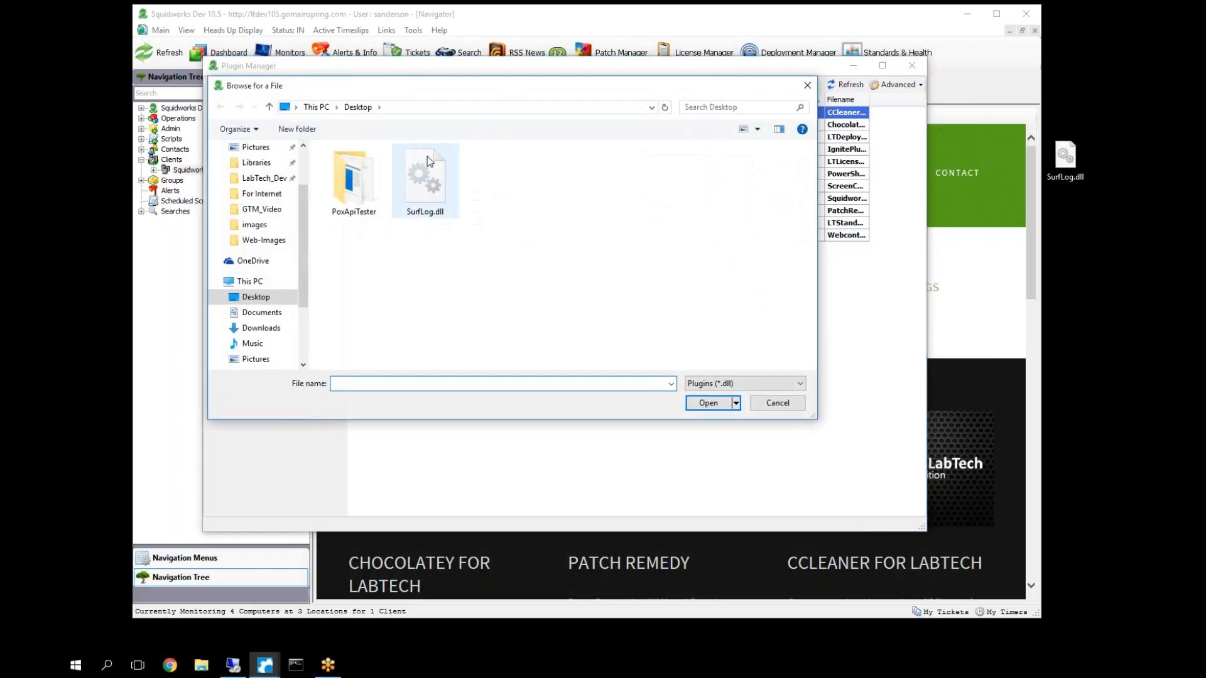
pyautogui.moveTo(430, 173)
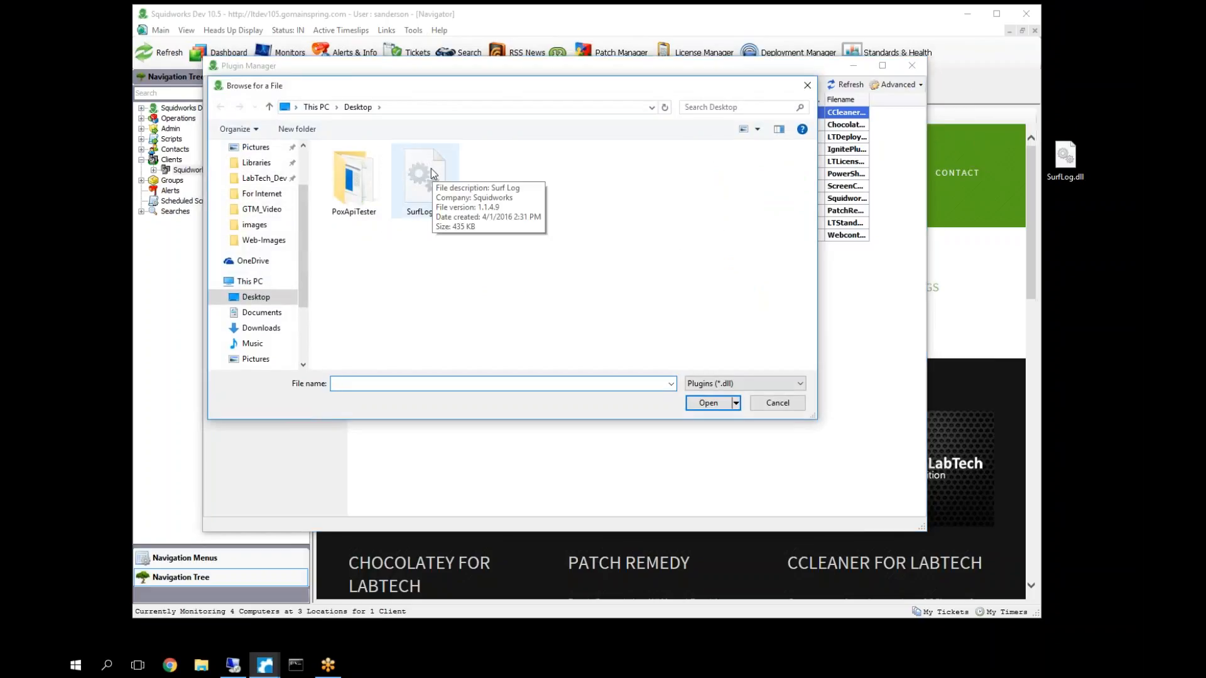
pyautogui.click(776, 402)
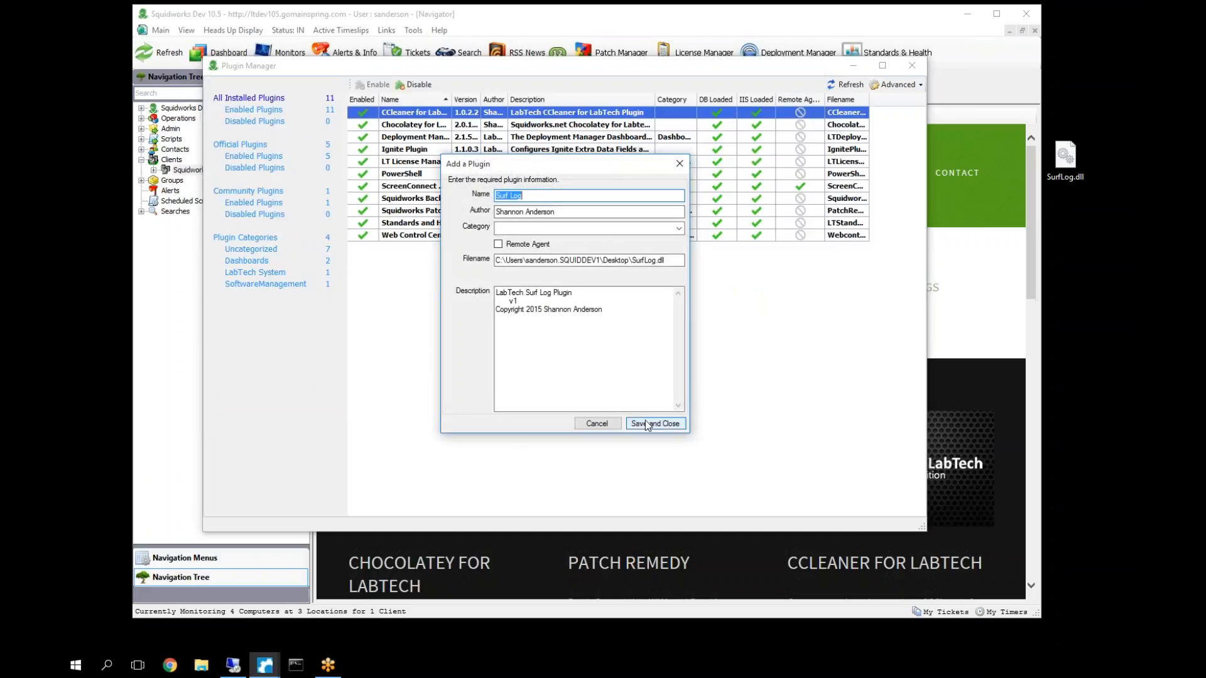
pyautogui.click(654, 423)
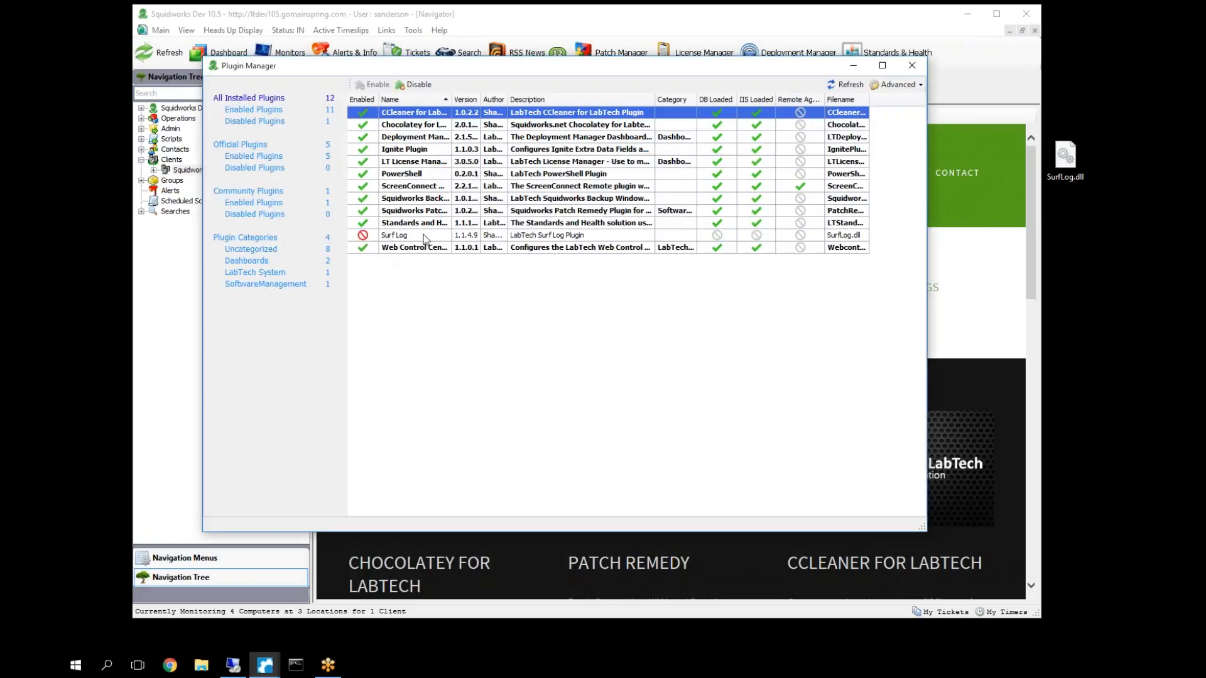
pyautogui.moveTo(413, 242)
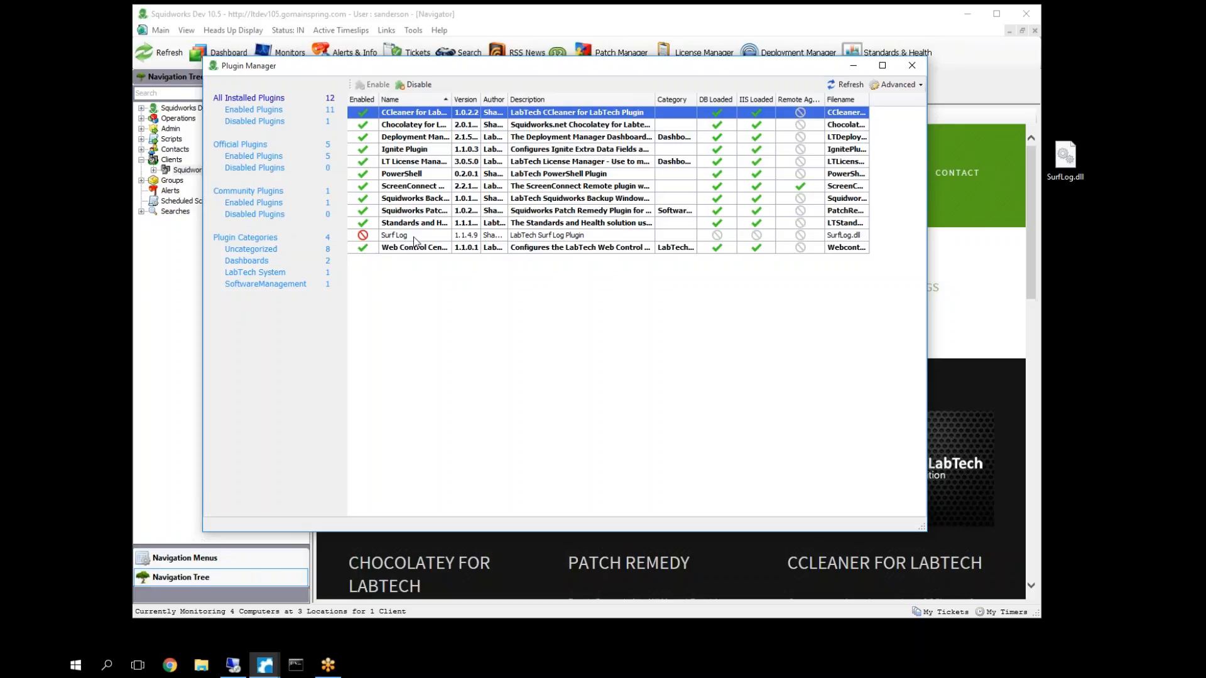
pyautogui.click(395, 234)
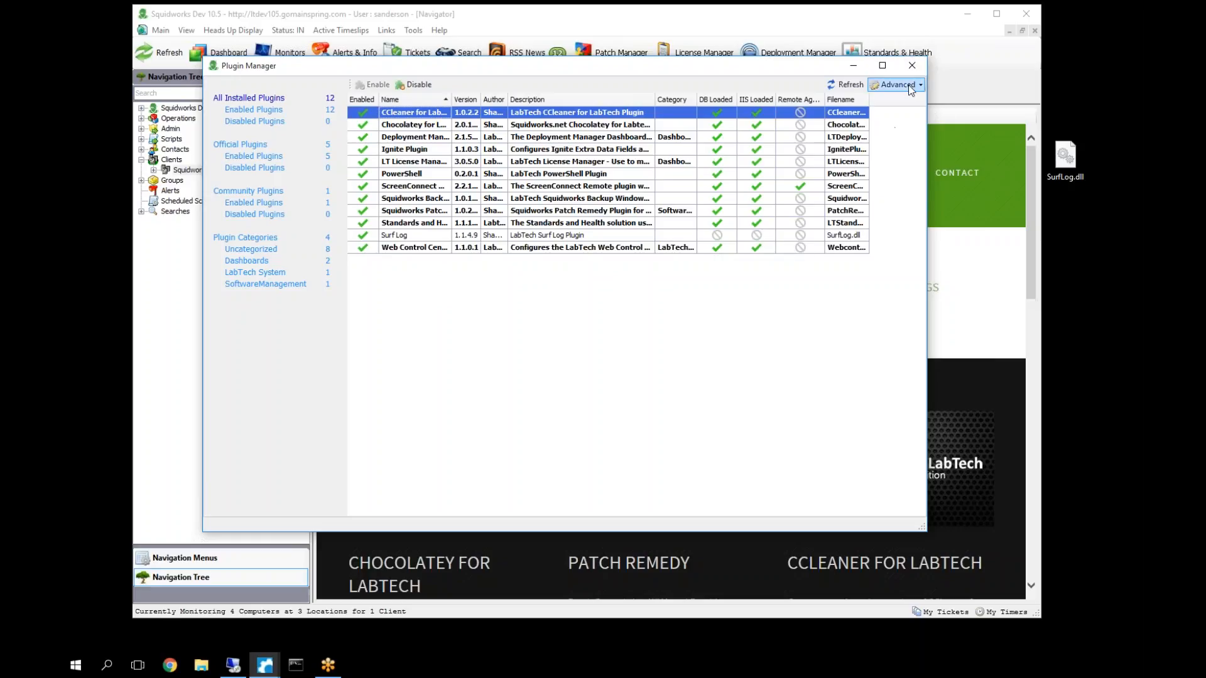
pyautogui.moveTo(894, 84)
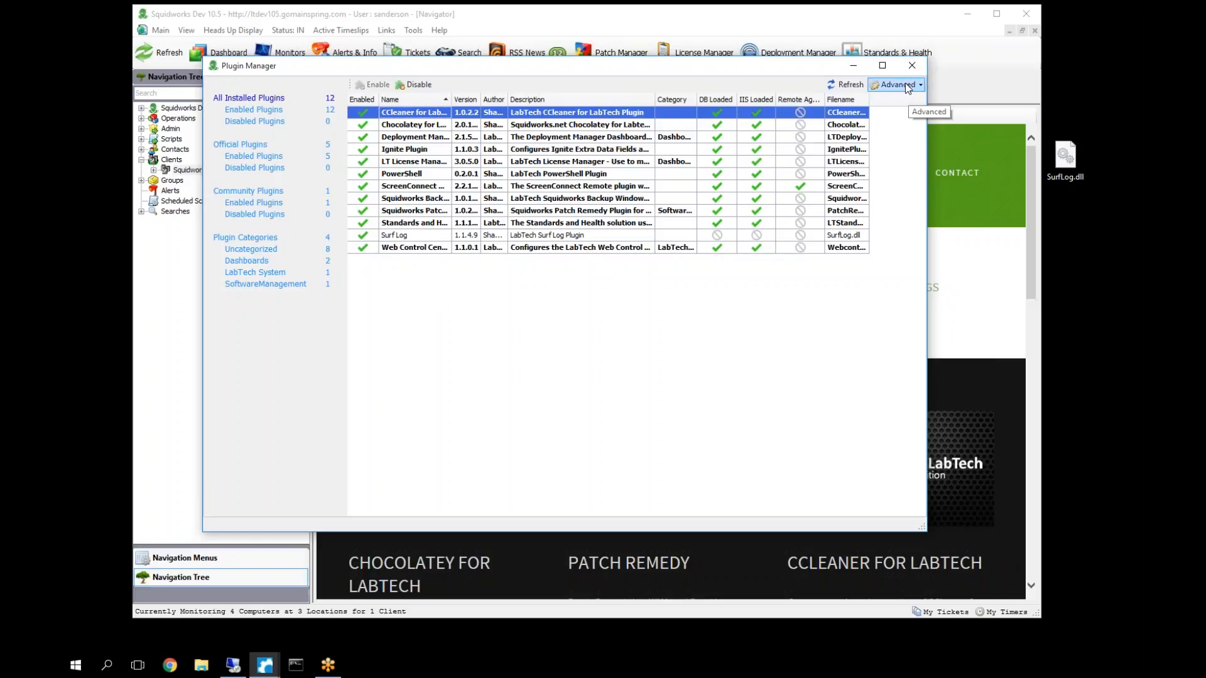
# - Reload the DBAgent plugins from Advanced and confirm the database agent restart
pyautogui.click(894, 84)
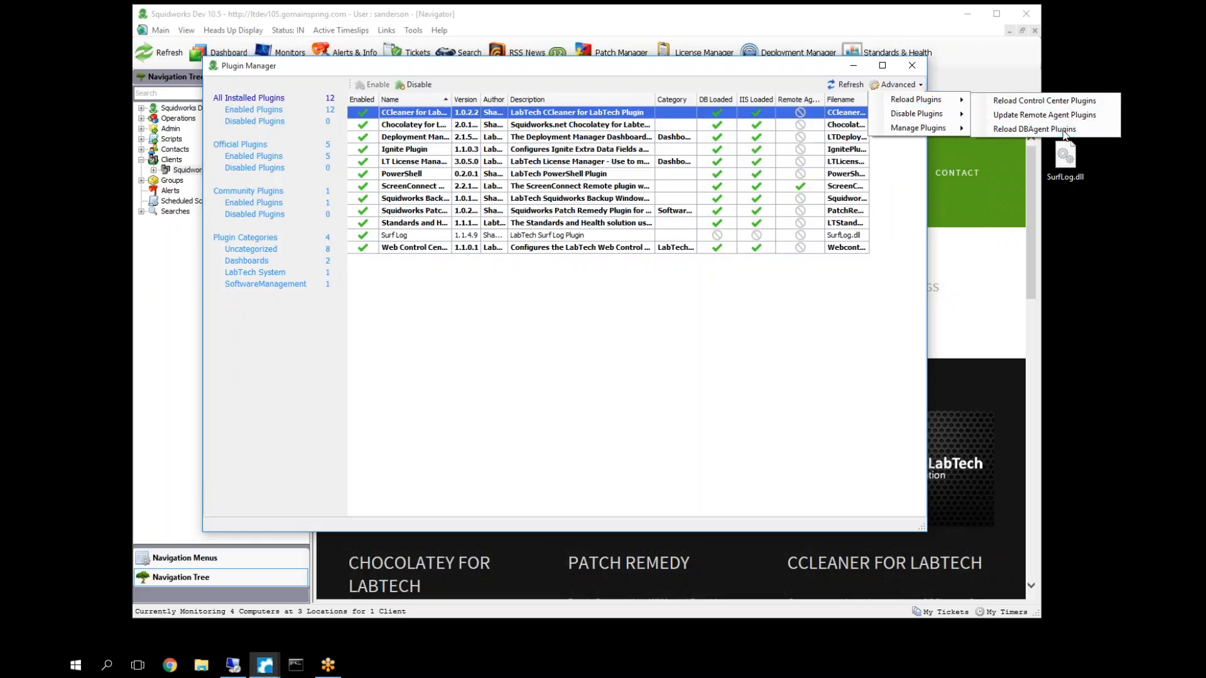
pyautogui.click(1034, 128)
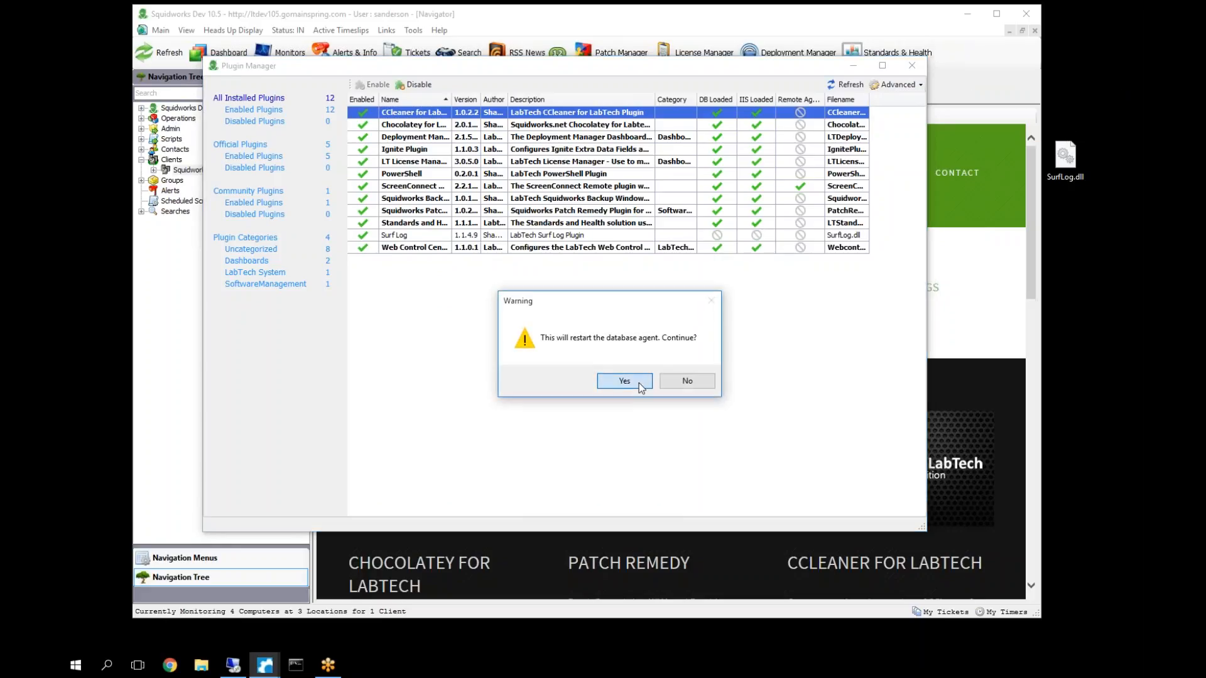
pyautogui.click(622, 380)
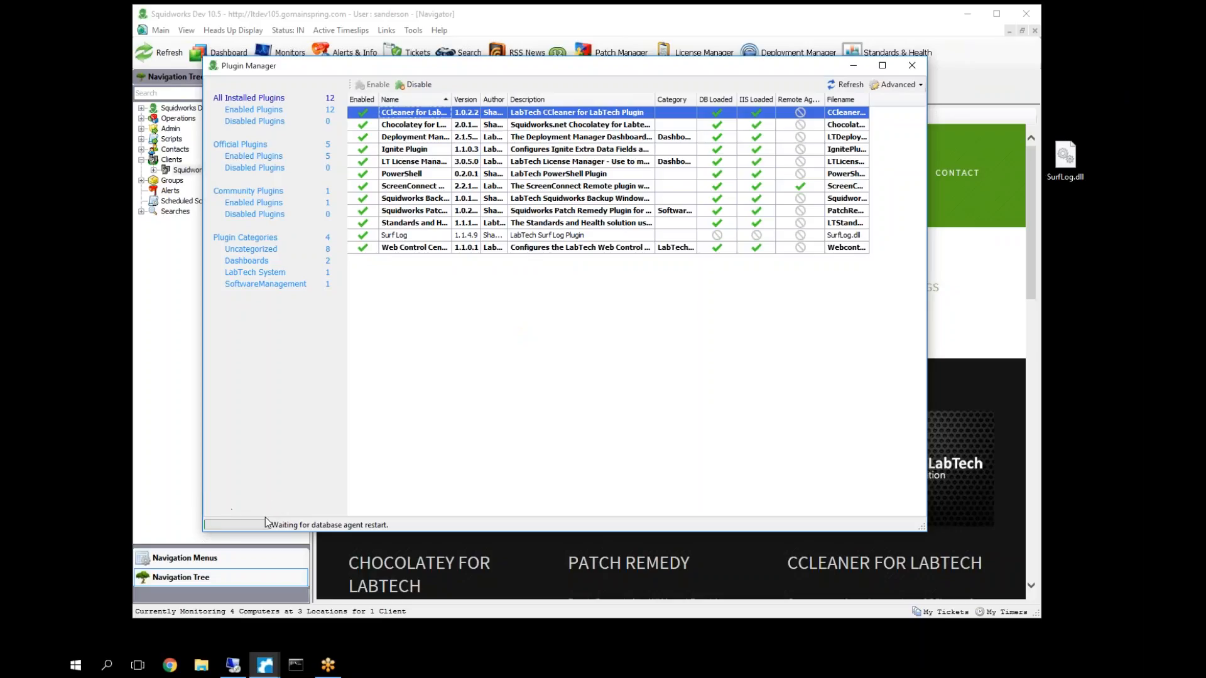
pyautogui.moveTo(577, 252)
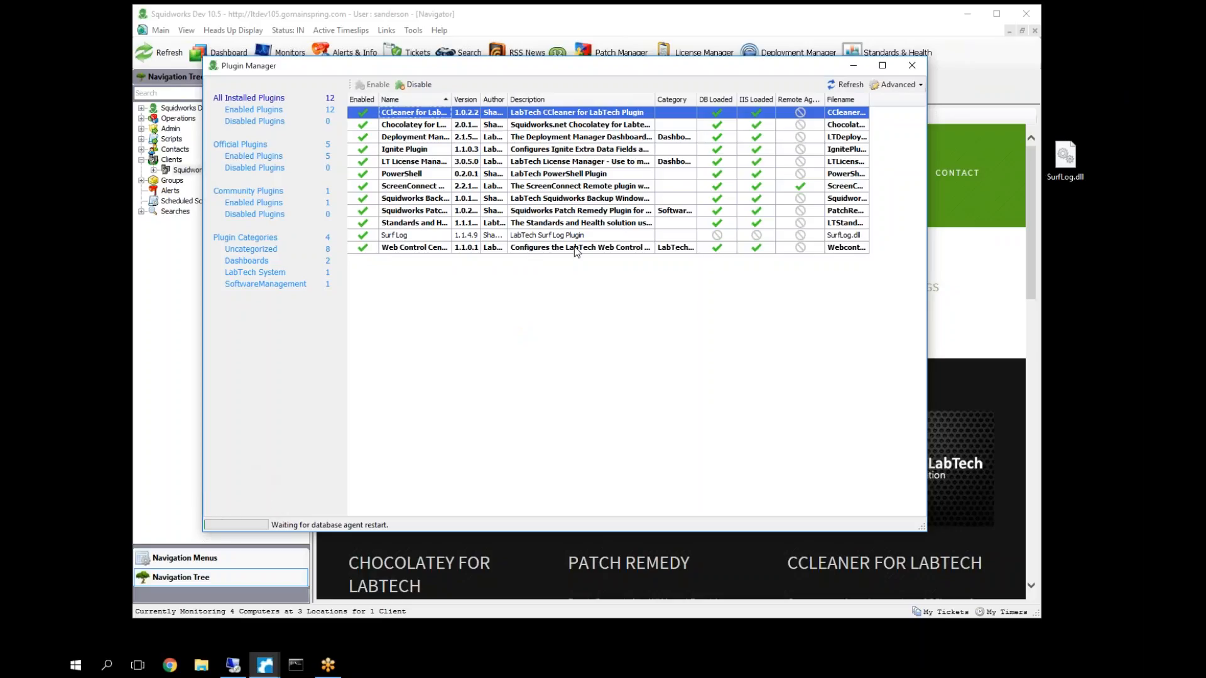
pyautogui.moveTo(1028, 47)
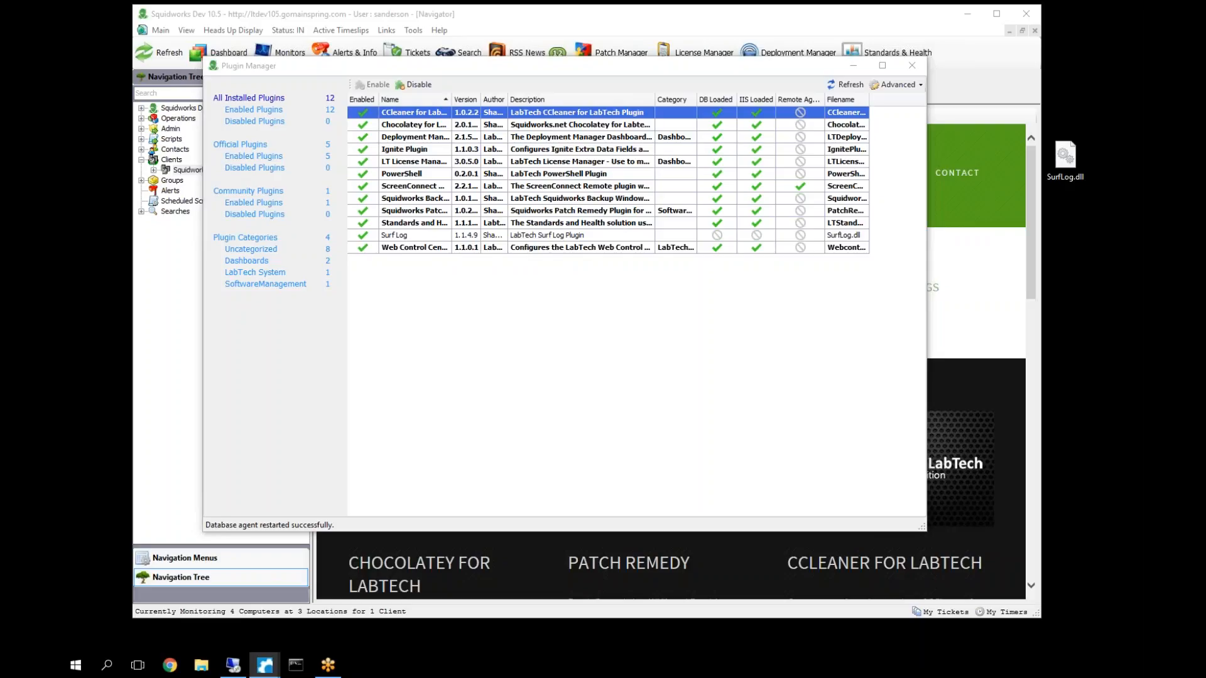
pyautogui.moveTo(1124, 204)
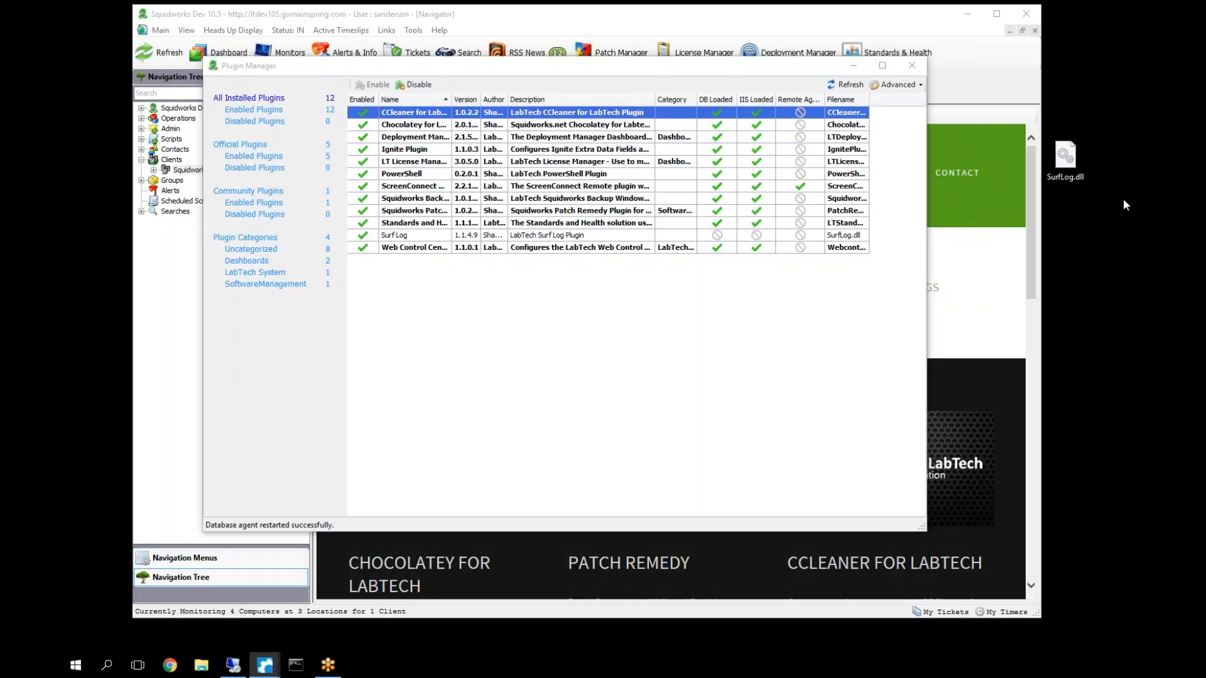
# - Close the Plugin Manager and Control Center, then relaunch and log back in
pyautogui.click(912, 64)
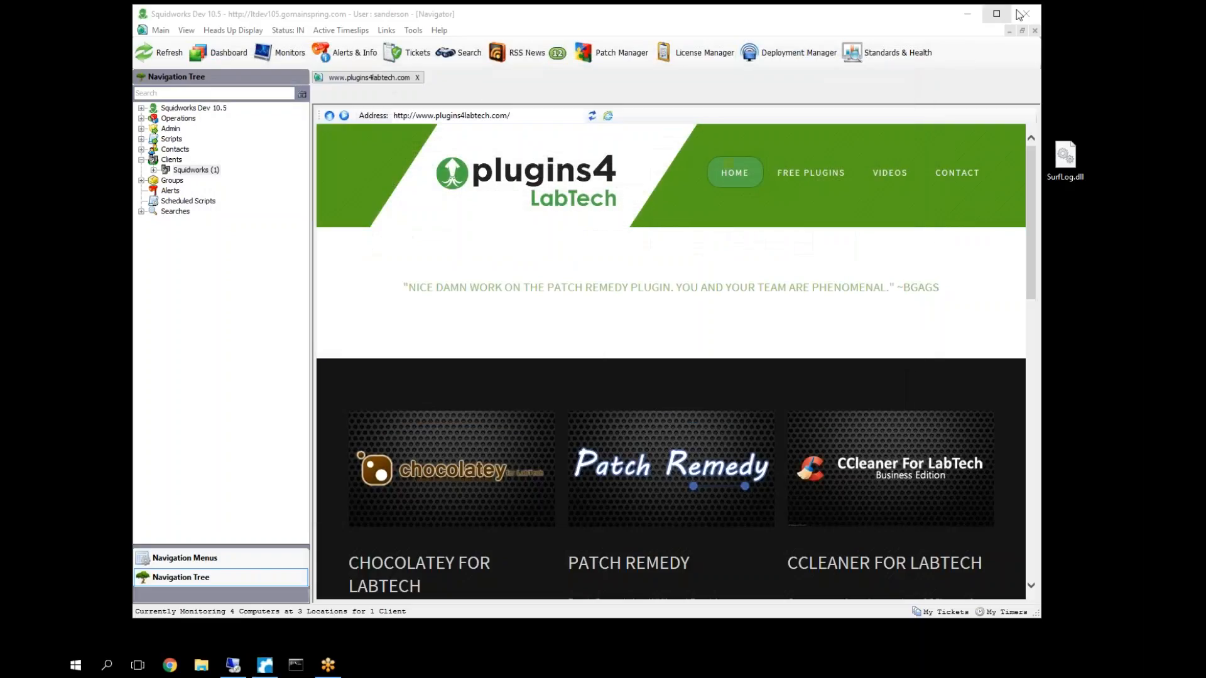
pyautogui.click(1034, 30)
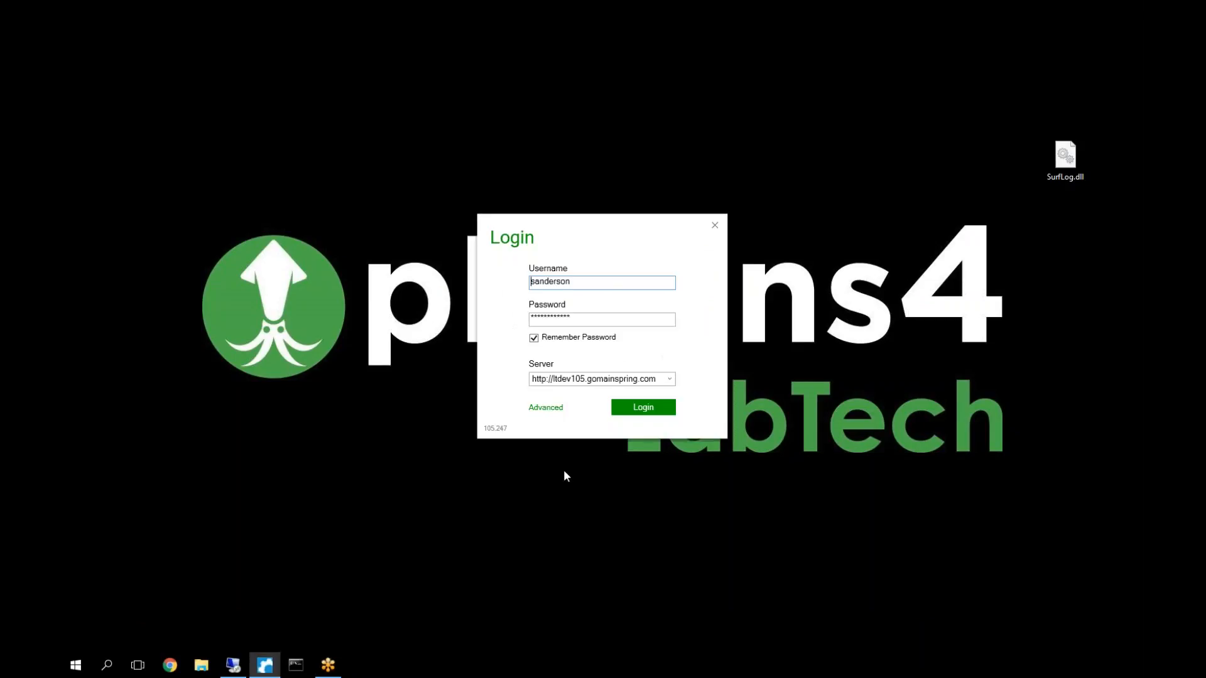
pyautogui.click(642, 406)
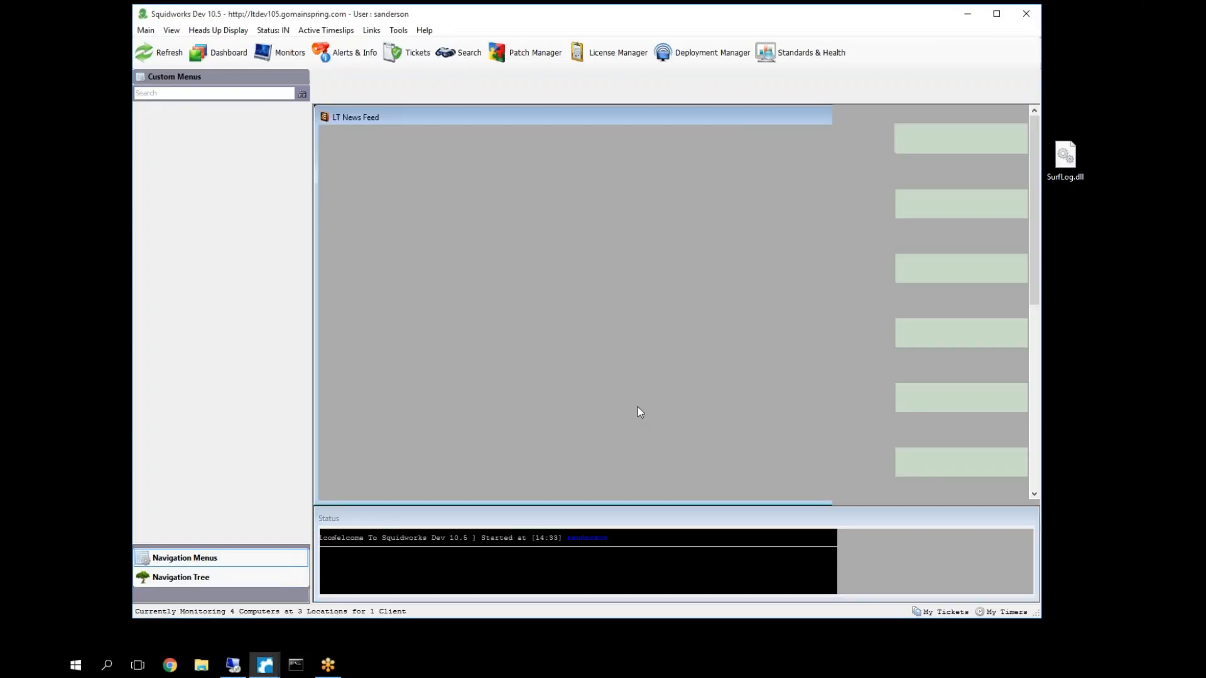
# - Bring up SurfLog Enable from the View menu and expand the Maintenance Cycle hour options
pyautogui.click(186, 30)
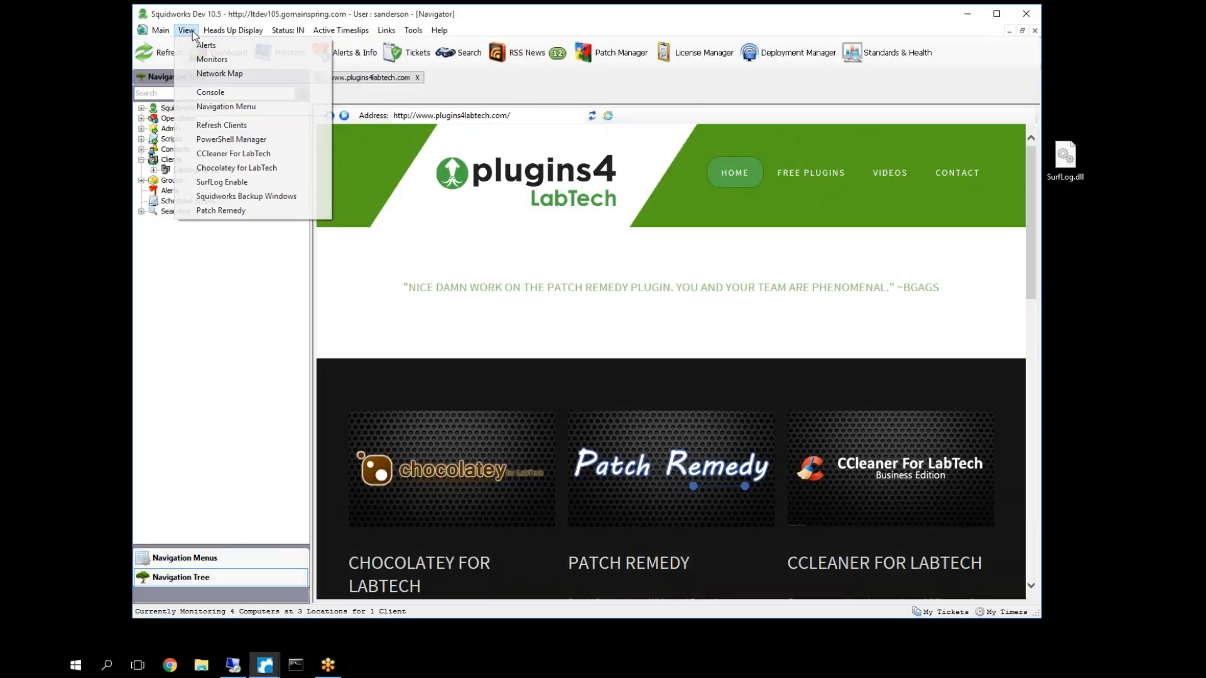
pyautogui.moveTo(222, 182)
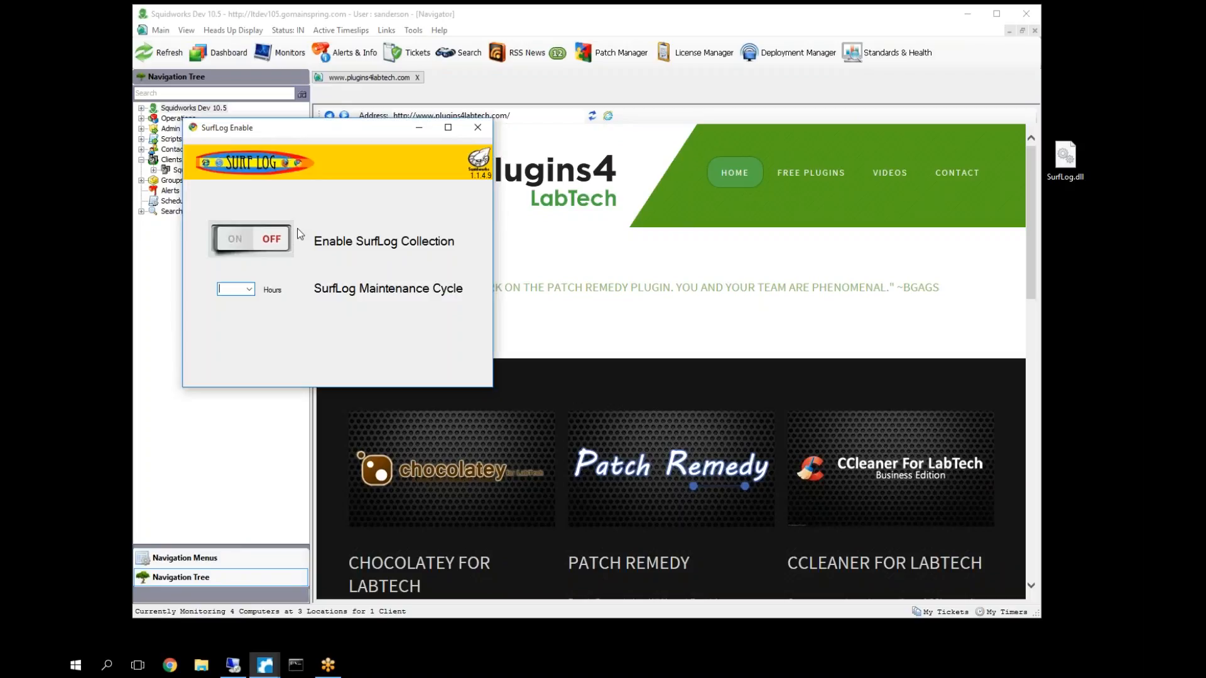
pyautogui.moveTo(323, 300)
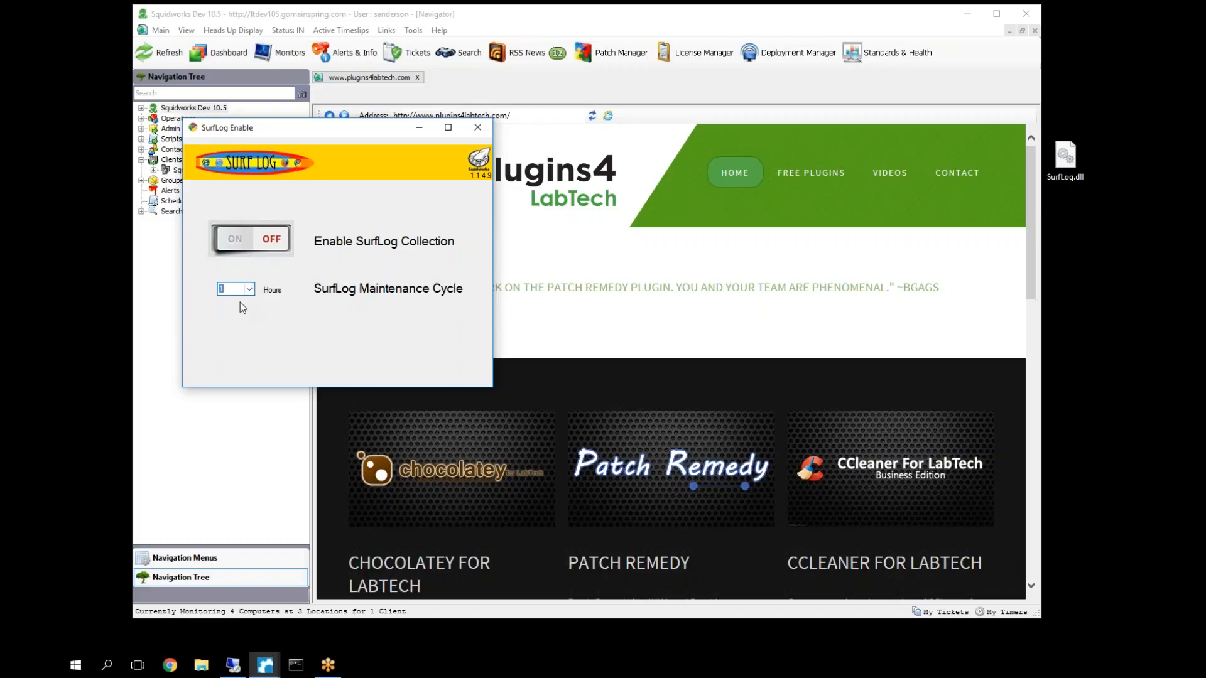
pyautogui.moveTo(108, 271)
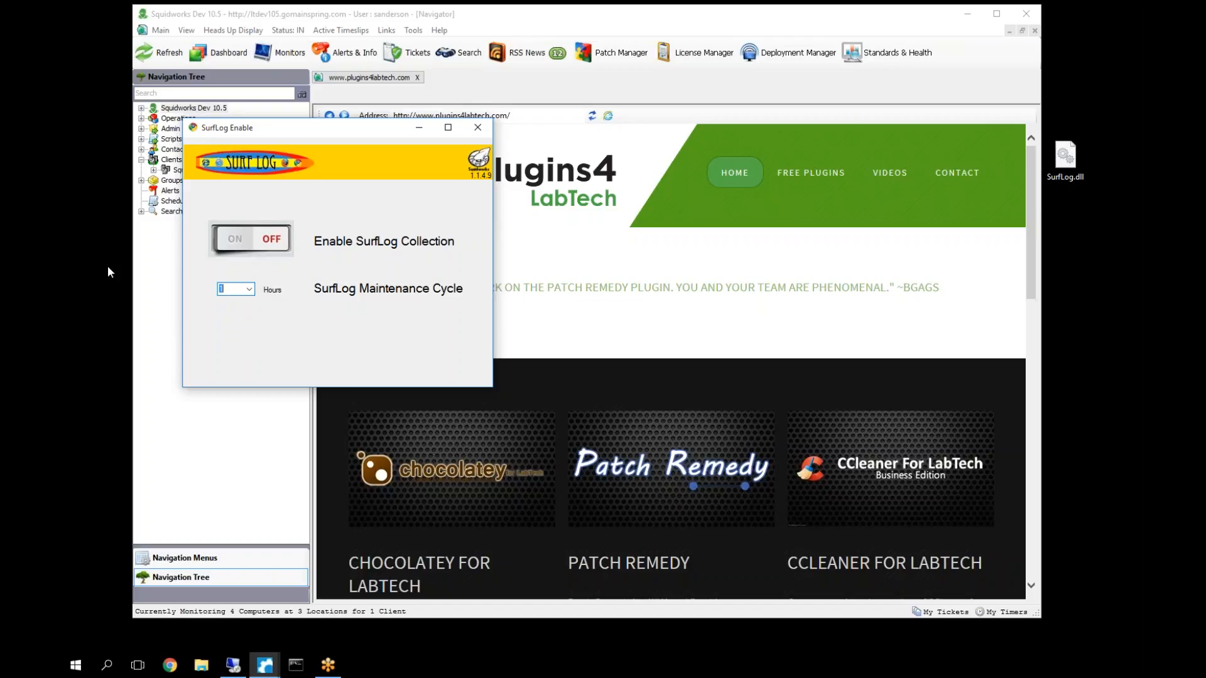
pyautogui.moveTo(294, 236)
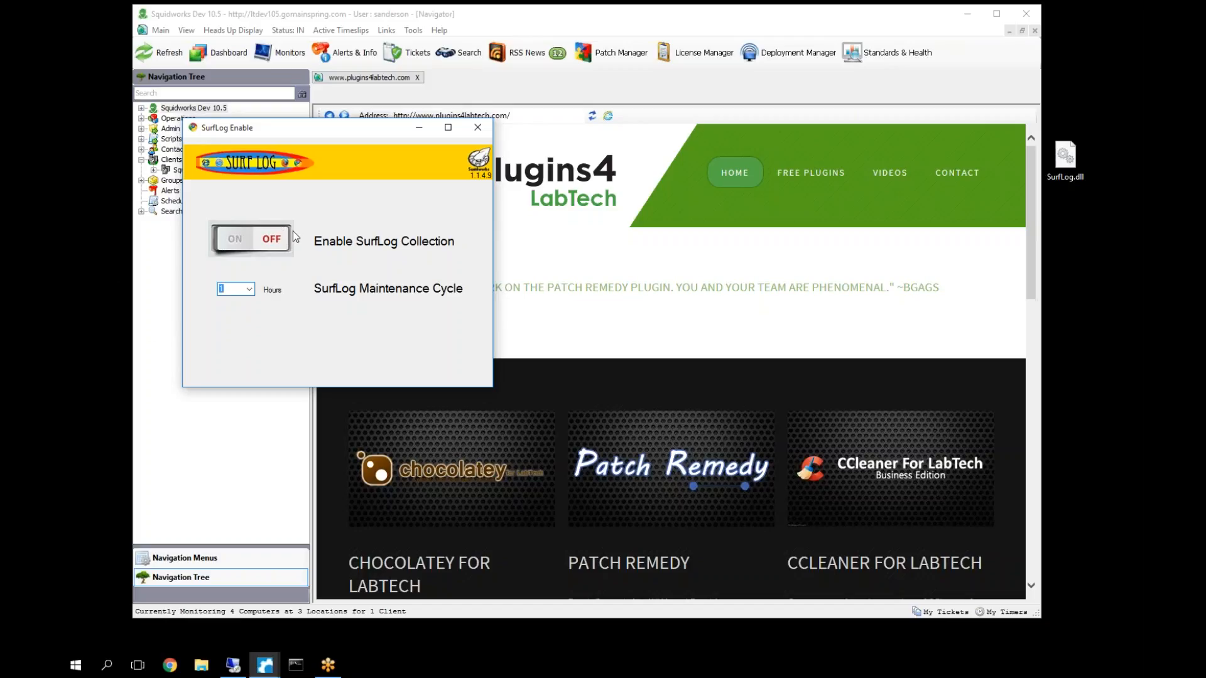
pyautogui.moveTo(265, 262)
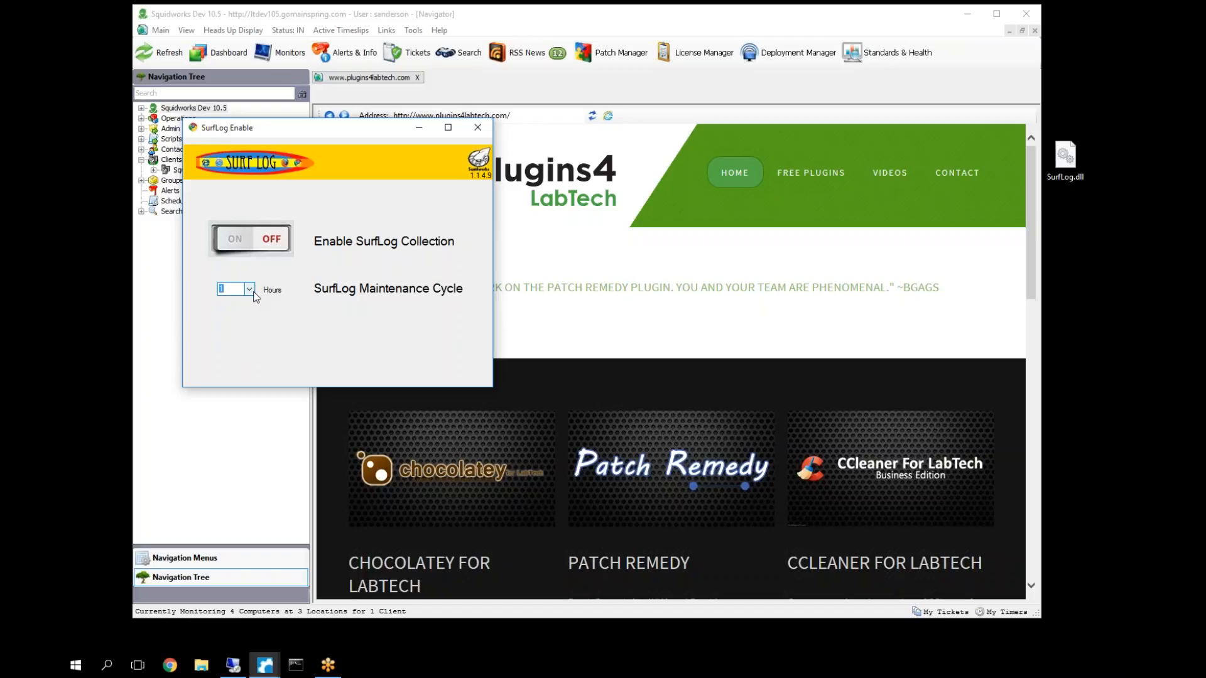
pyautogui.click(271, 238)
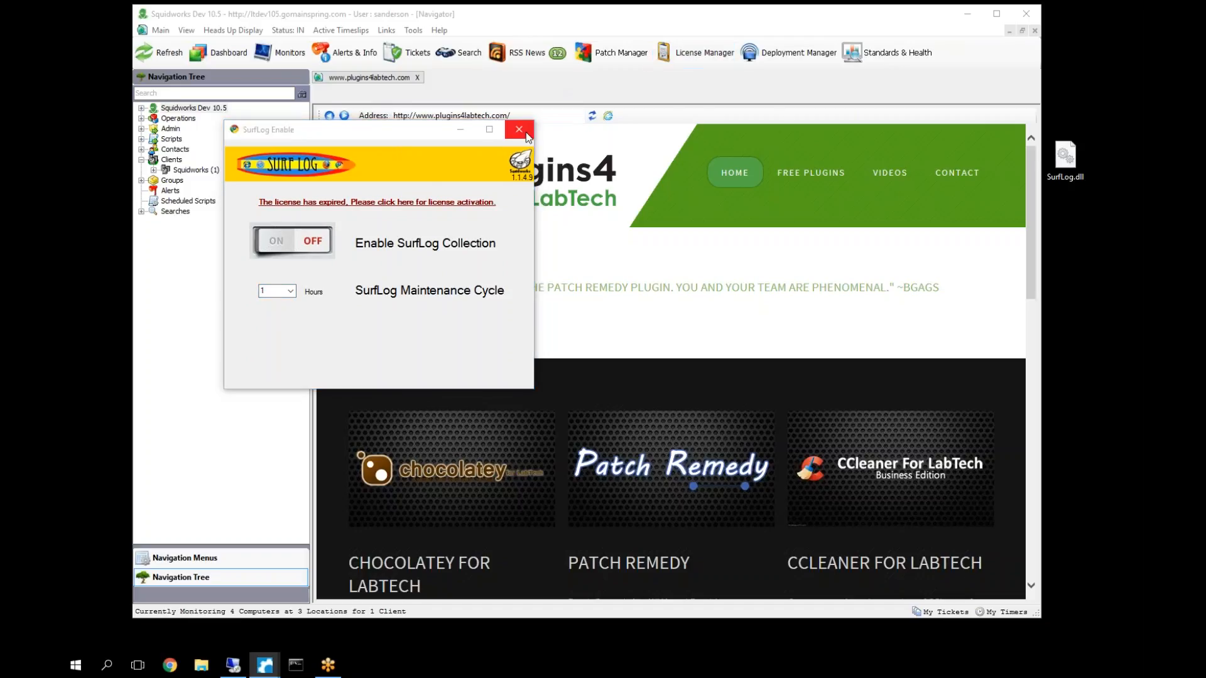
# - Reopen SurfLog Enable, switch Enable SurfLog Collection to ON, and close the window
pyautogui.click(185, 30)
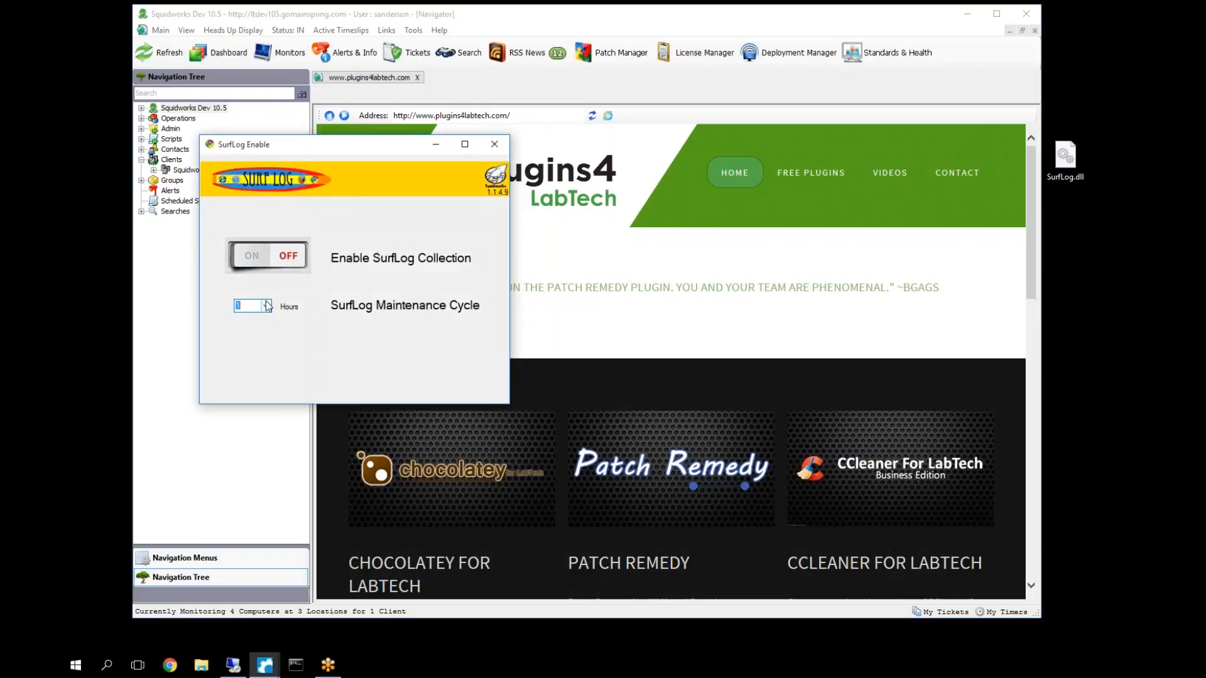
pyautogui.click(247, 255)
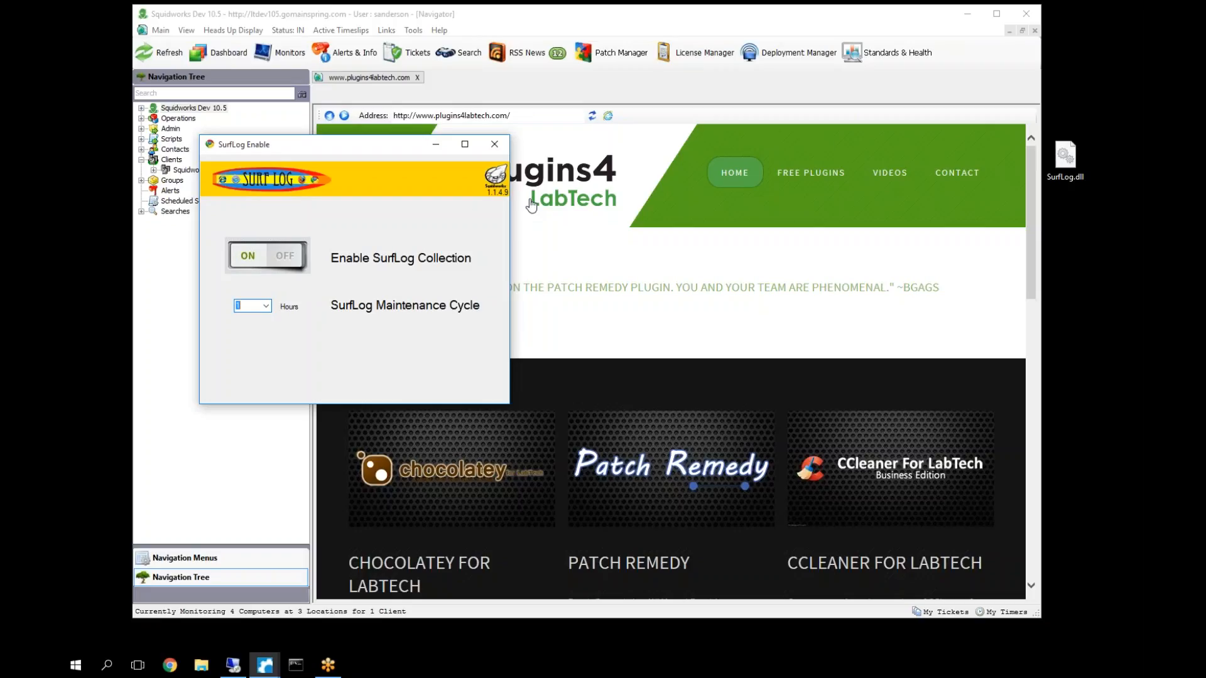
pyautogui.moveTo(263, 21)
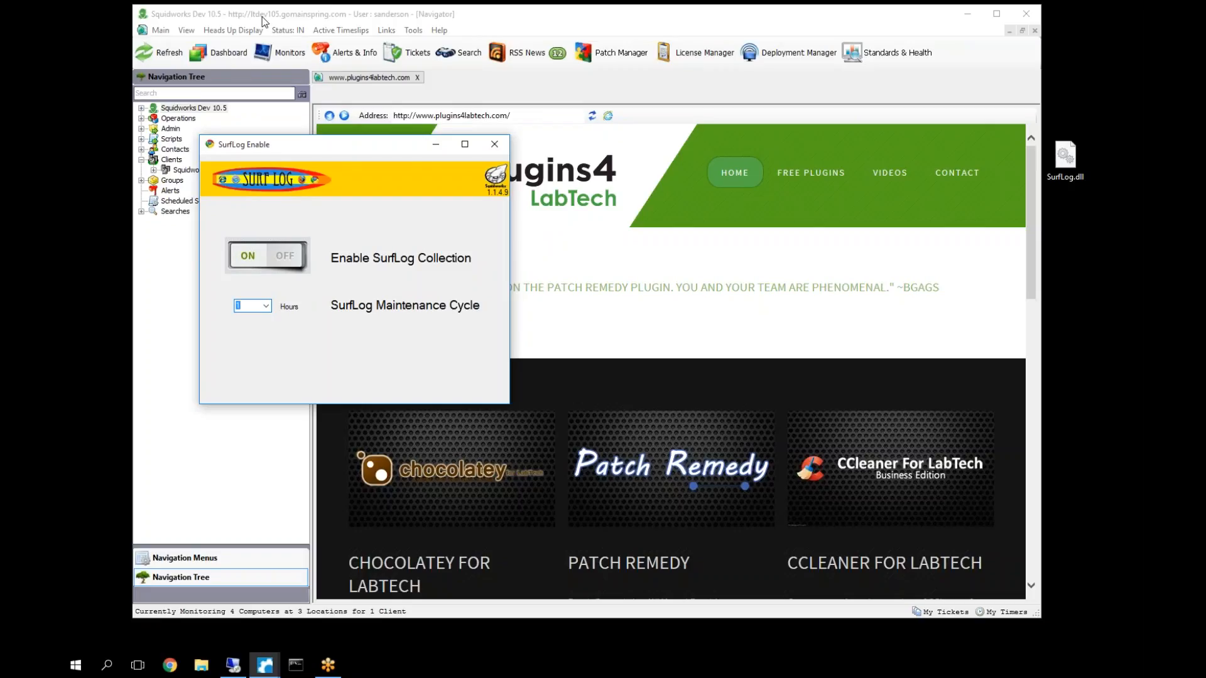
pyautogui.moveTo(403, 32)
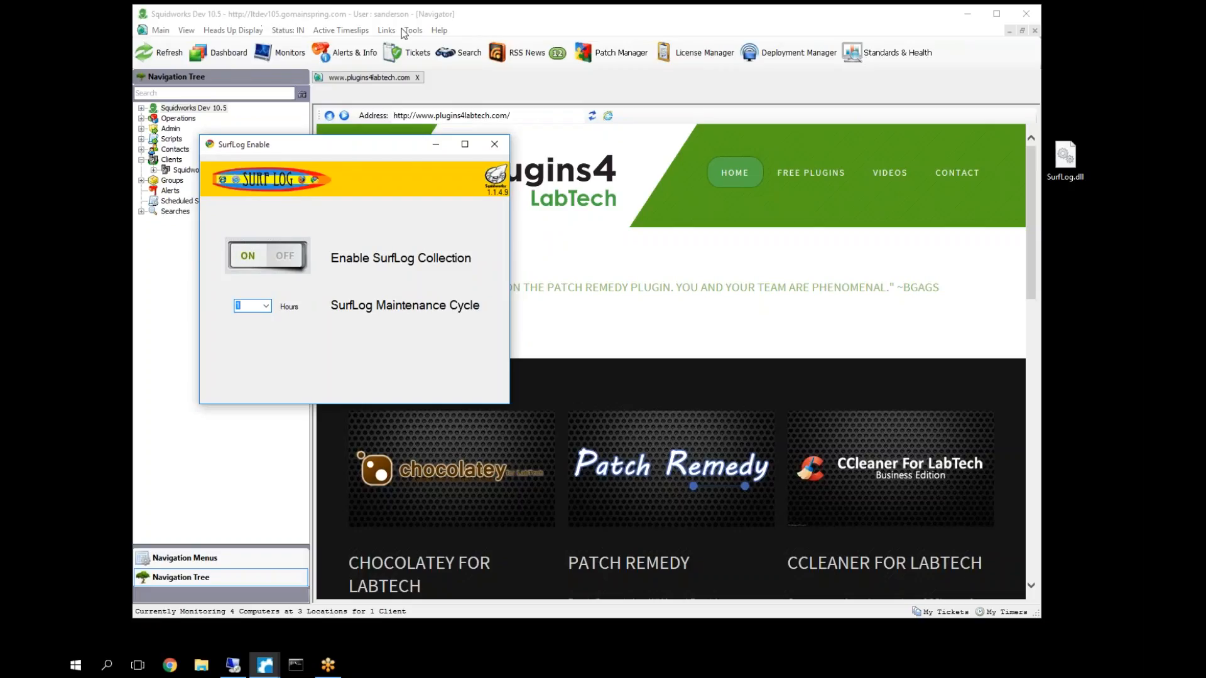
pyautogui.moveTo(443, 121)
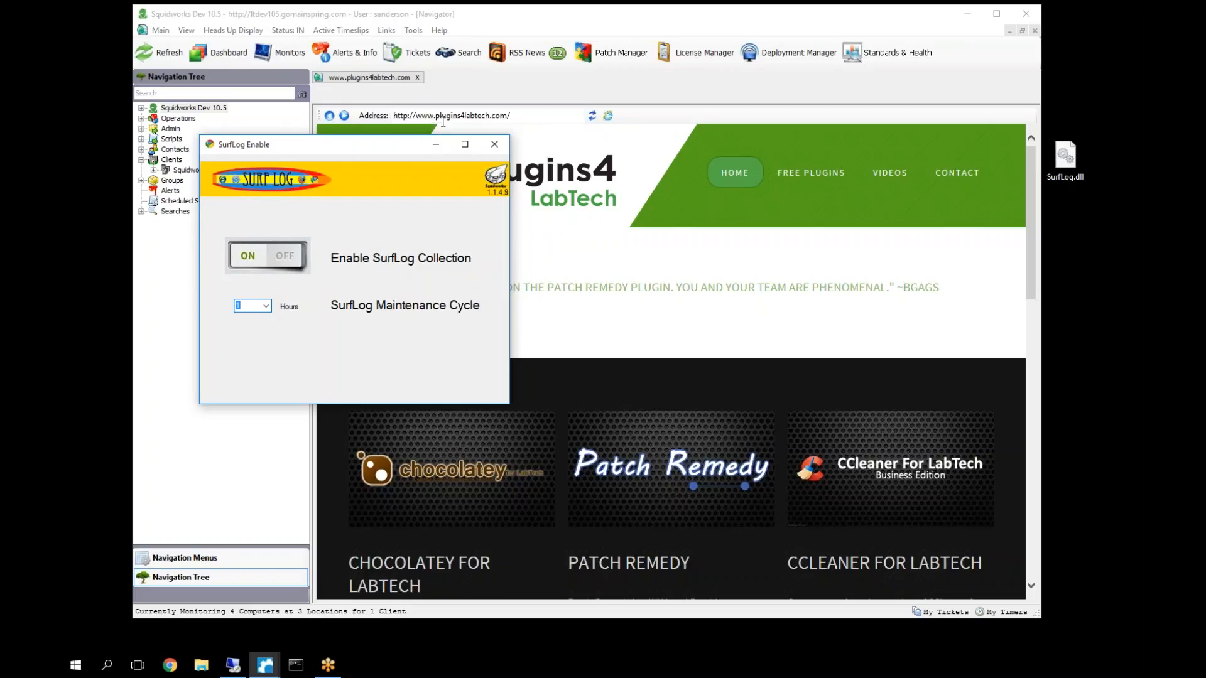
pyautogui.moveTo(408, 342)
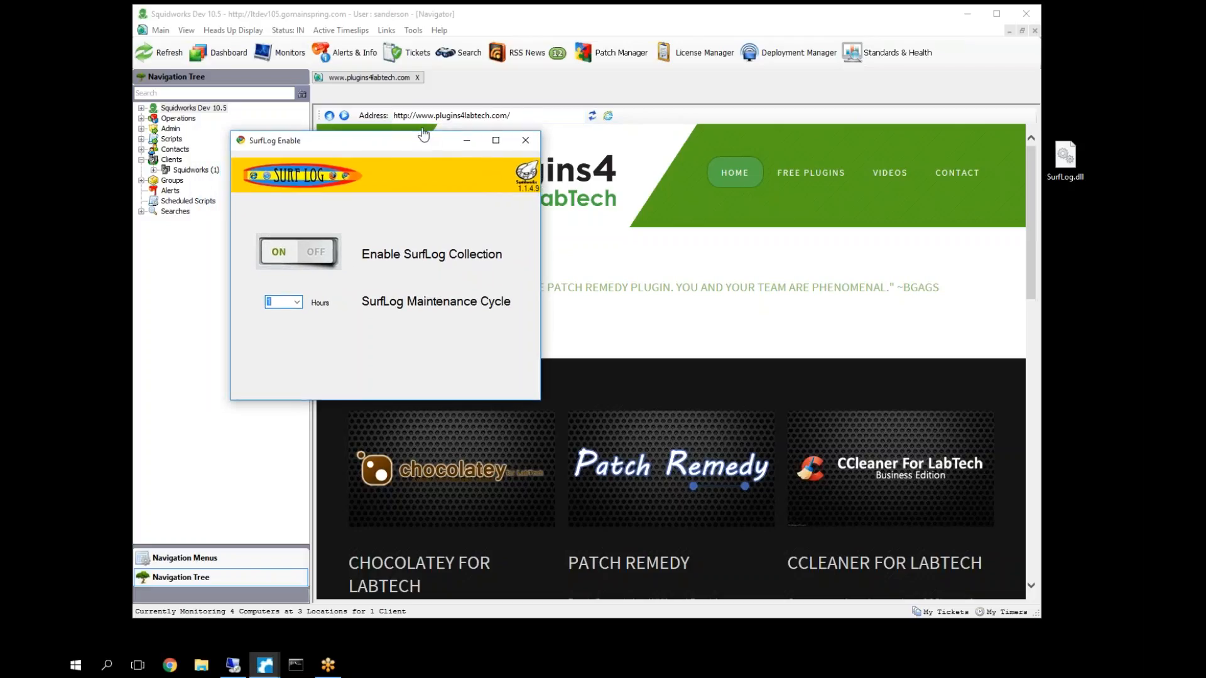
pyautogui.moveTo(492, 175)
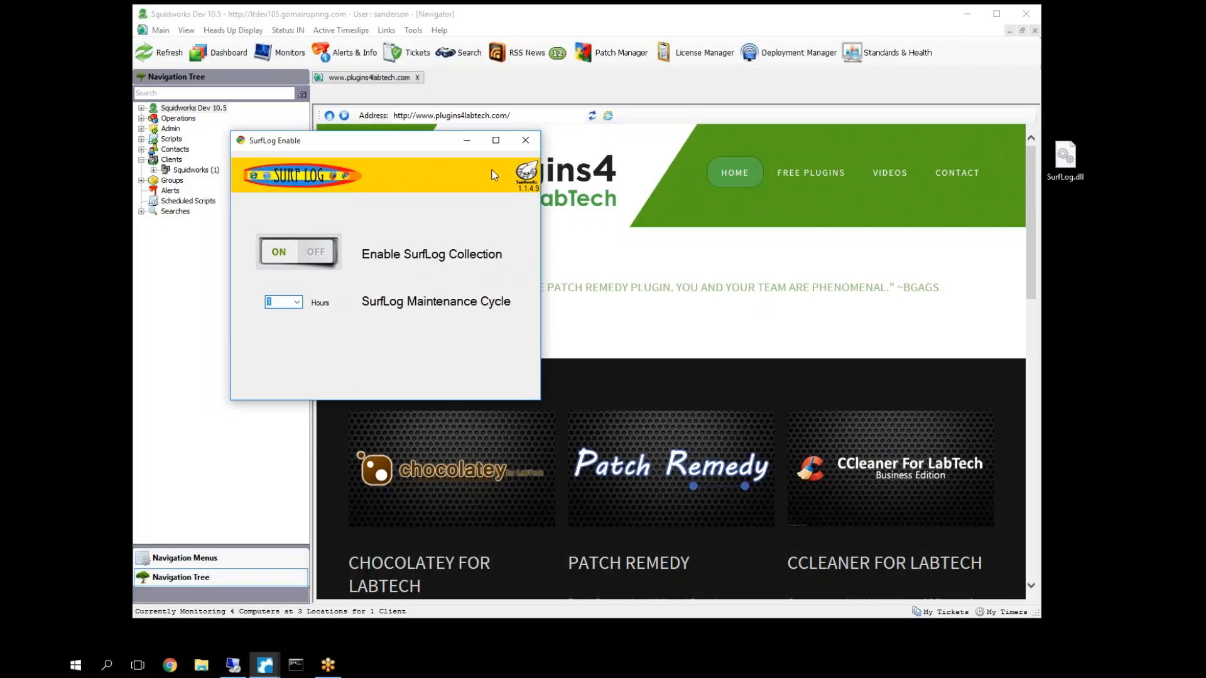
pyautogui.moveTo(302, 210)
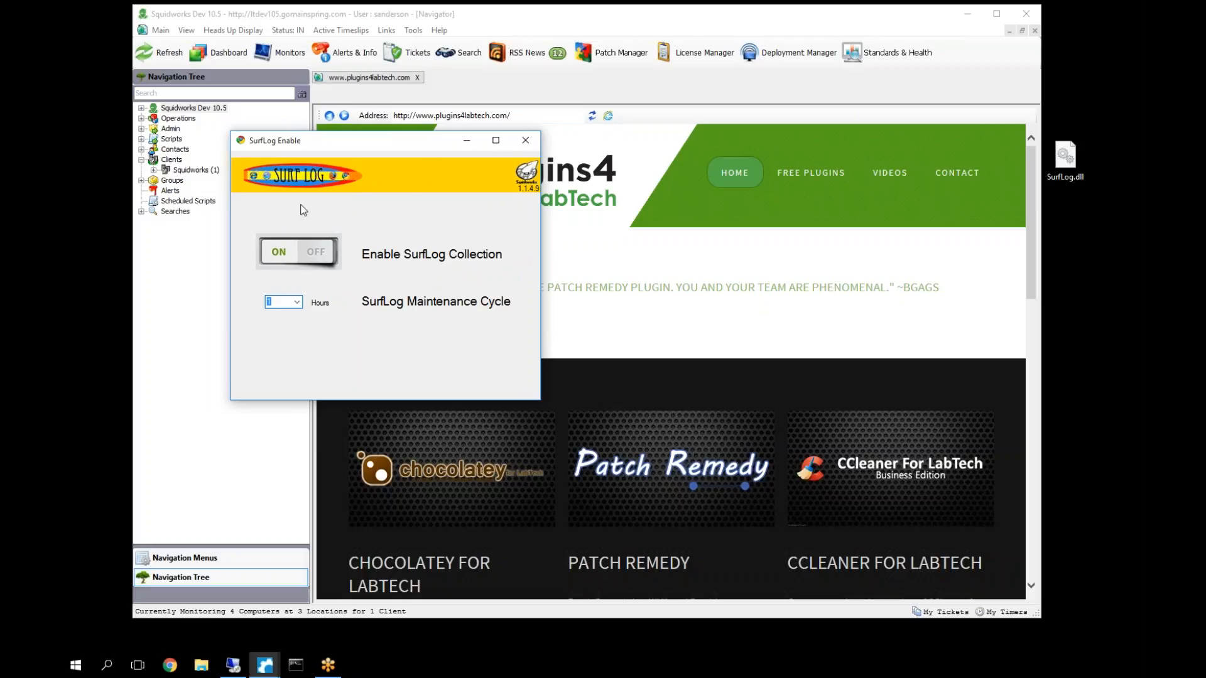
pyautogui.moveTo(326, 268)
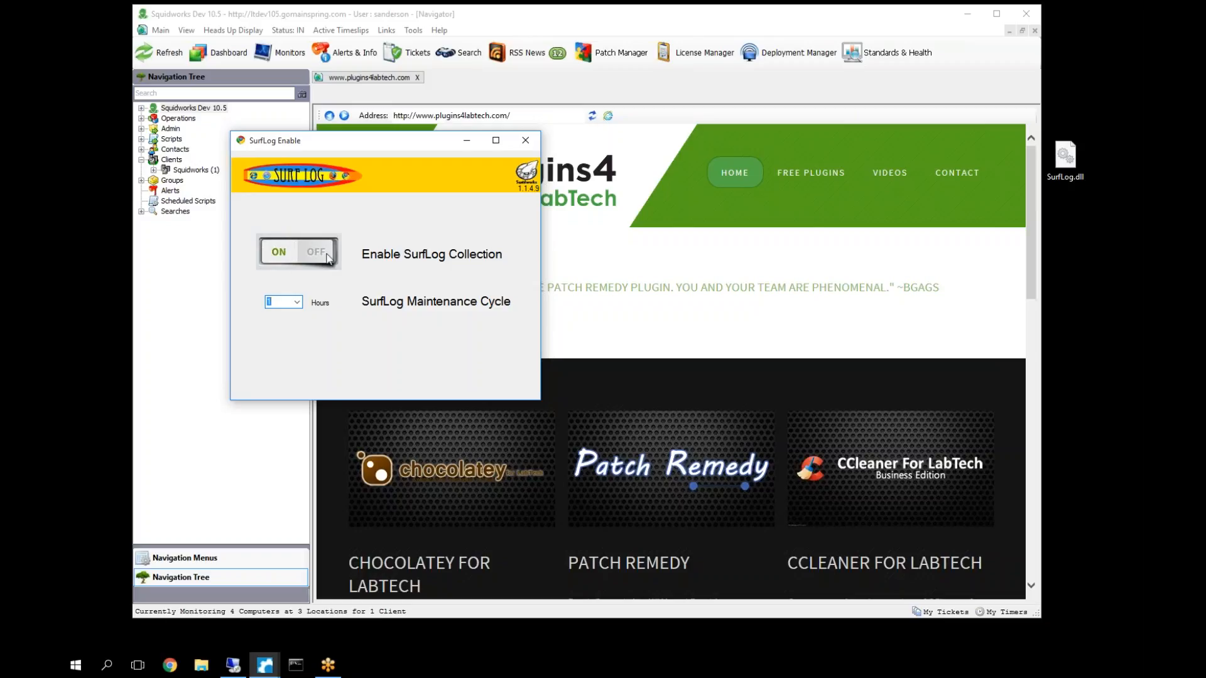
pyautogui.moveTo(292, 239)
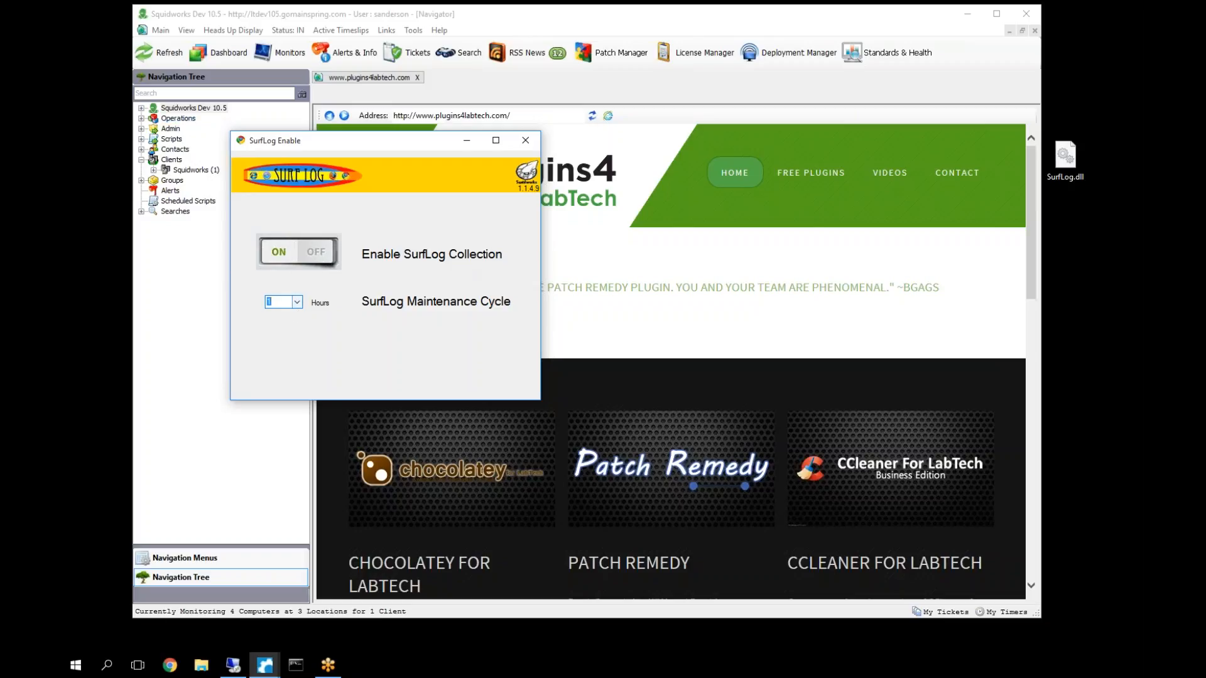
pyautogui.moveTo(567, 189)
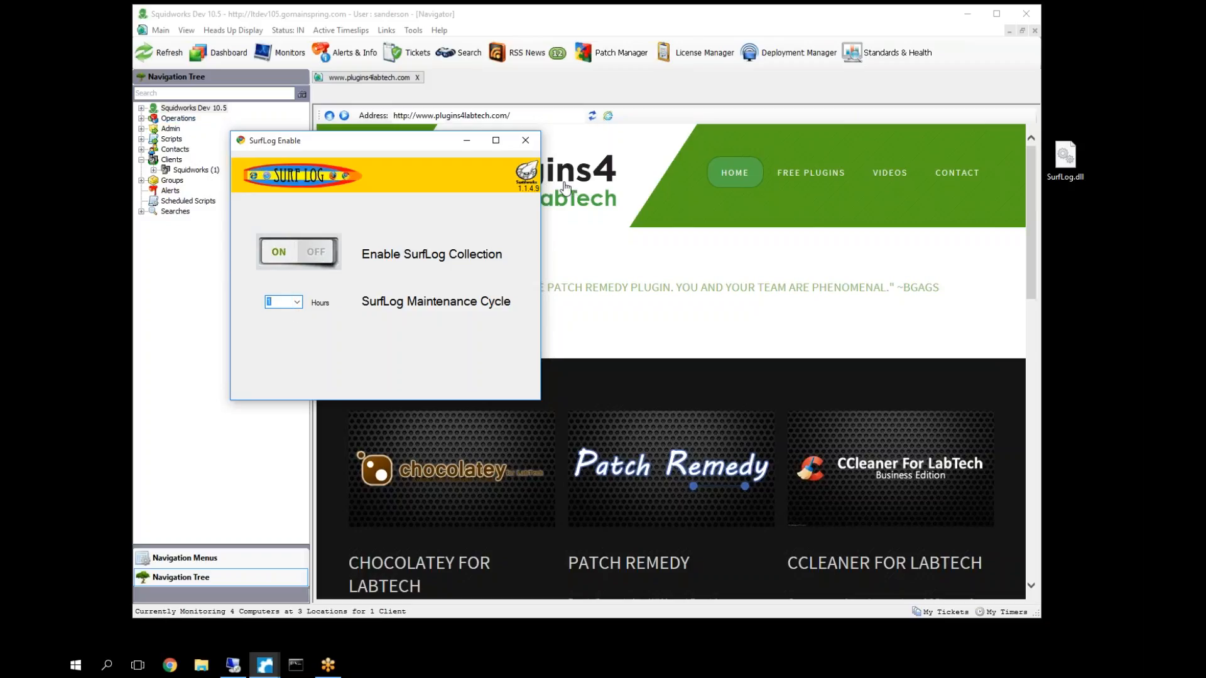
pyautogui.click(525, 139)
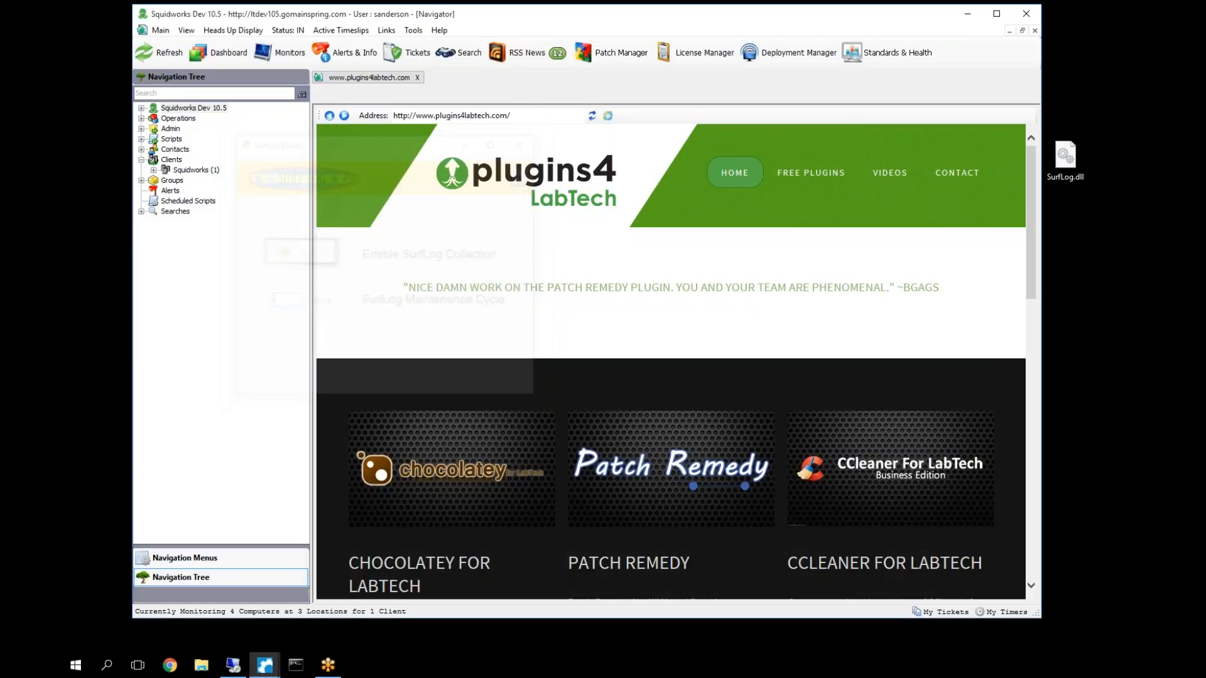
# - Open the Squidworks client's window, go to its SurfLog stats and bring up the Configure dialog
pyautogui.click(196, 170)
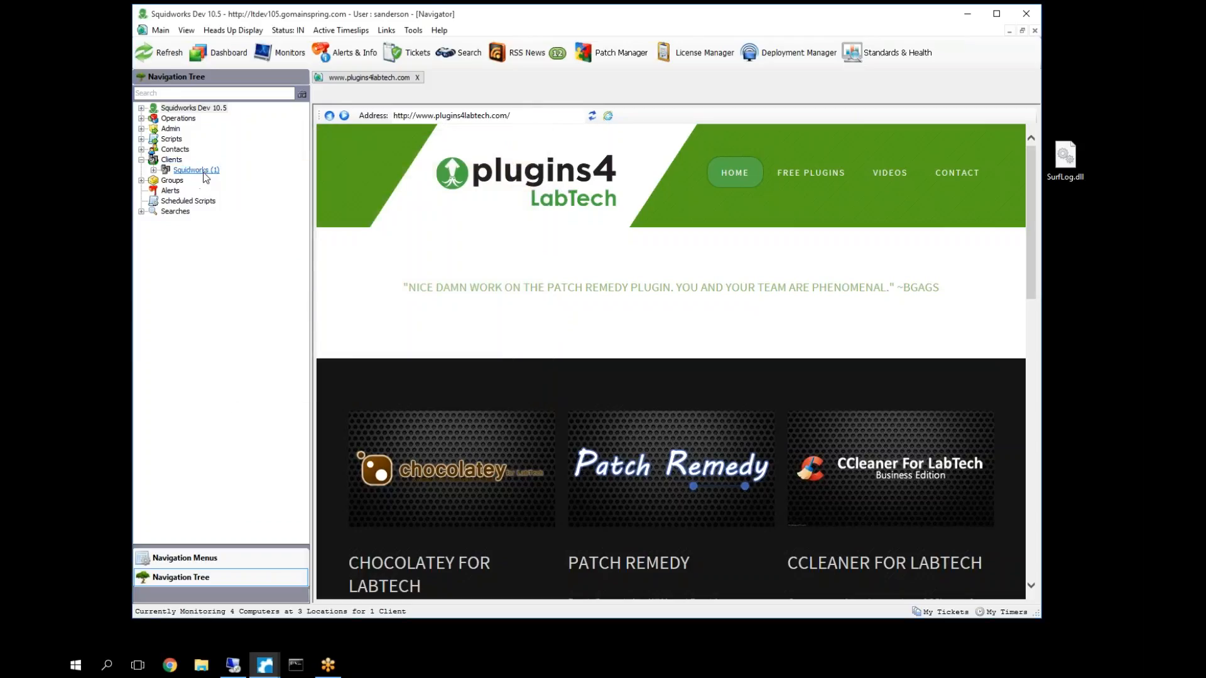
pyautogui.doubleClick(196, 170)
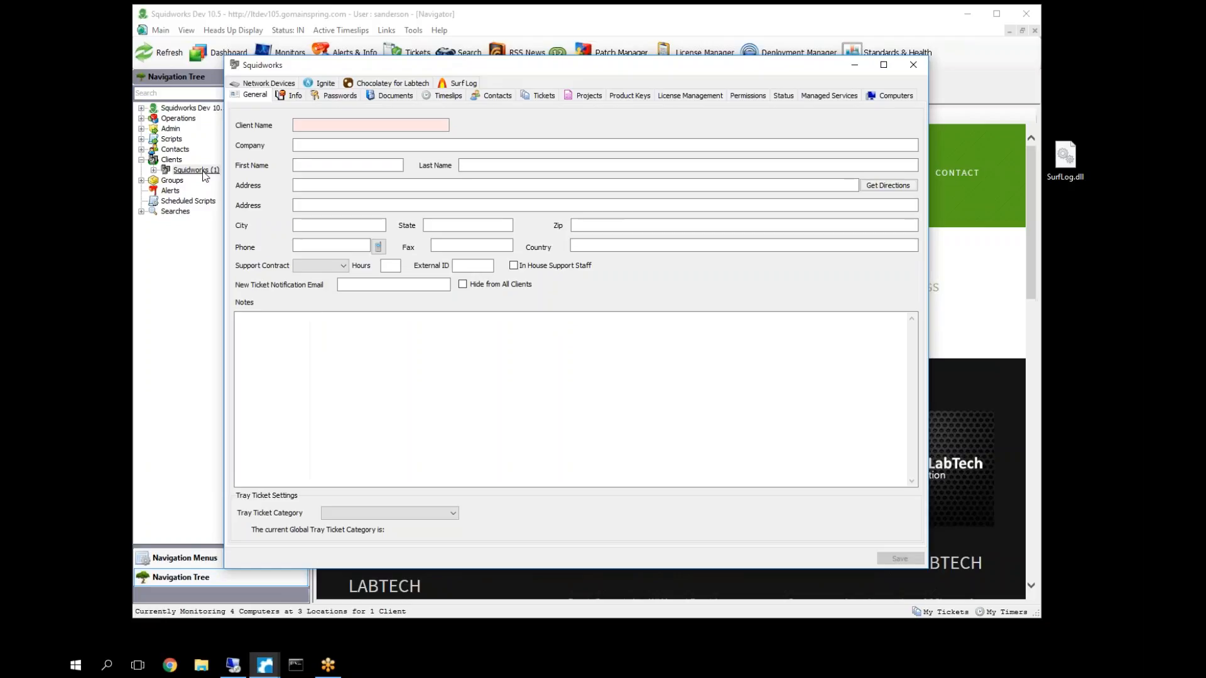
pyautogui.click(196, 169)
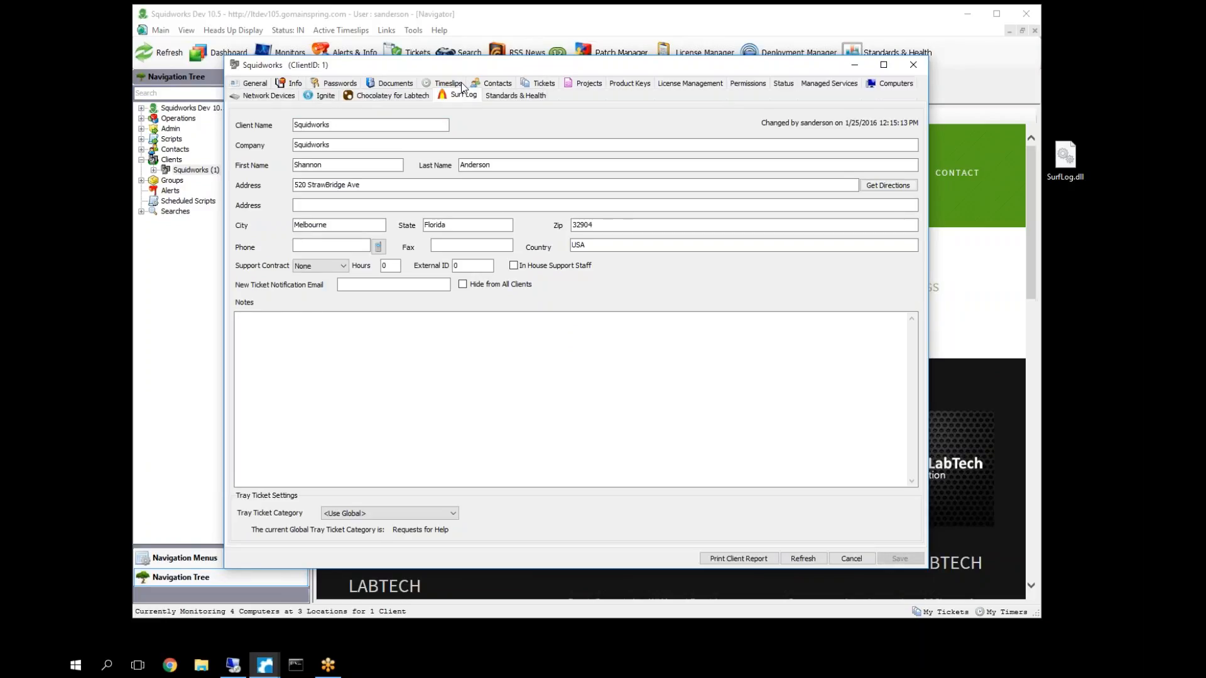
pyautogui.click(463, 94)
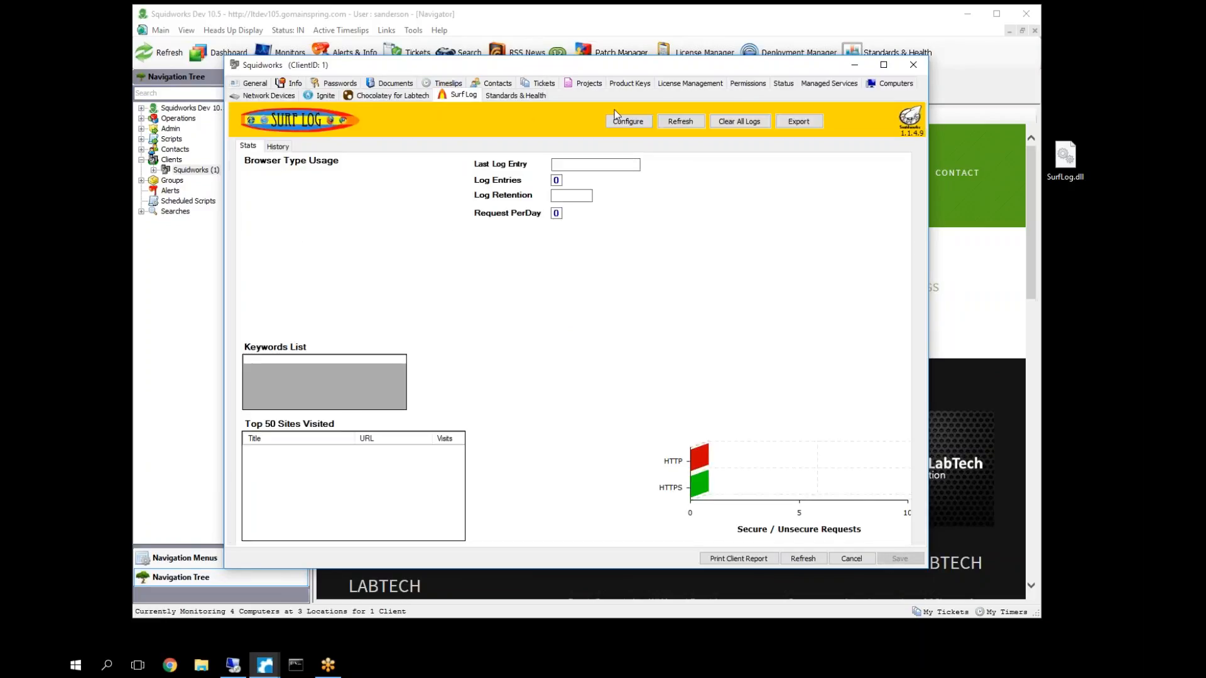
pyautogui.click(628, 121)
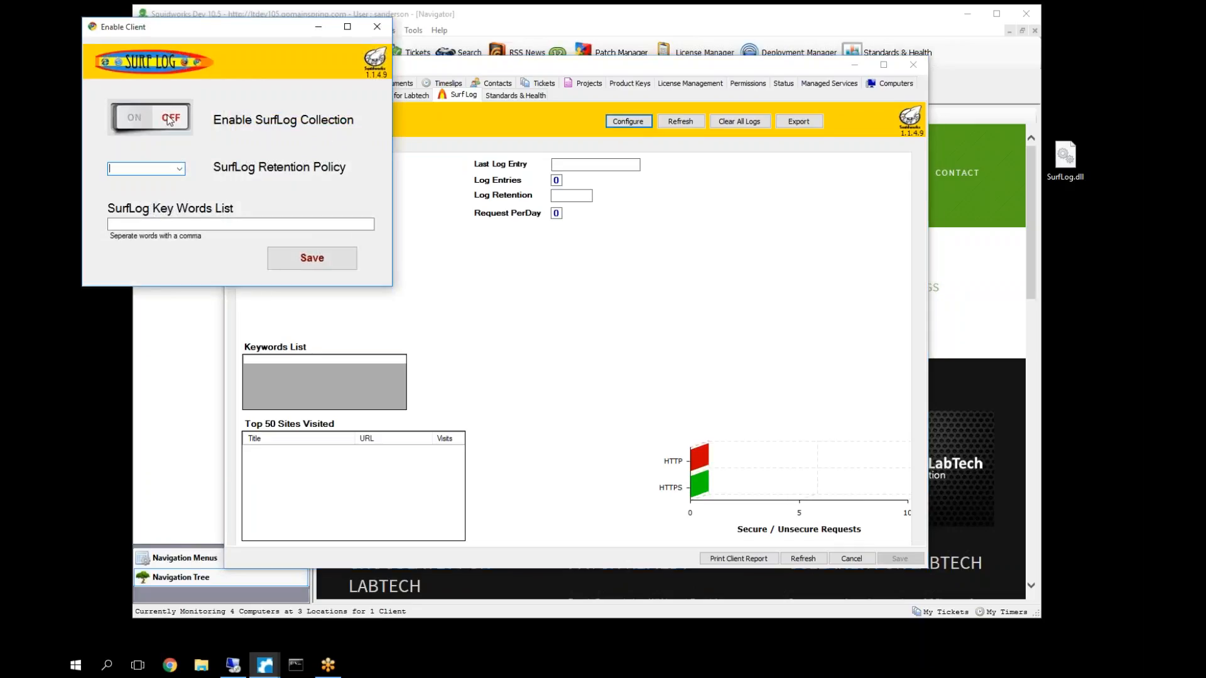
# - Switch SurfLog collection on for Squidworks and choose the 15Days retention policy
pyautogui.click(151, 117)
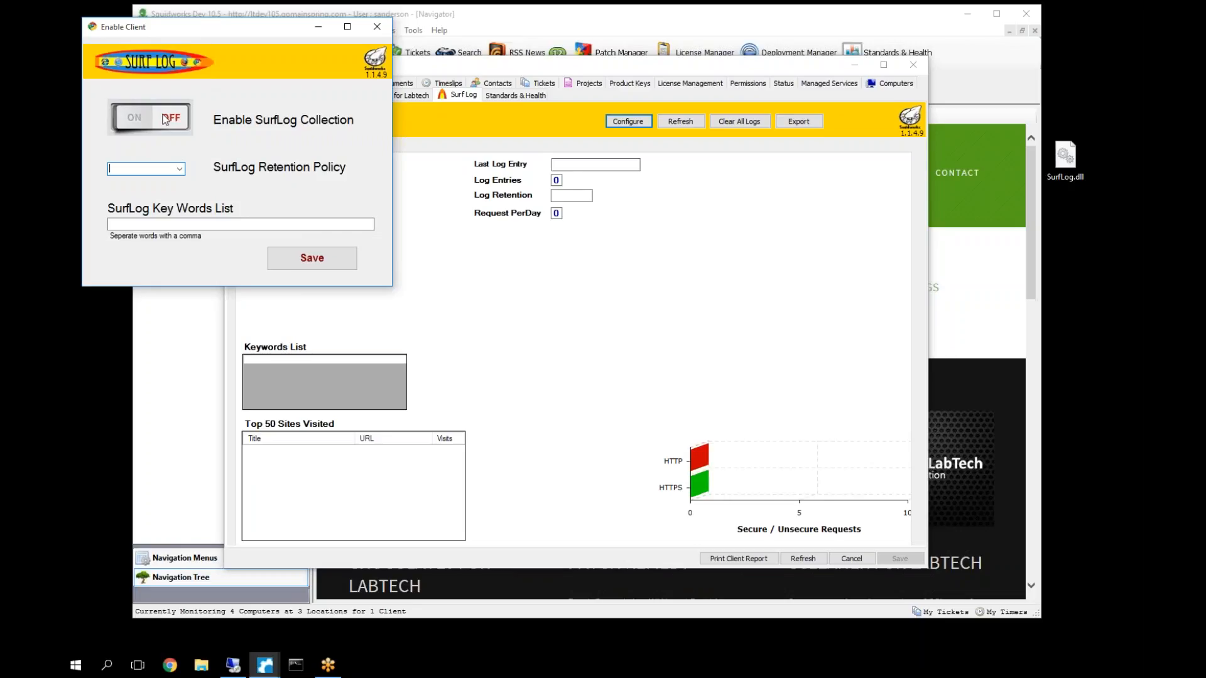
pyautogui.click(149, 117)
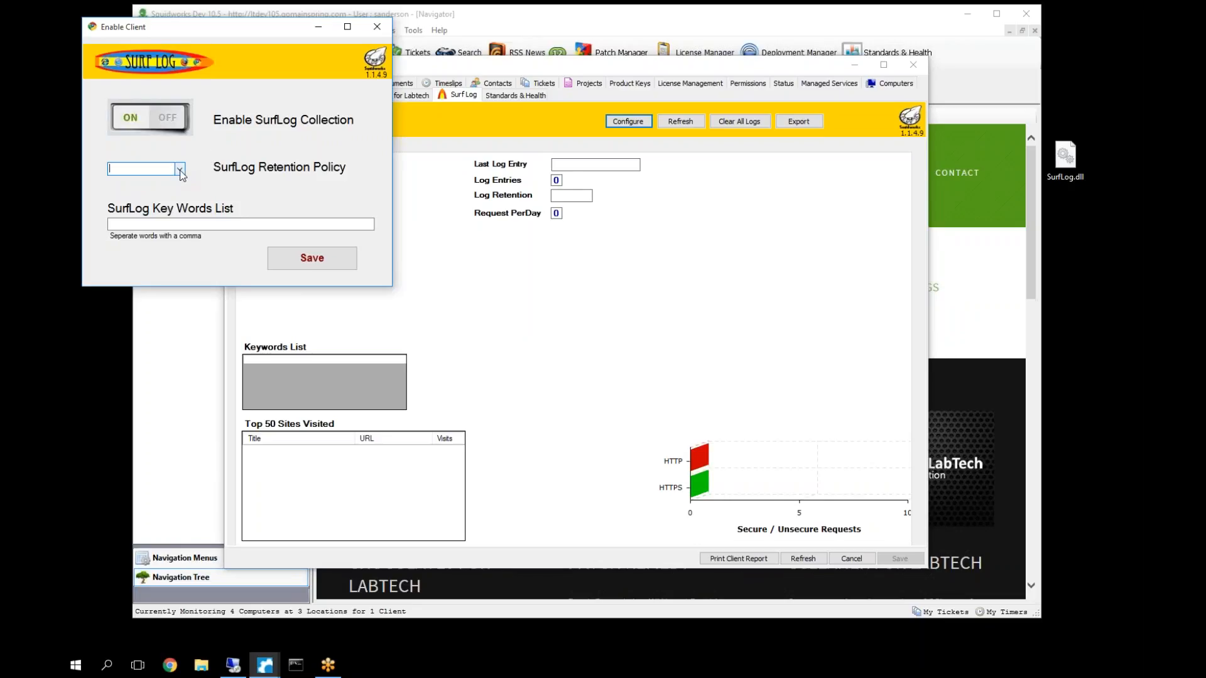
pyautogui.click(179, 169)
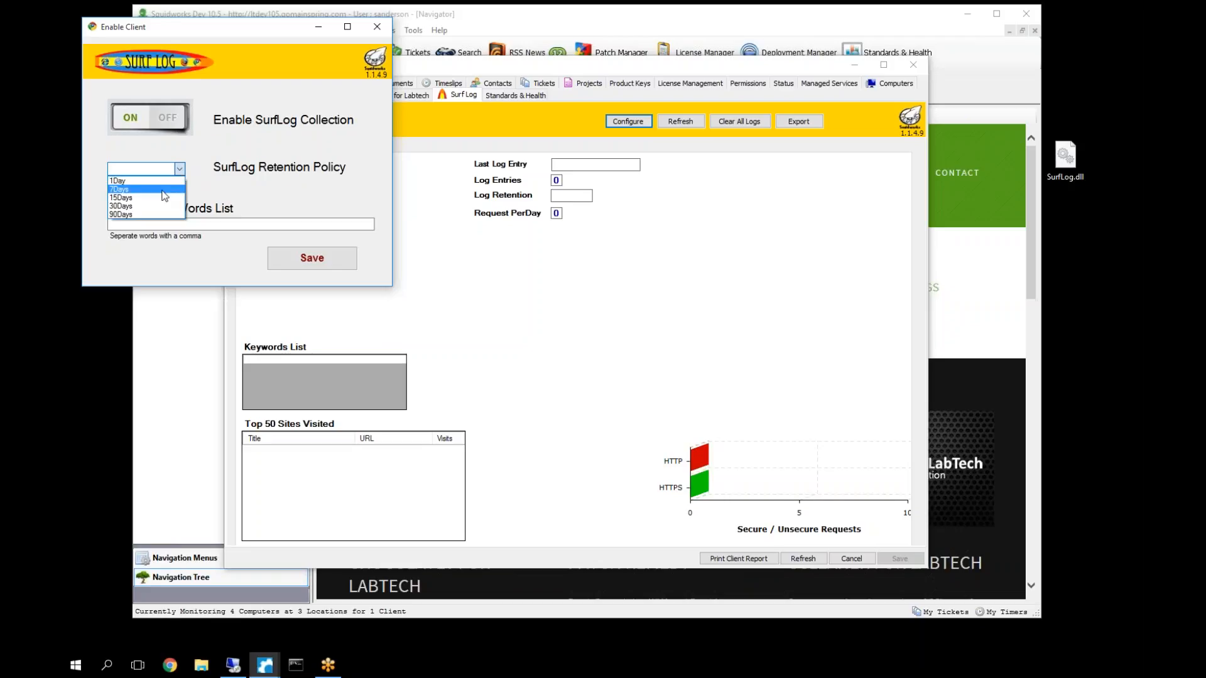
pyautogui.moveTo(146, 197)
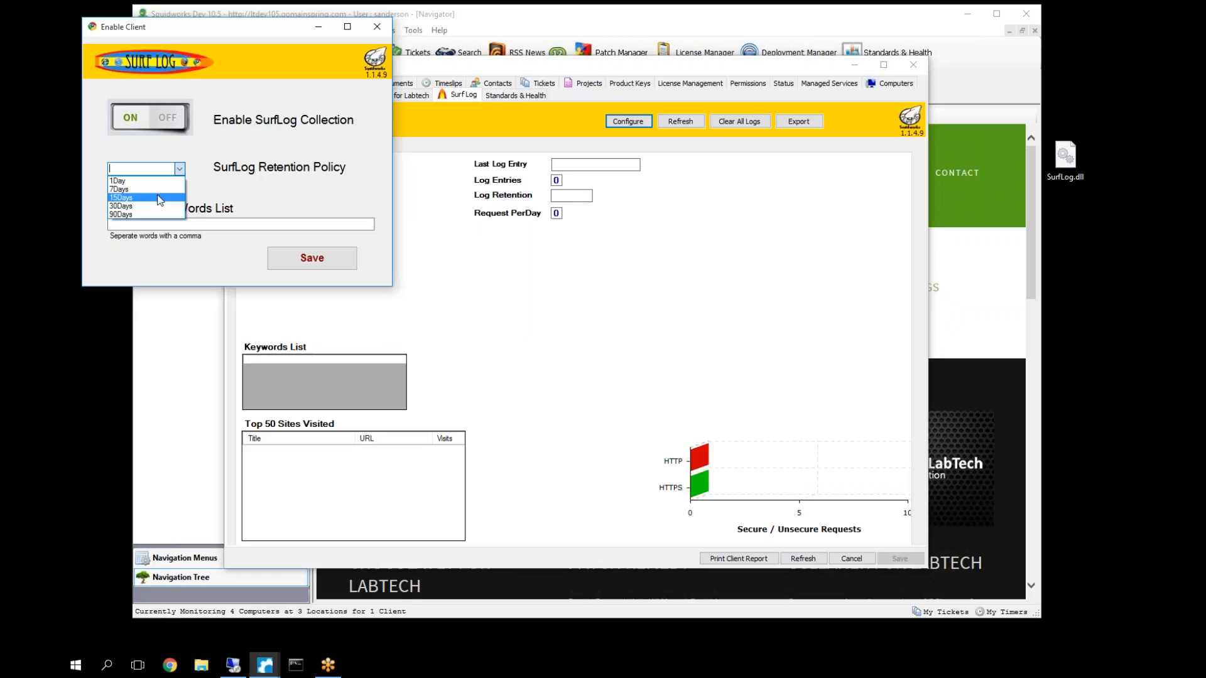
pyautogui.moveTo(145, 206)
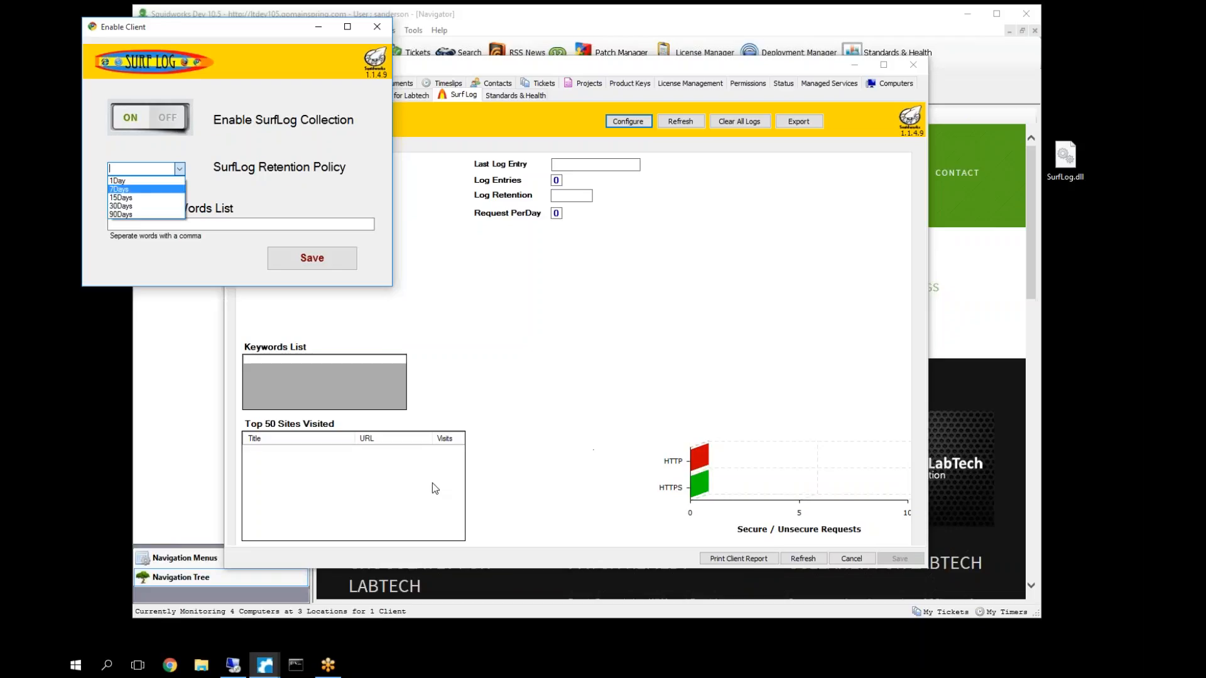
pyautogui.moveTo(514, 298)
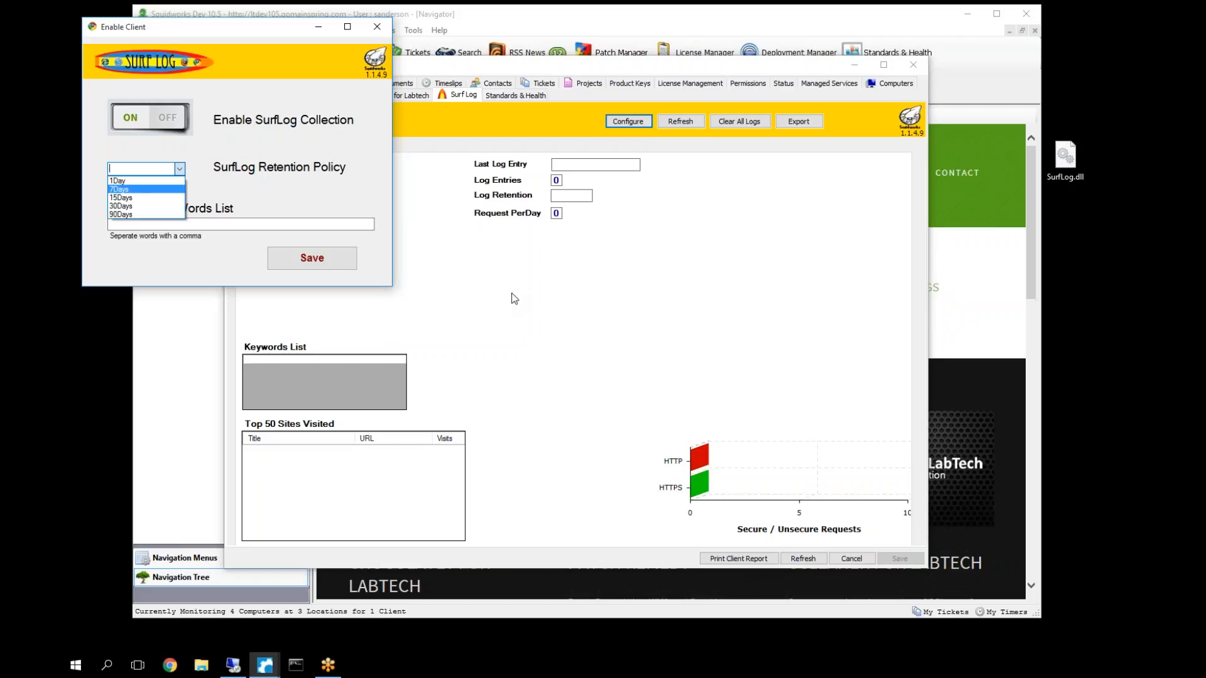
pyautogui.moveTo(643, 128)
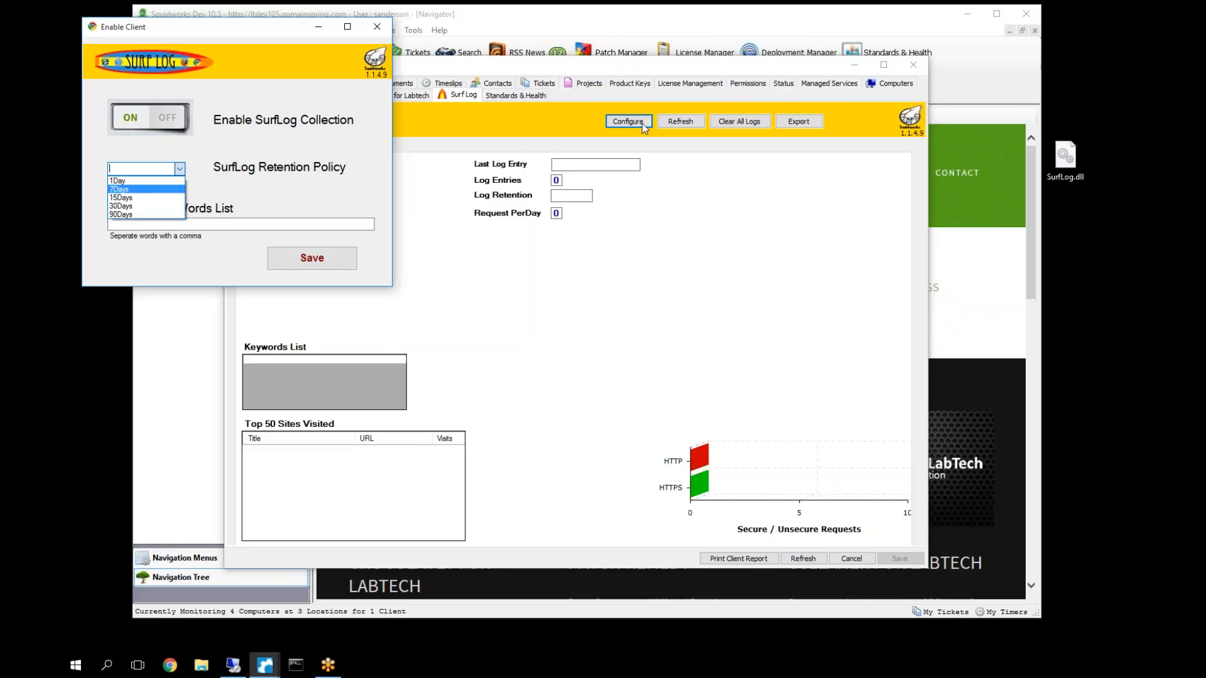
pyautogui.moveTo(480, 344)
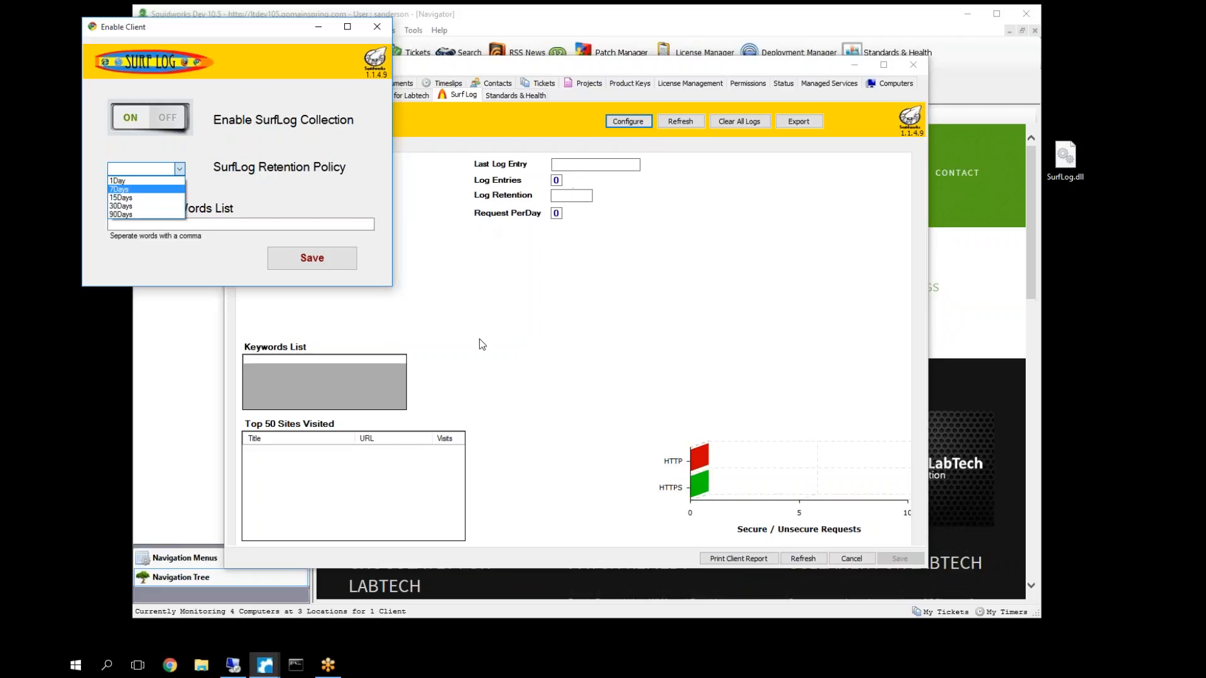
pyautogui.moveTo(737, 185)
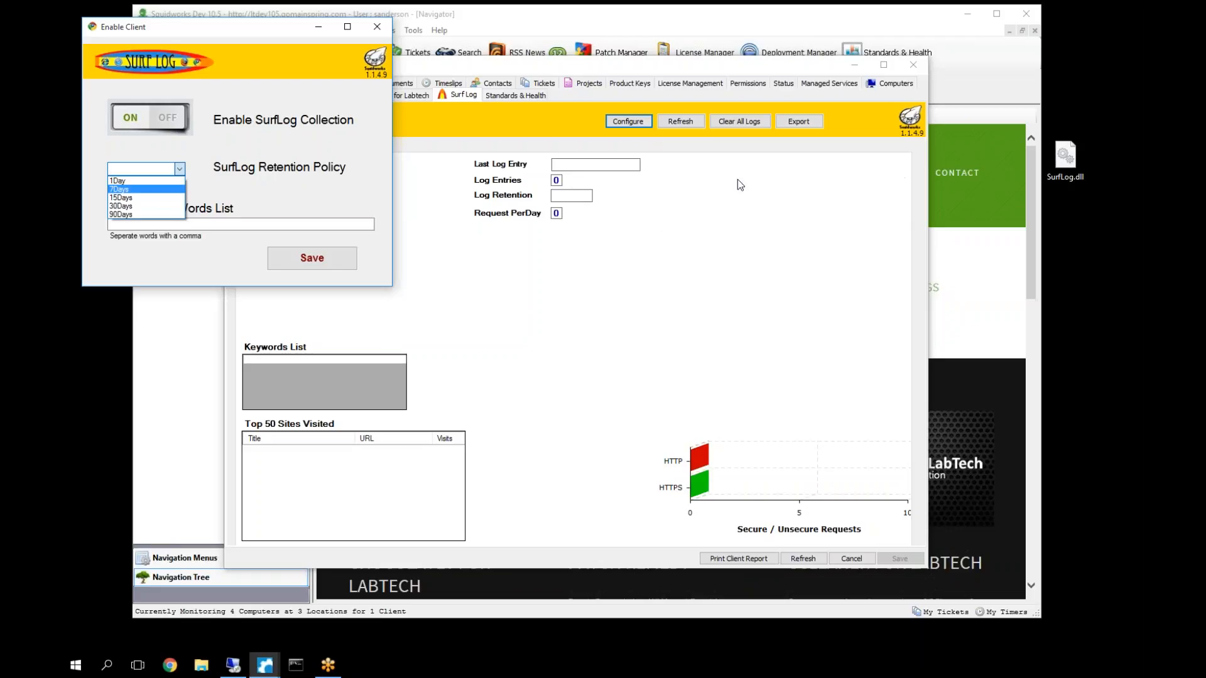
pyautogui.moveTo(623, 293)
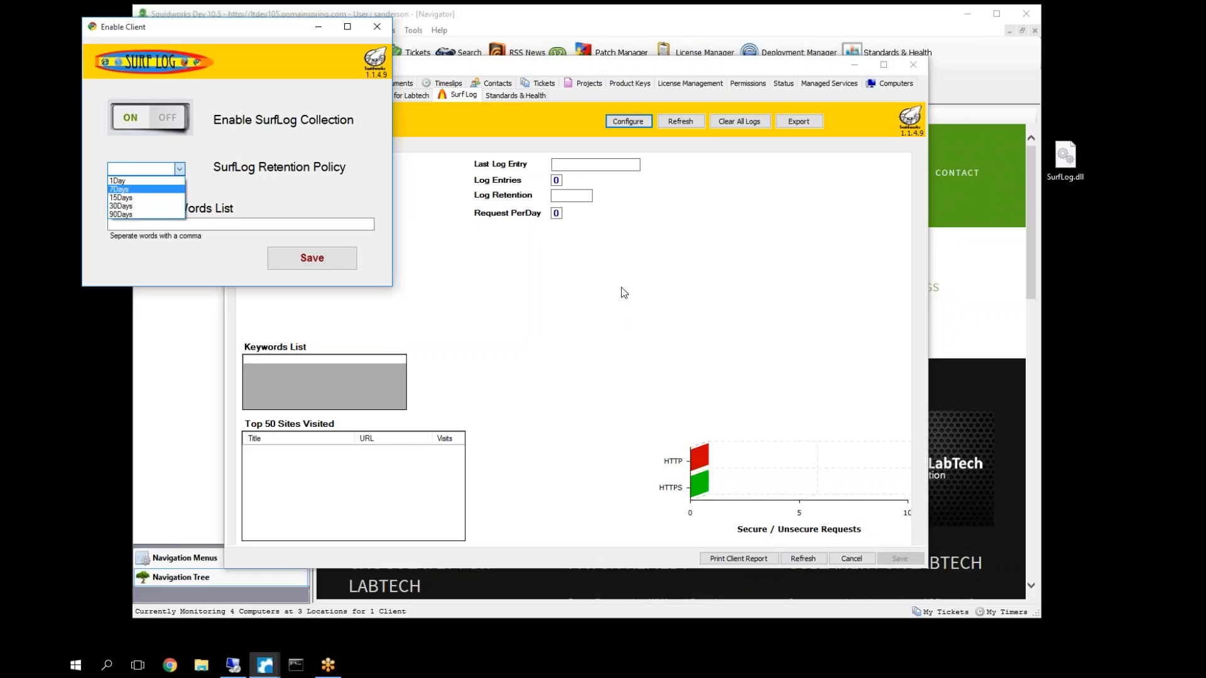
pyautogui.moveTo(604, 287)
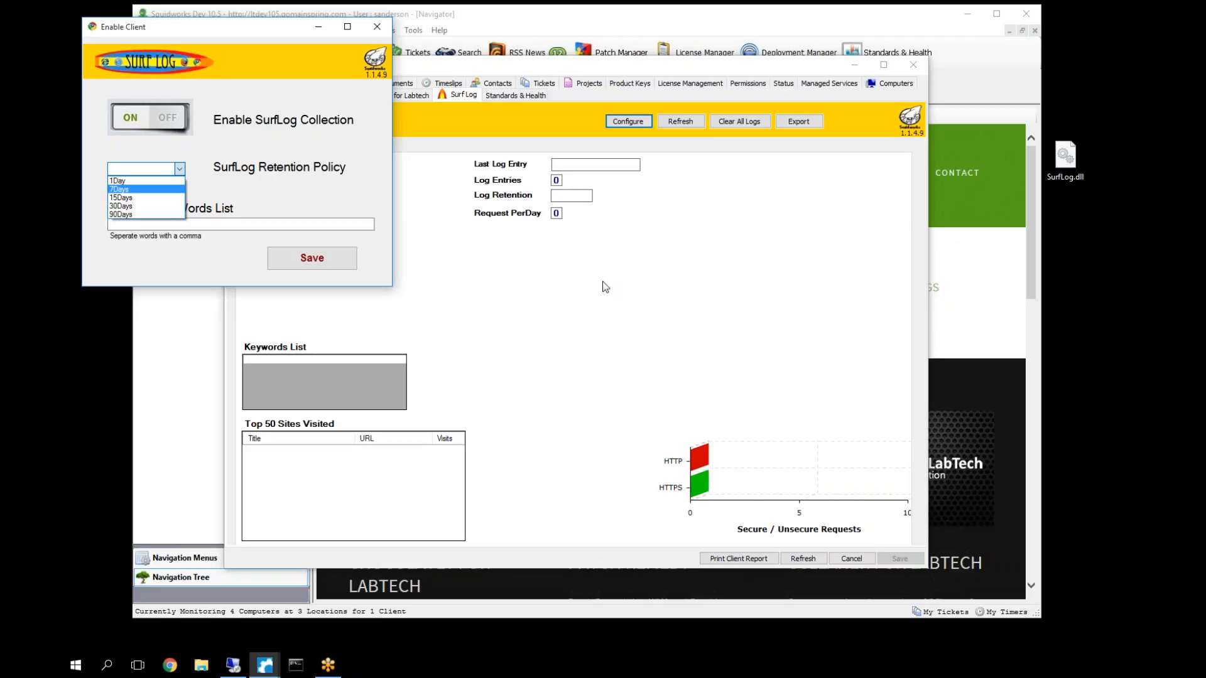
pyautogui.moveTo(373, 207)
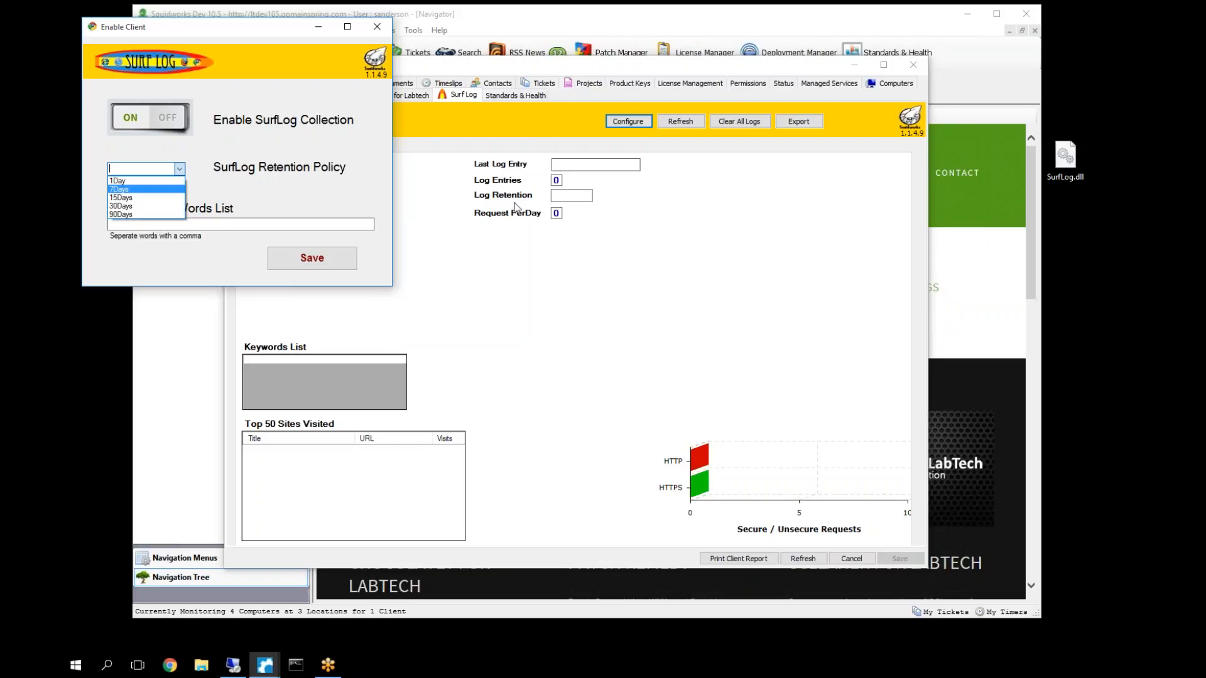
pyautogui.moveTo(503, 190)
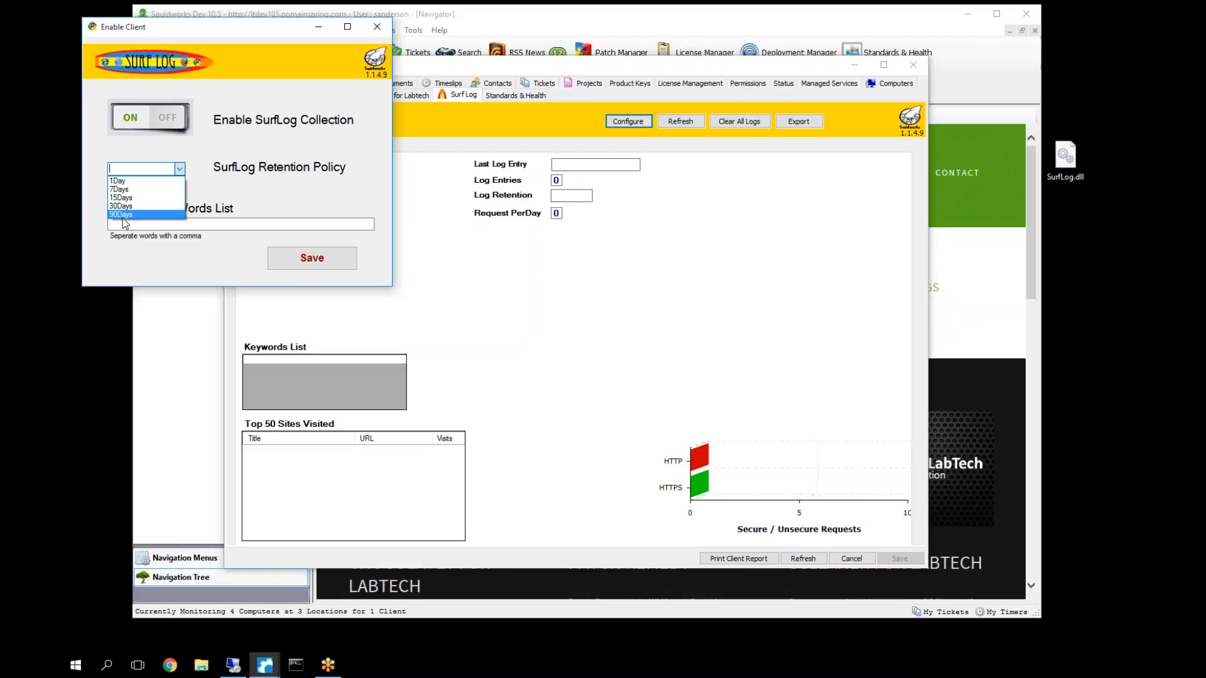
pyautogui.moveTo(146, 190)
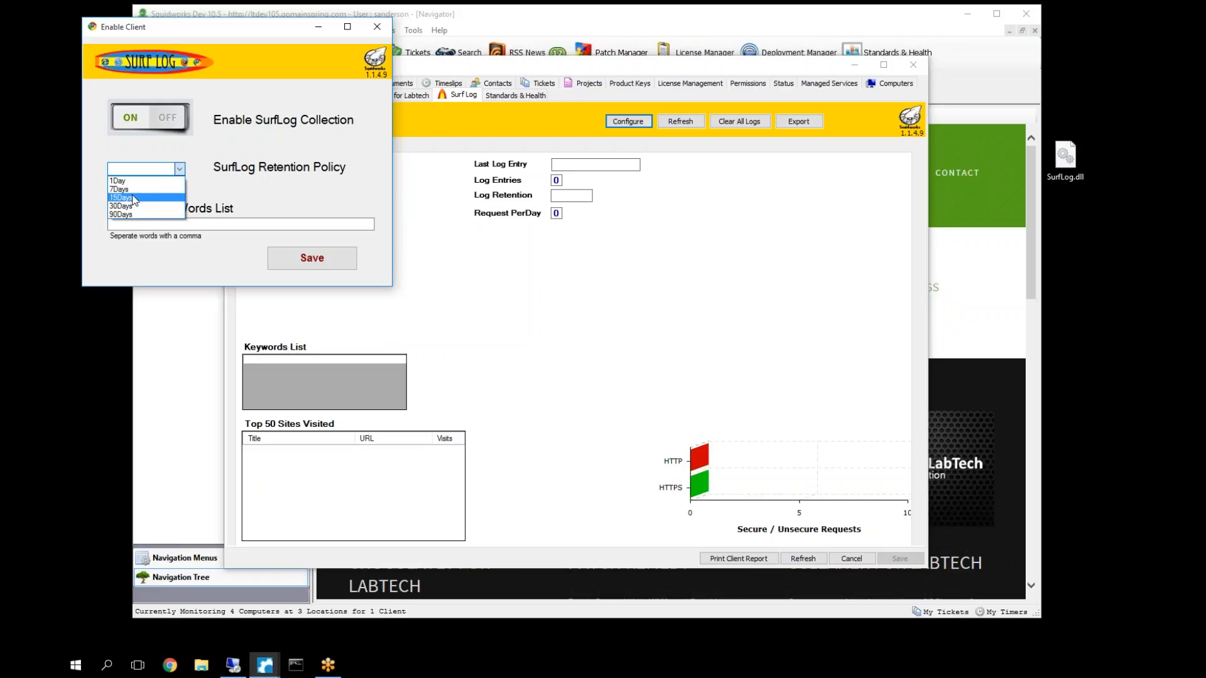
pyautogui.moveTo(128, 206)
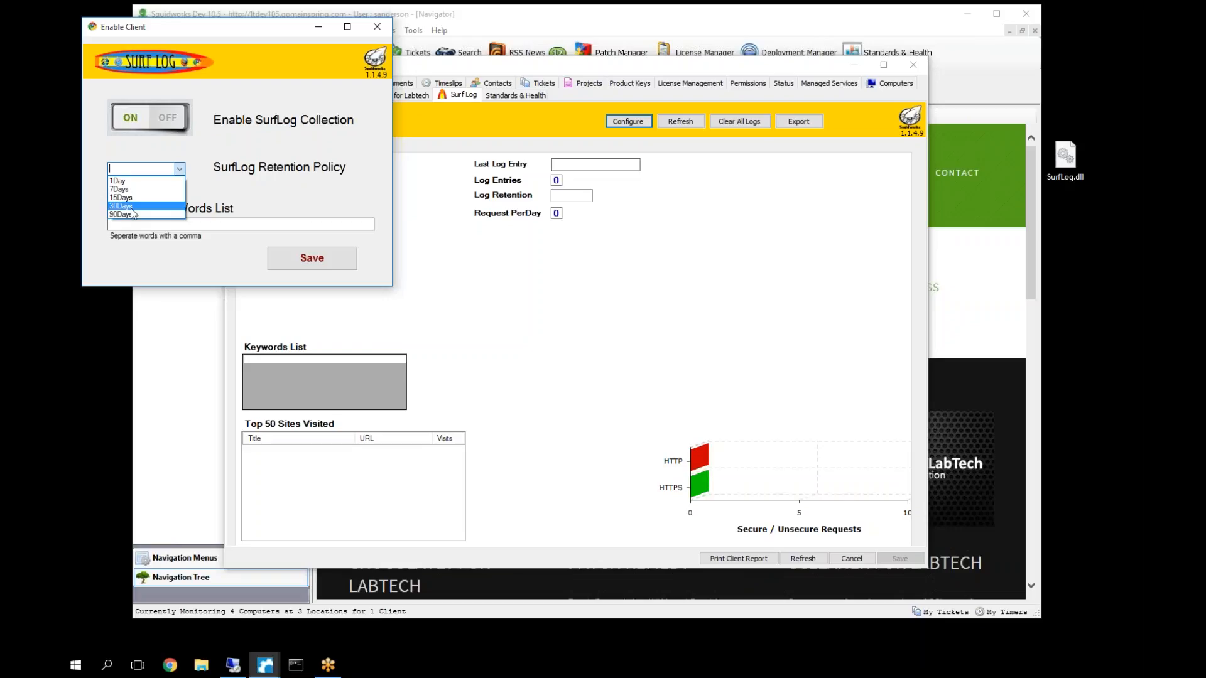
pyautogui.moveTo(120, 214)
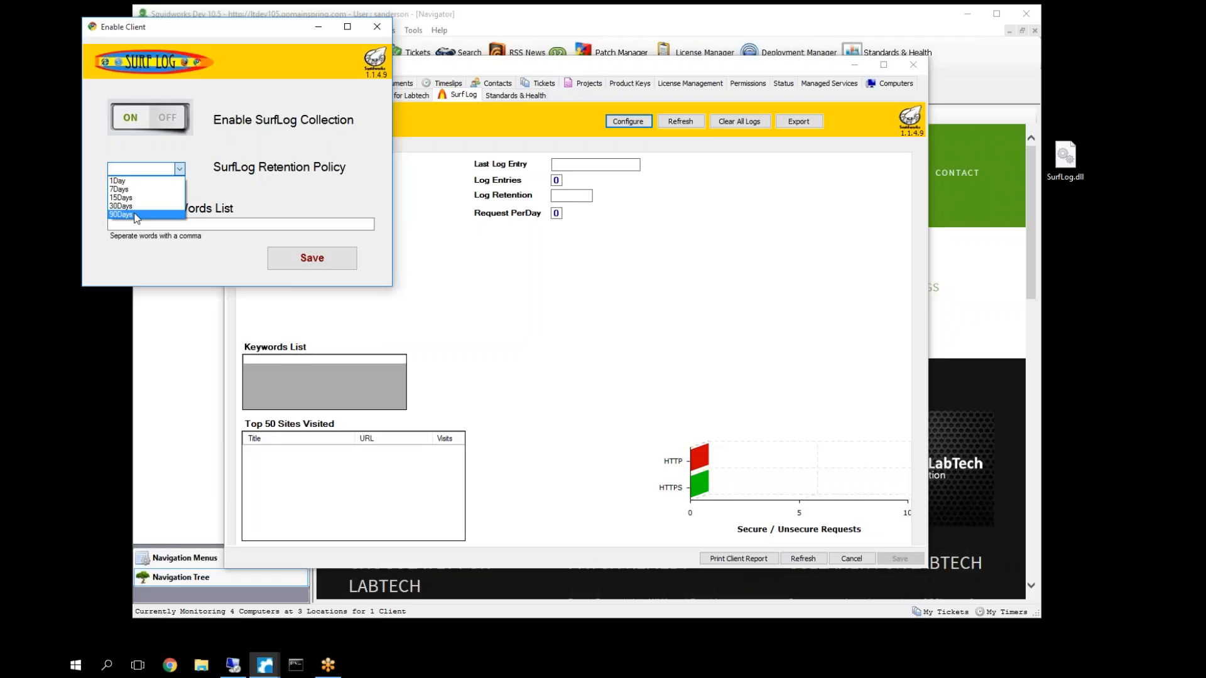
pyautogui.moveTo(121, 370)
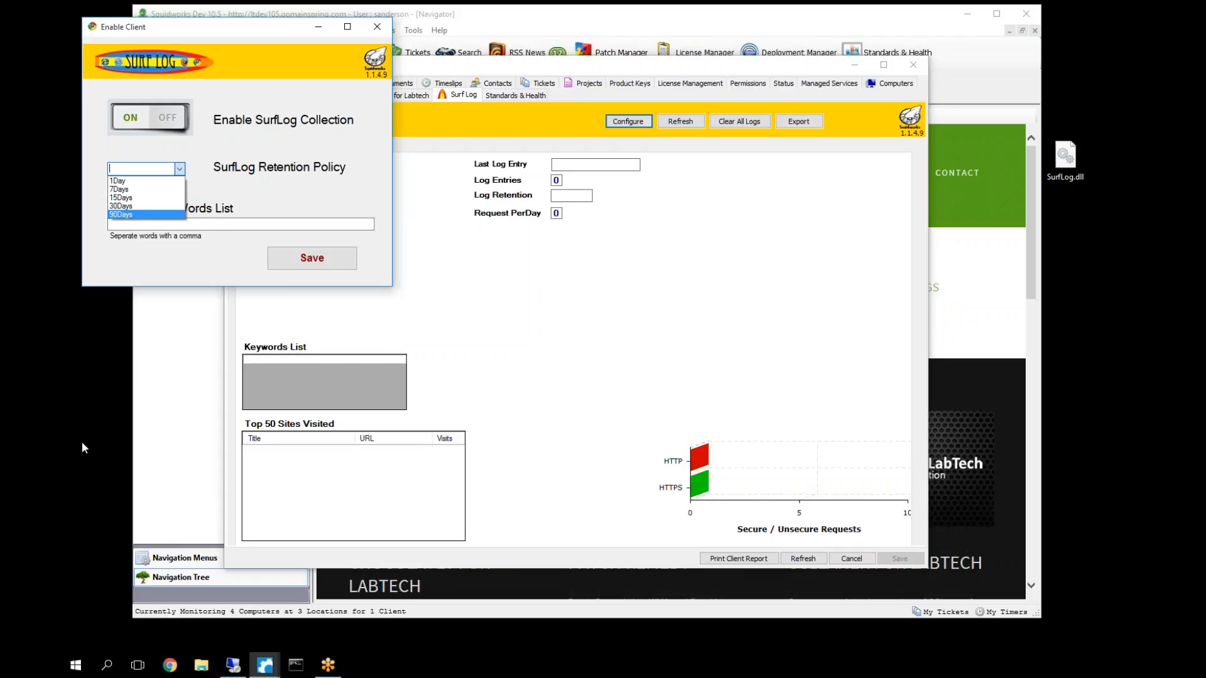
pyautogui.moveTo(76, 440)
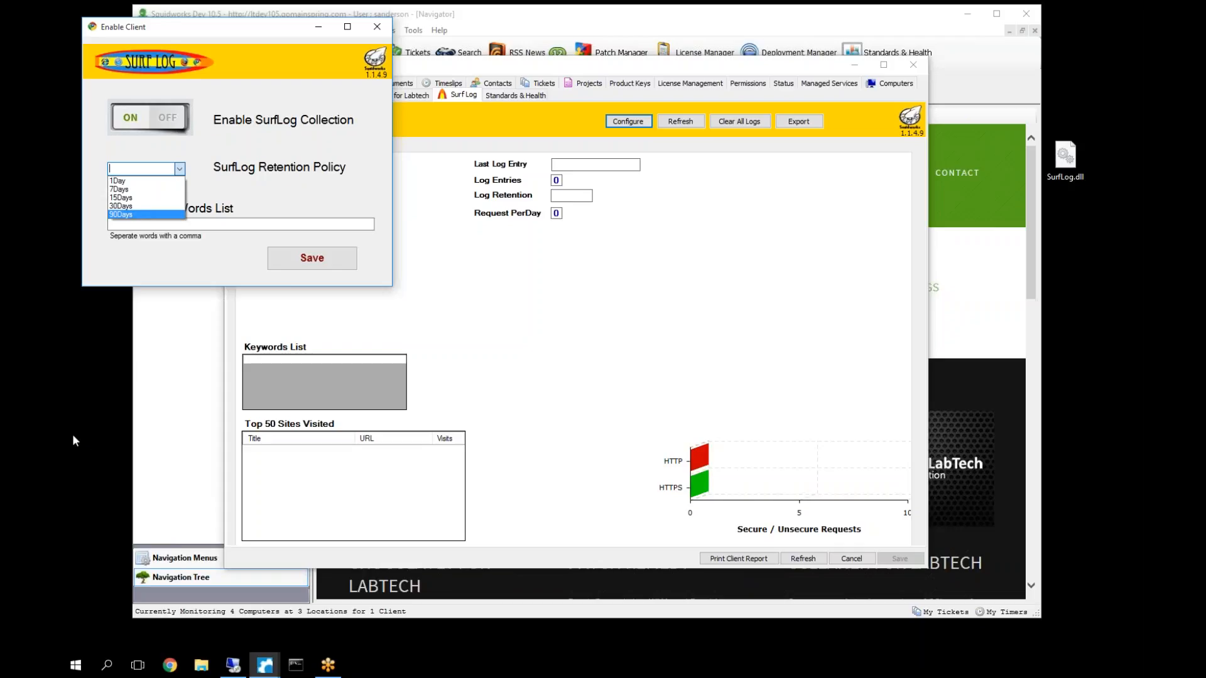
pyautogui.moveTo(90, 432)
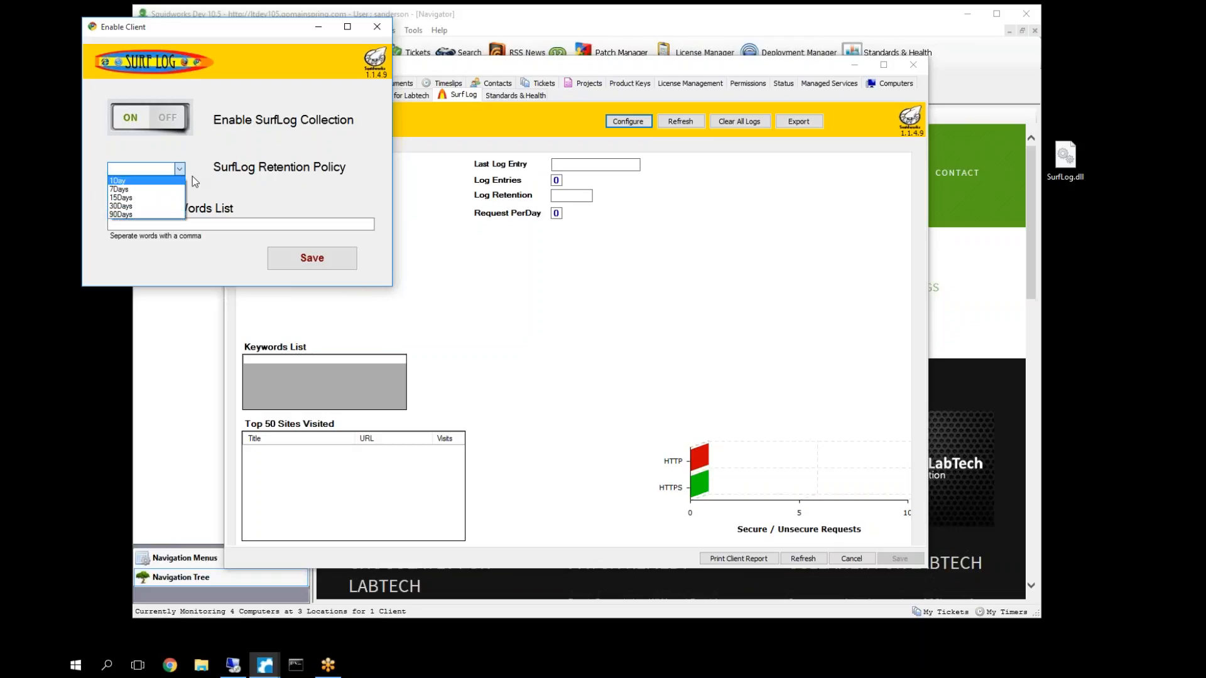
pyautogui.click(120, 198)
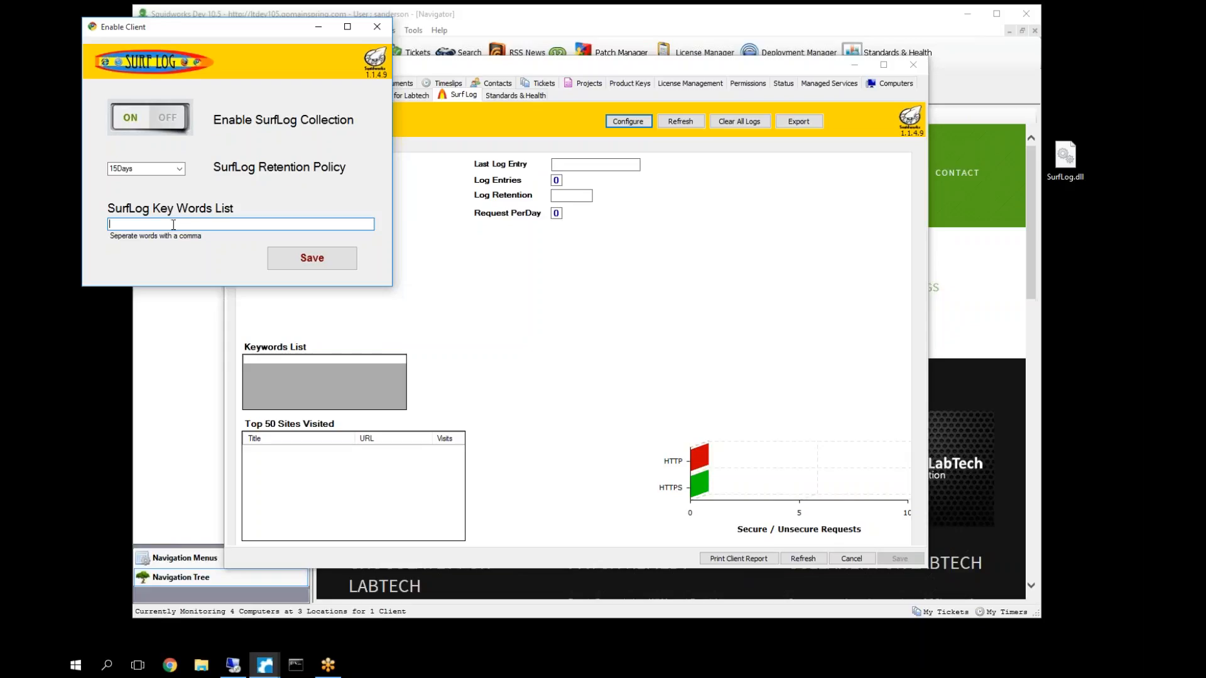
pyautogui.moveTo(470, 140)
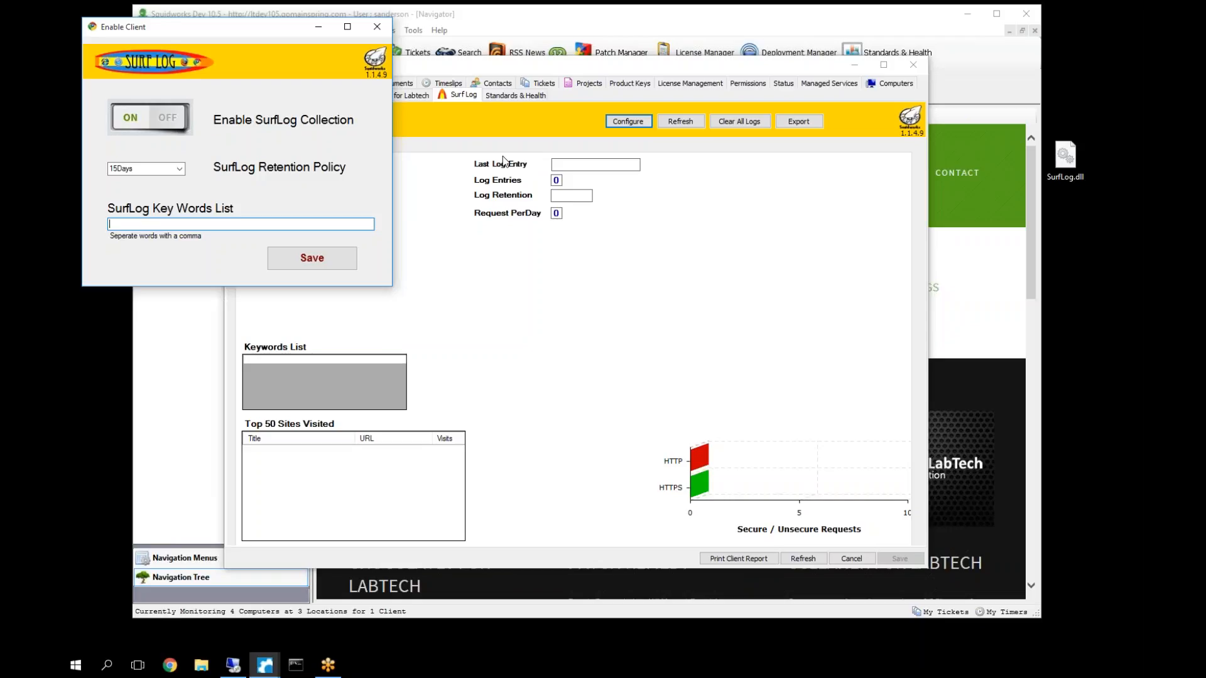
pyautogui.moveTo(325, 202)
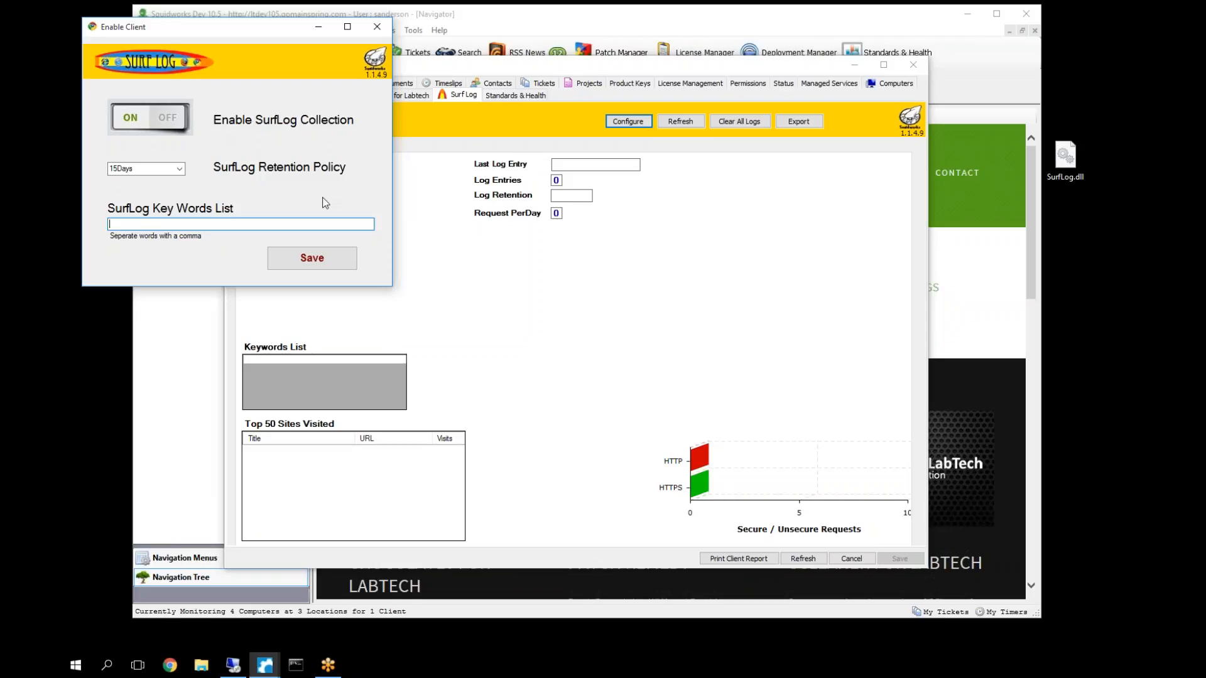
pyautogui.moveTo(185, 245)
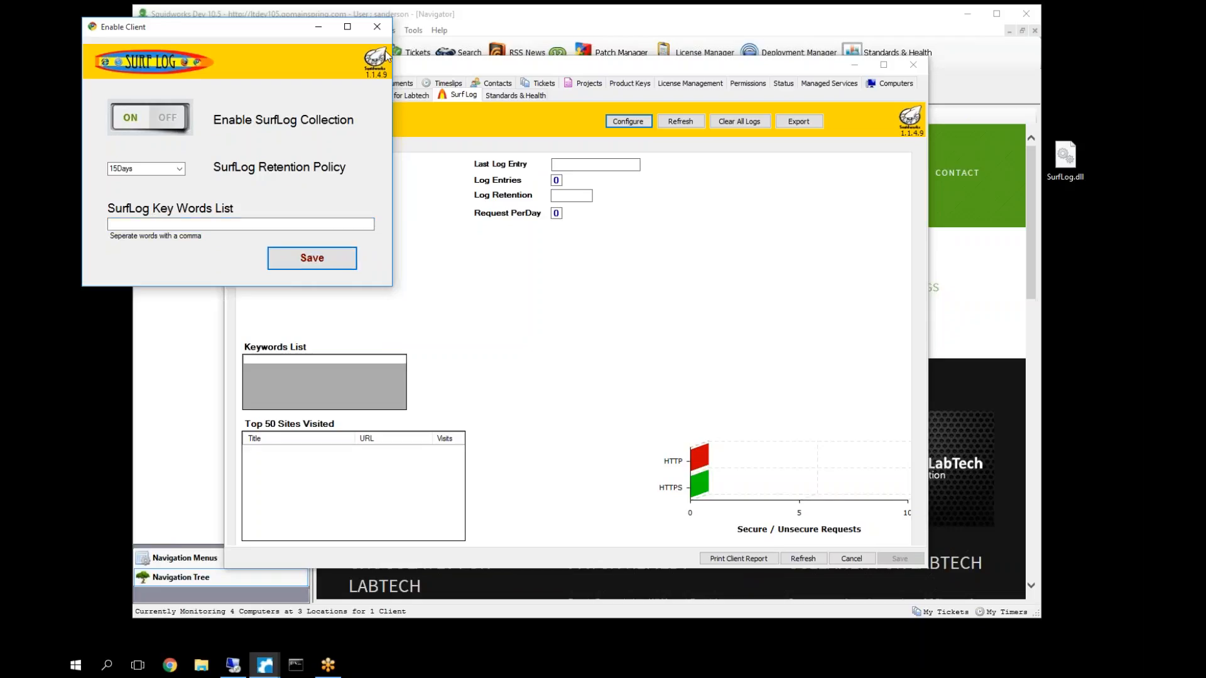
# - Save the Squidworks SurfLog settings with 15-day retention and an empty keywords list
pyautogui.click(375, 26)
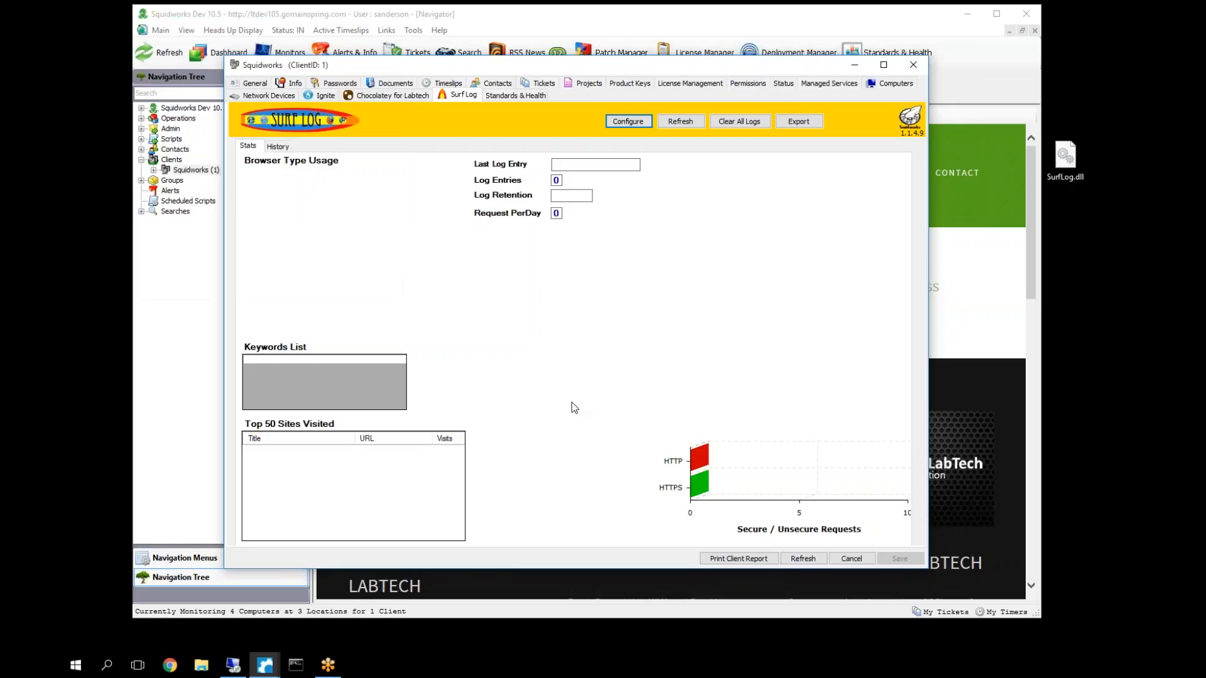
pyautogui.moveTo(572, 389)
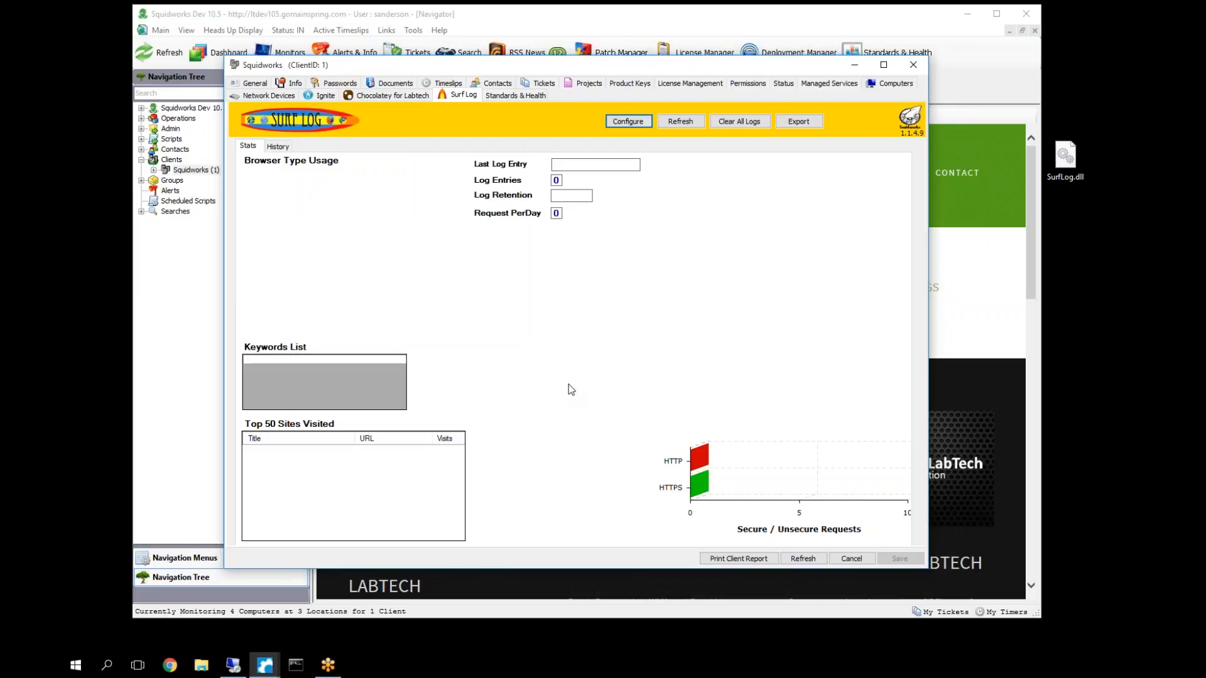
pyautogui.moveTo(539, 301)
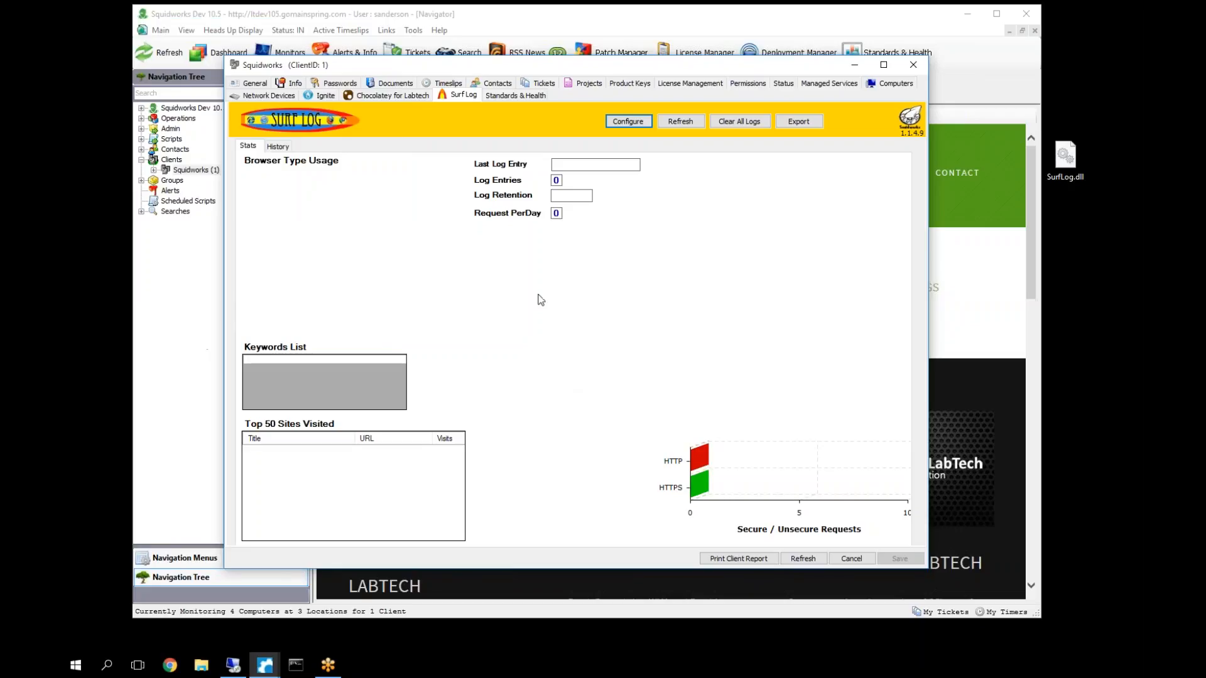
pyautogui.moveTo(340, 141)
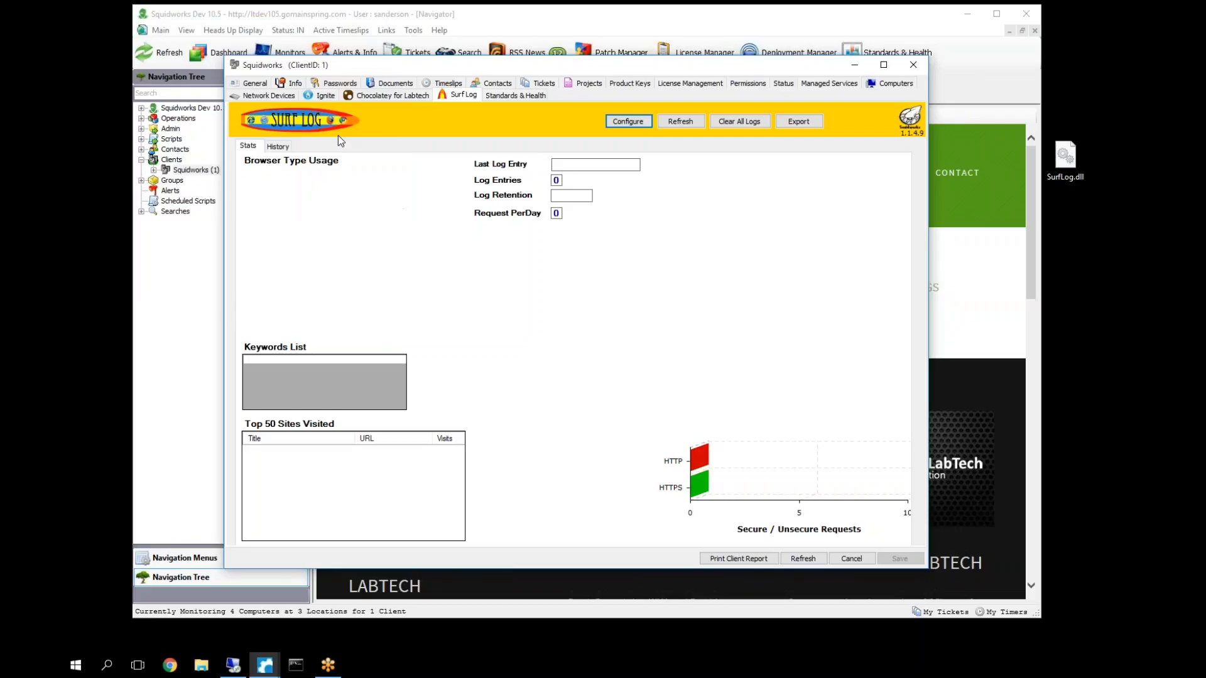
pyautogui.moveTo(687, 382)
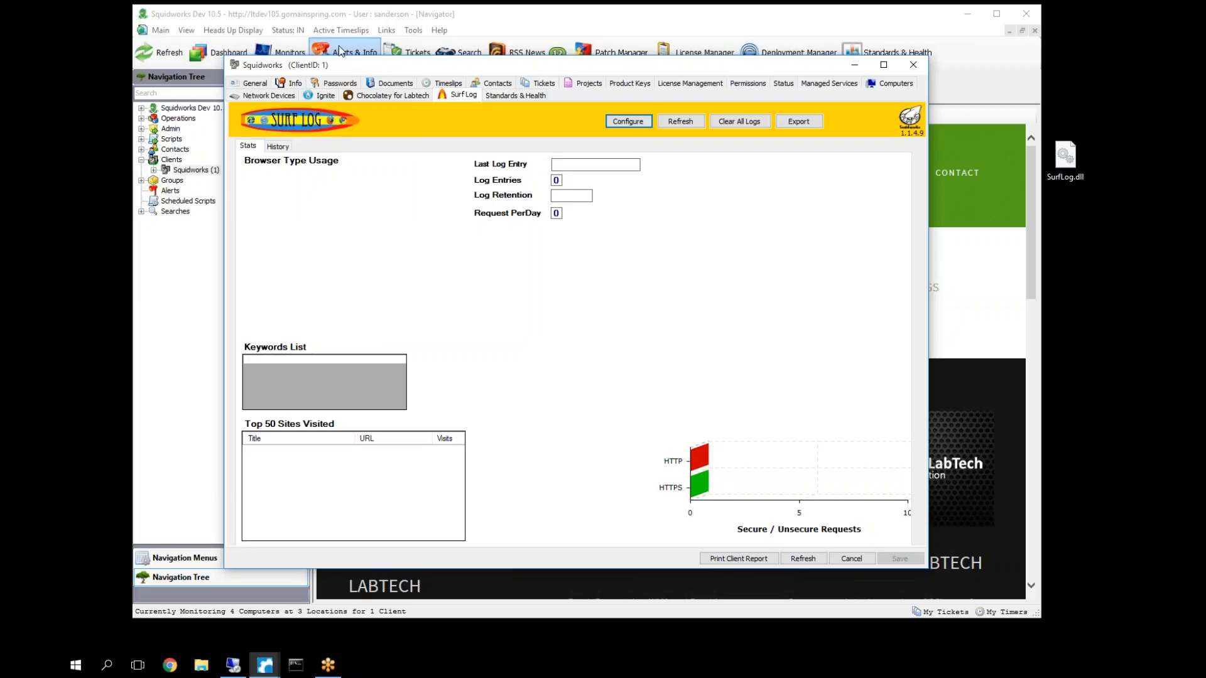
pyautogui.moveTo(619, 138)
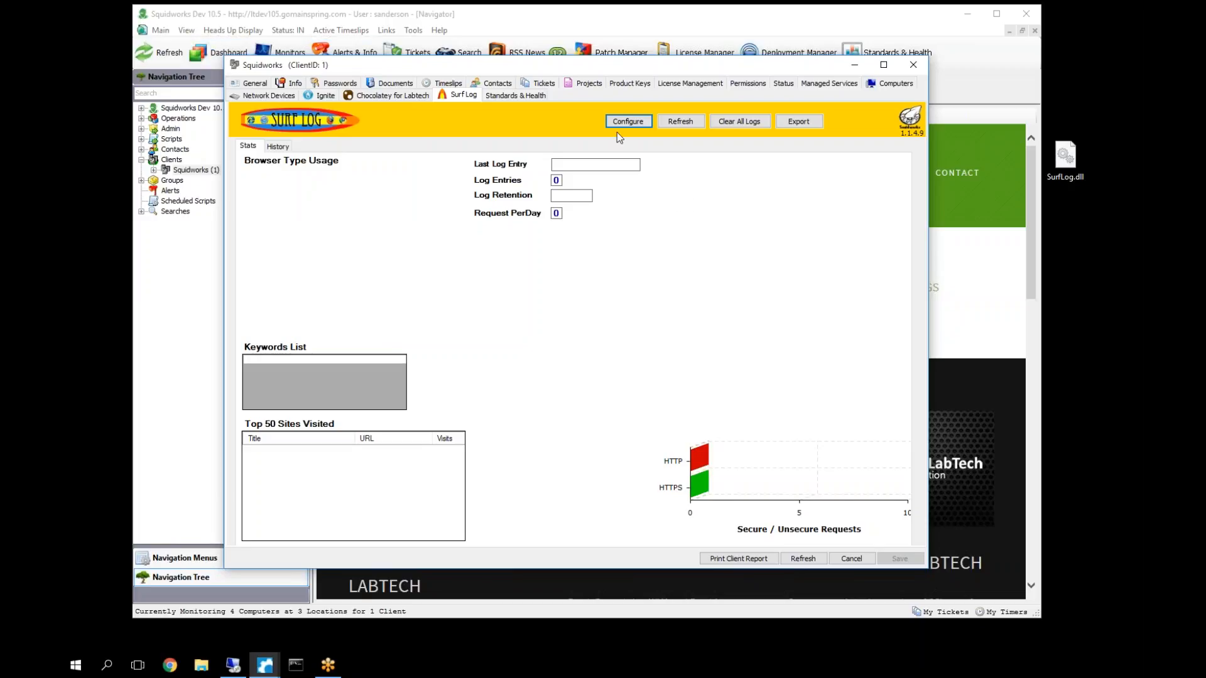
pyautogui.moveTo(190, 33)
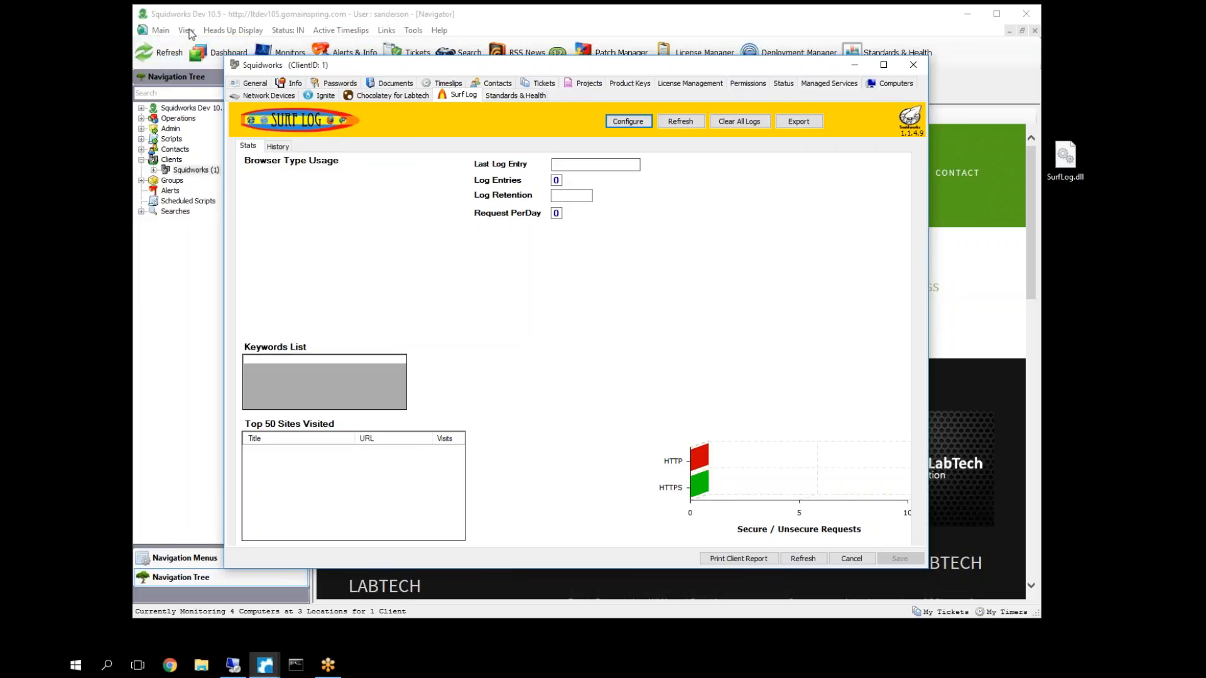
pyautogui.moveTo(1105, 271)
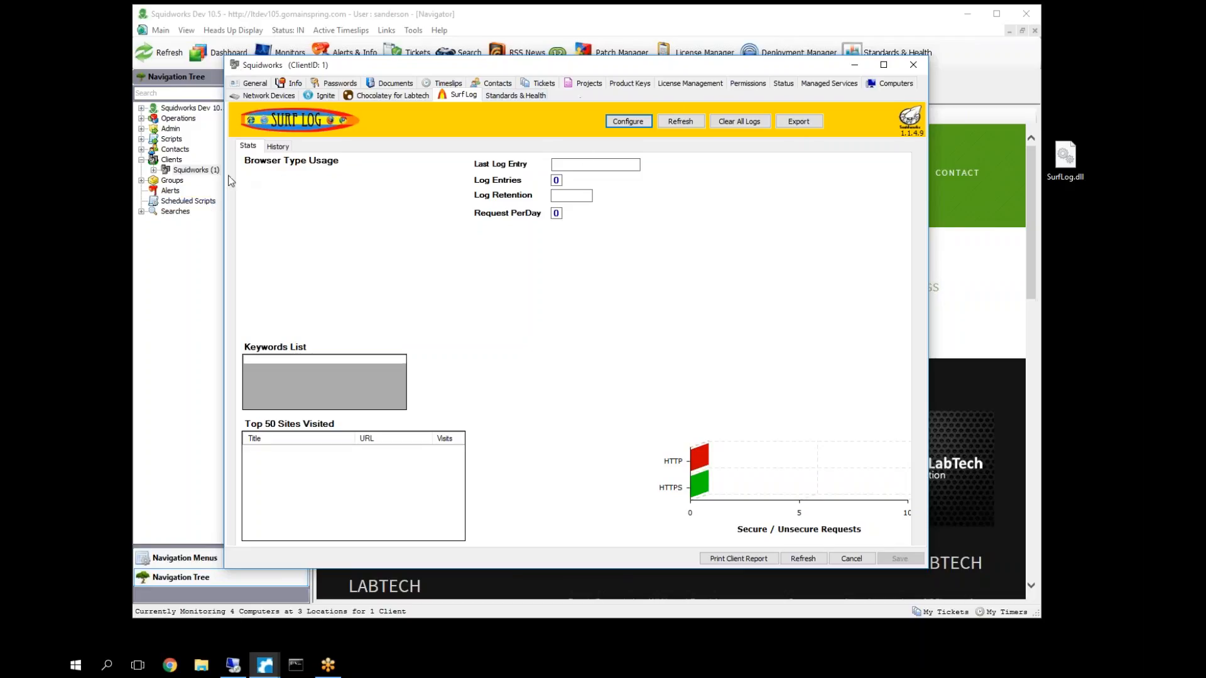
pyautogui.moveTo(364, 213)
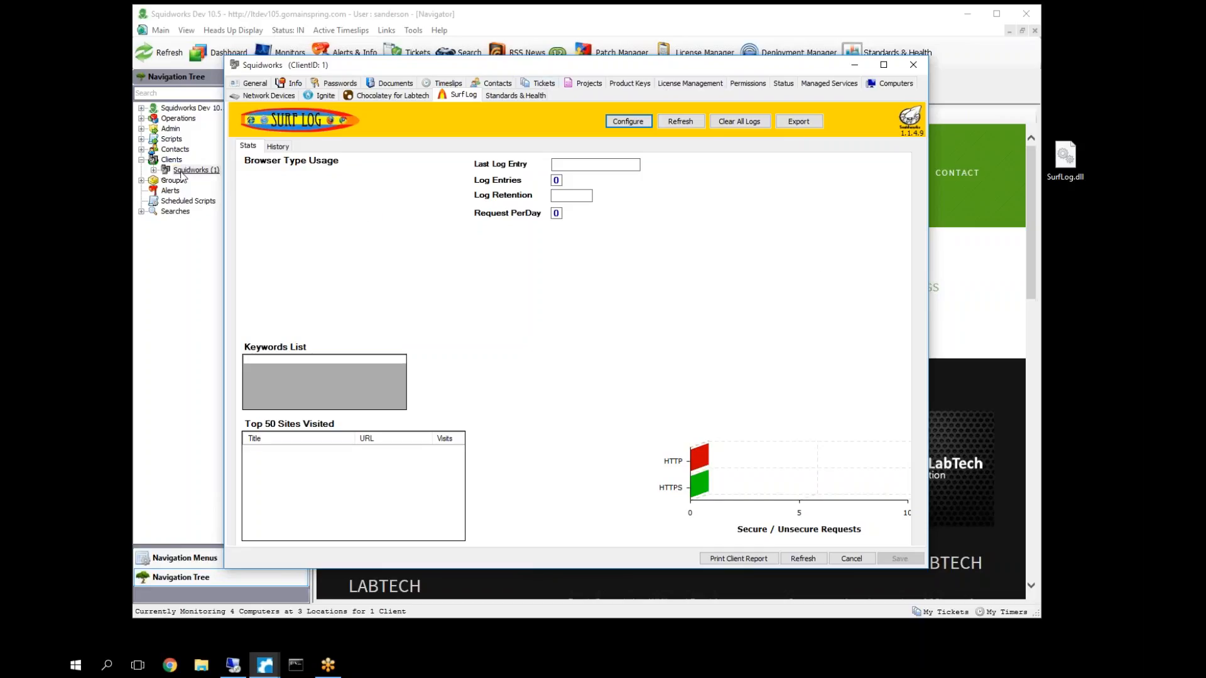
pyautogui.moveTo(193, 179)
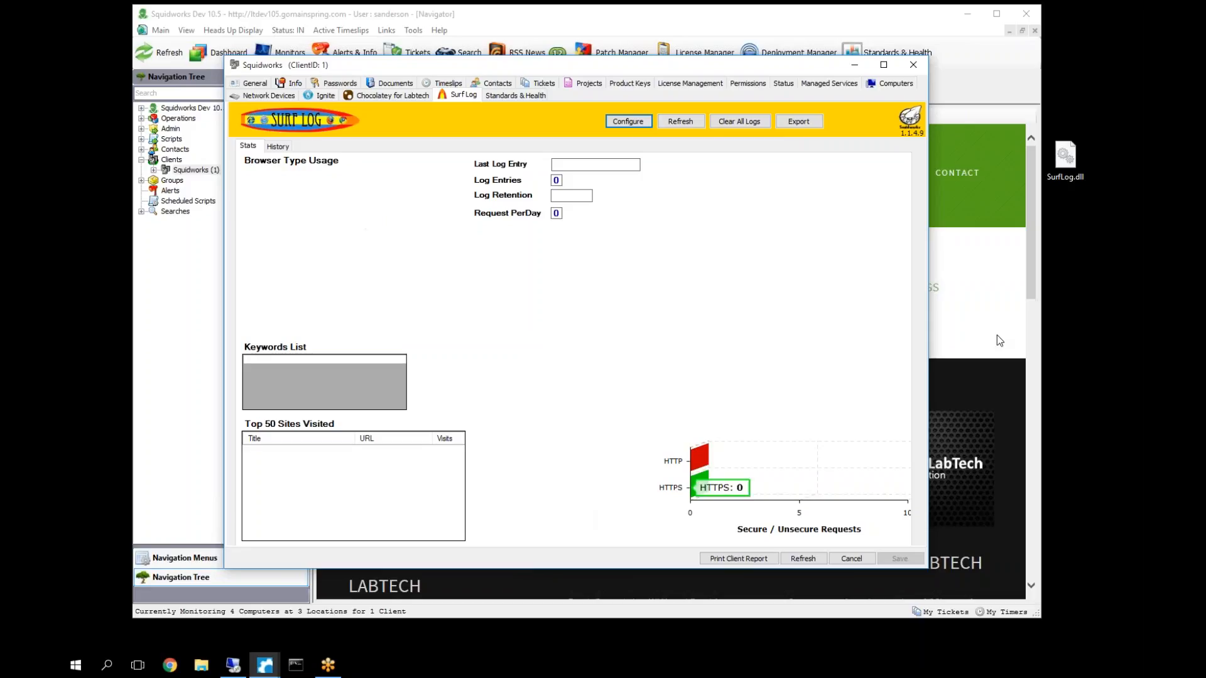
pyautogui.moveTo(666, 303)
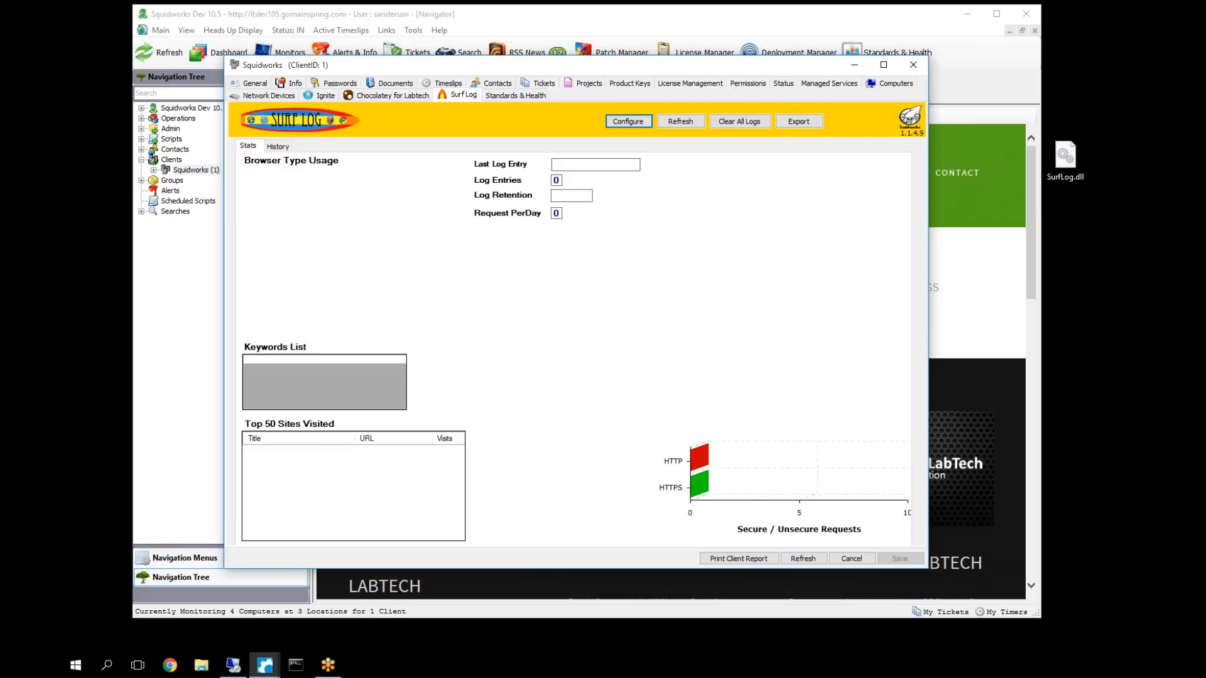
pyautogui.click(272, 85)
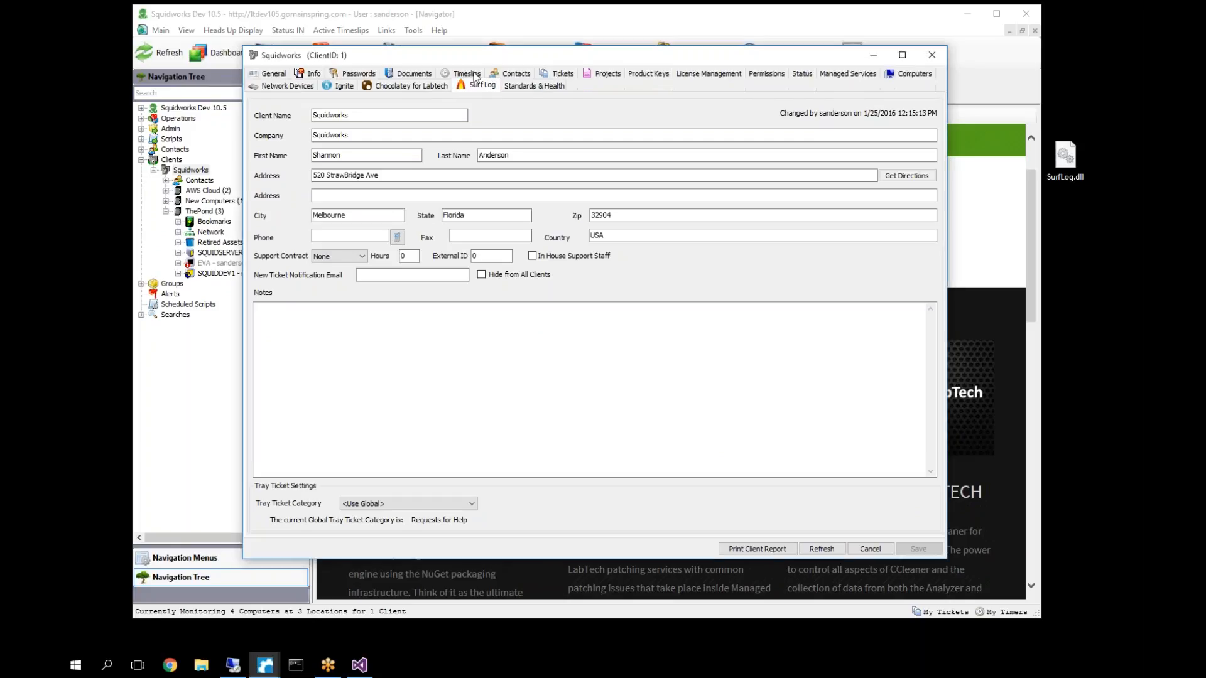
# - Review the Squidworks SurfLog Stats charts, then show its History list of 300 records
pyautogui.click(483, 74)
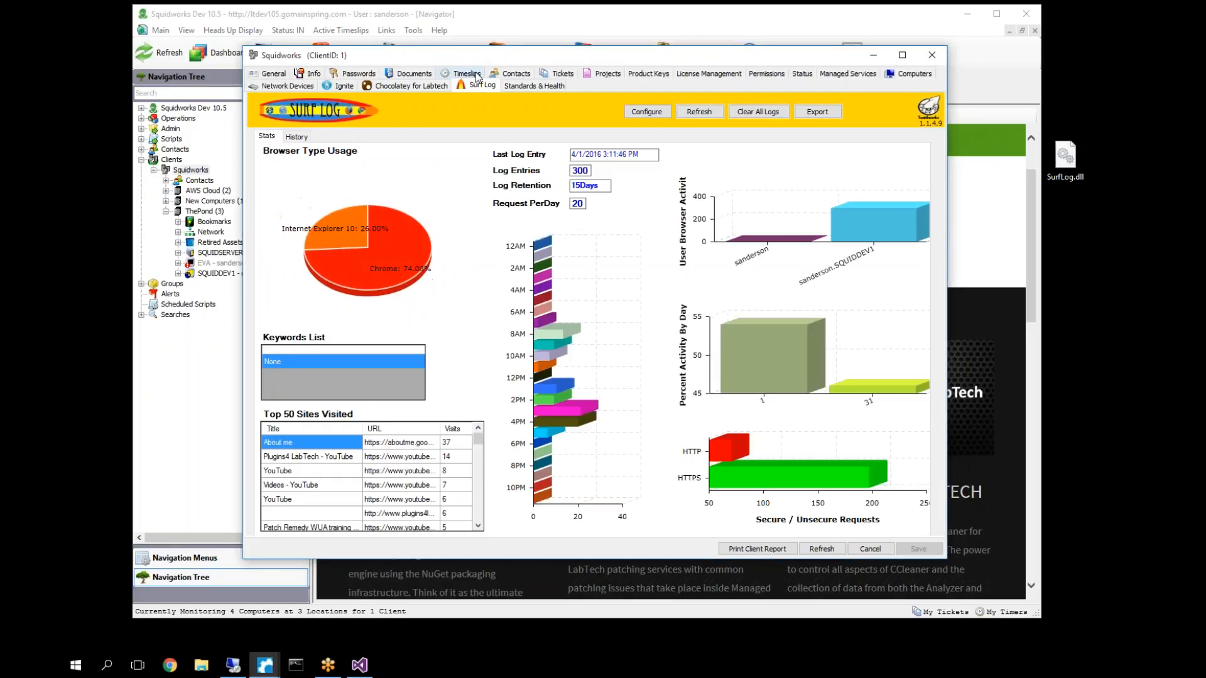
pyautogui.moveTo(873, 208)
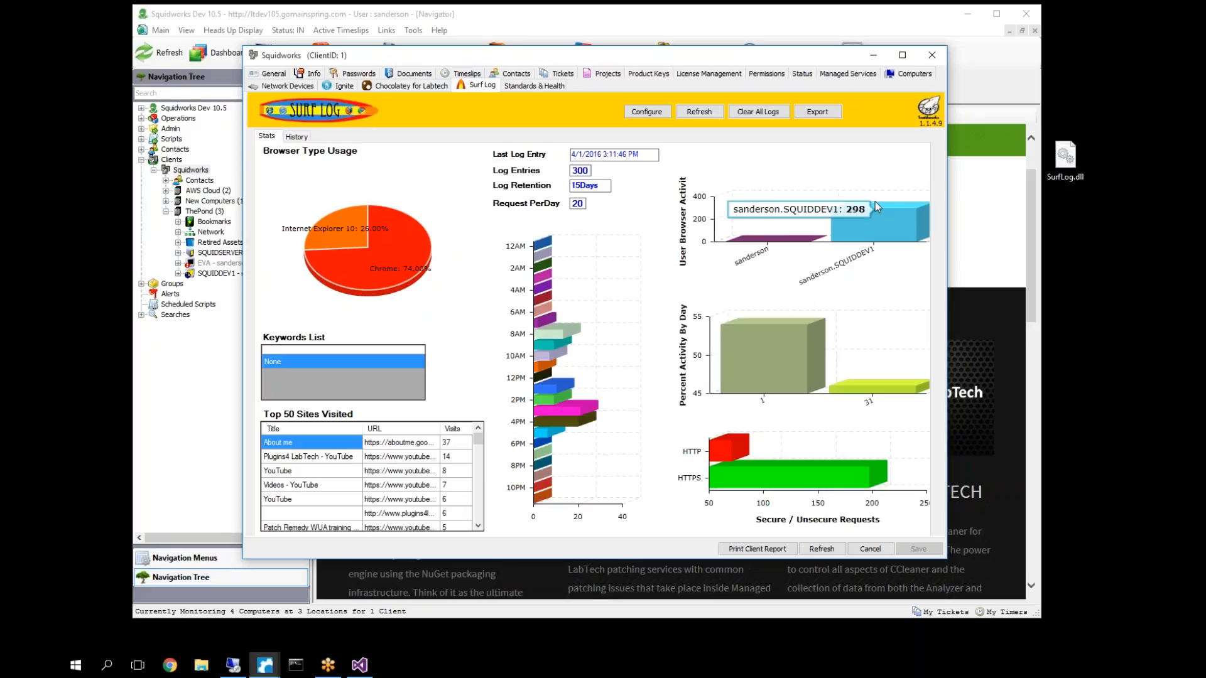
pyautogui.moveTo(718, 311)
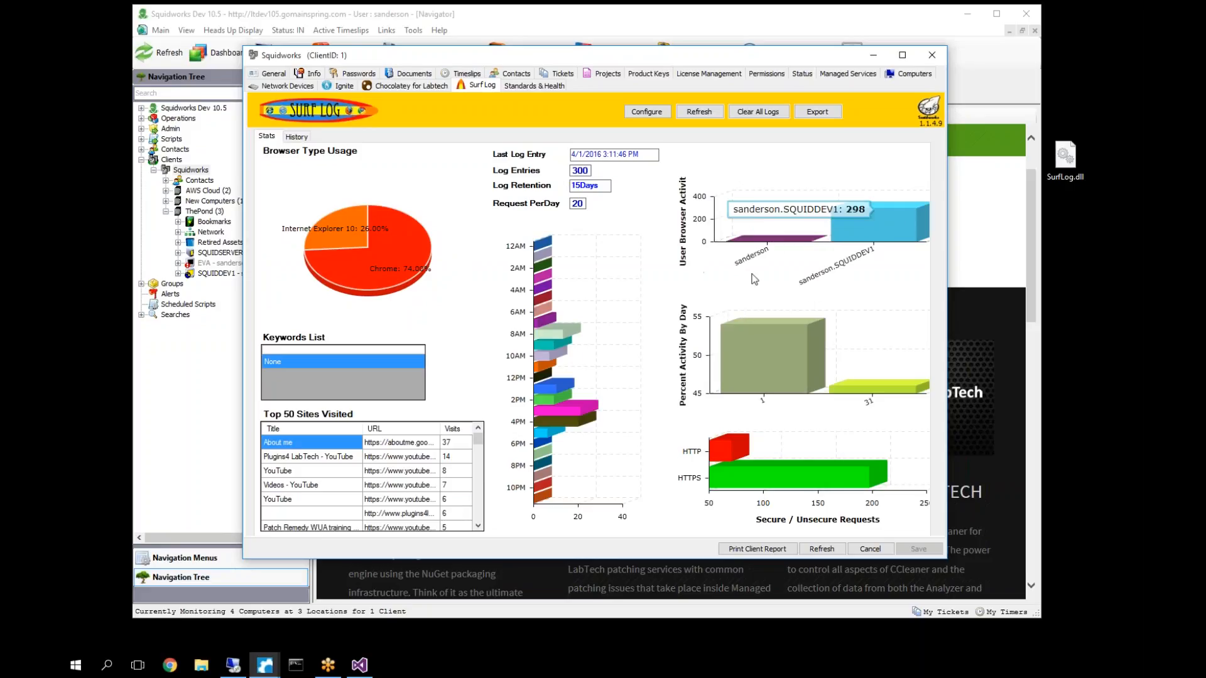
pyautogui.moveTo(413, 297)
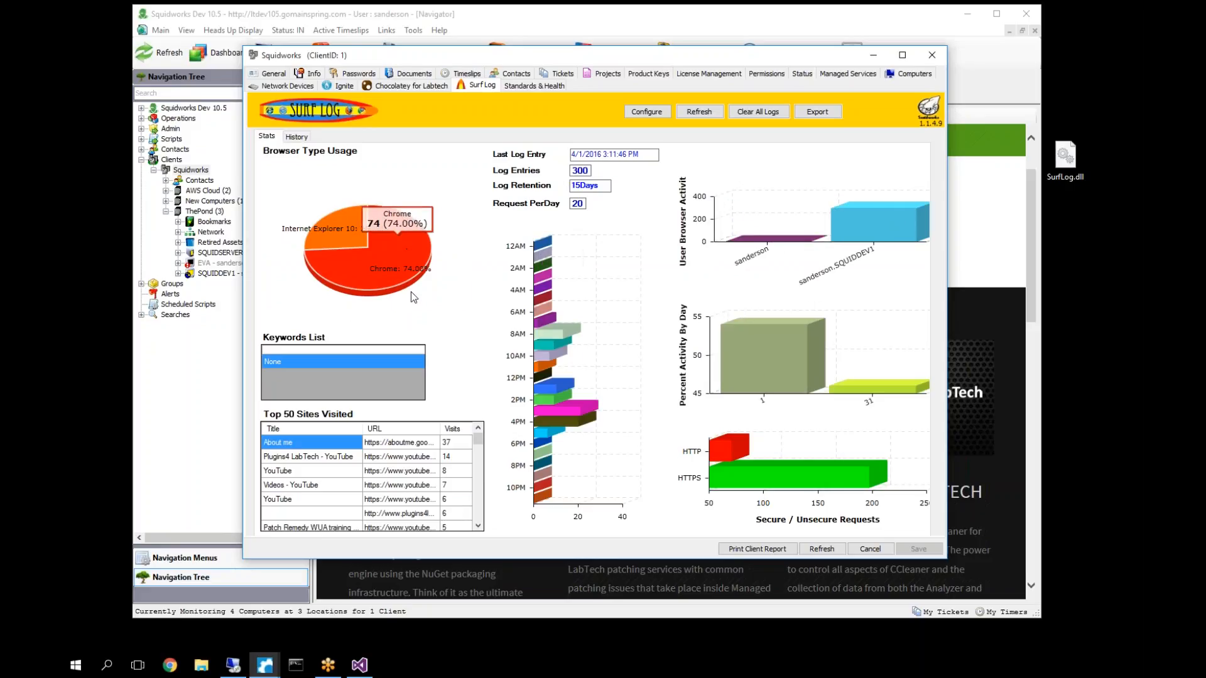
pyautogui.moveTo(442, 209)
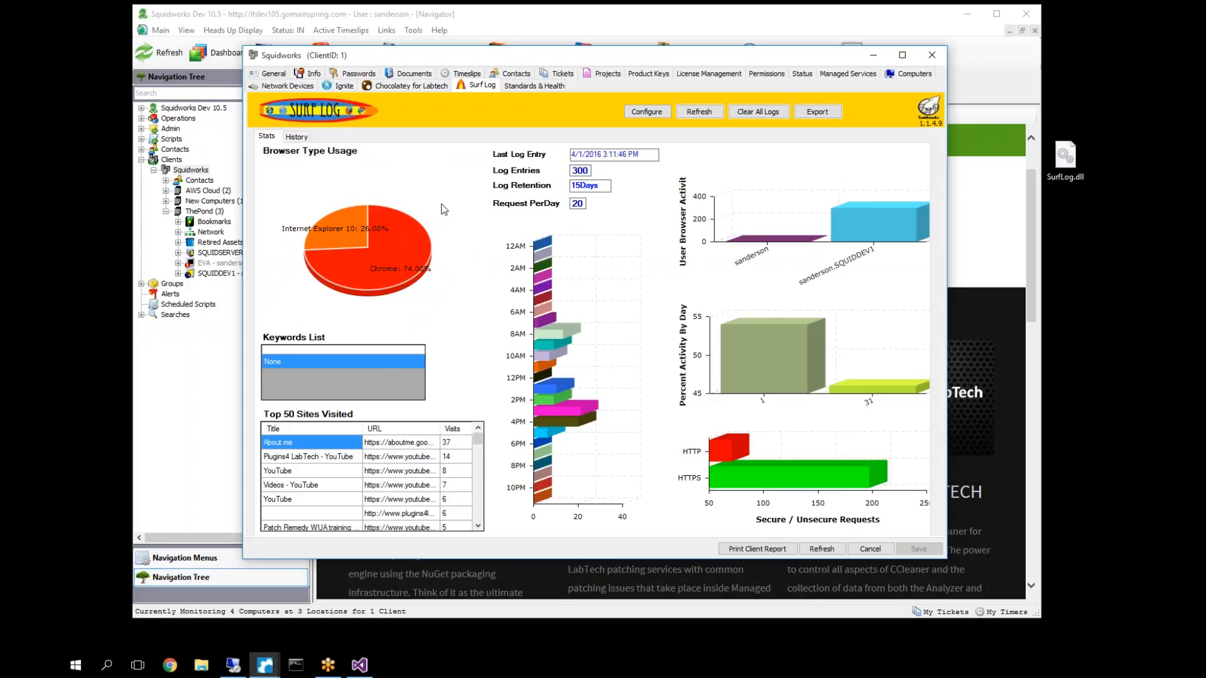
pyautogui.moveTo(308, 152)
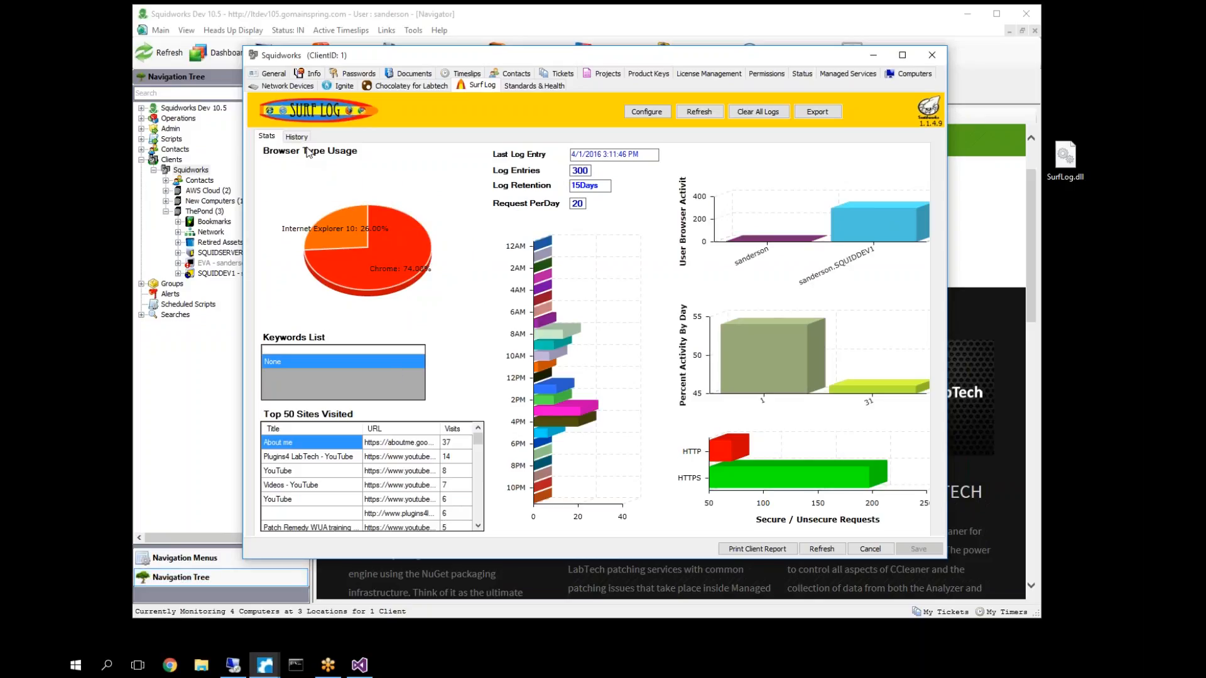
pyautogui.click(297, 136)
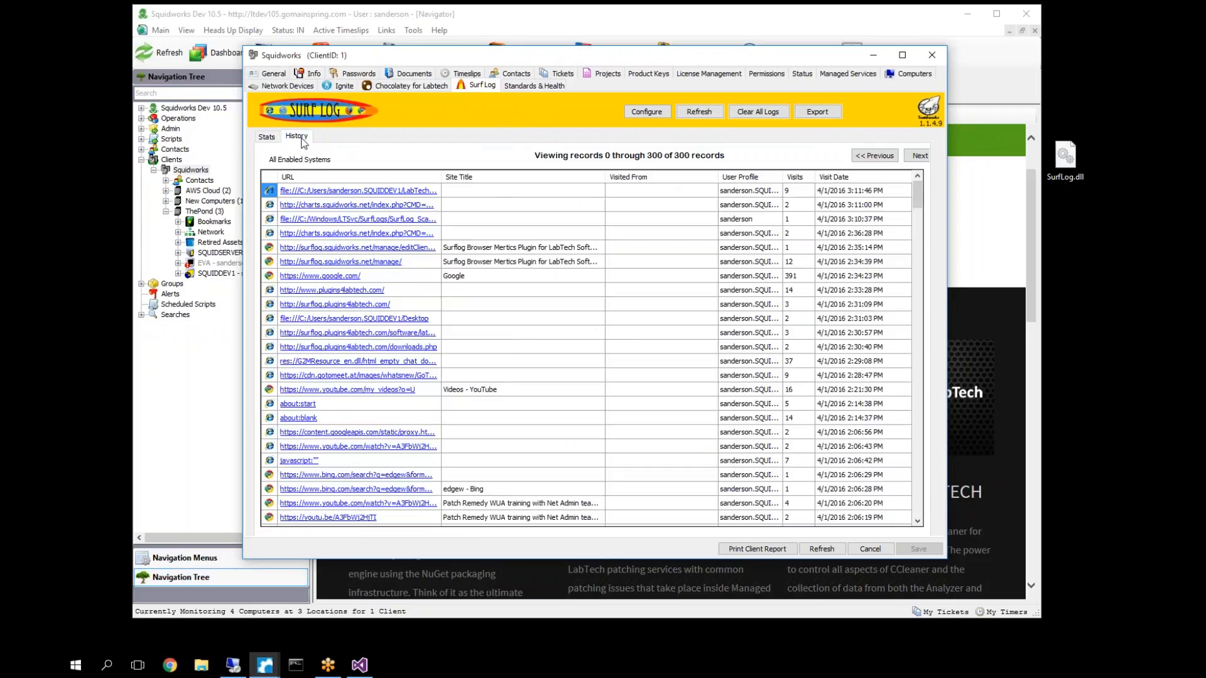
pyautogui.moveTo(350, 223)
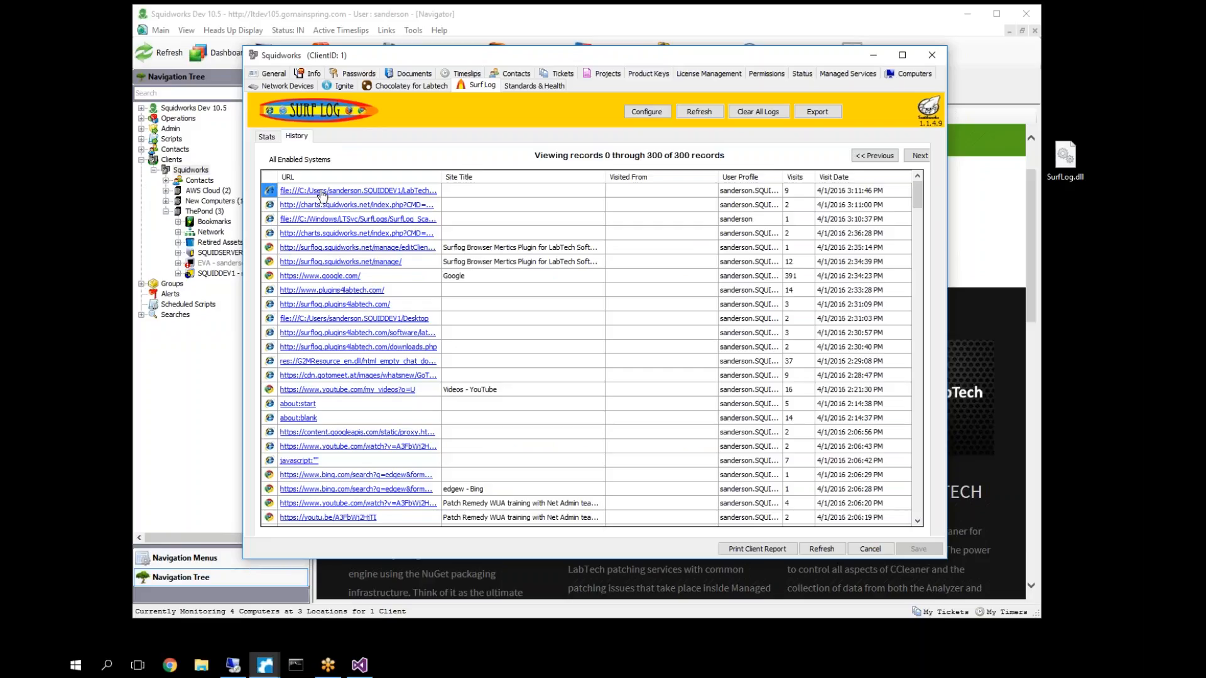
pyautogui.moveTo(611, 213)
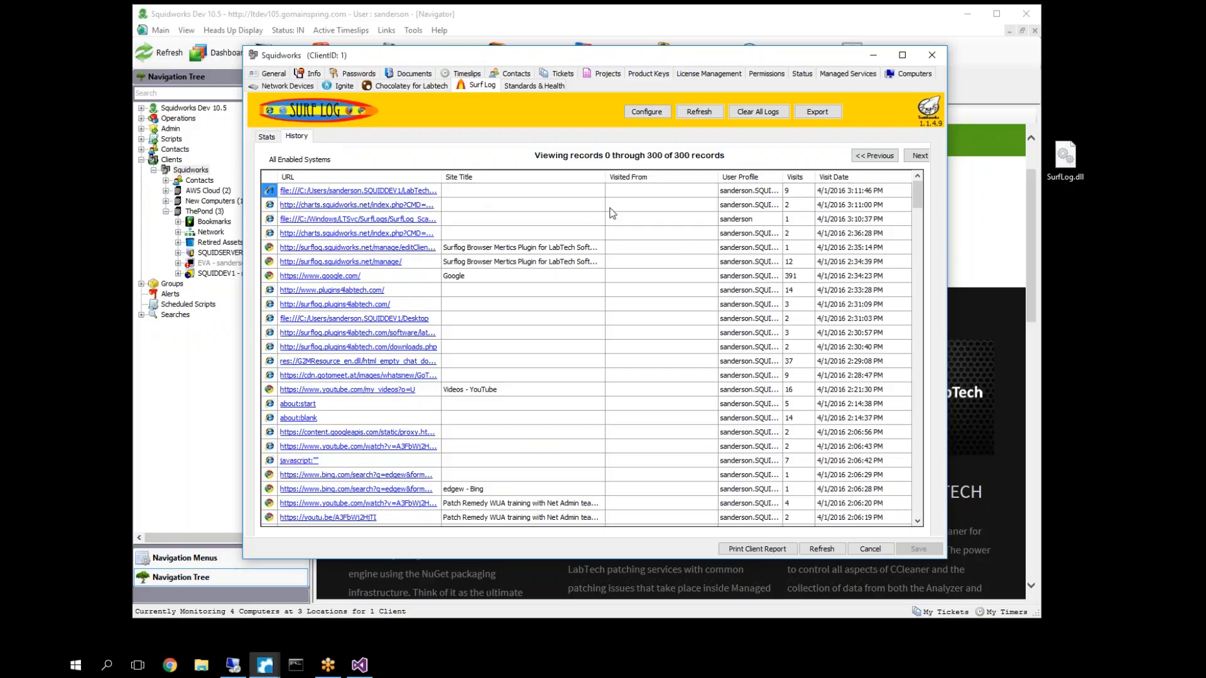
pyautogui.moveTo(752, 209)
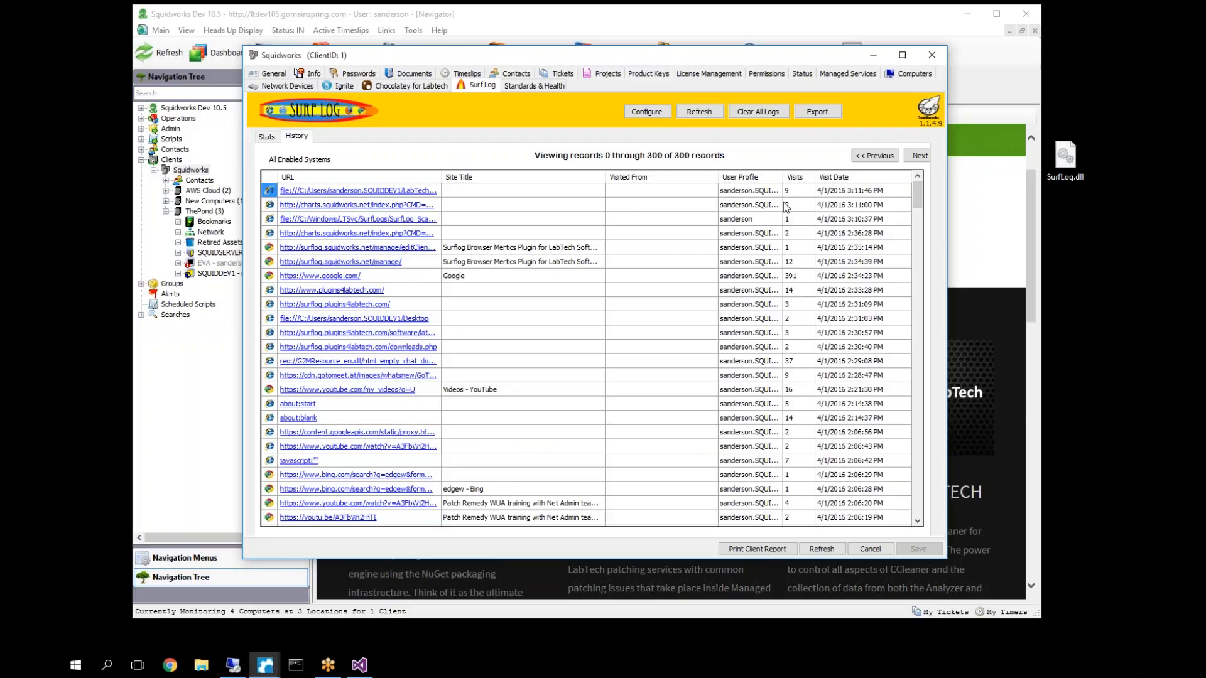
pyautogui.moveTo(933, 181)
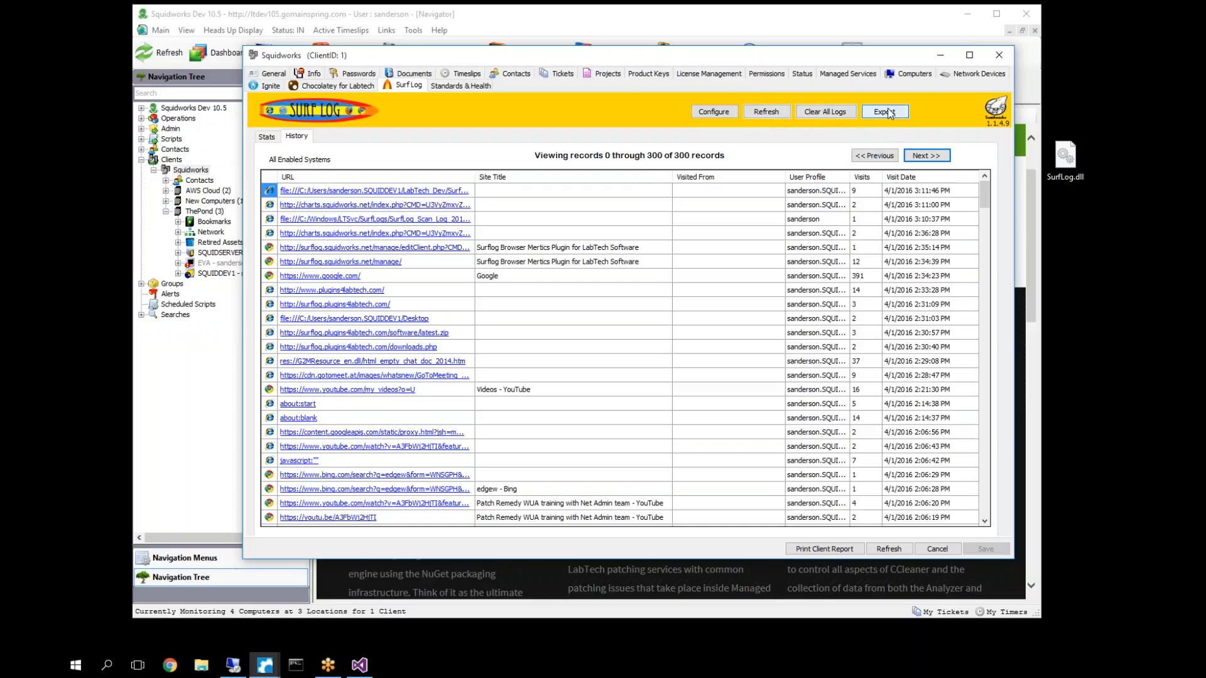
# - Export the Squidworks SurfLog history to a CSV file and open it in Excel
pyautogui.click(883, 112)
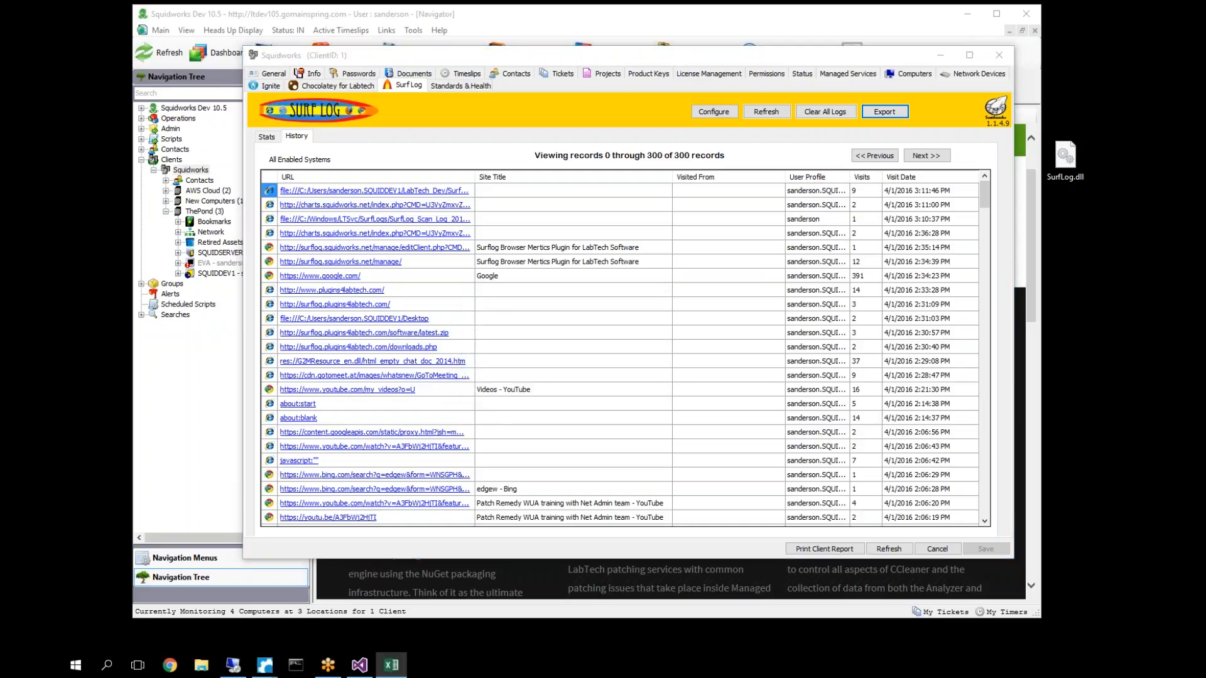
pyautogui.click(883, 112)
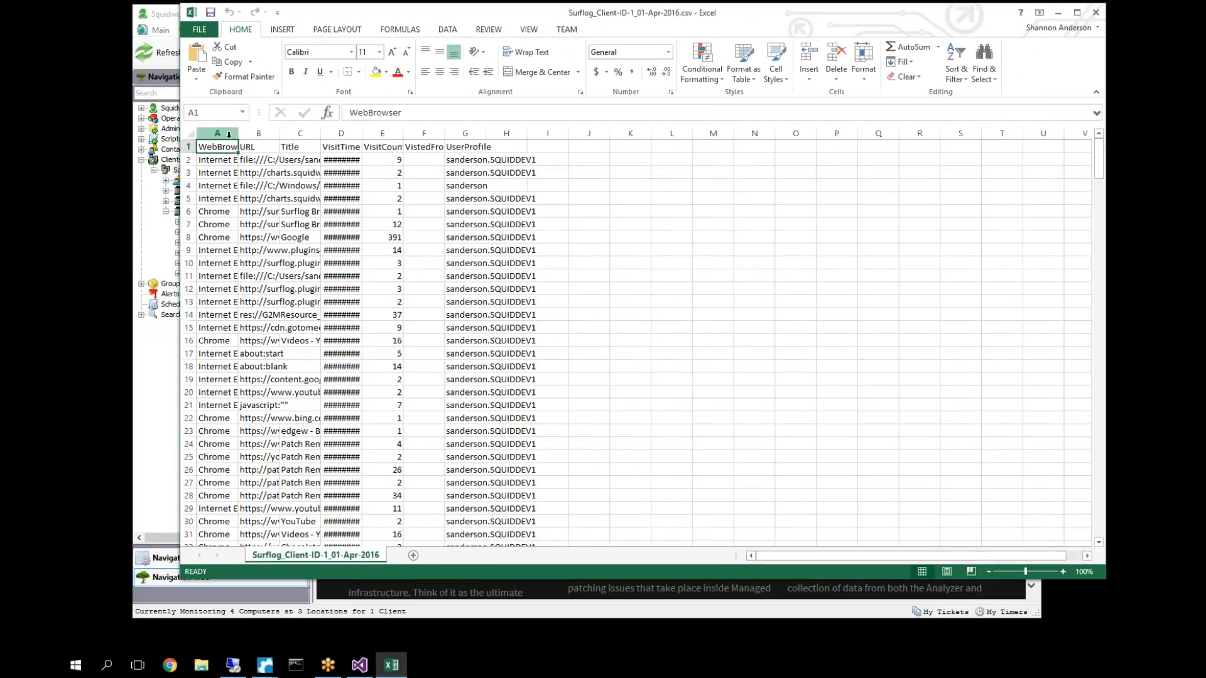
# - Auto-fit the sheet's columns to reveal full URLs and timestamps, and inspect UserProfile cells
pyautogui.moveTo(239, 133); pyautogui.dragTo(313, 133)
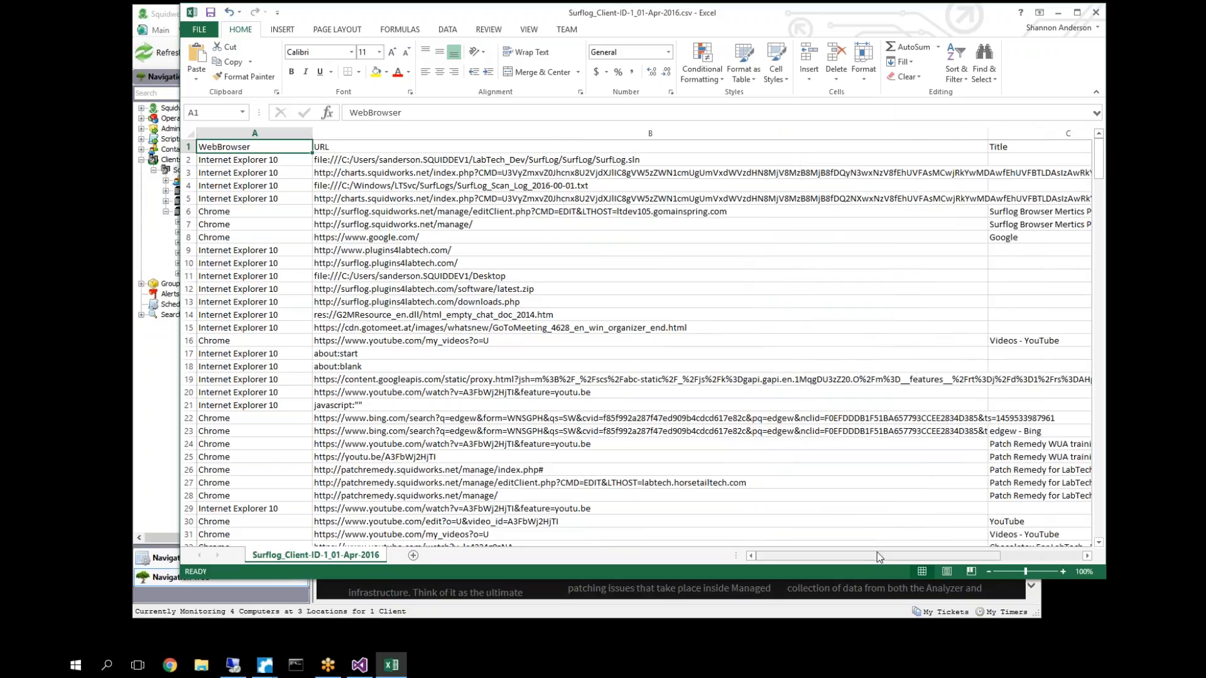
pyautogui.hscroll(3)
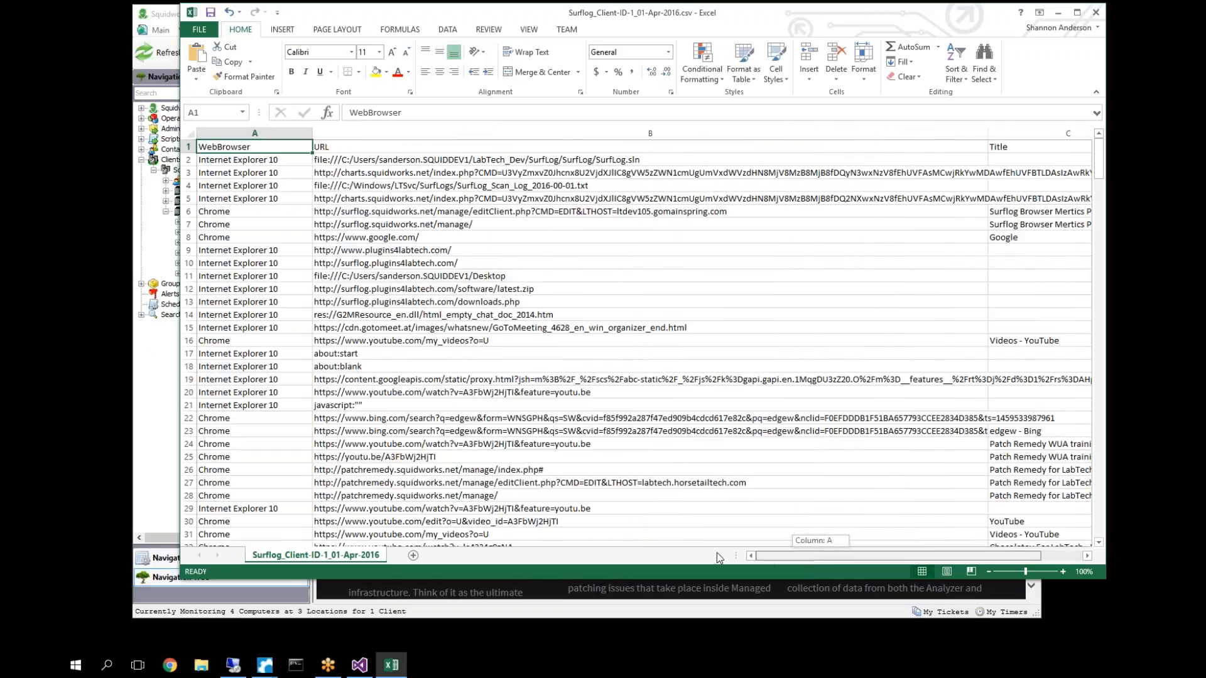
pyautogui.moveTo(992, 247)
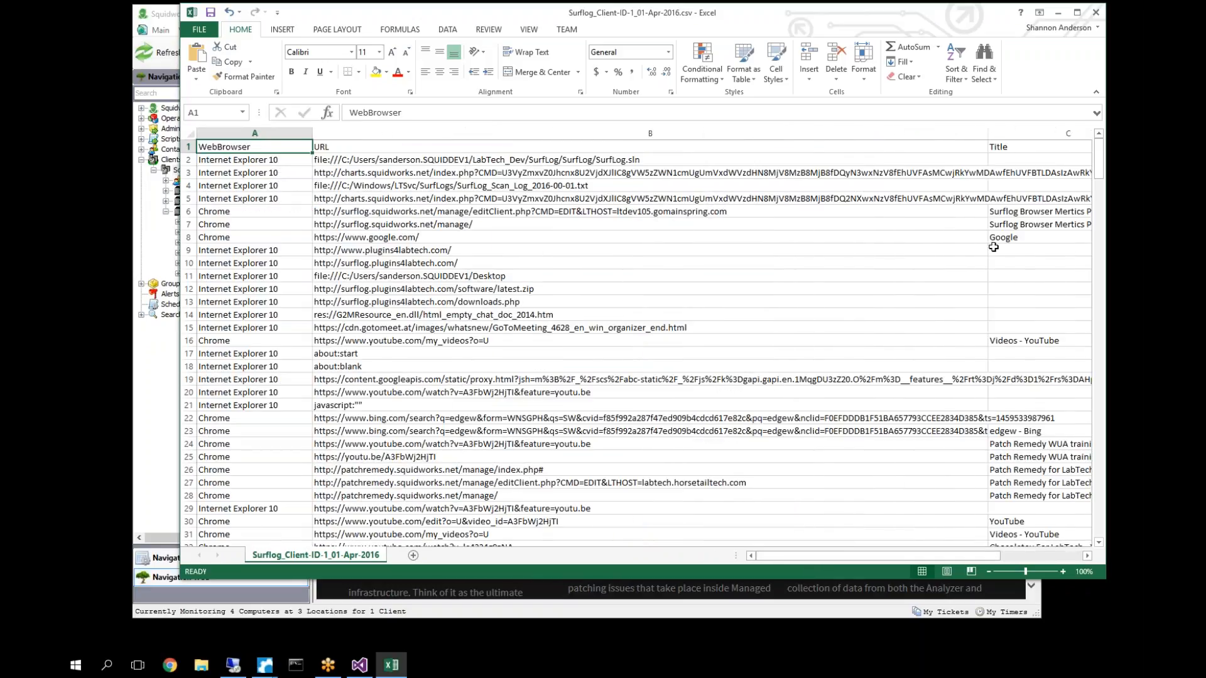
pyautogui.moveTo(500, 553)
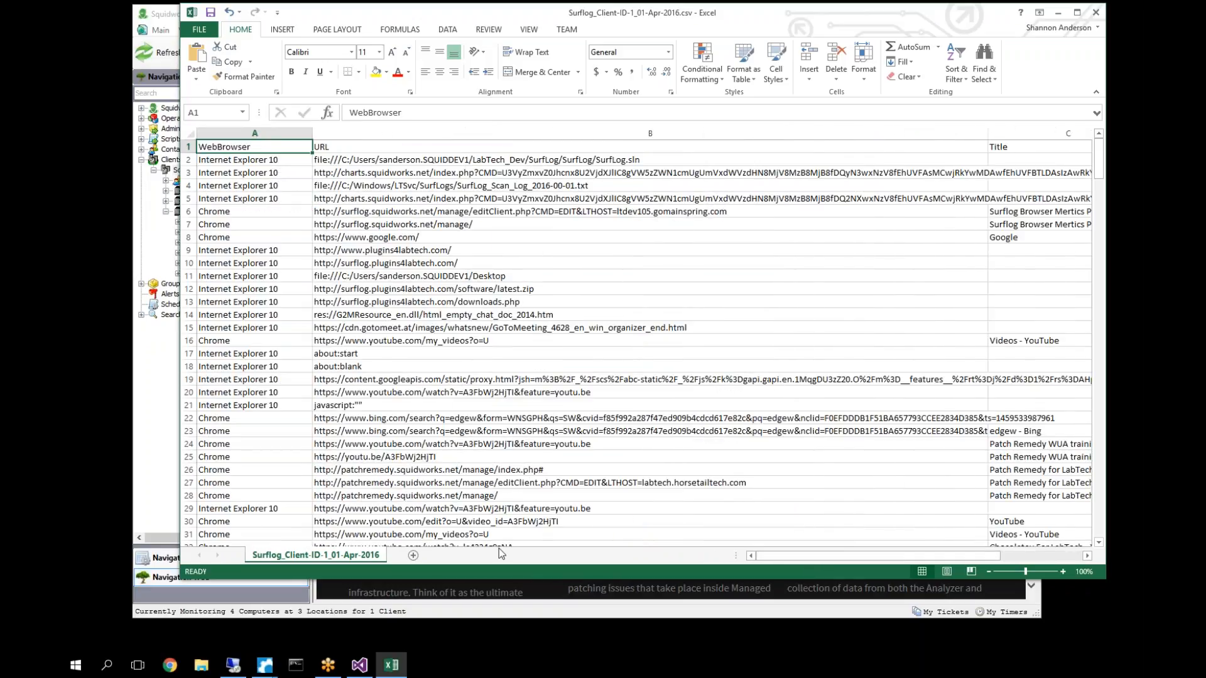
pyautogui.hscroll(3)
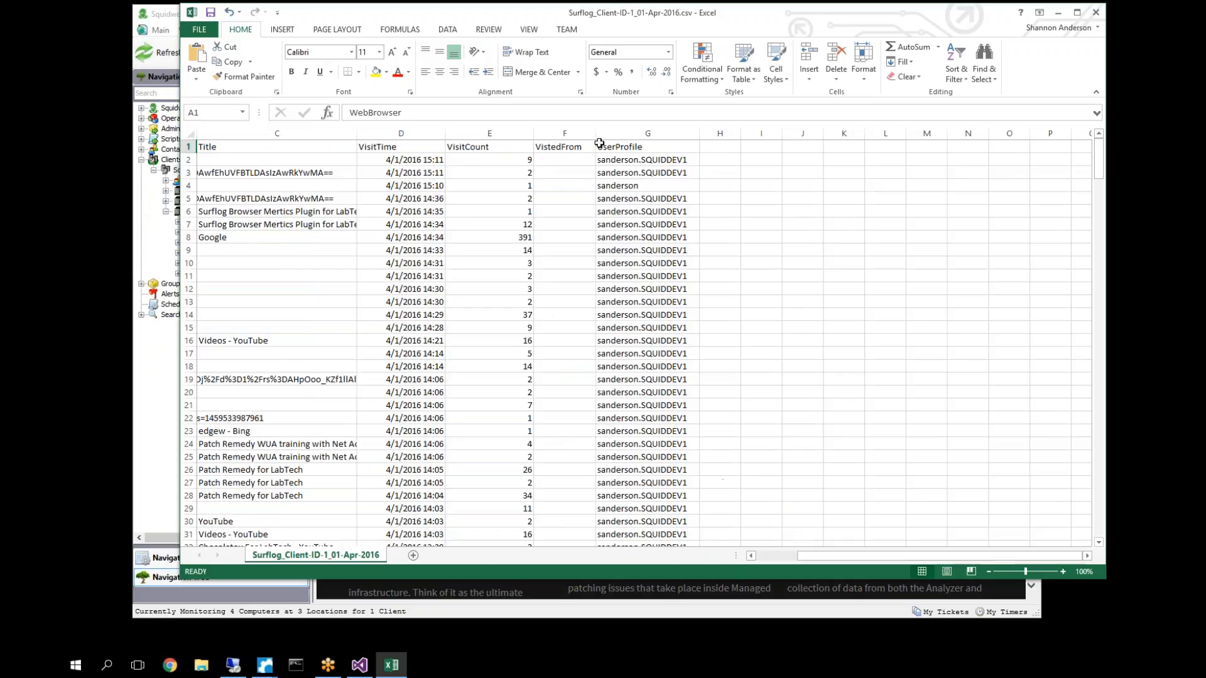
pyautogui.click(646, 172)
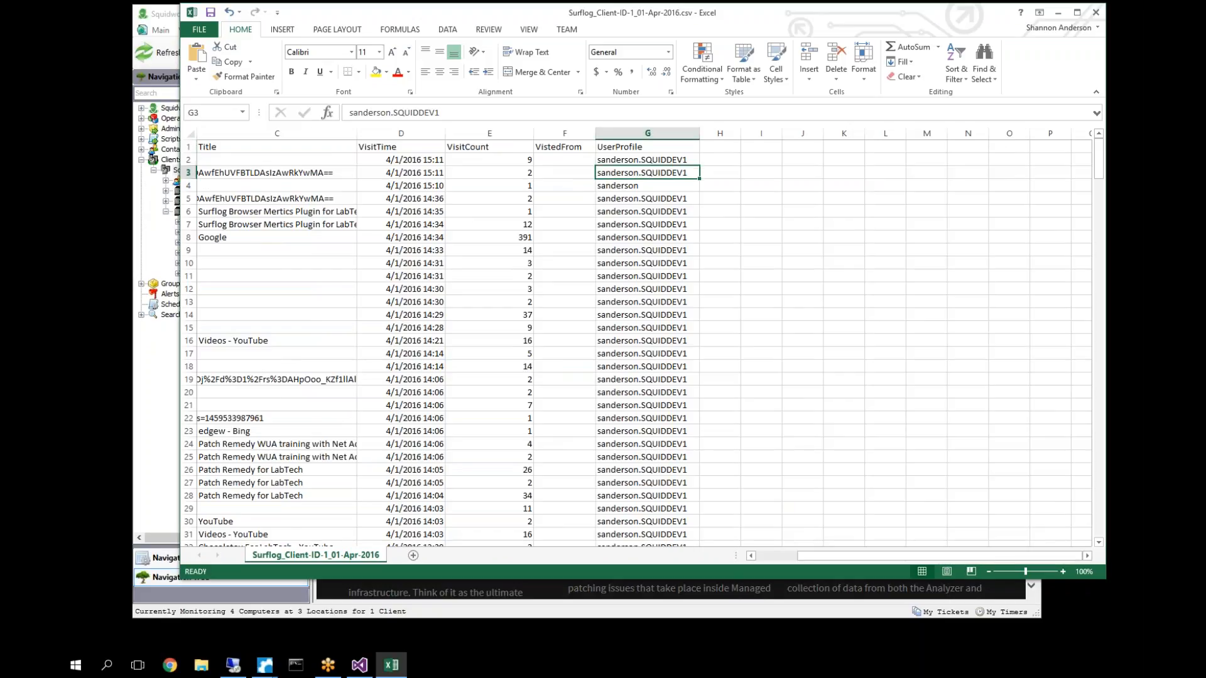
pyautogui.click(645, 198)
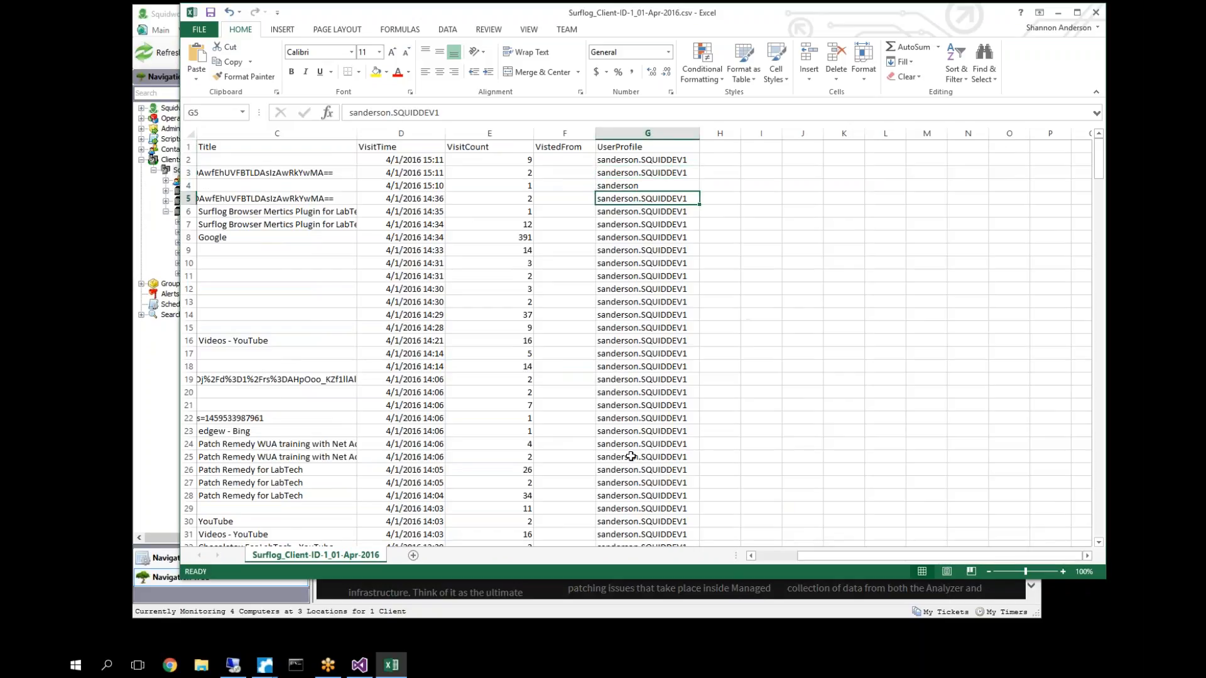
# - Close Excel without saving the CSV, then close the Squidworks SurfLog window
pyautogui.click(1095, 11)
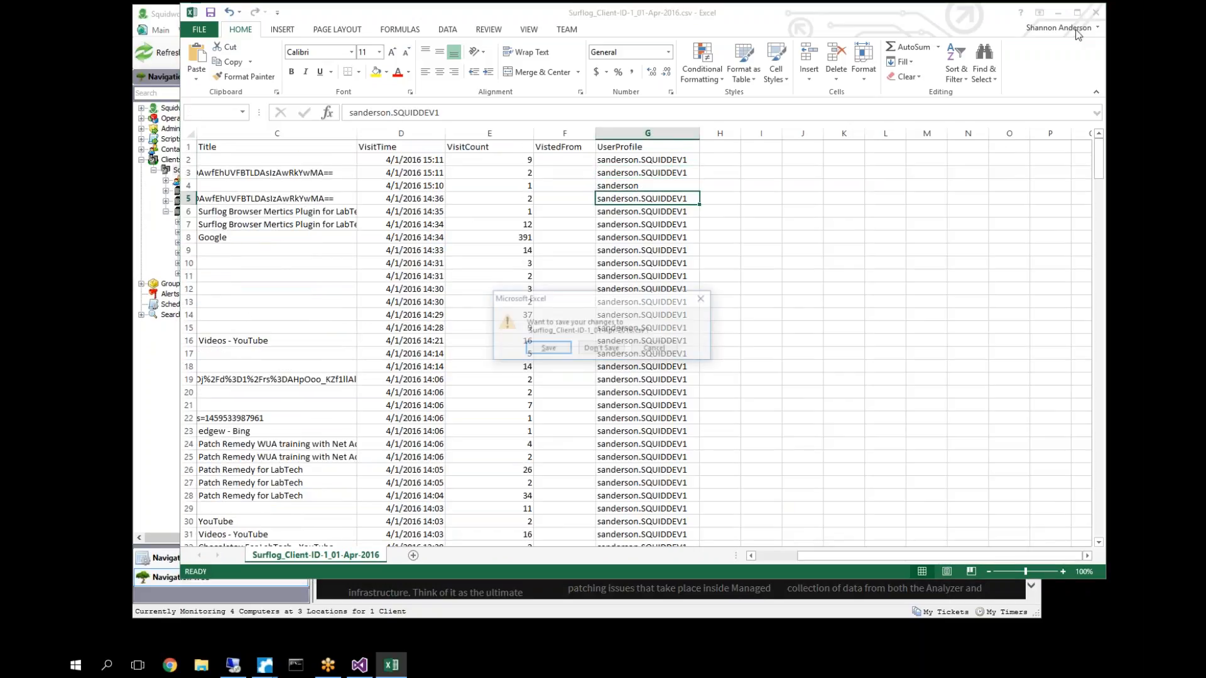
pyautogui.click(601, 348)
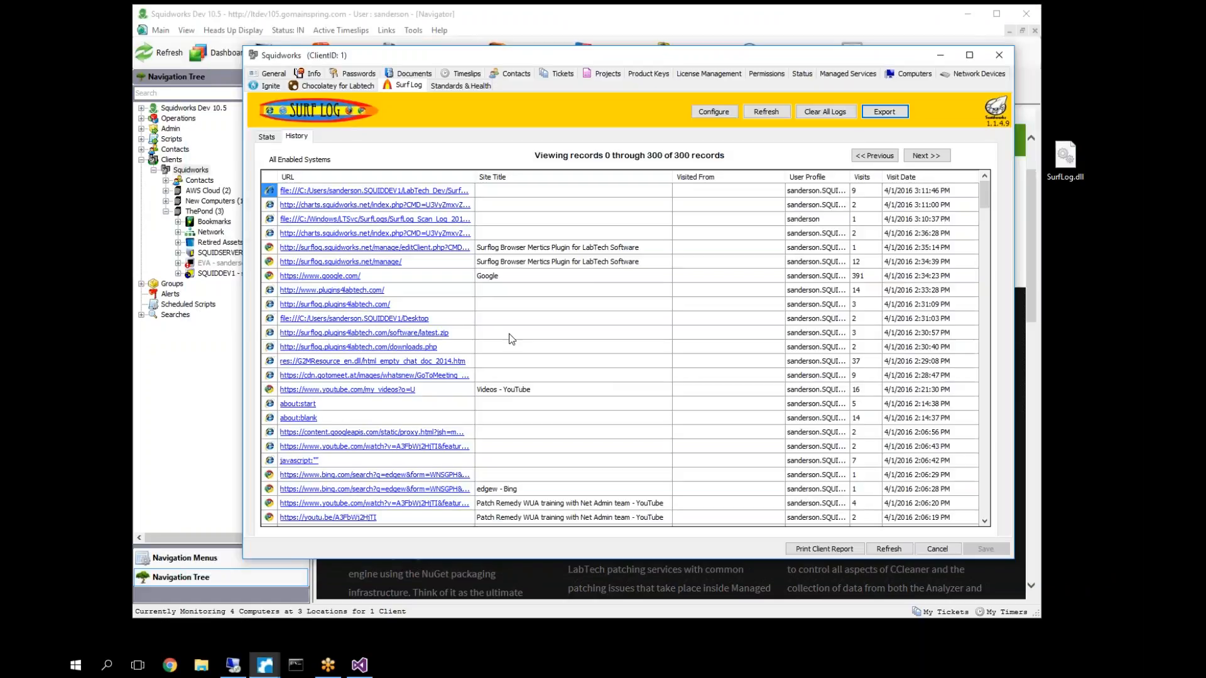
pyautogui.moveTo(999, 54)
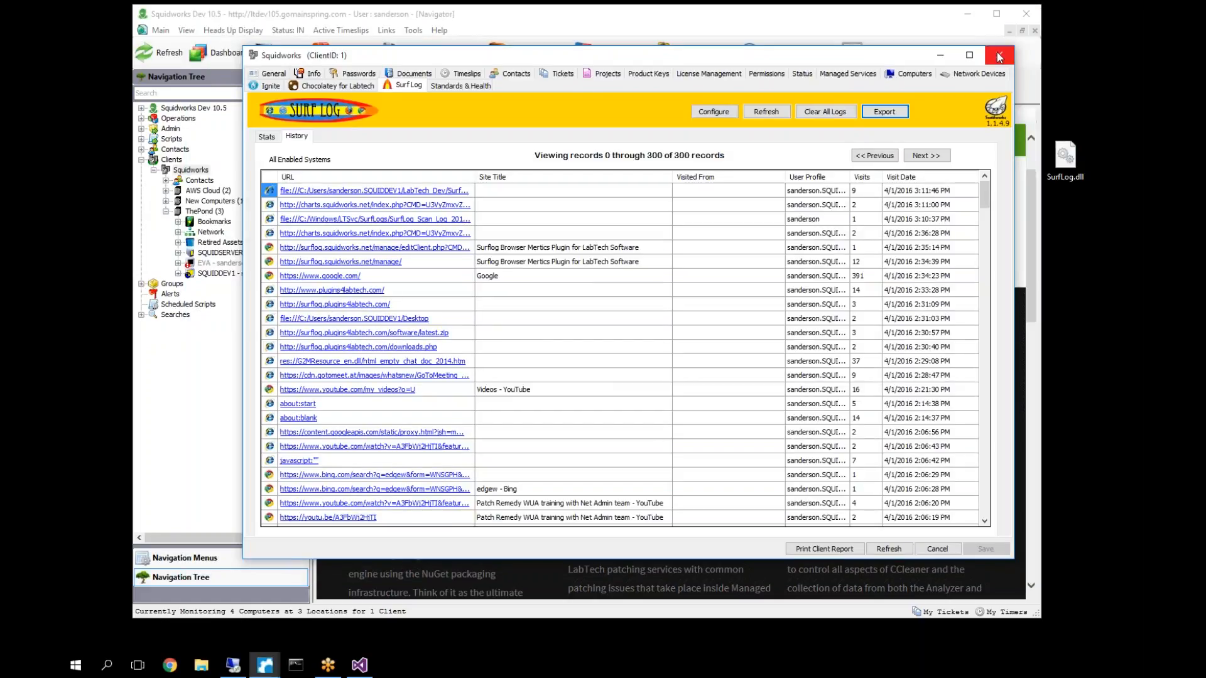
pyautogui.click(999, 54)
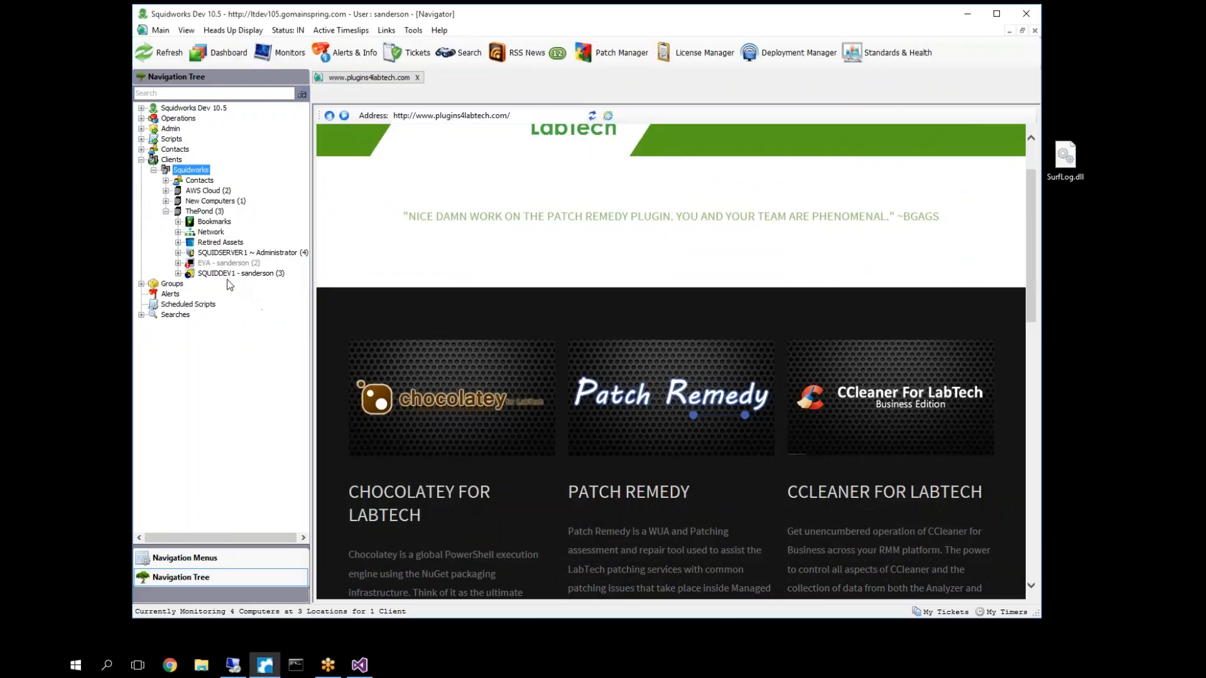
# - Open the SQUIDDEV1 computer under ThePond and show its SurfLog stats page with 298 log entries
pyautogui.click(241, 273)
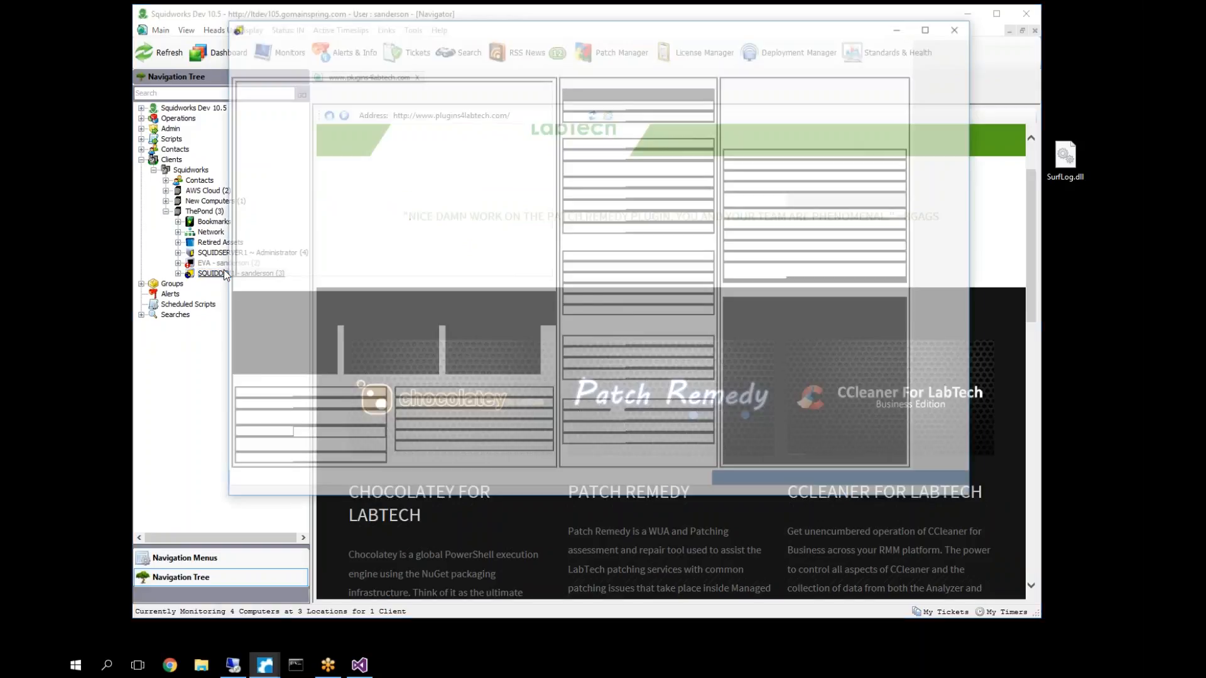
pyautogui.doubleClick(221, 273)
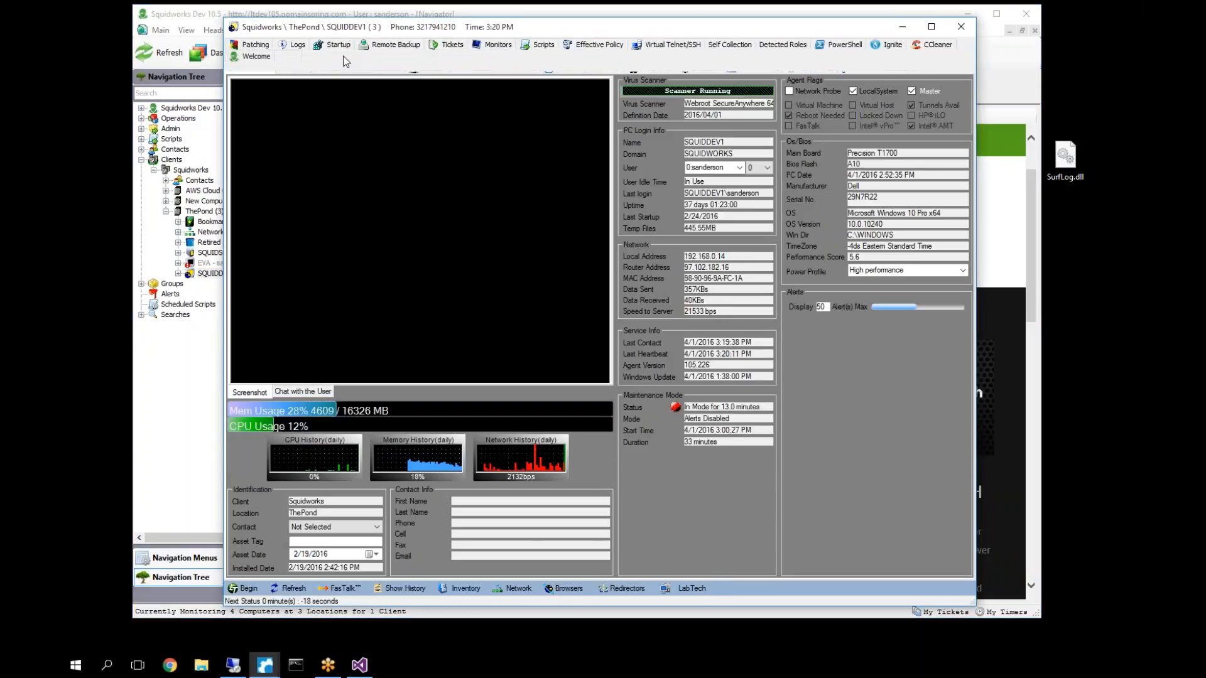
pyautogui.click(336, 44)
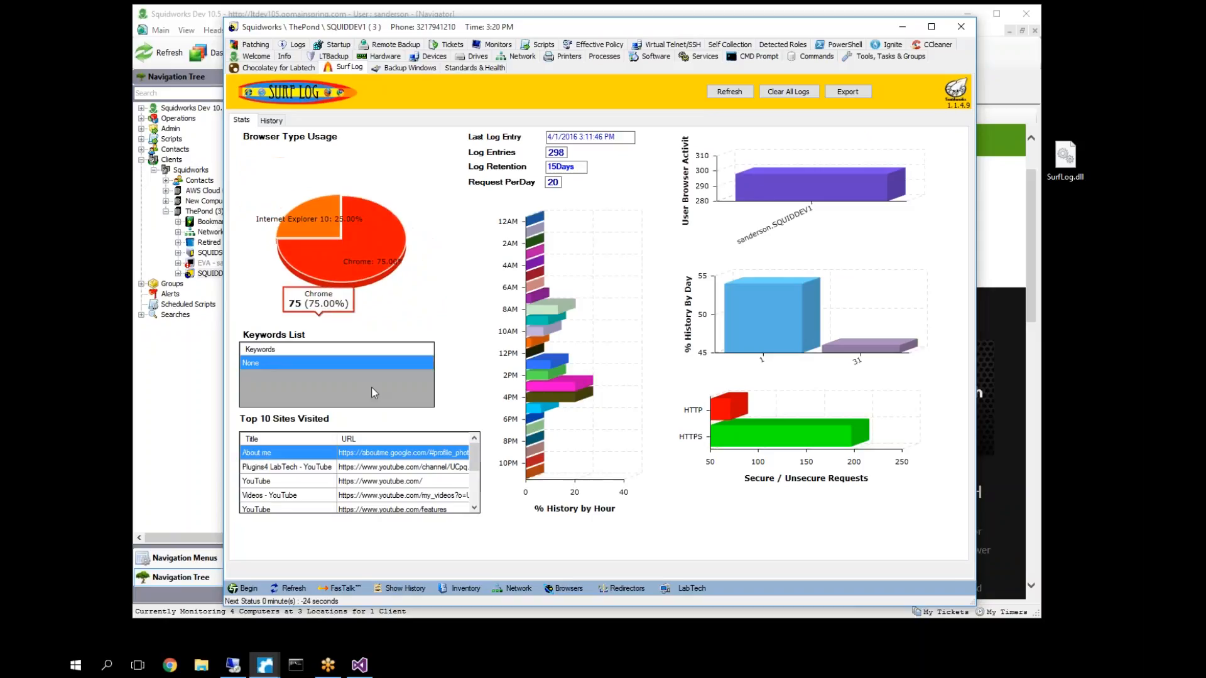
pyautogui.moveTo(303, 539)
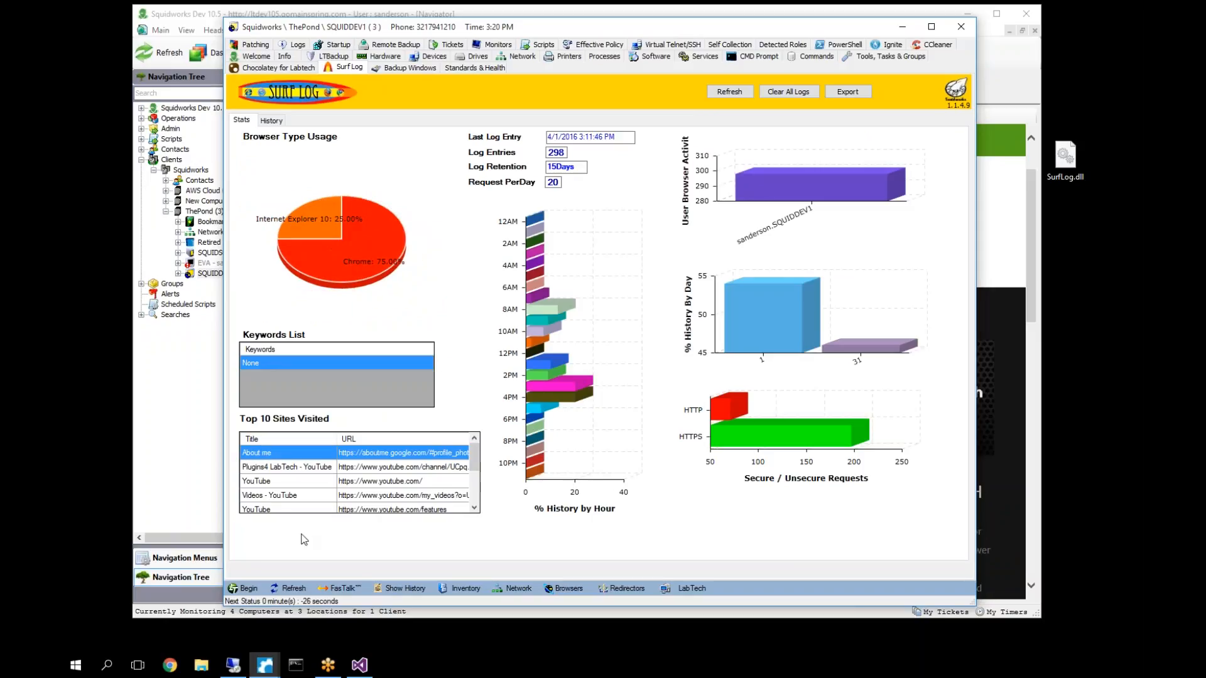
pyautogui.moveTo(506, 504)
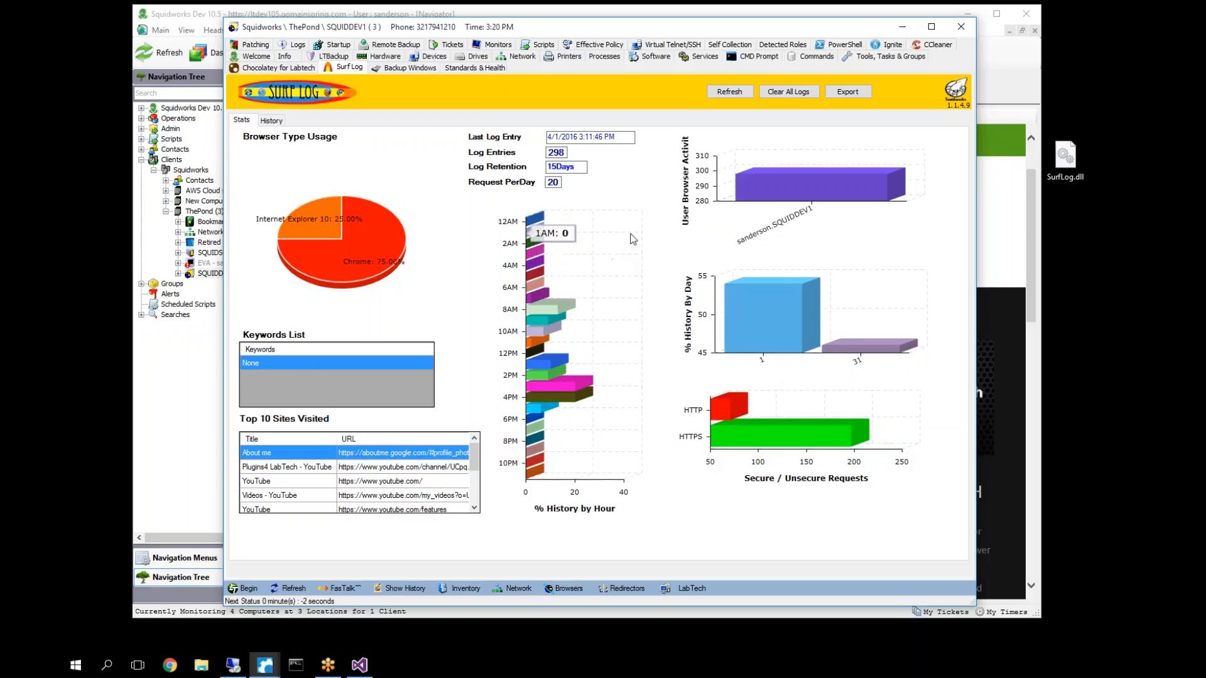
pyautogui.moveTo(707, 243)
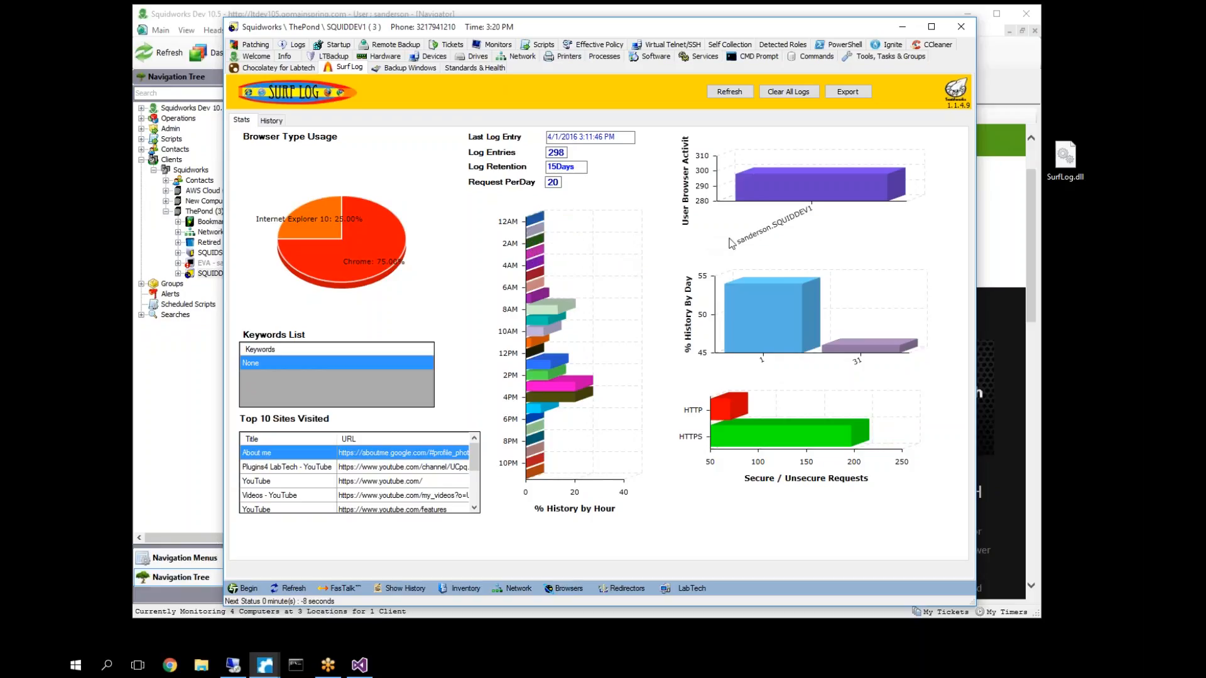
pyautogui.moveTo(659, 73)
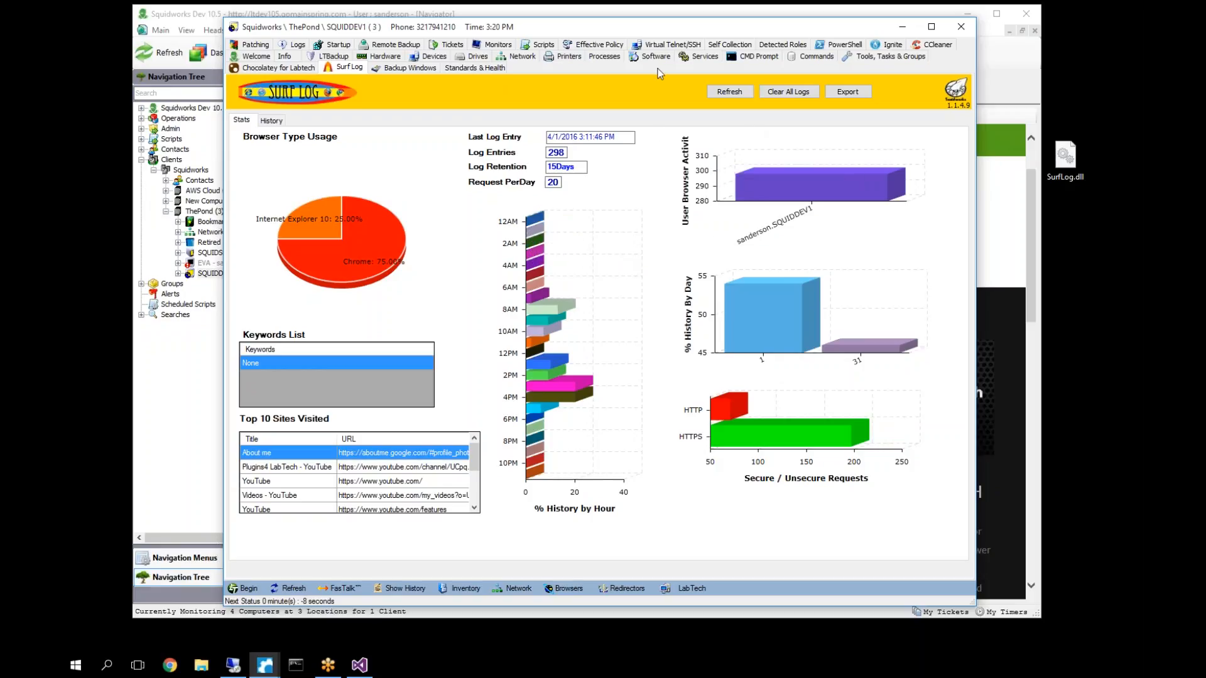
pyautogui.moveTo(737, 115)
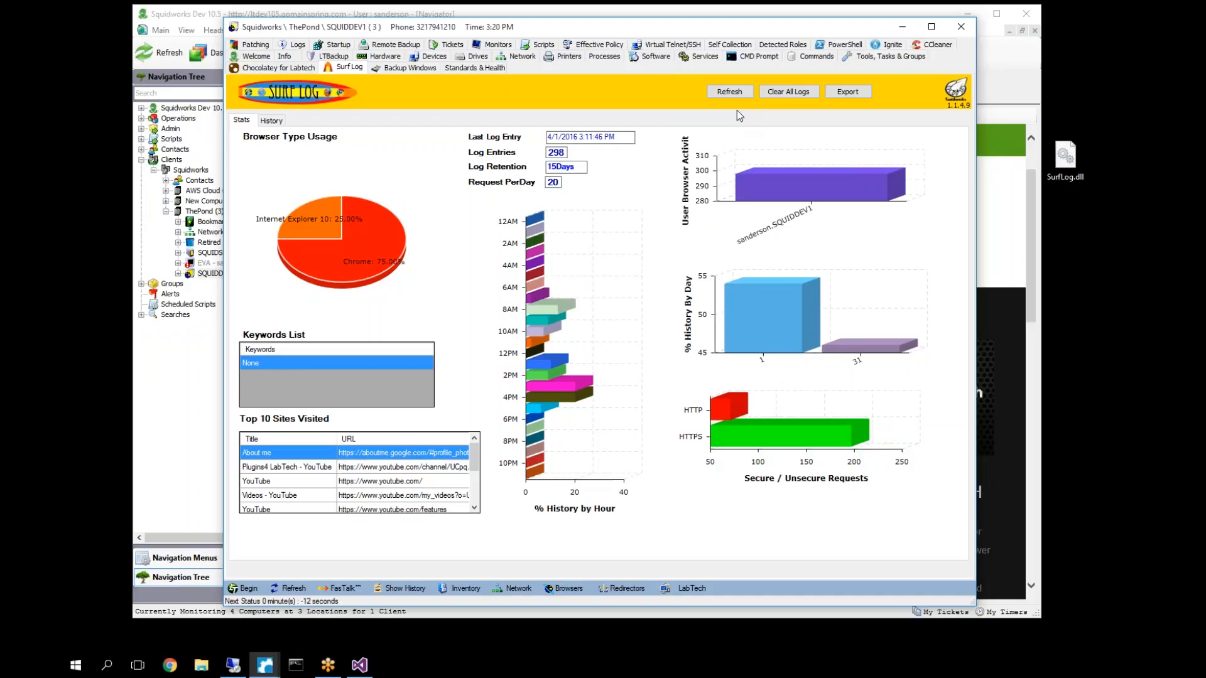
pyautogui.moveTo(295, 158)
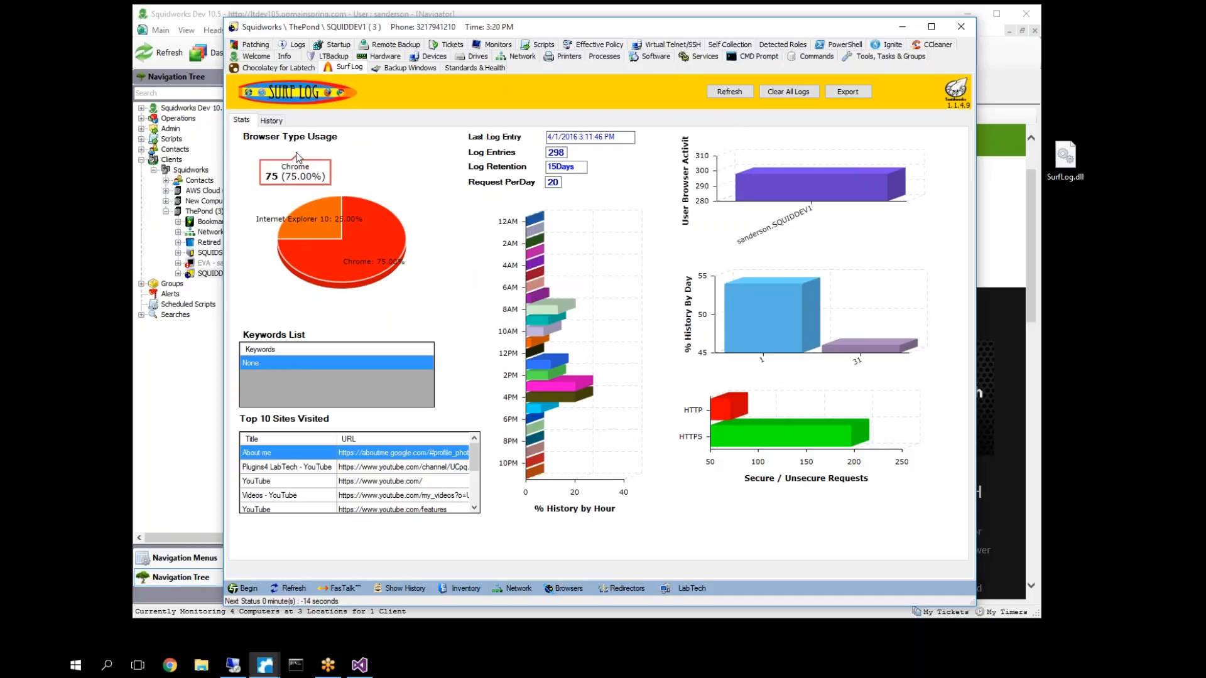
pyautogui.moveTo(550, 334)
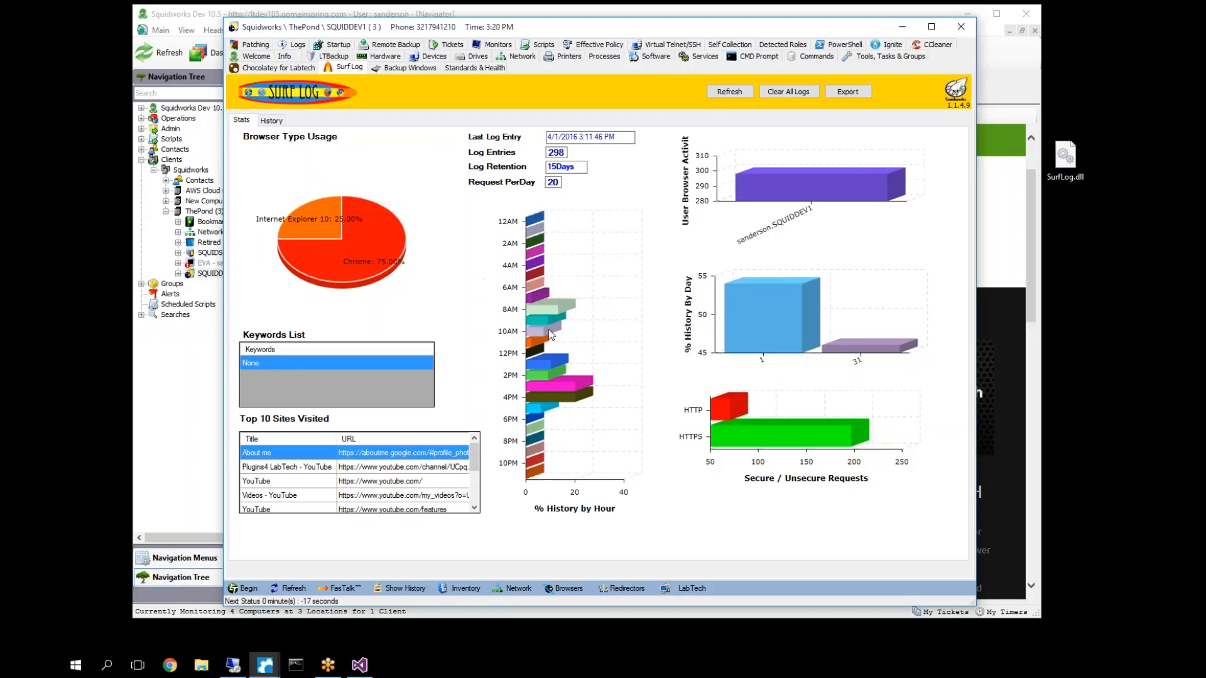
pyautogui.moveTo(649, 282)
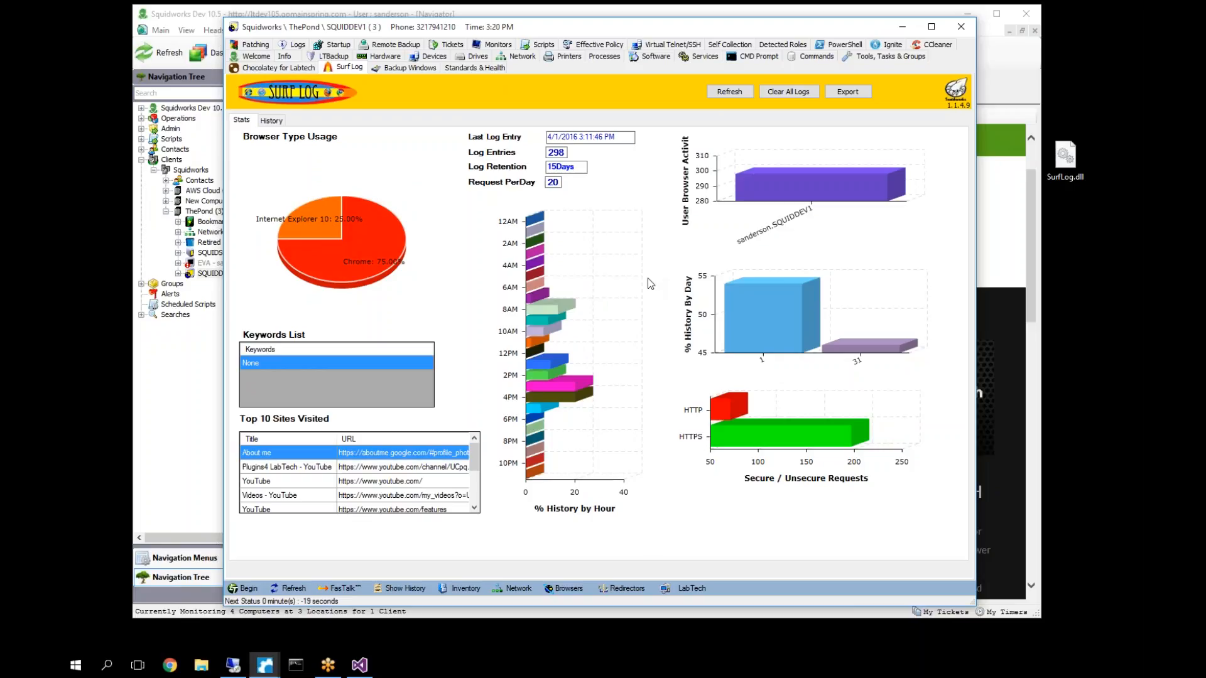
pyautogui.moveTo(431, 260)
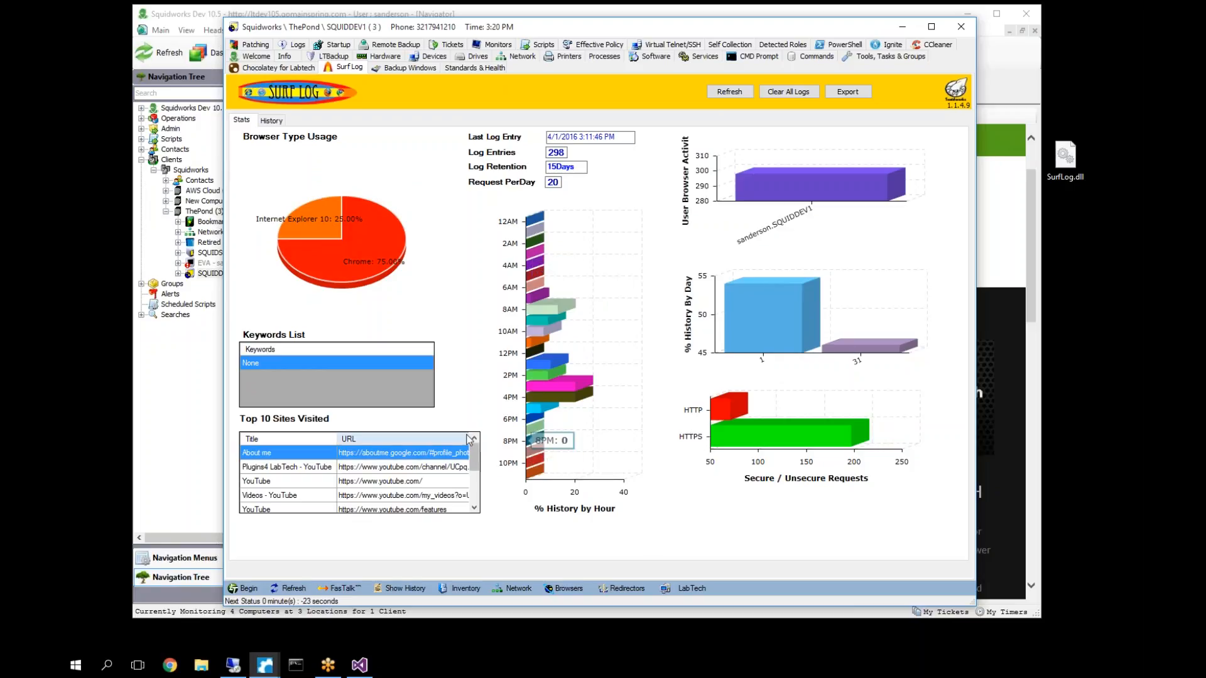
pyautogui.moveTo(612, 139)
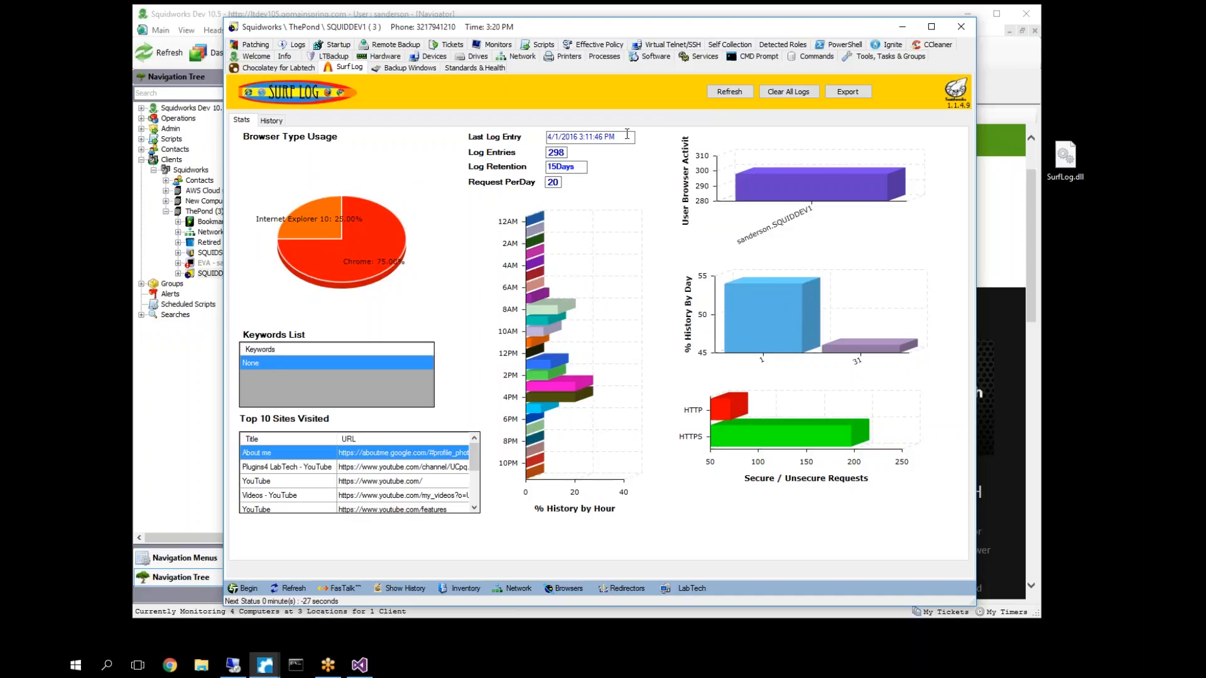
pyautogui.moveTo(539, 289)
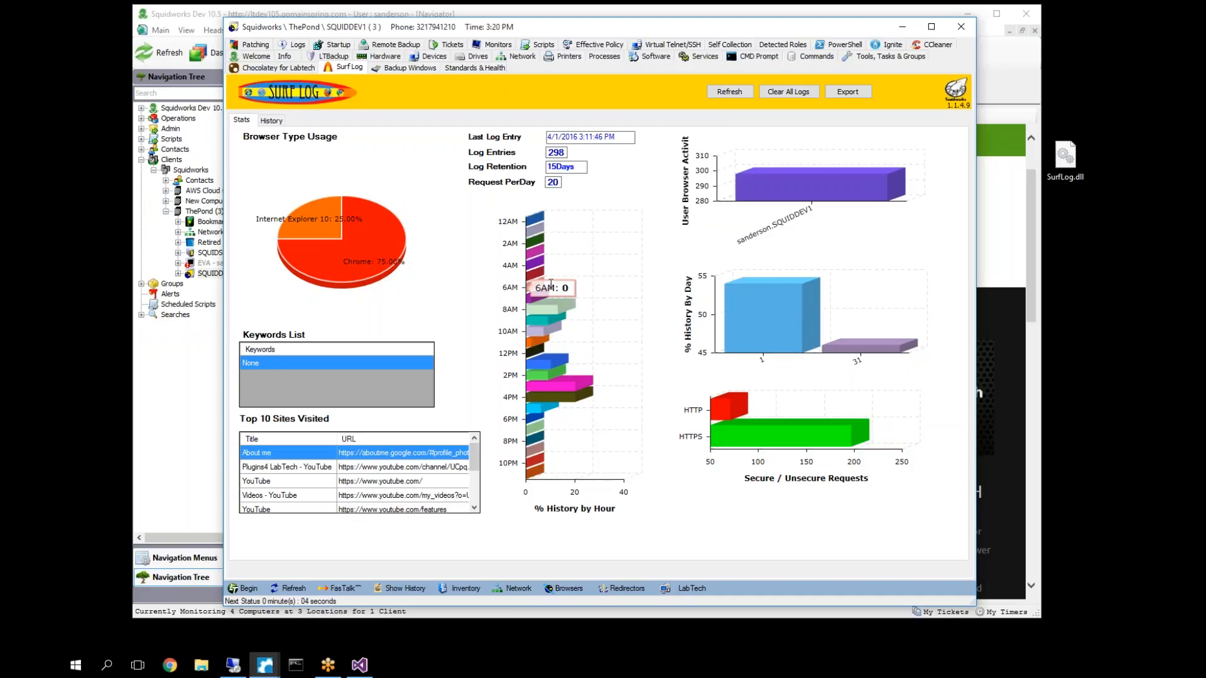
pyautogui.moveTo(546, 300)
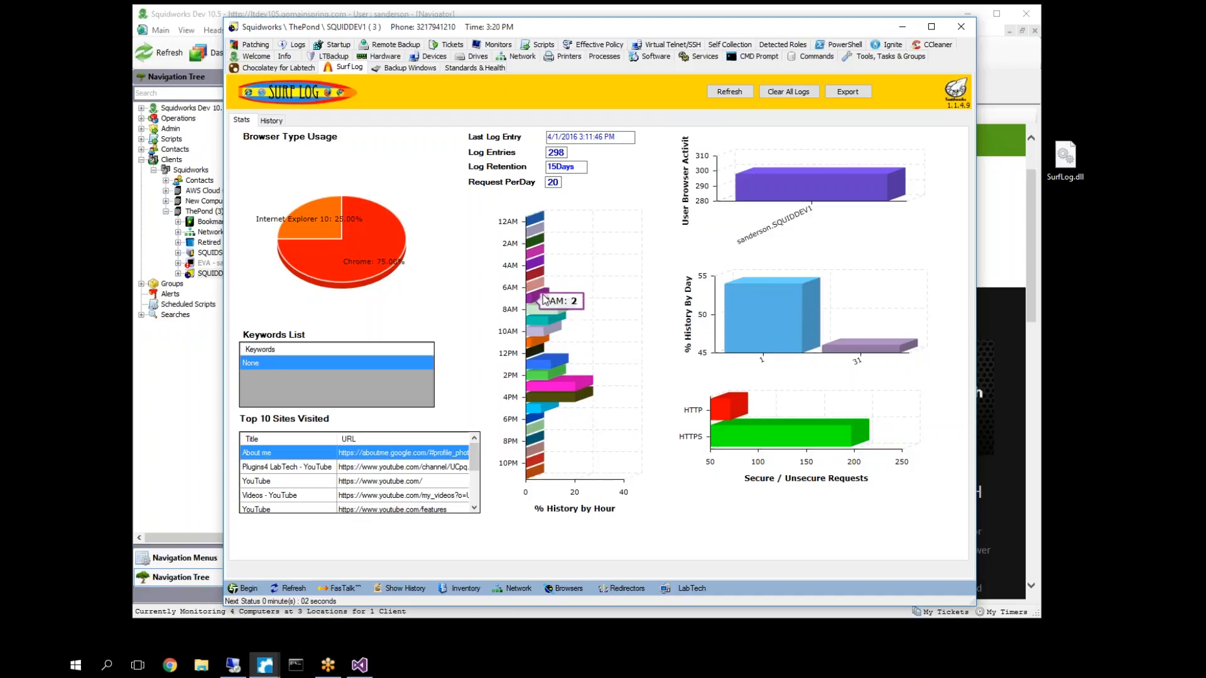
pyautogui.moveTo(590, 409)
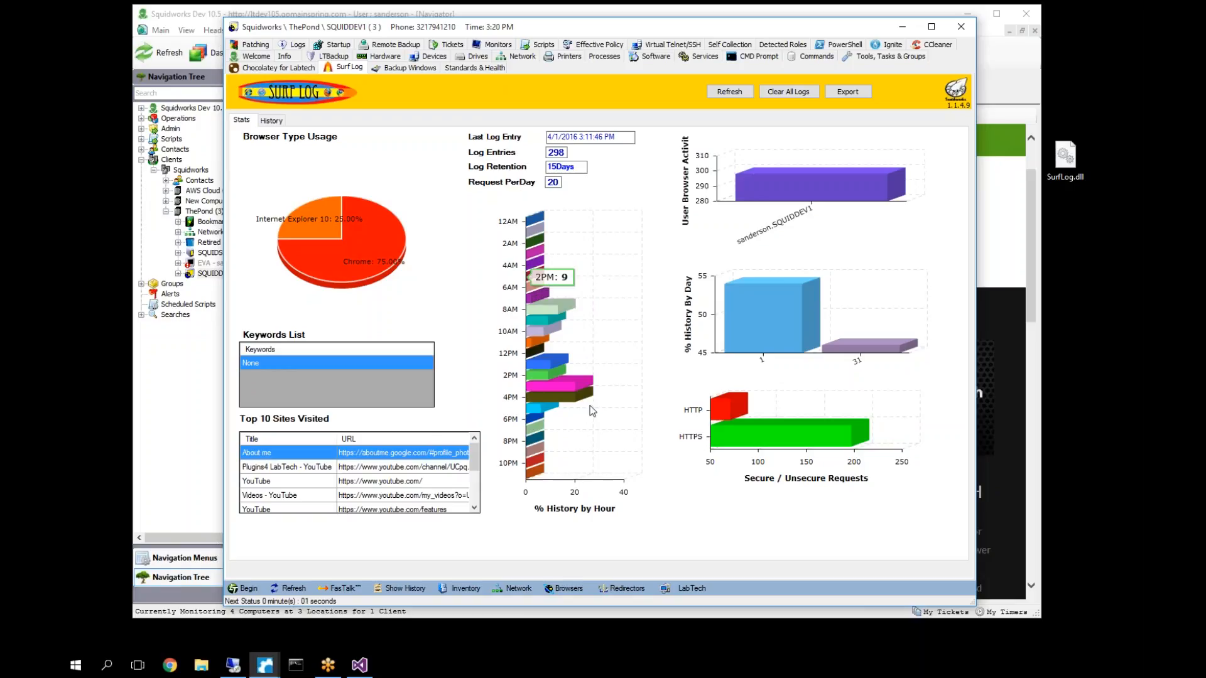
# - Show SQUIDDEV1's SurfLog History list of 298 visited-URL records
pyautogui.click(272, 121)
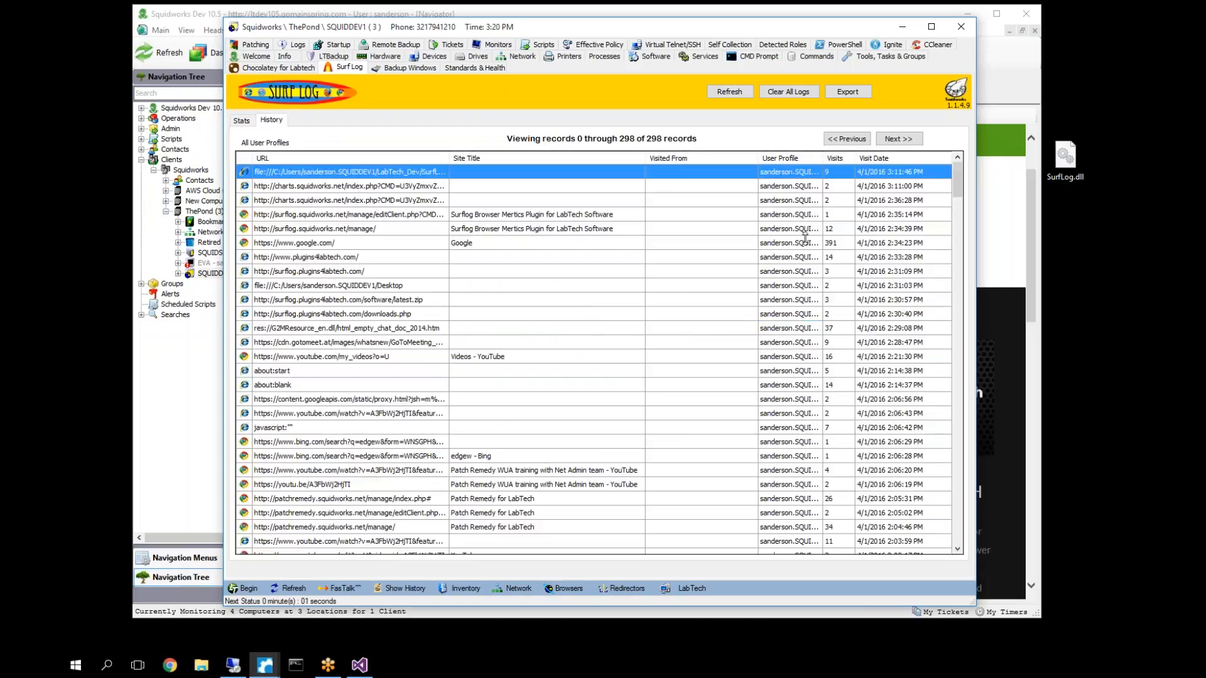
# - Scroll through SQUIDDEV1's history records, then return to its Stats charts
pyautogui.scroll(-3)
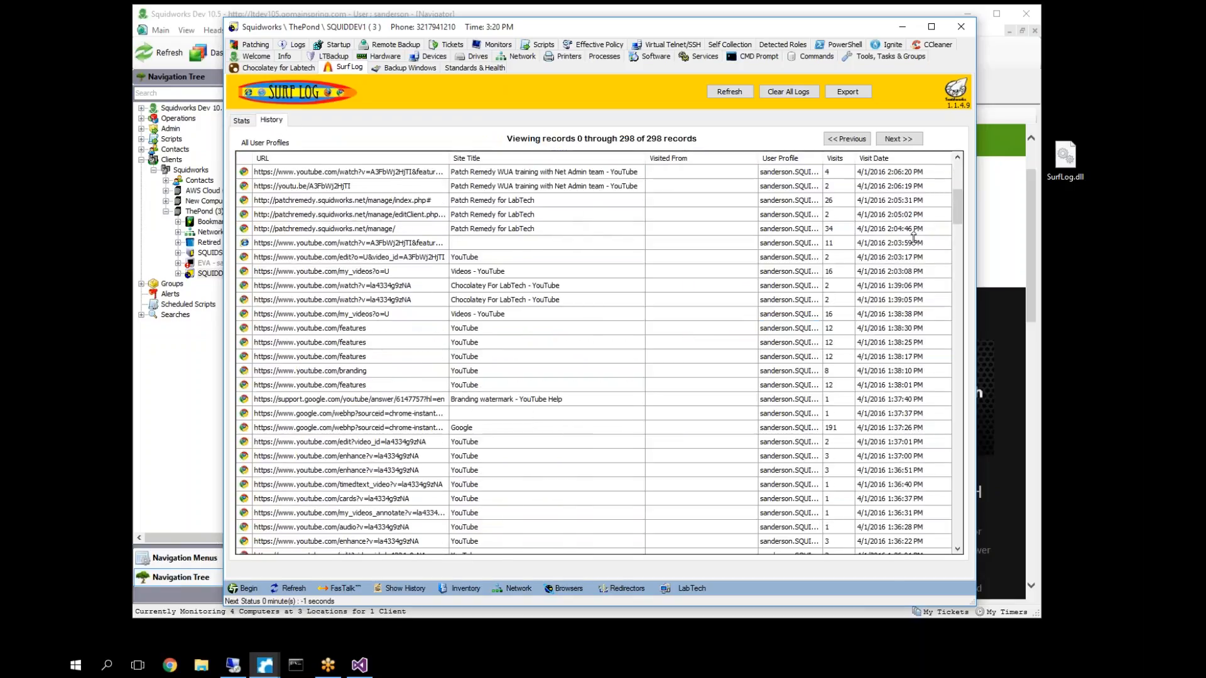
pyautogui.scroll(-3)
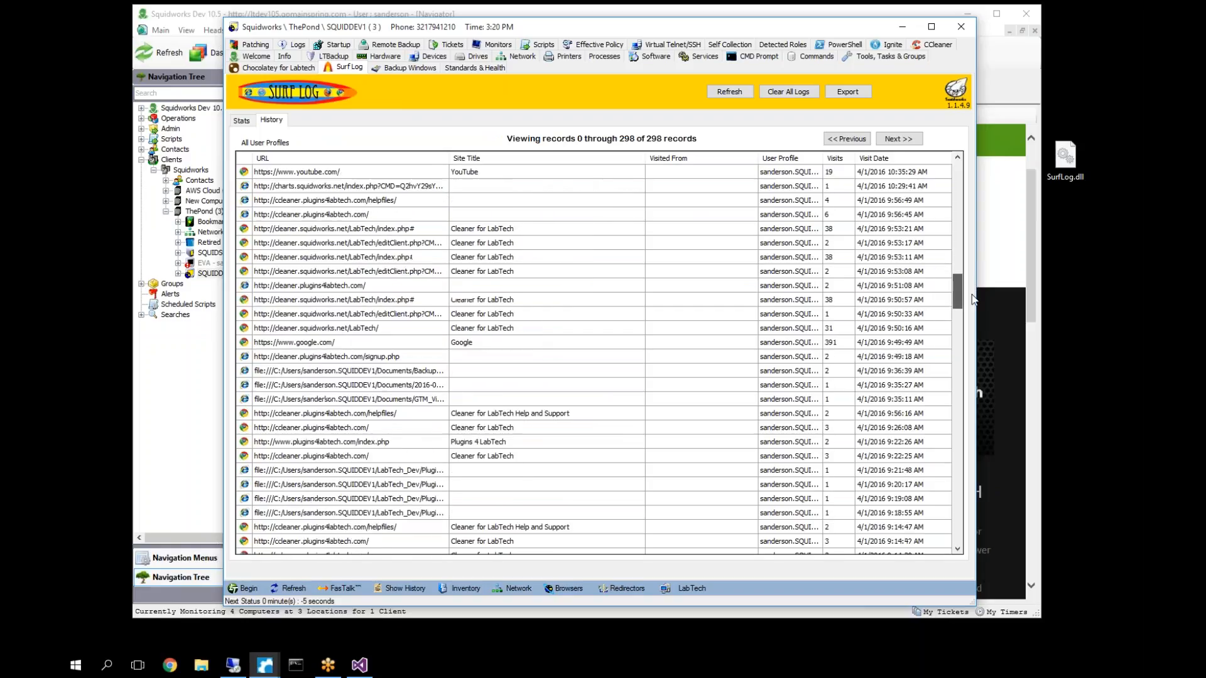
pyautogui.scroll(-3)
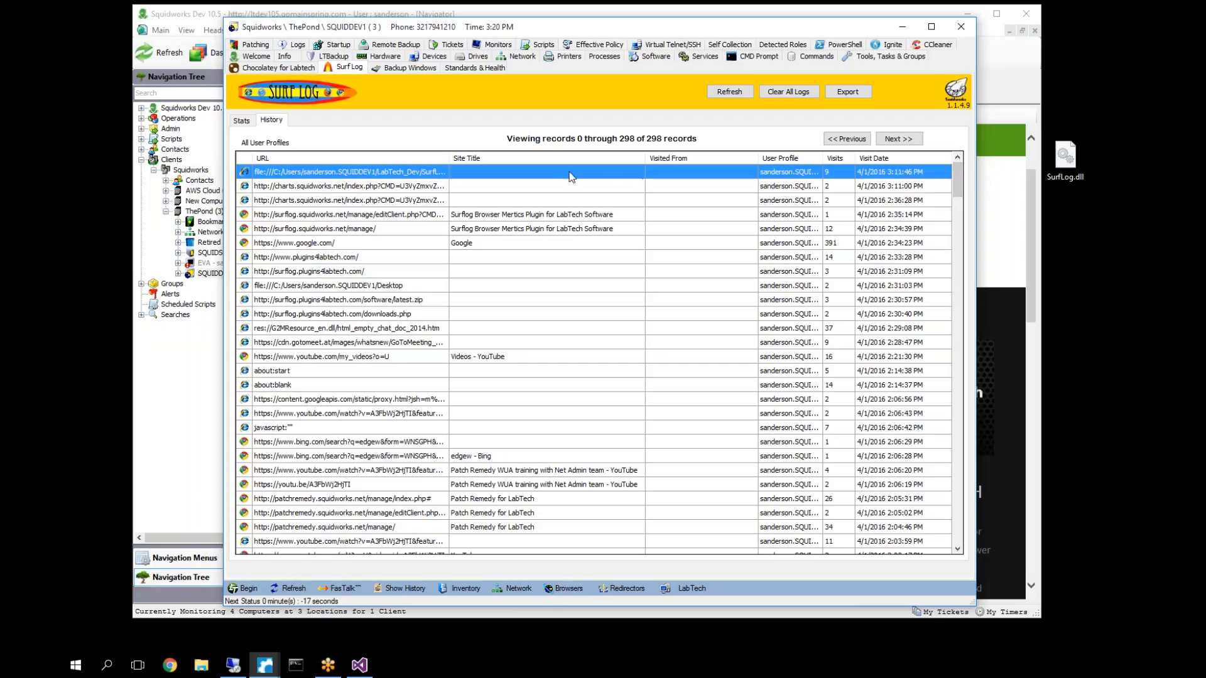
pyautogui.moveTo(1036, 207)
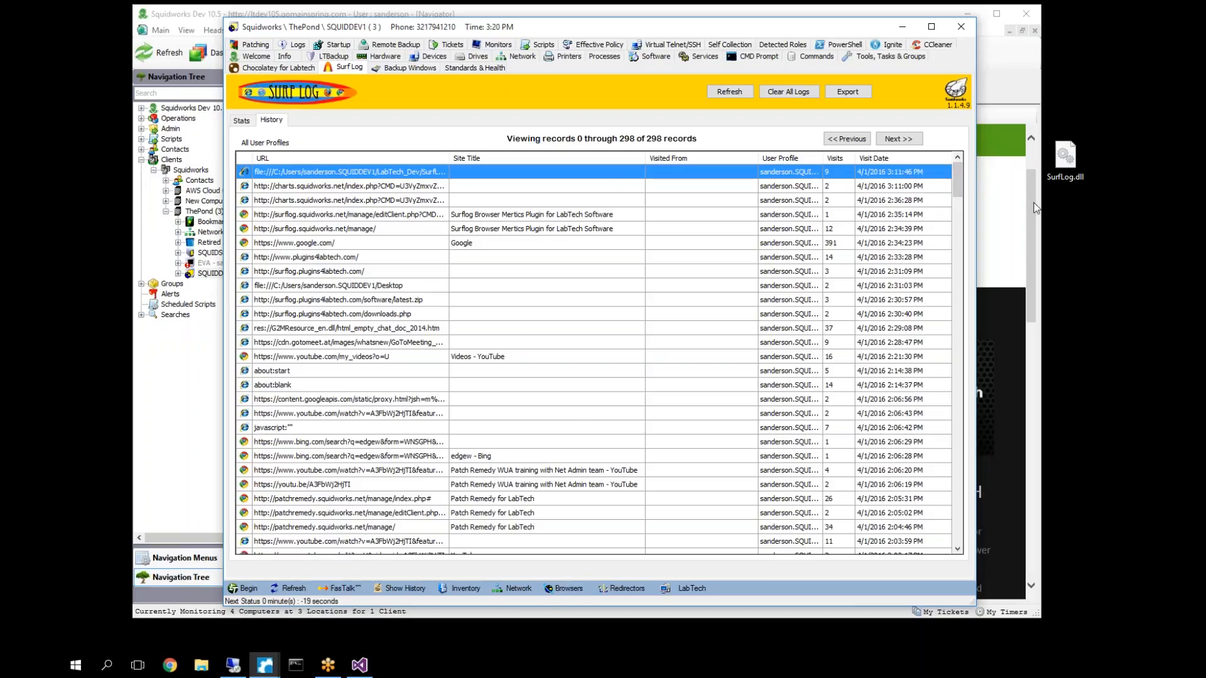
pyautogui.moveTo(850, 222)
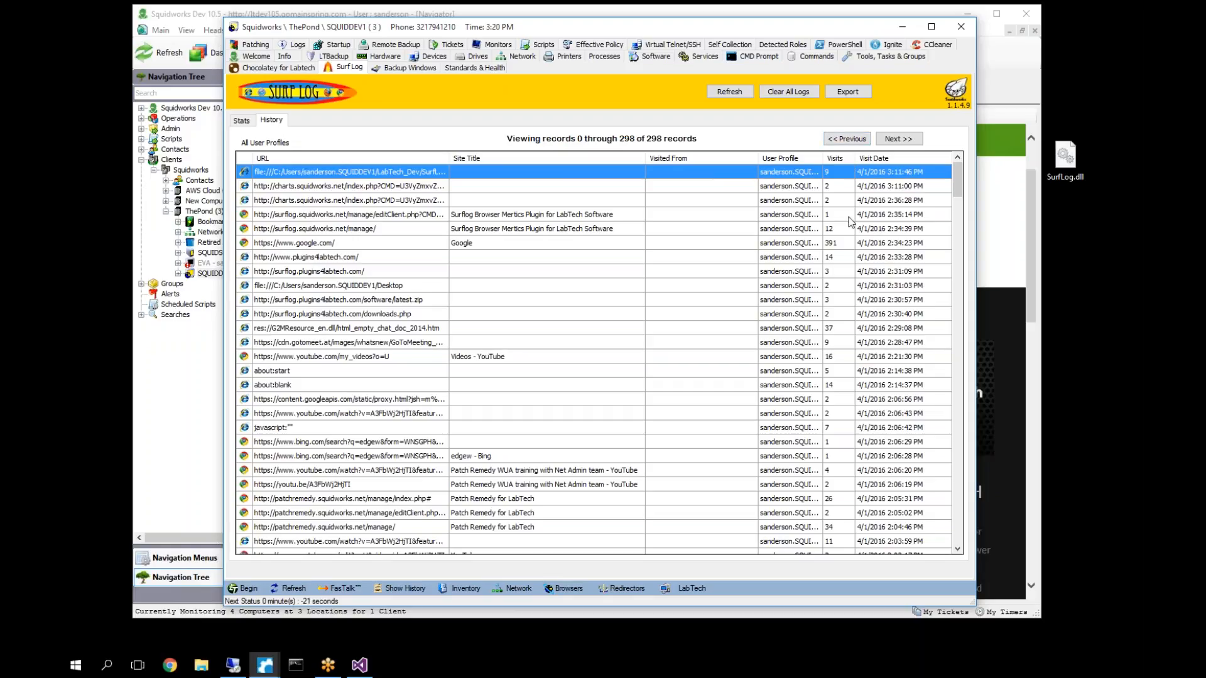
pyautogui.moveTo(814, 129)
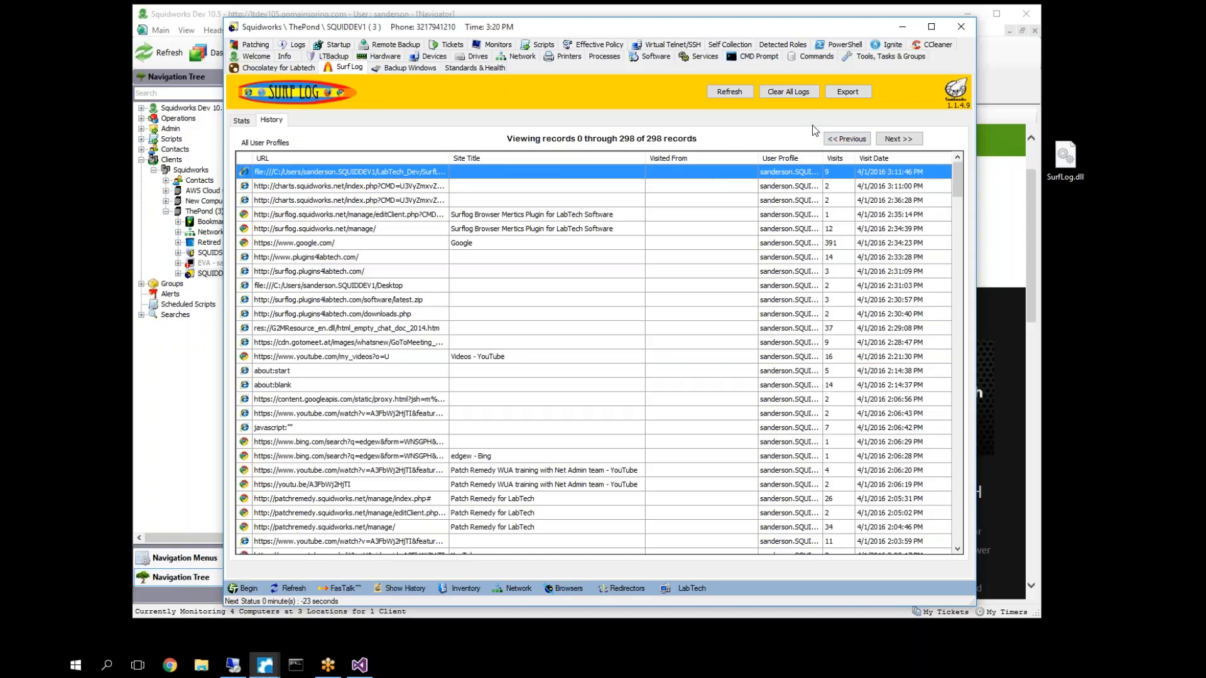
pyautogui.moveTo(968, 173)
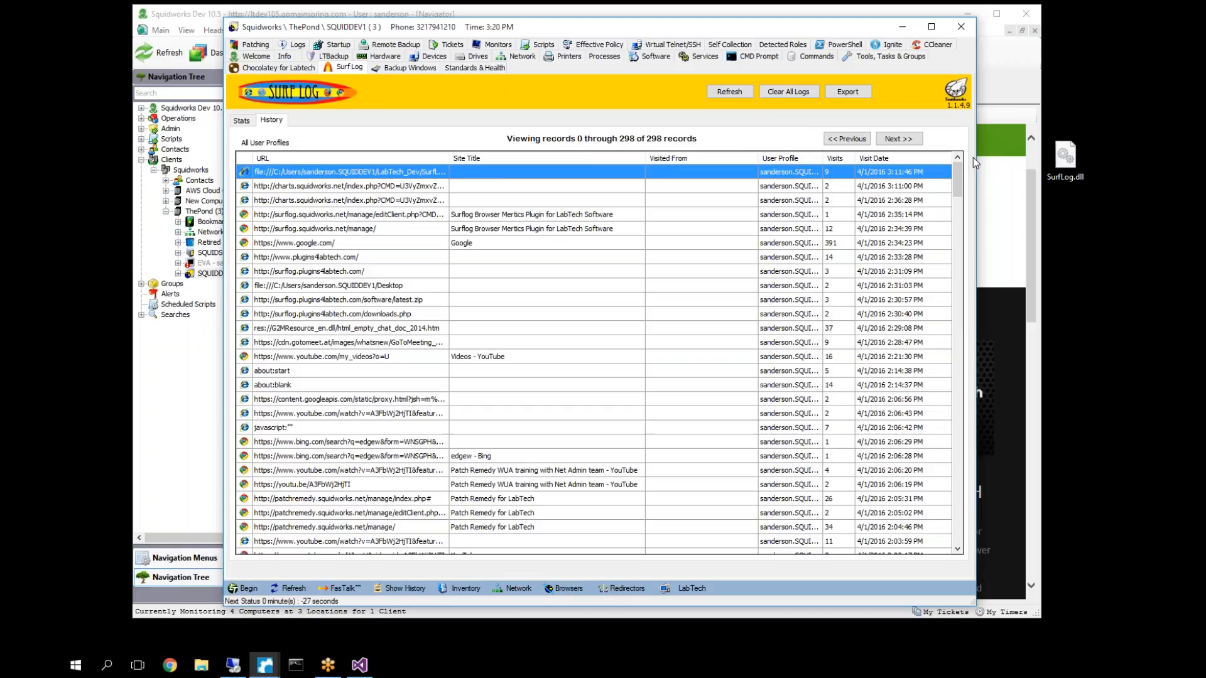
pyautogui.moveTo(350, 94)
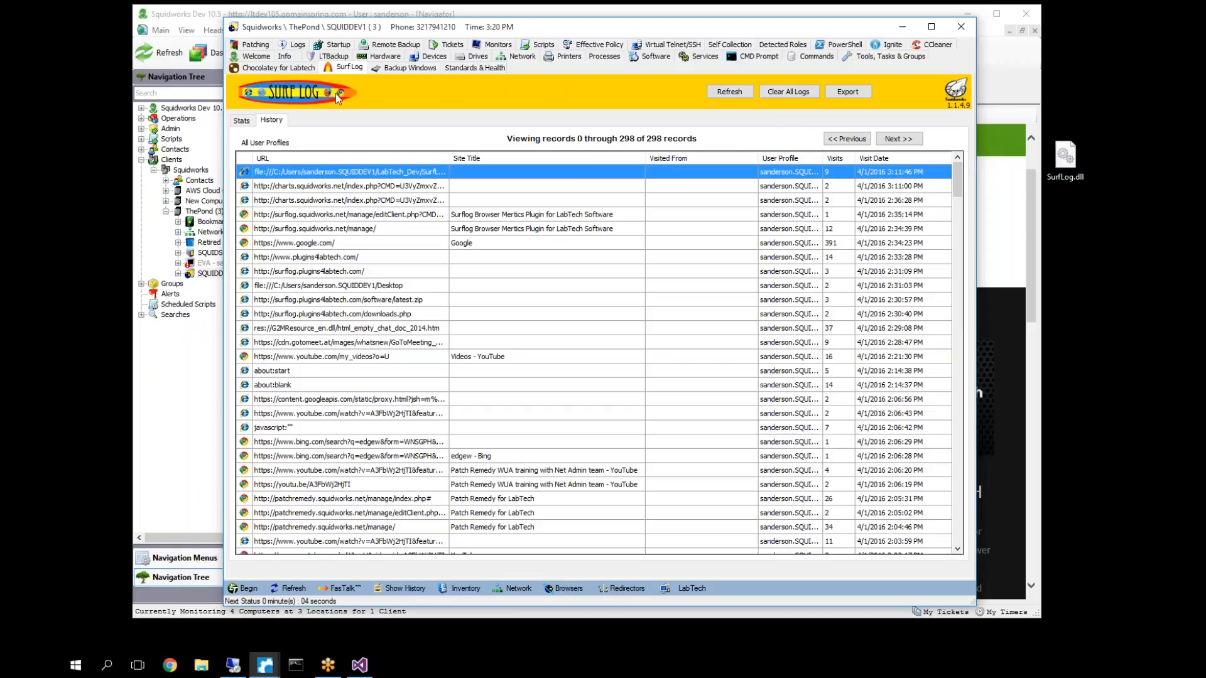
pyautogui.moveTo(364, 97)
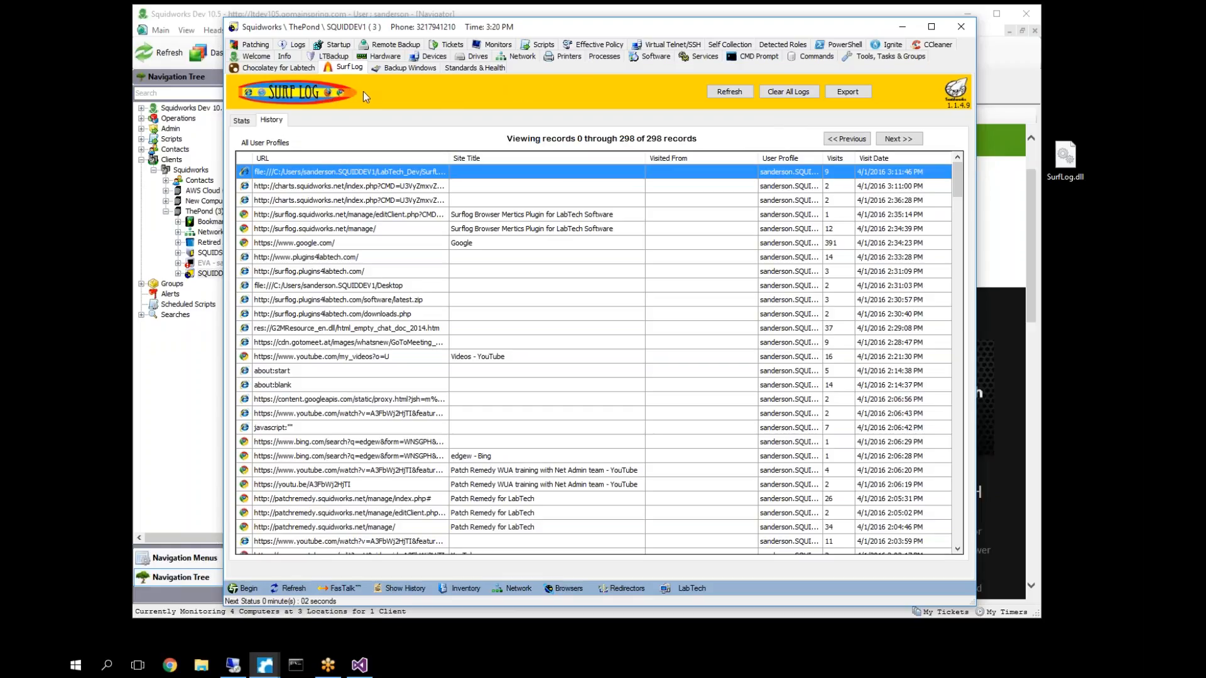
pyautogui.moveTo(368, 92)
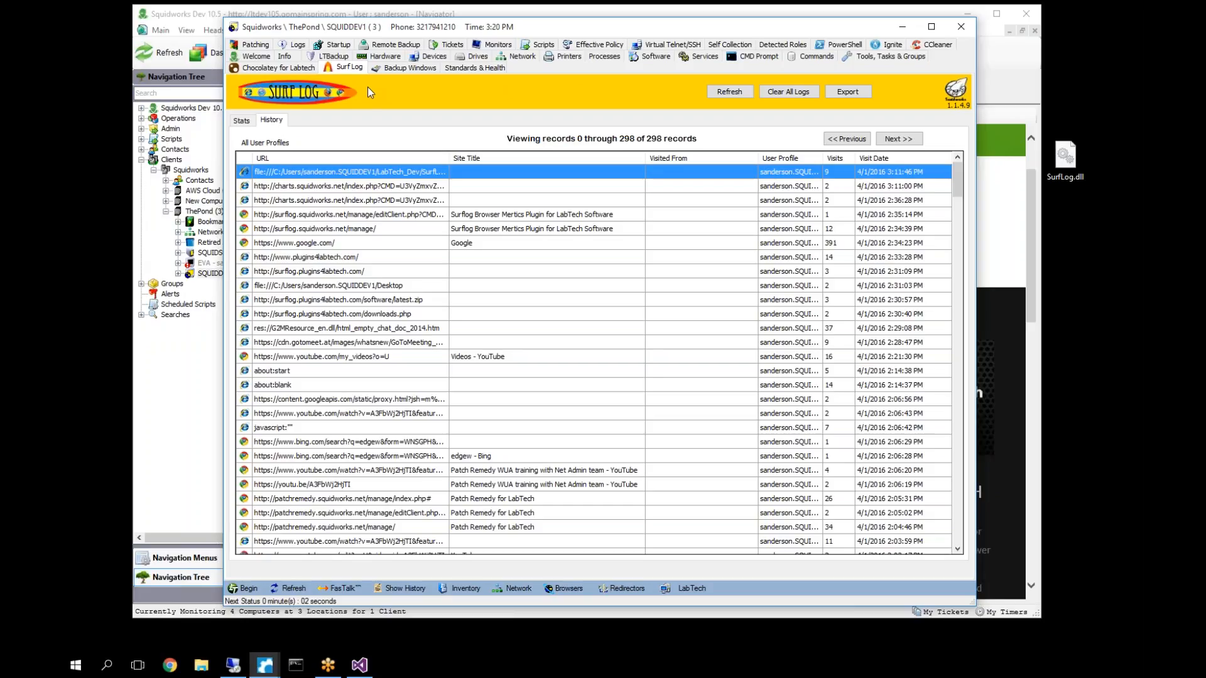
pyautogui.moveTo(352, 115)
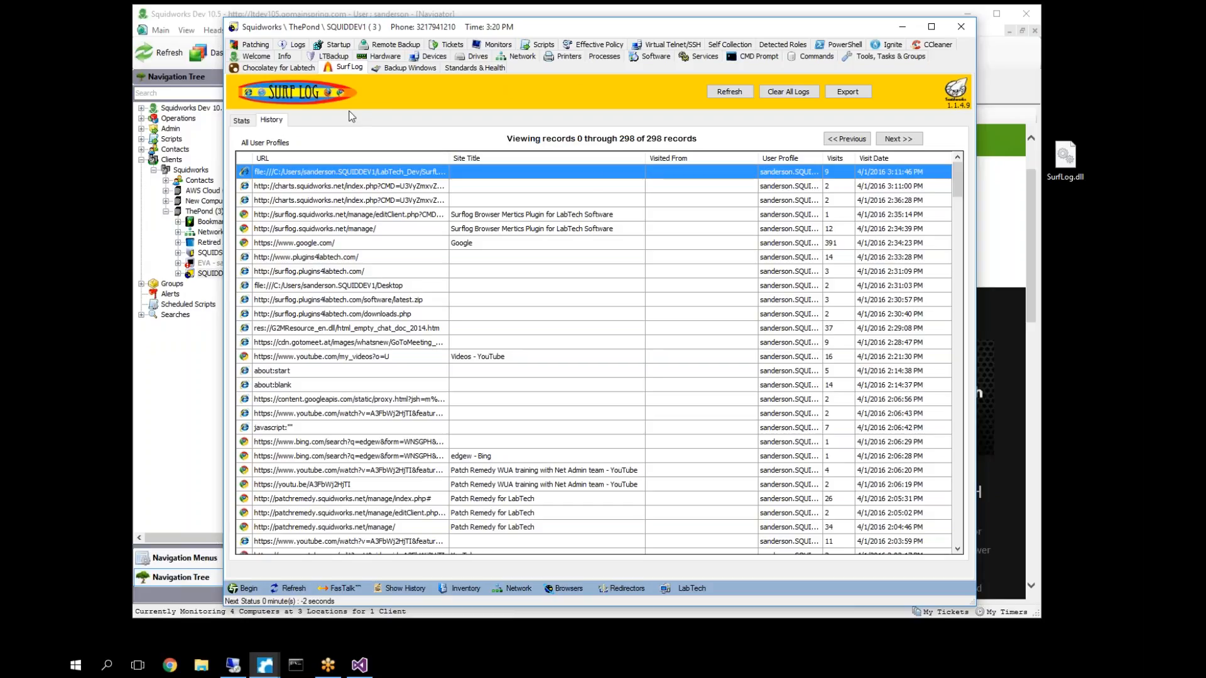
pyautogui.moveTo(748, 207)
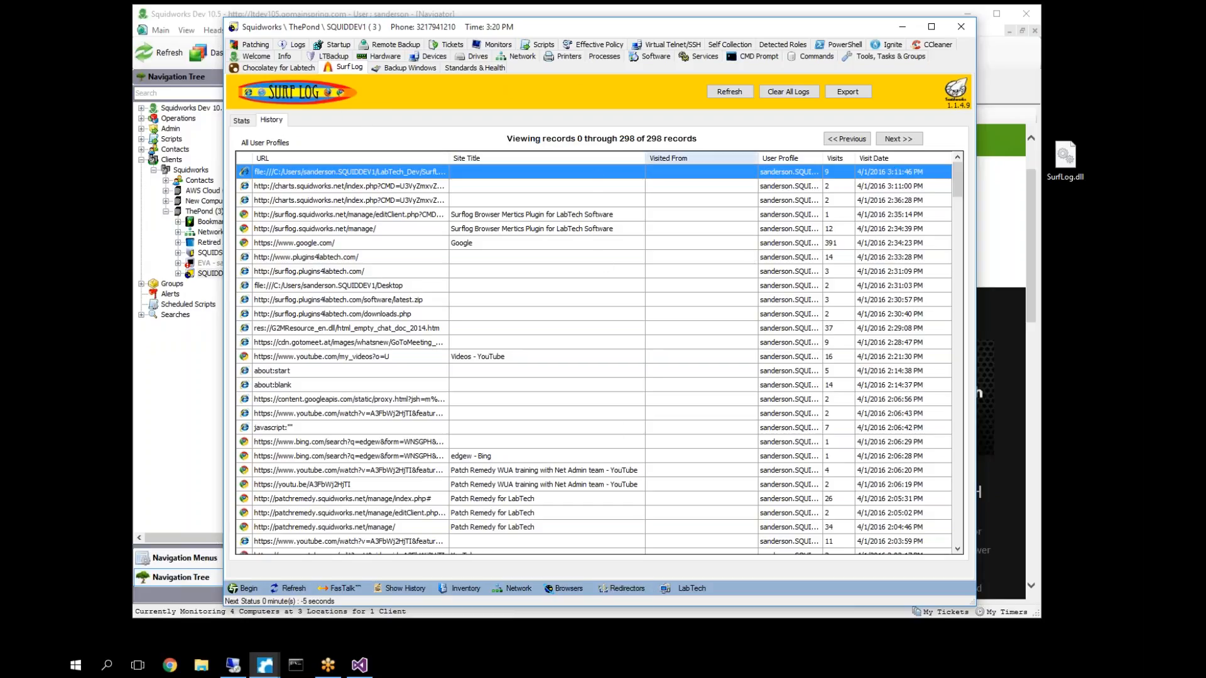
pyautogui.moveTo(845, 138)
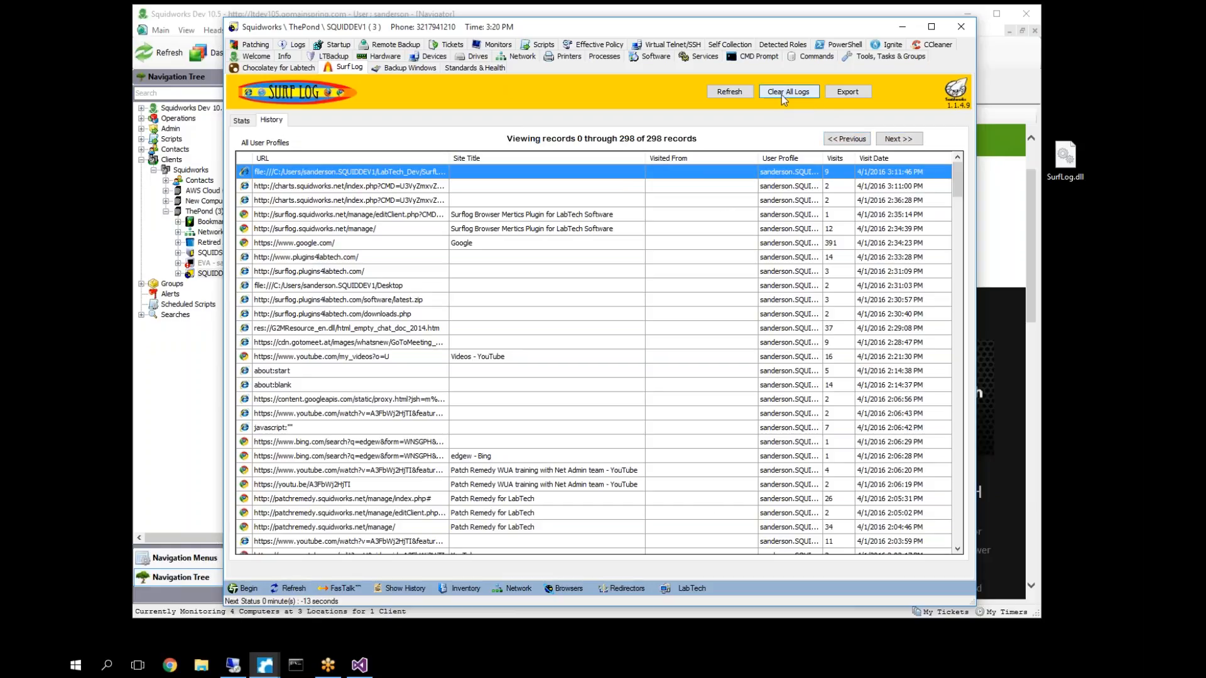
pyautogui.moveTo(779, 95)
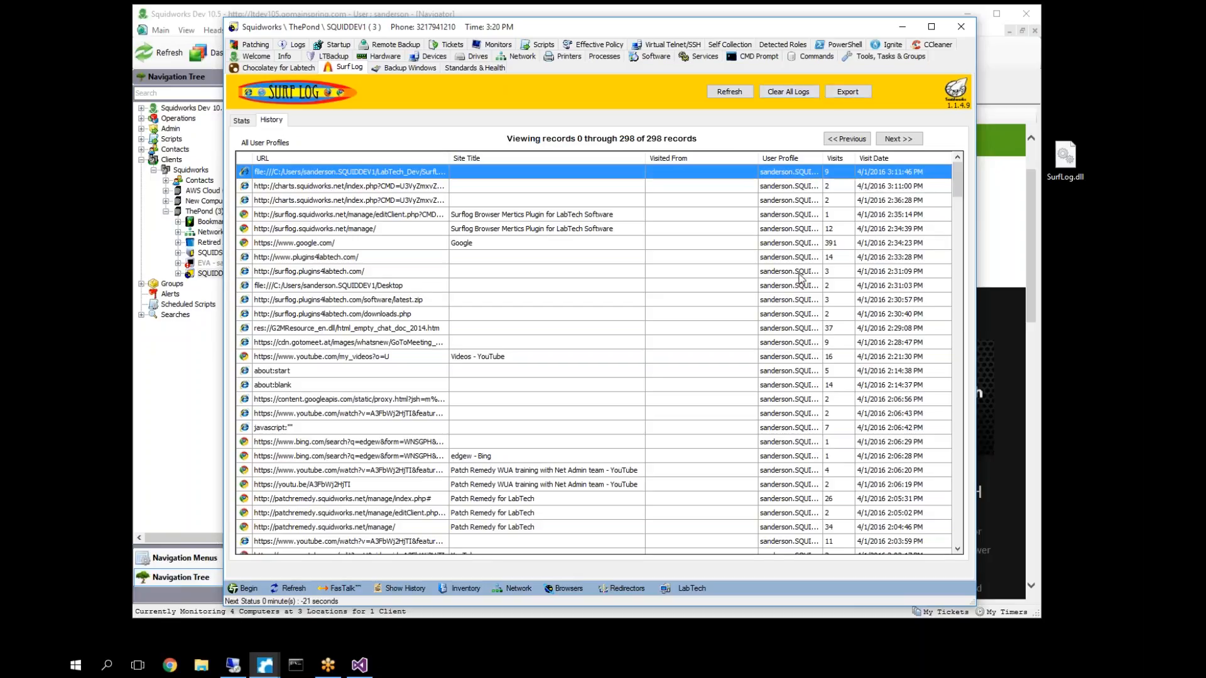
pyautogui.moveTo(100, 167)
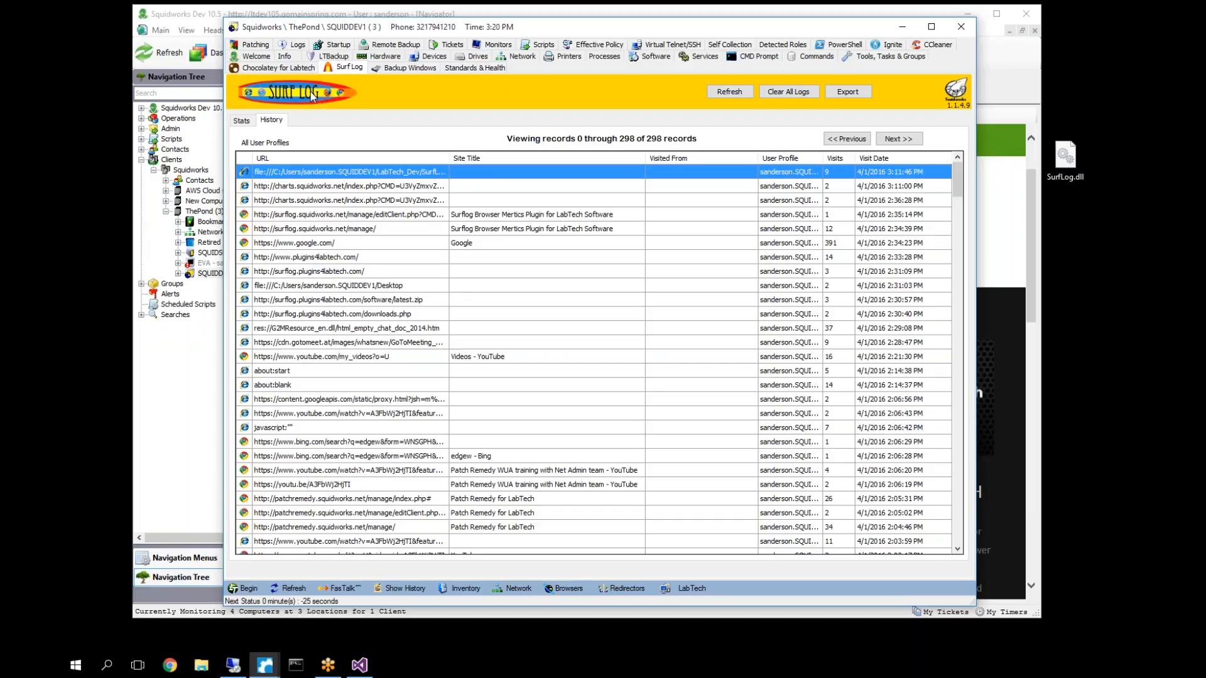
pyautogui.moveTo(796, 489)
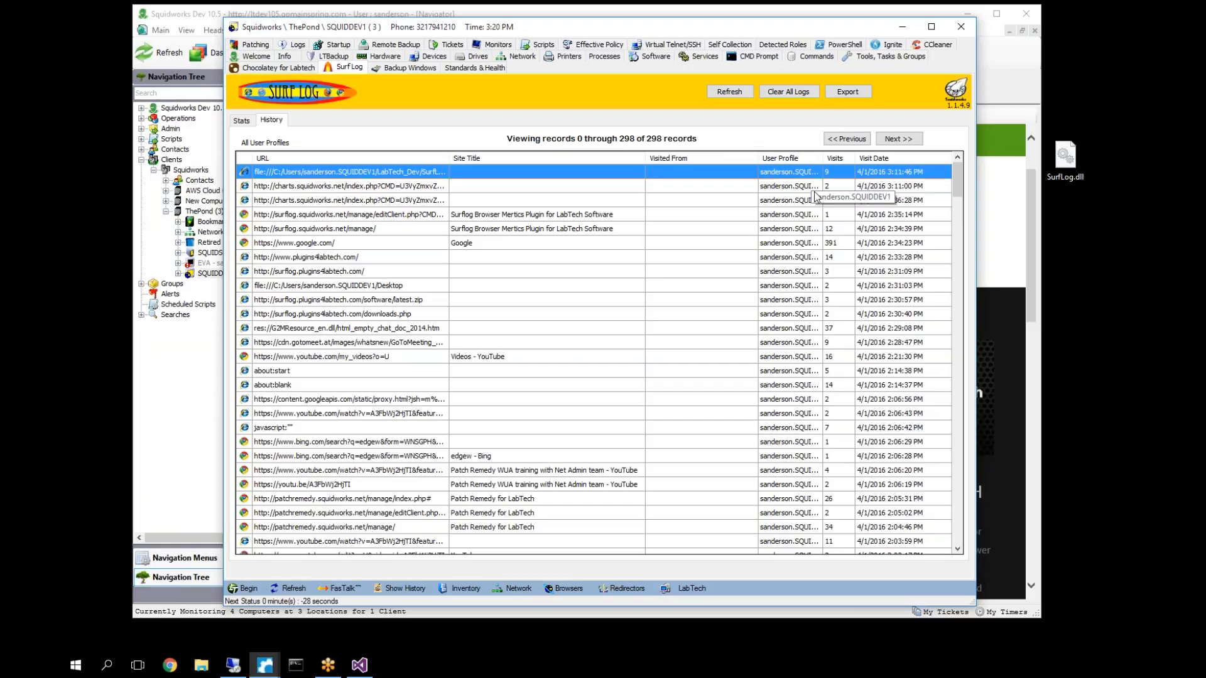
pyautogui.moveTo(743, 319)
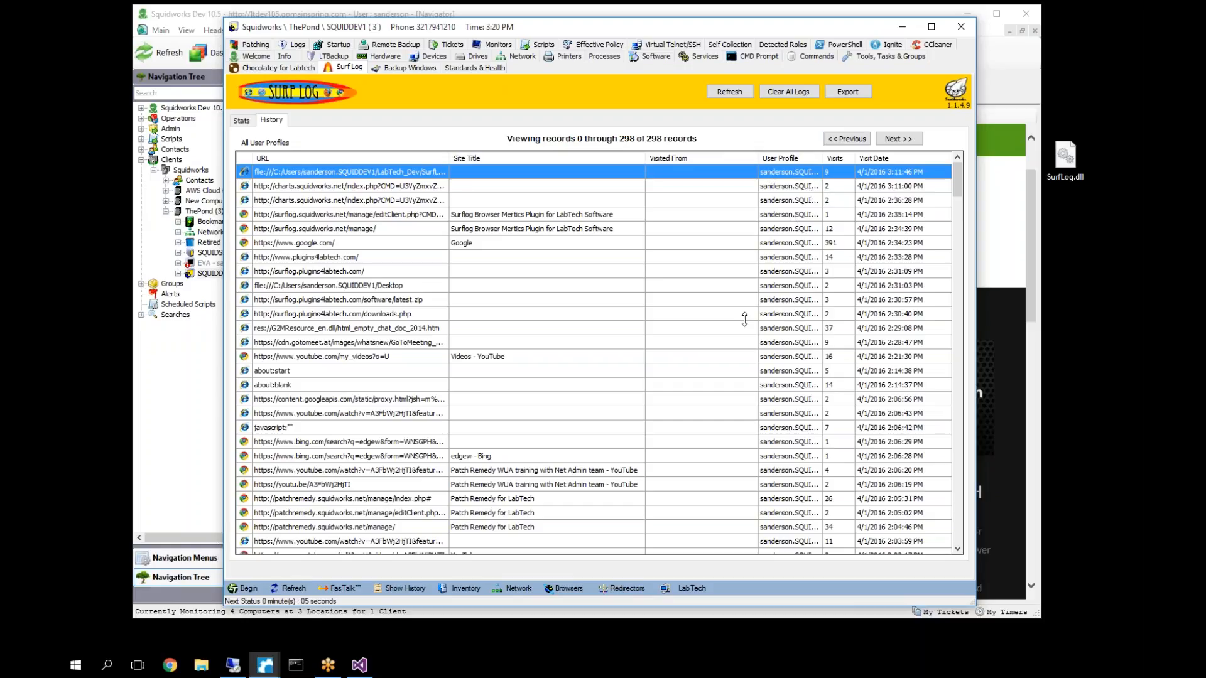
pyautogui.moveTo(811, 487)
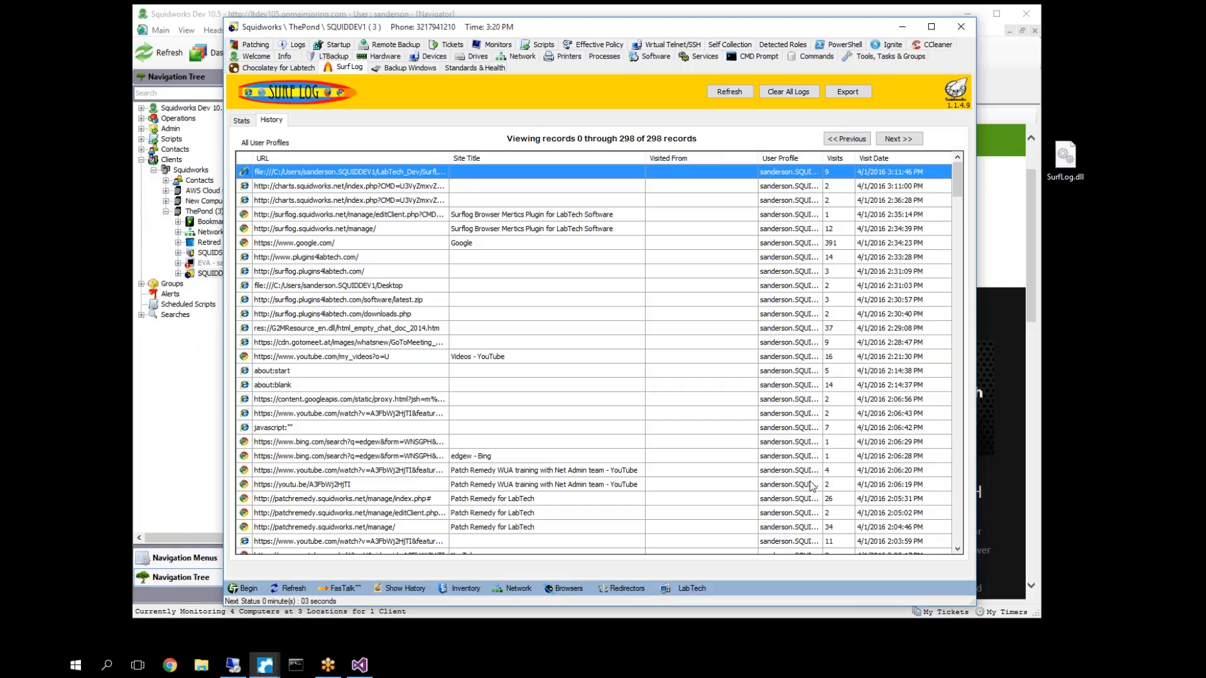
pyautogui.moveTo(761, 288)
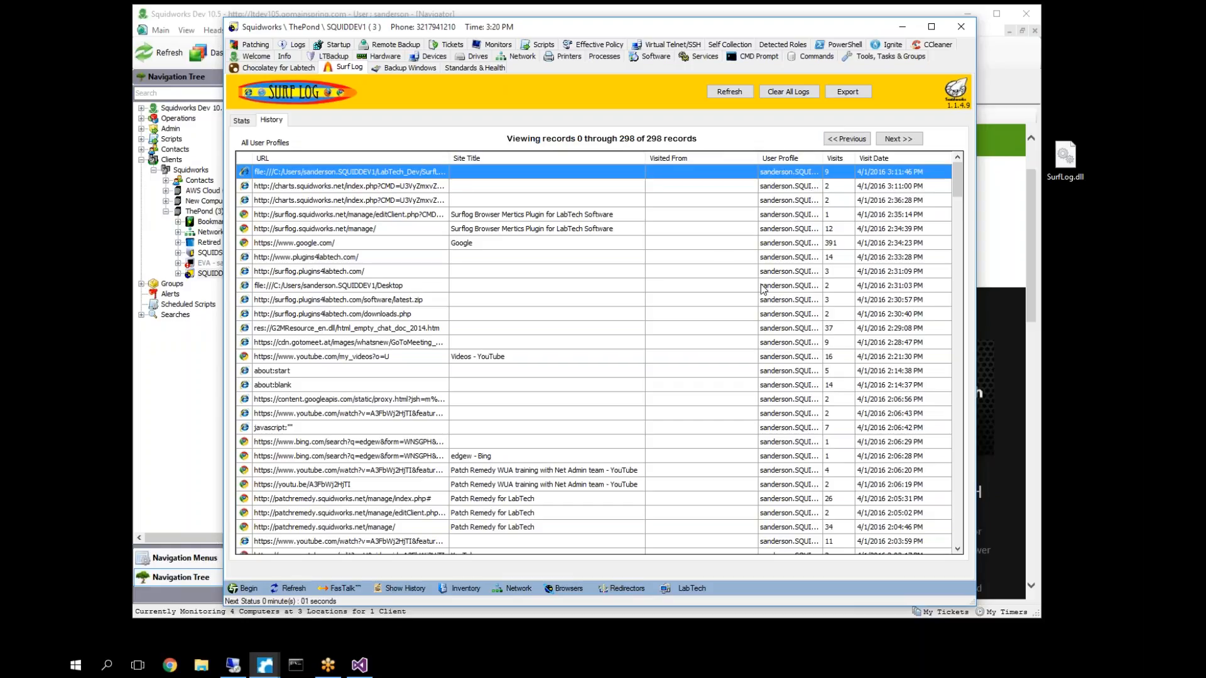
pyautogui.click(241, 120)
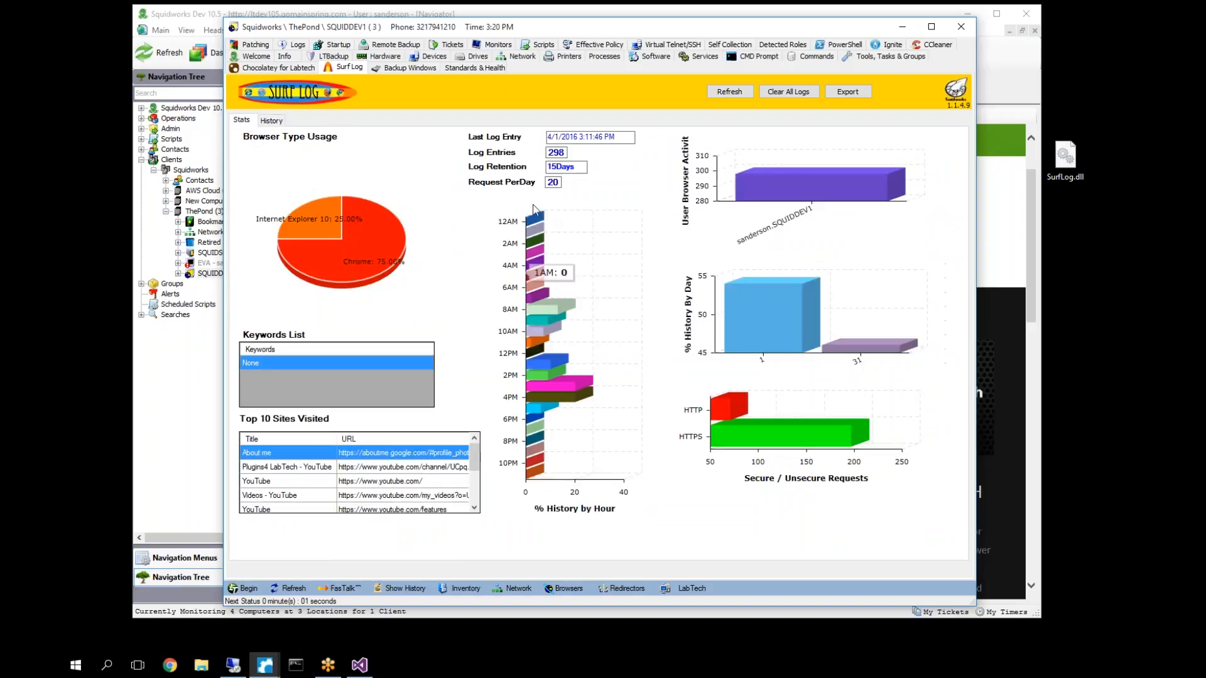
pyautogui.moveTo(645, 502)
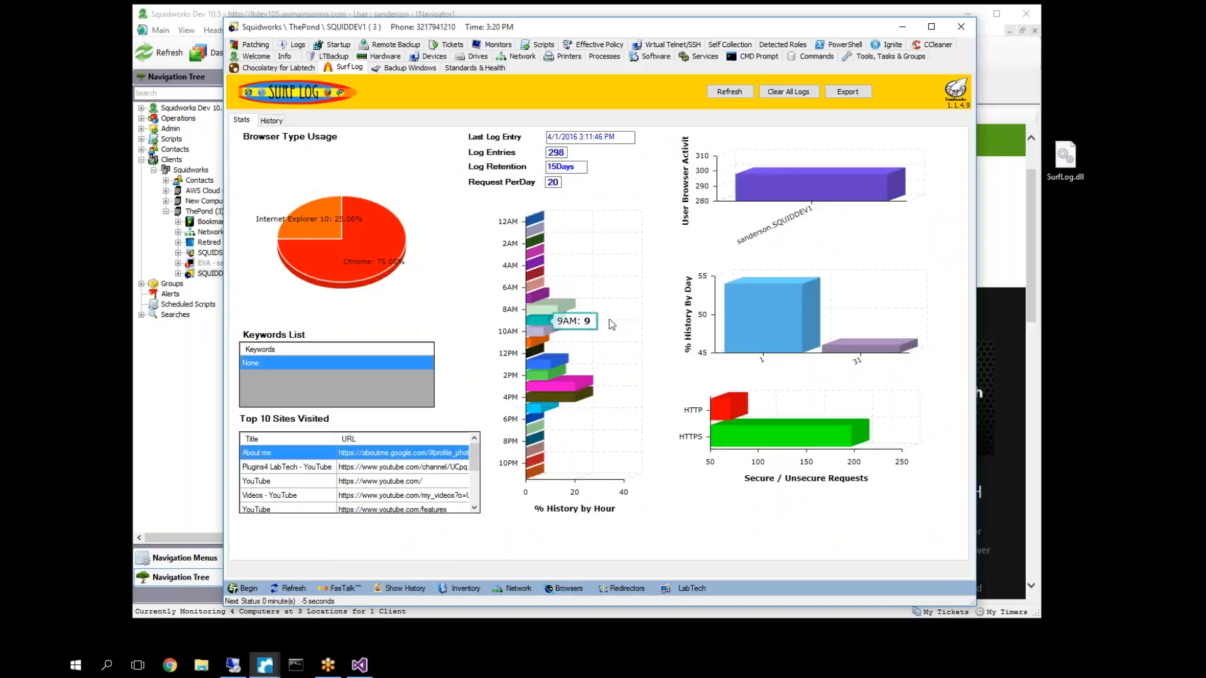
pyautogui.moveTo(582, 300)
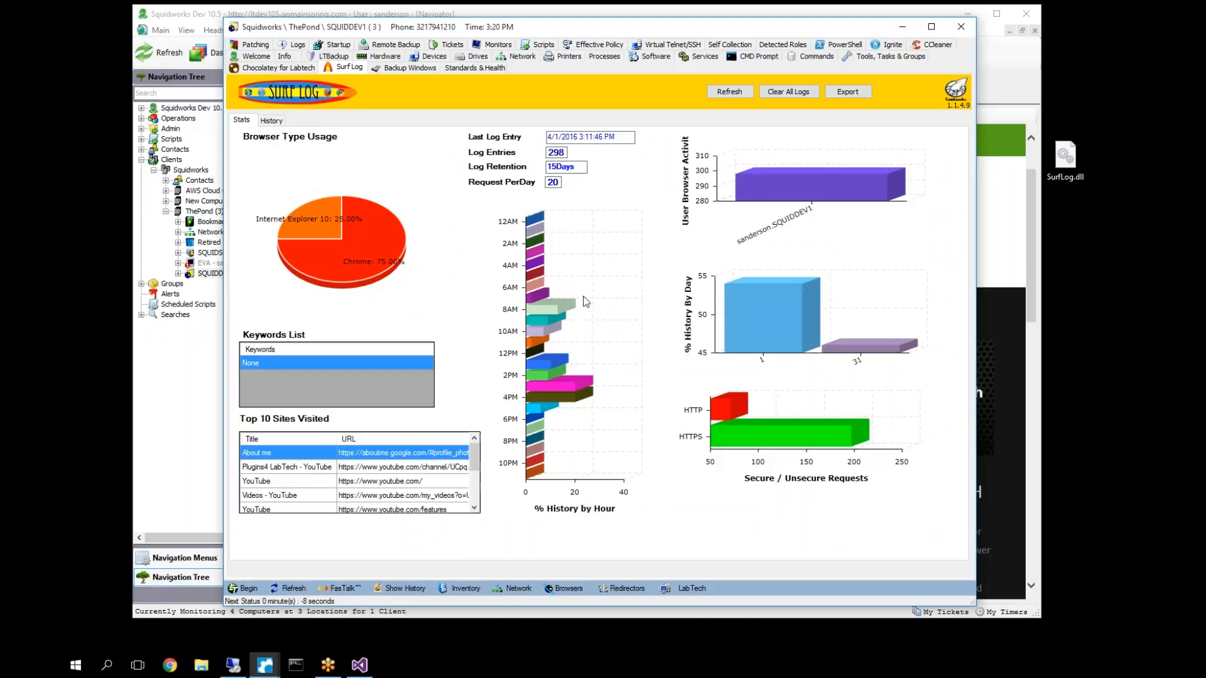
pyautogui.moveTo(538, 467)
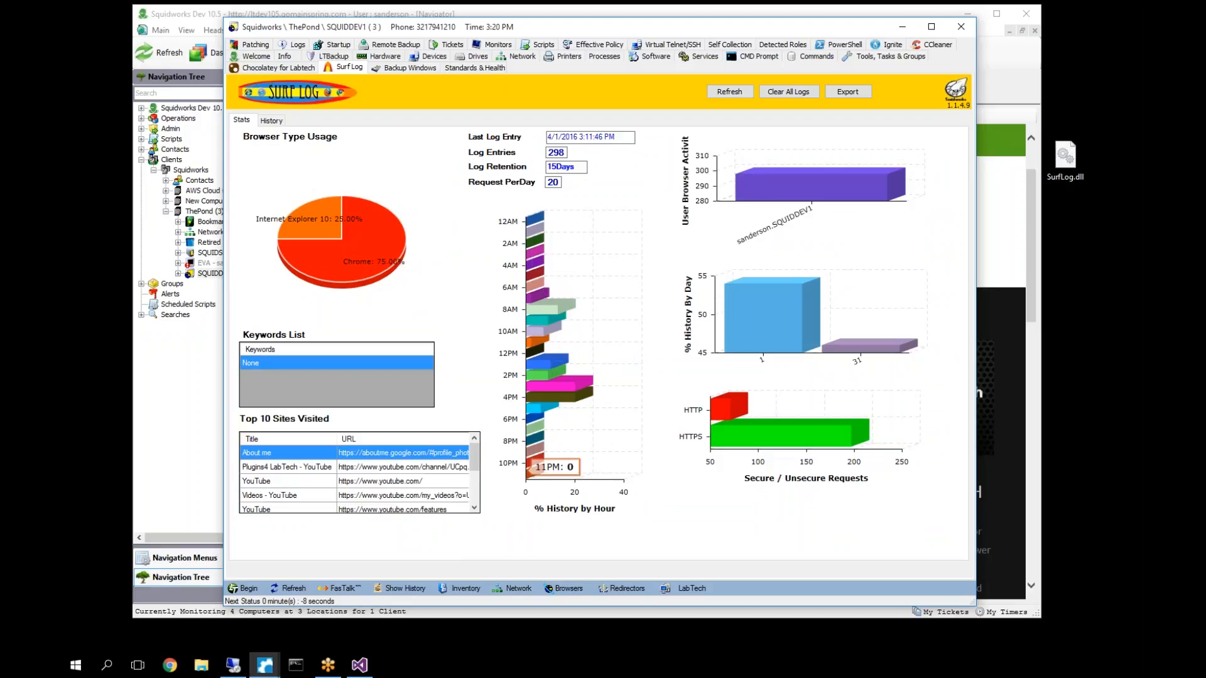
pyautogui.moveTo(672, 538)
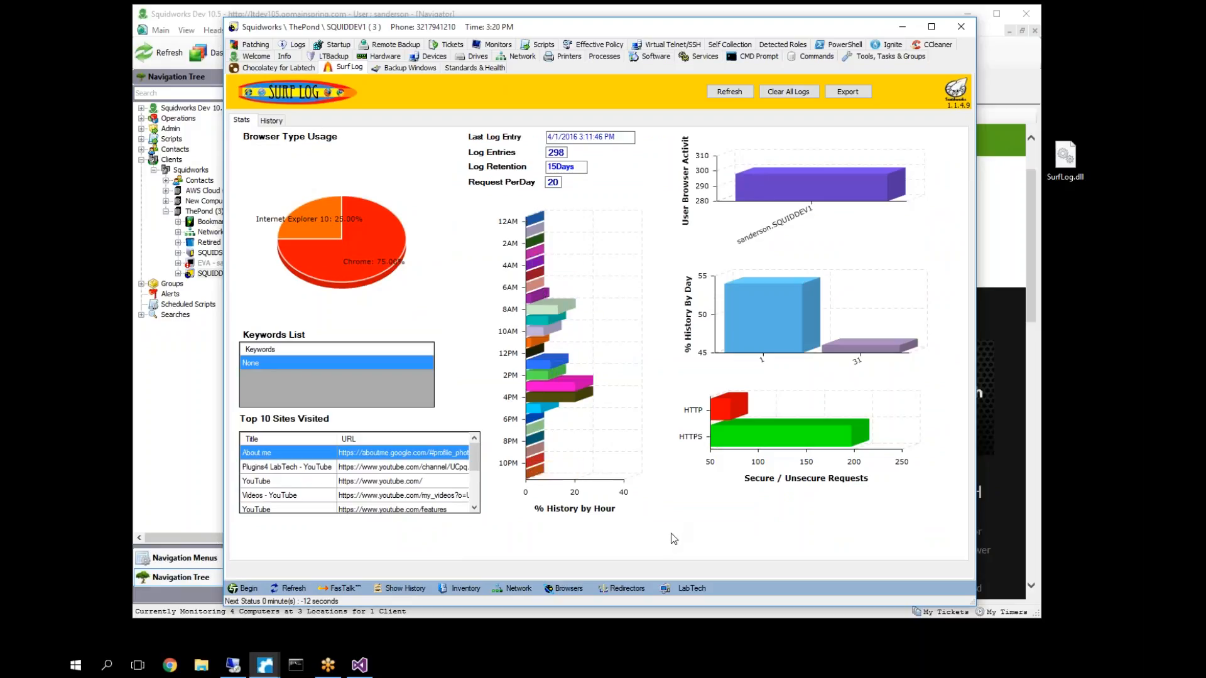
pyautogui.moveTo(768, 308)
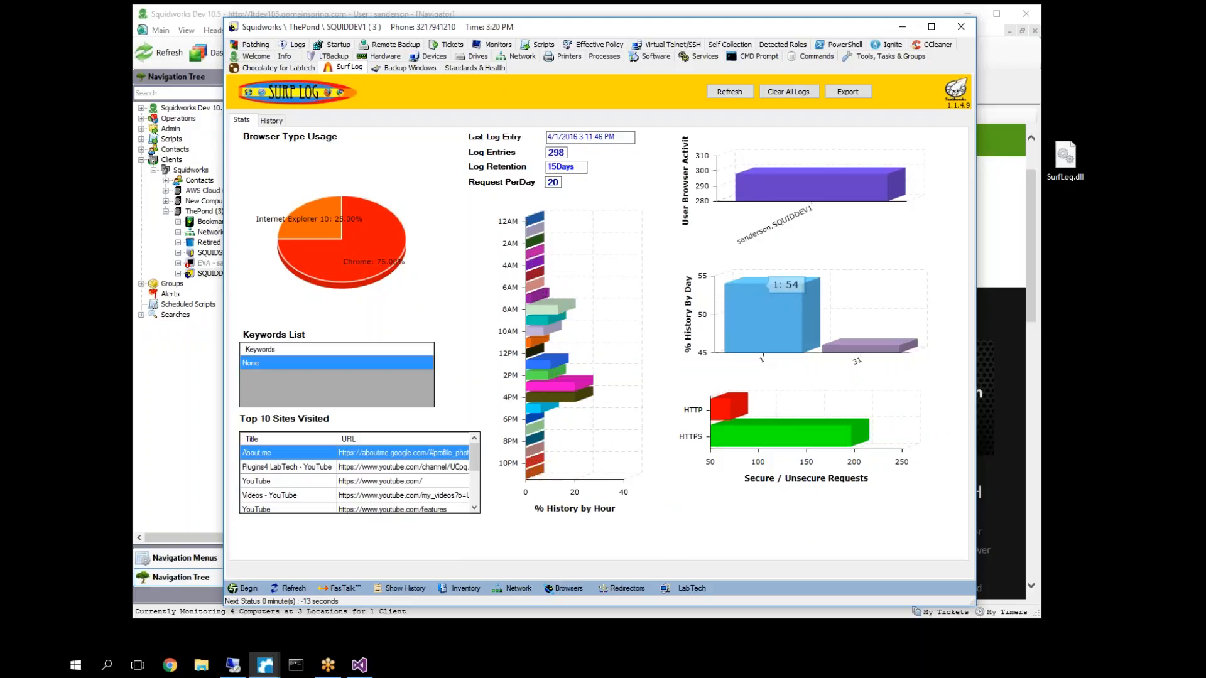